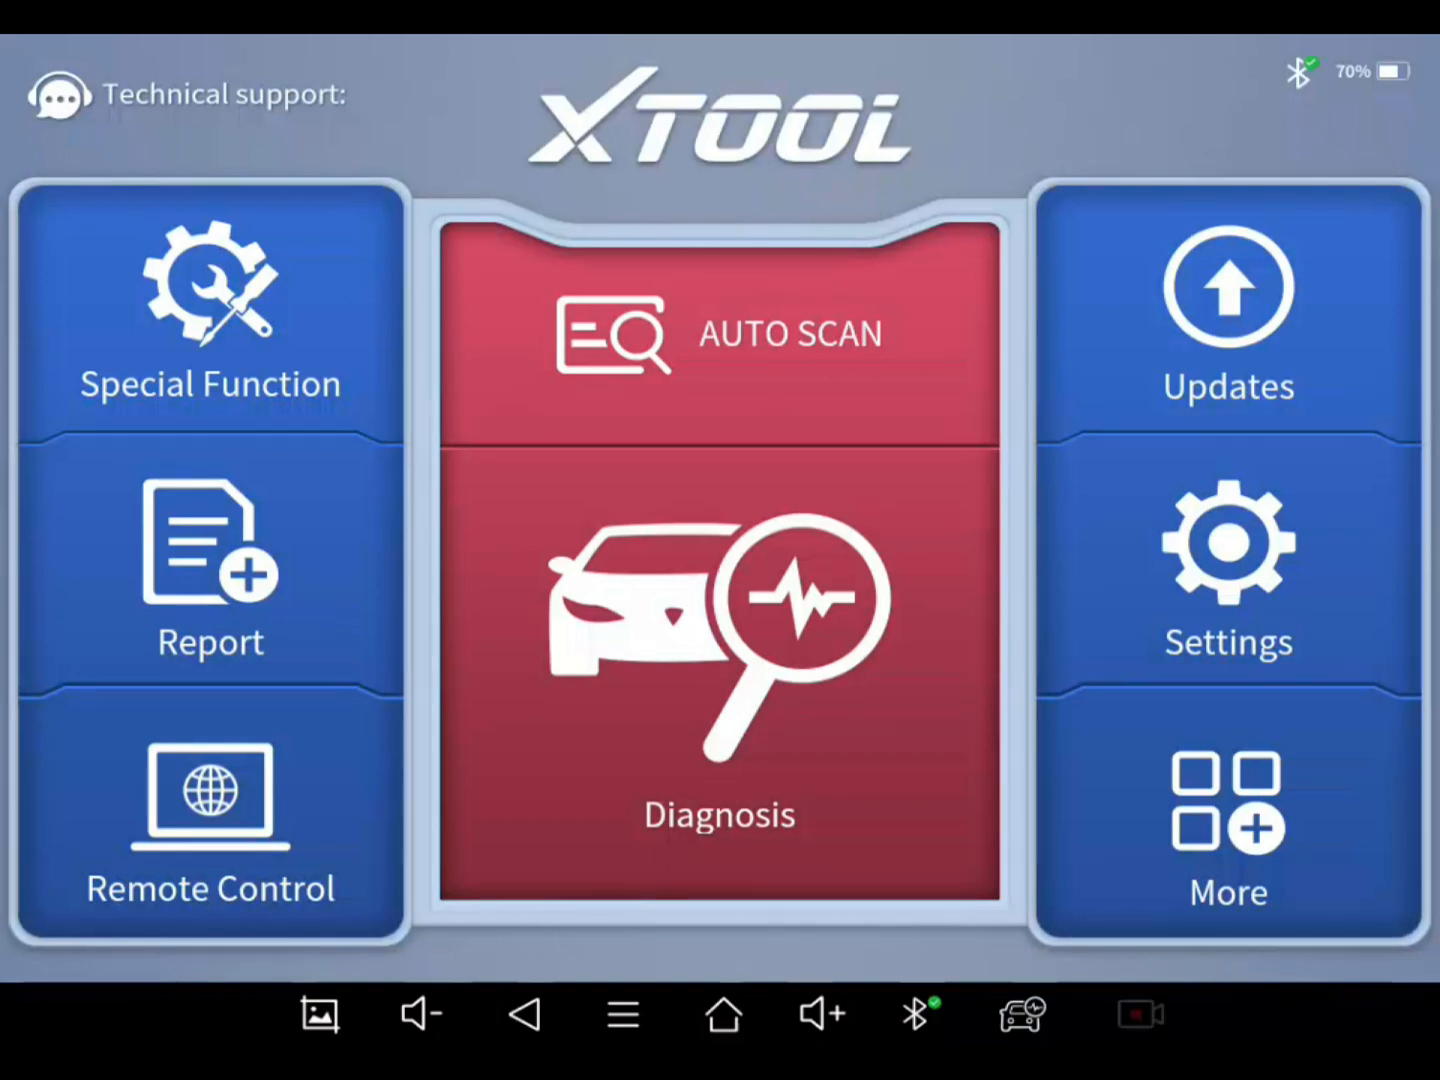
# Step: Start Diagnosis from the home screen so the VIN is read and the 2016 GMC Sierra details appear
pyautogui.click(1138, 1014)
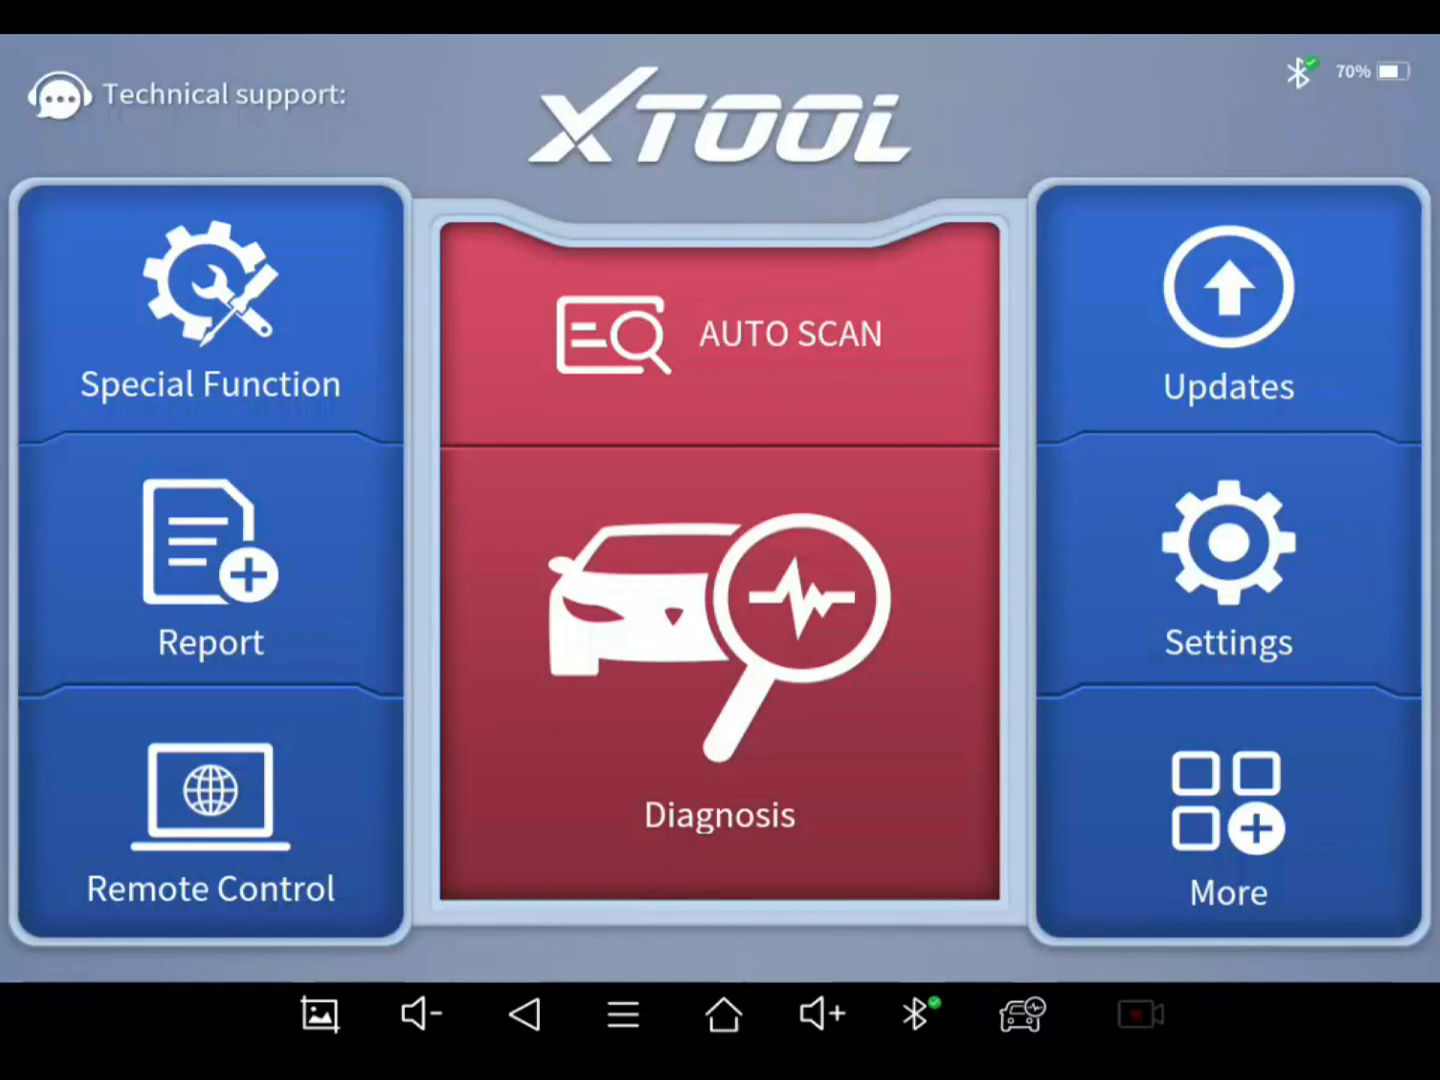
pyautogui.click(1140, 1014)
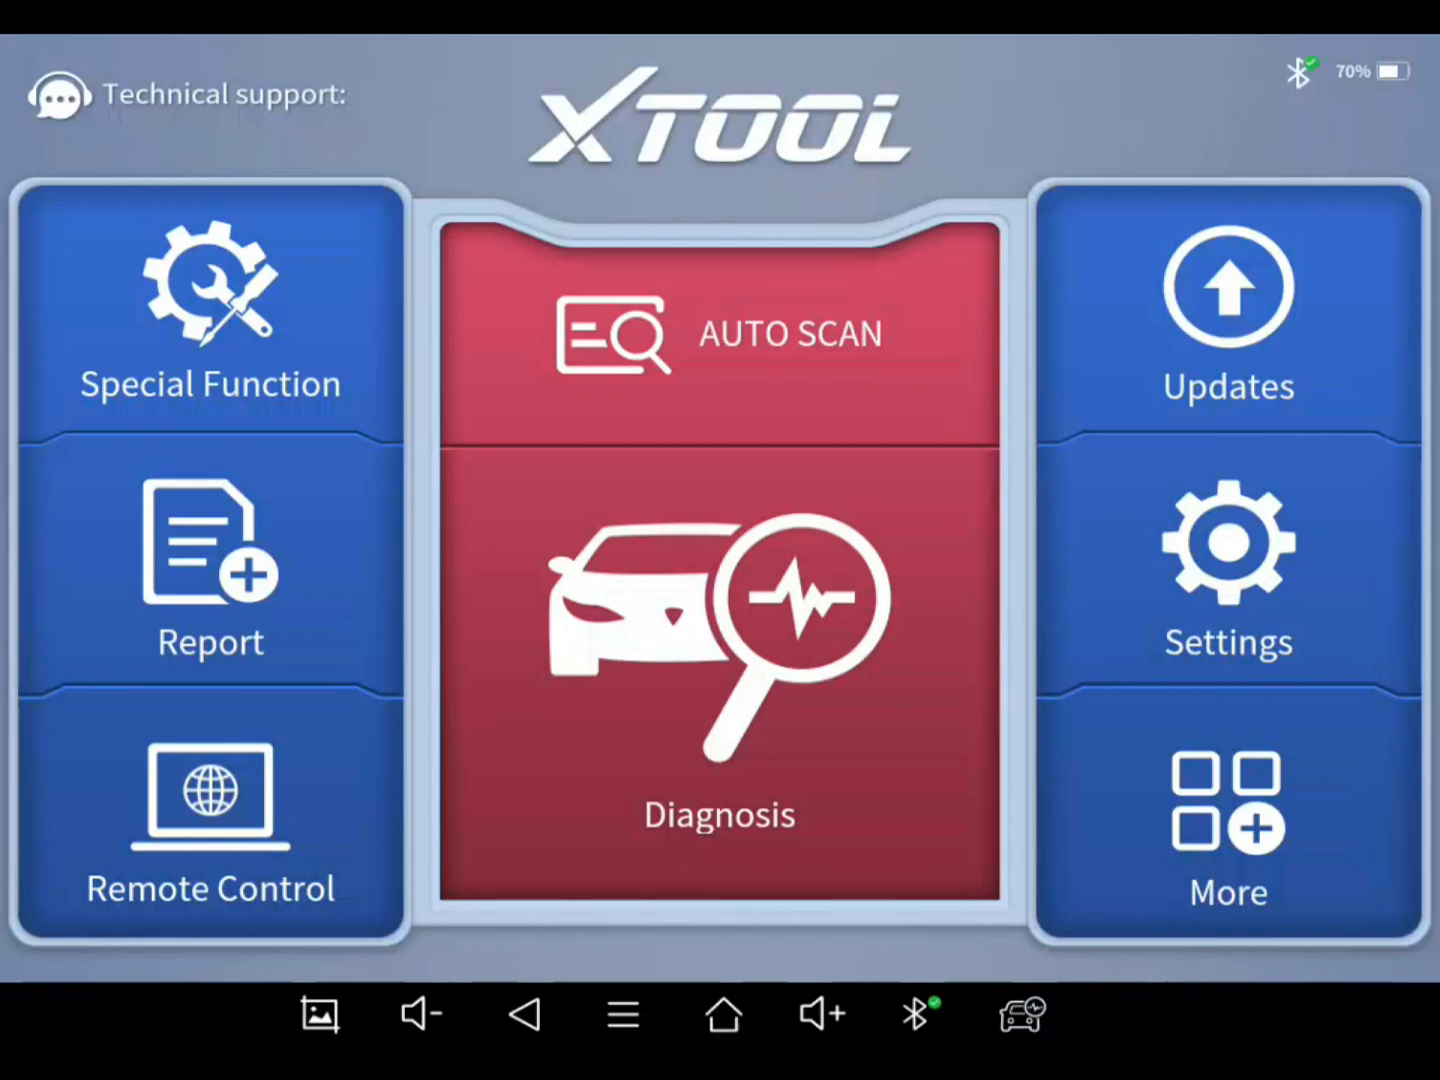
pyautogui.click(1138, 1014)
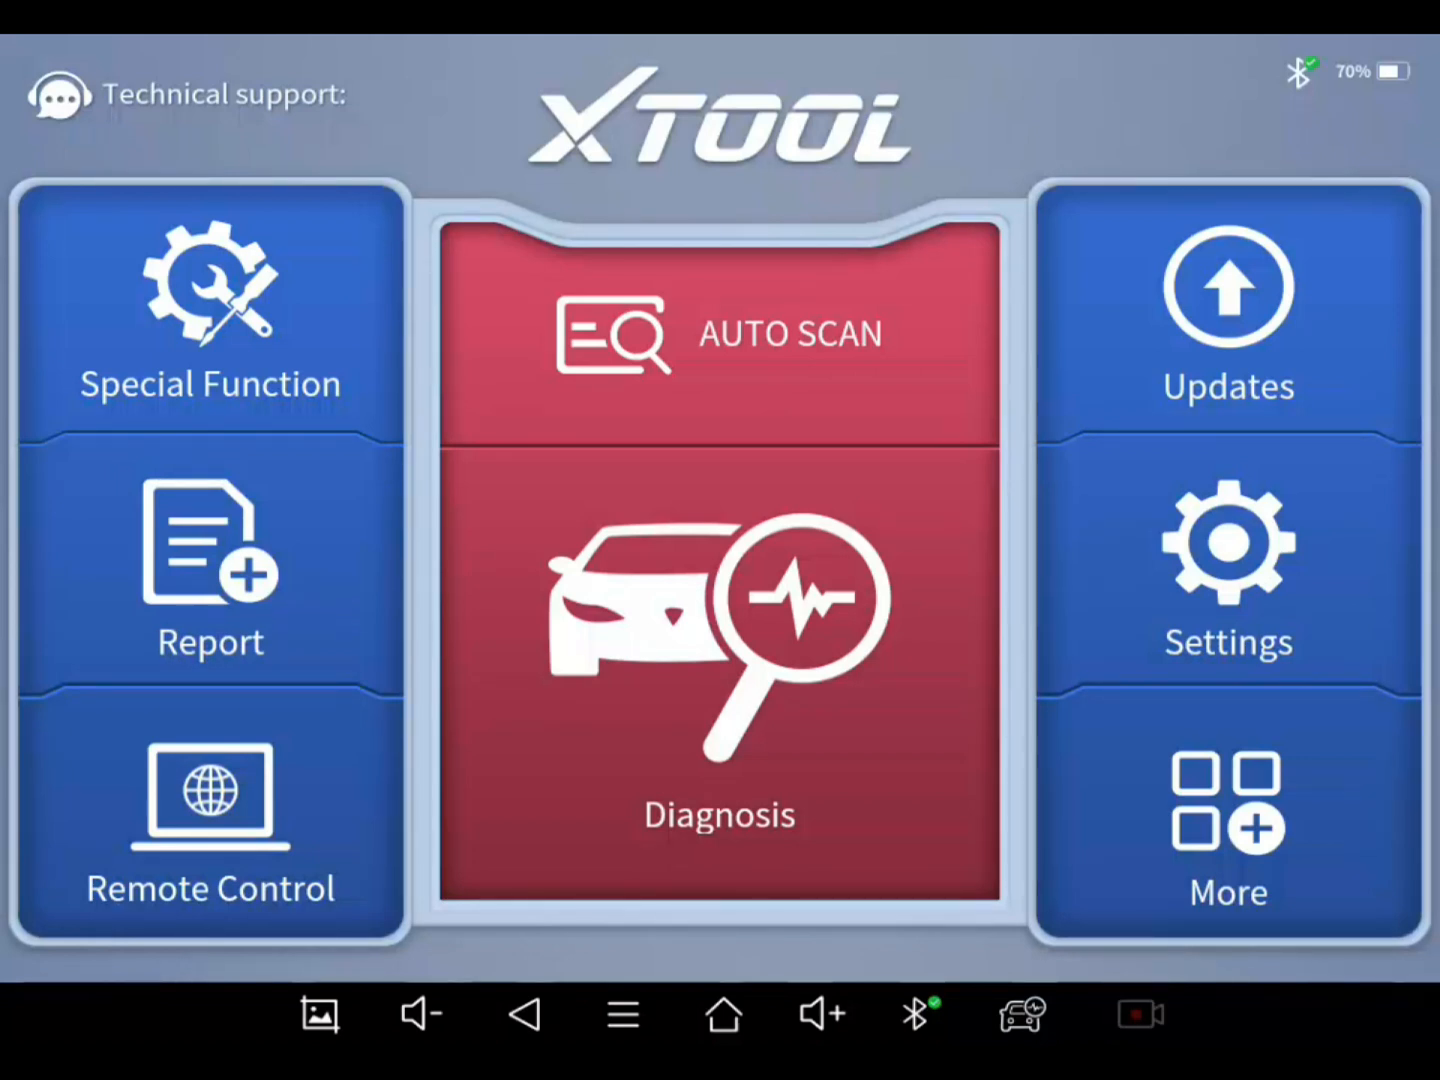
pyautogui.click(1138, 1014)
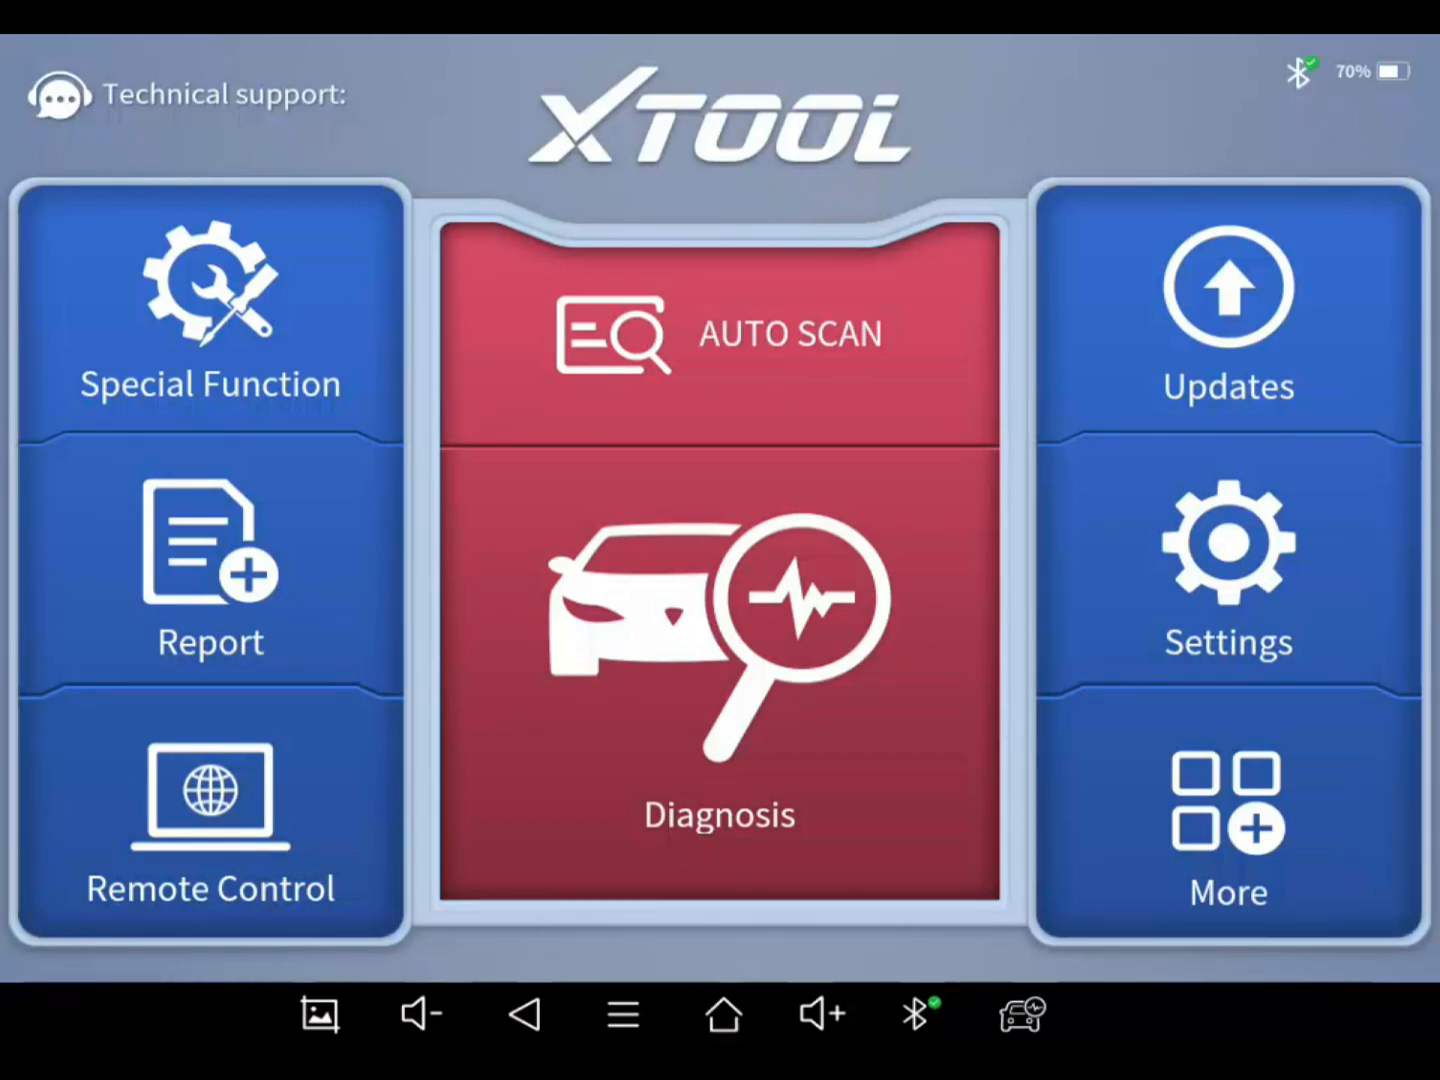
pyautogui.click(718, 332)
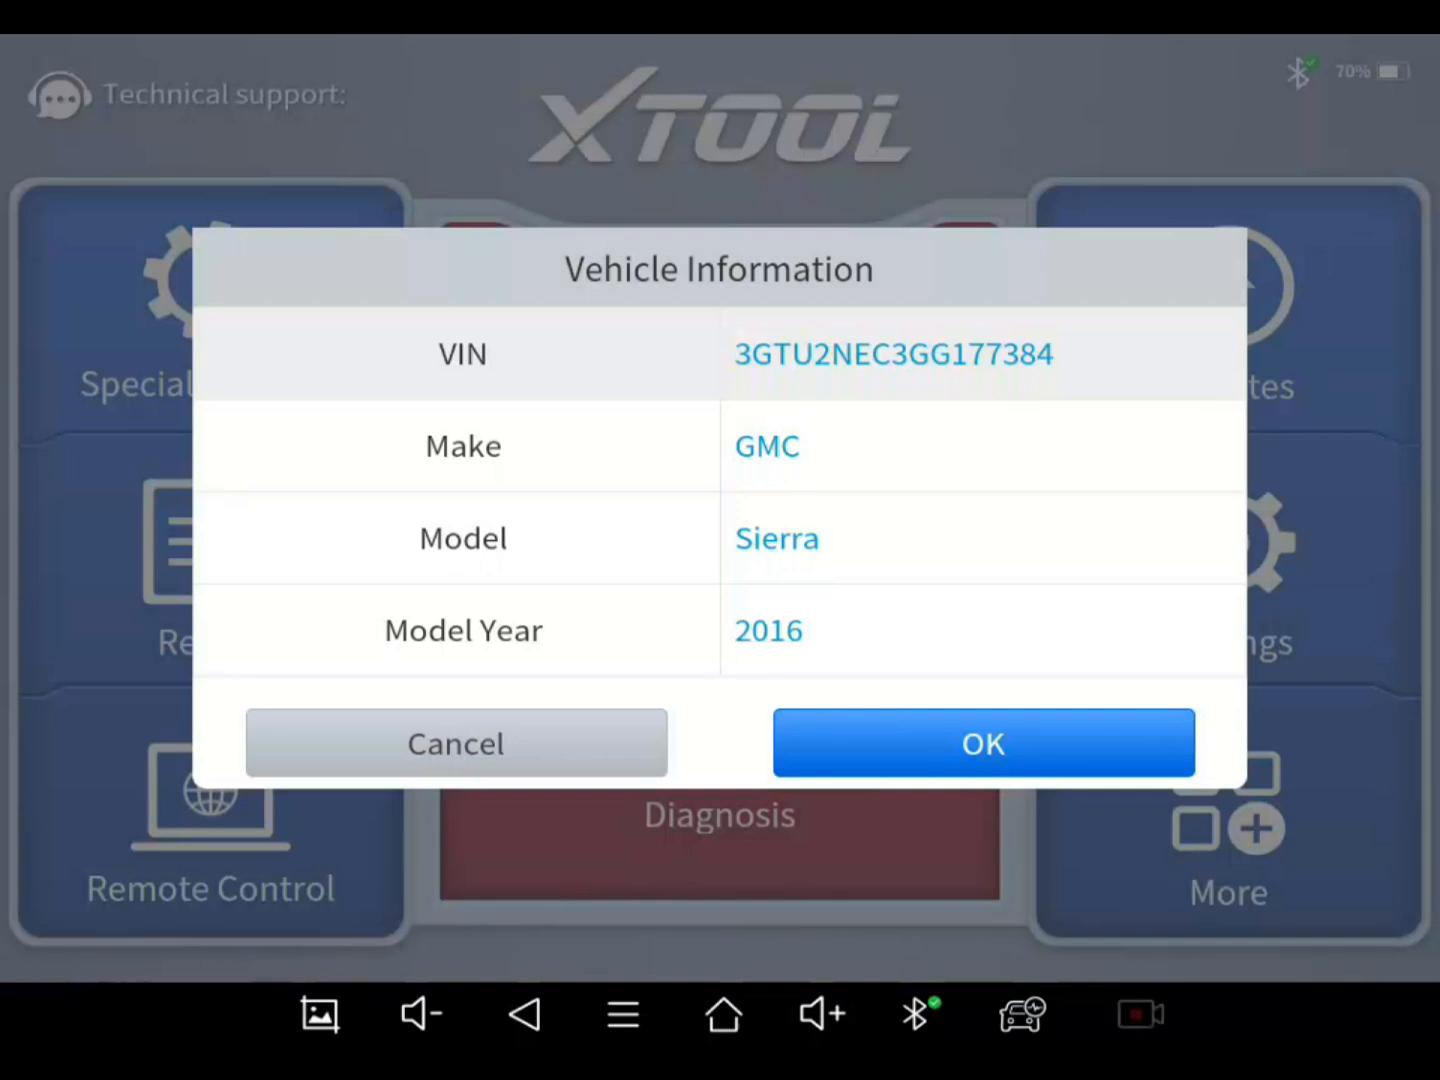
# Step: Confirm the GMC Sierra and choose the Engine Control Module under System Selection
pyautogui.click(982, 744)
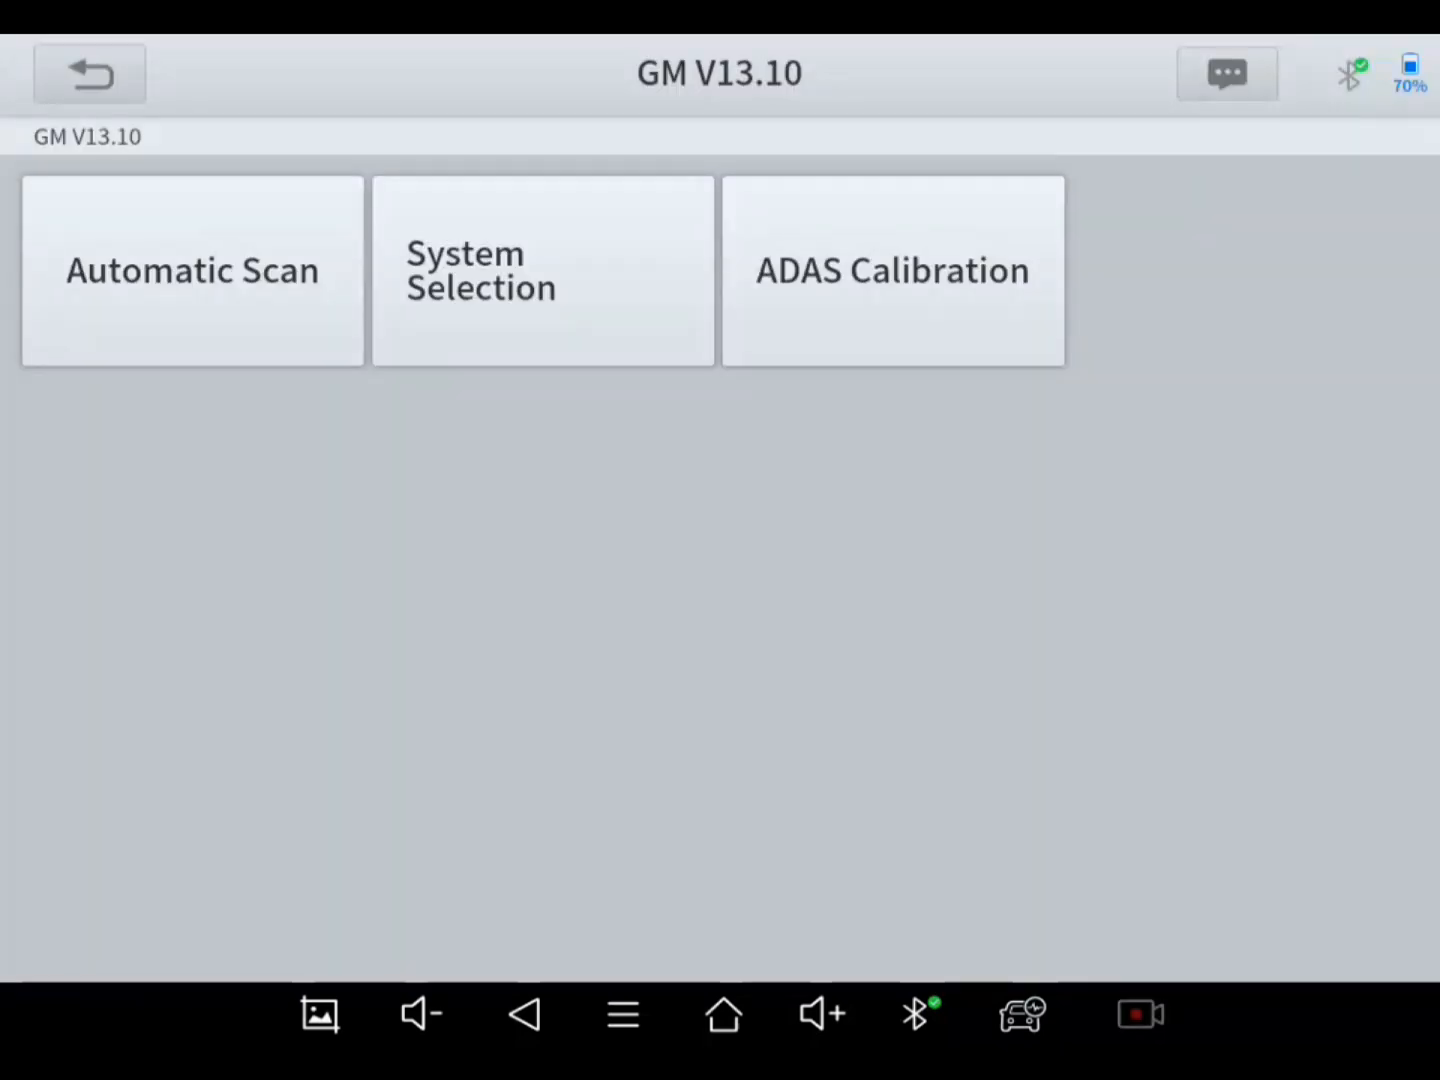
pyautogui.click(544, 270)
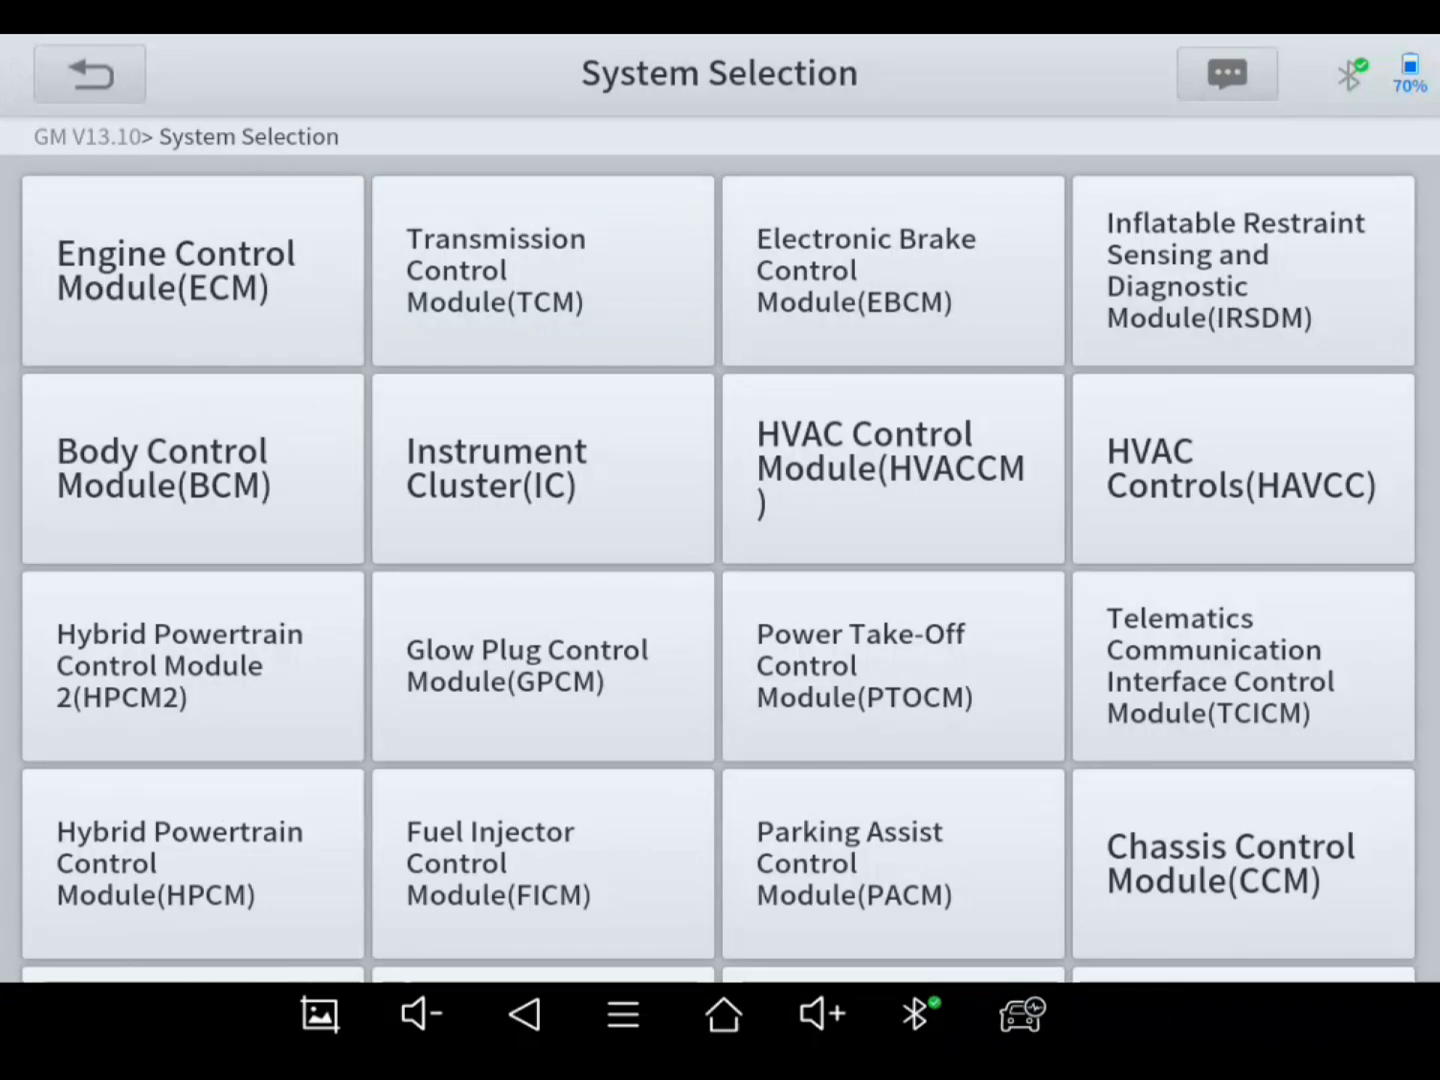
pyautogui.click(192, 270)
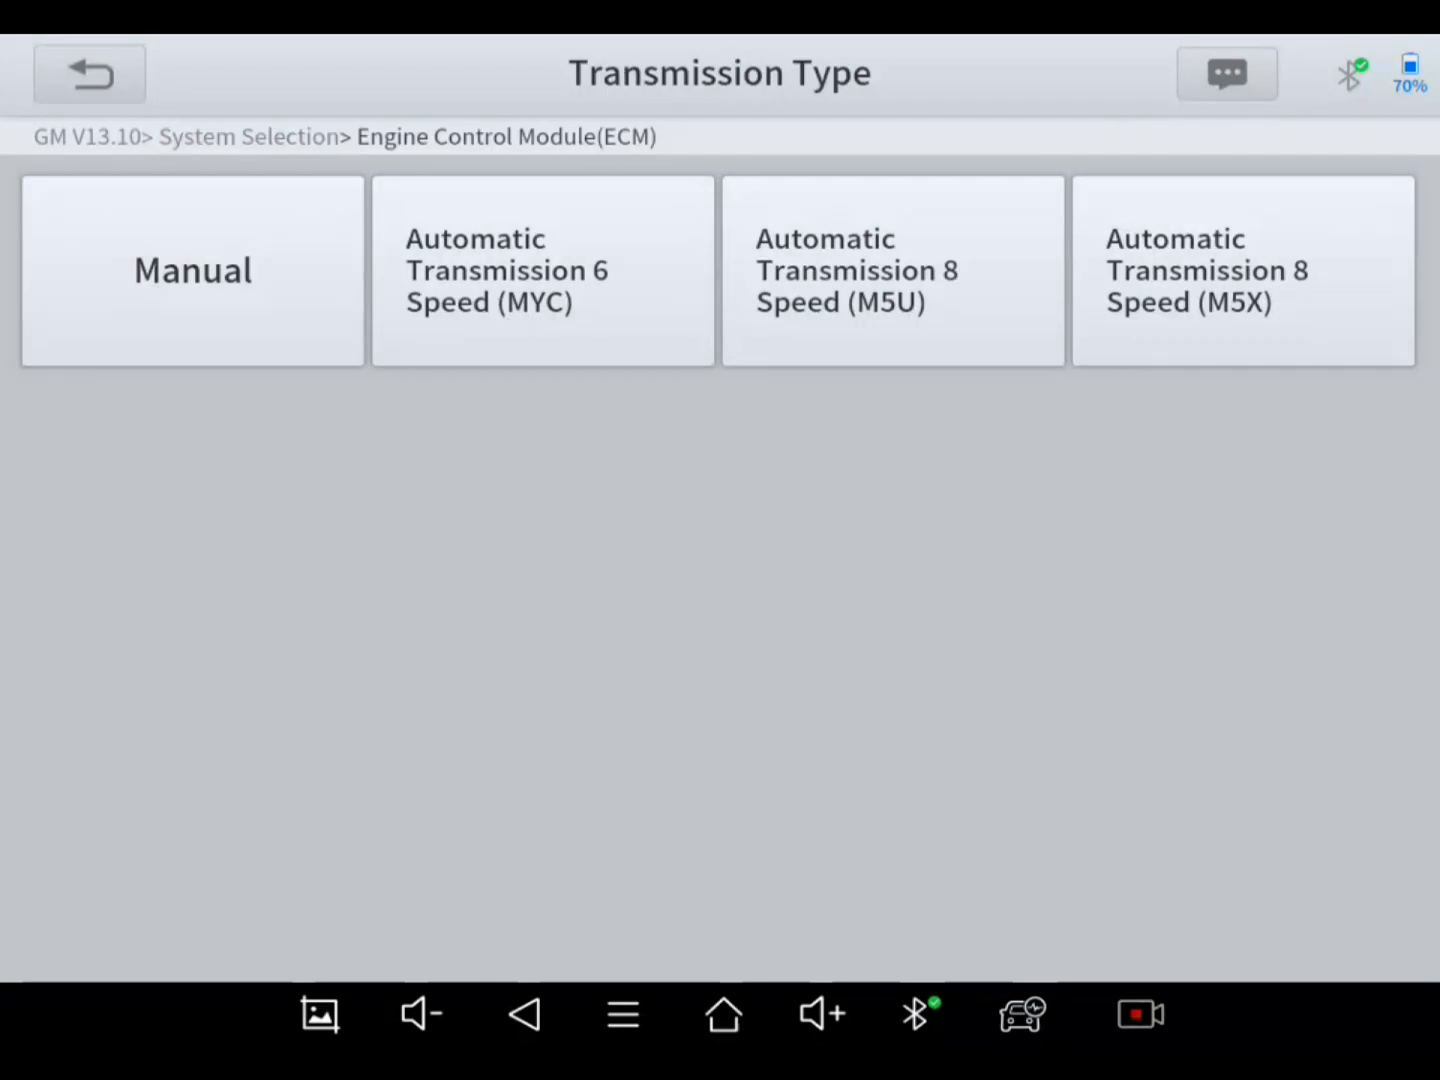
pyautogui.click(1140, 1014)
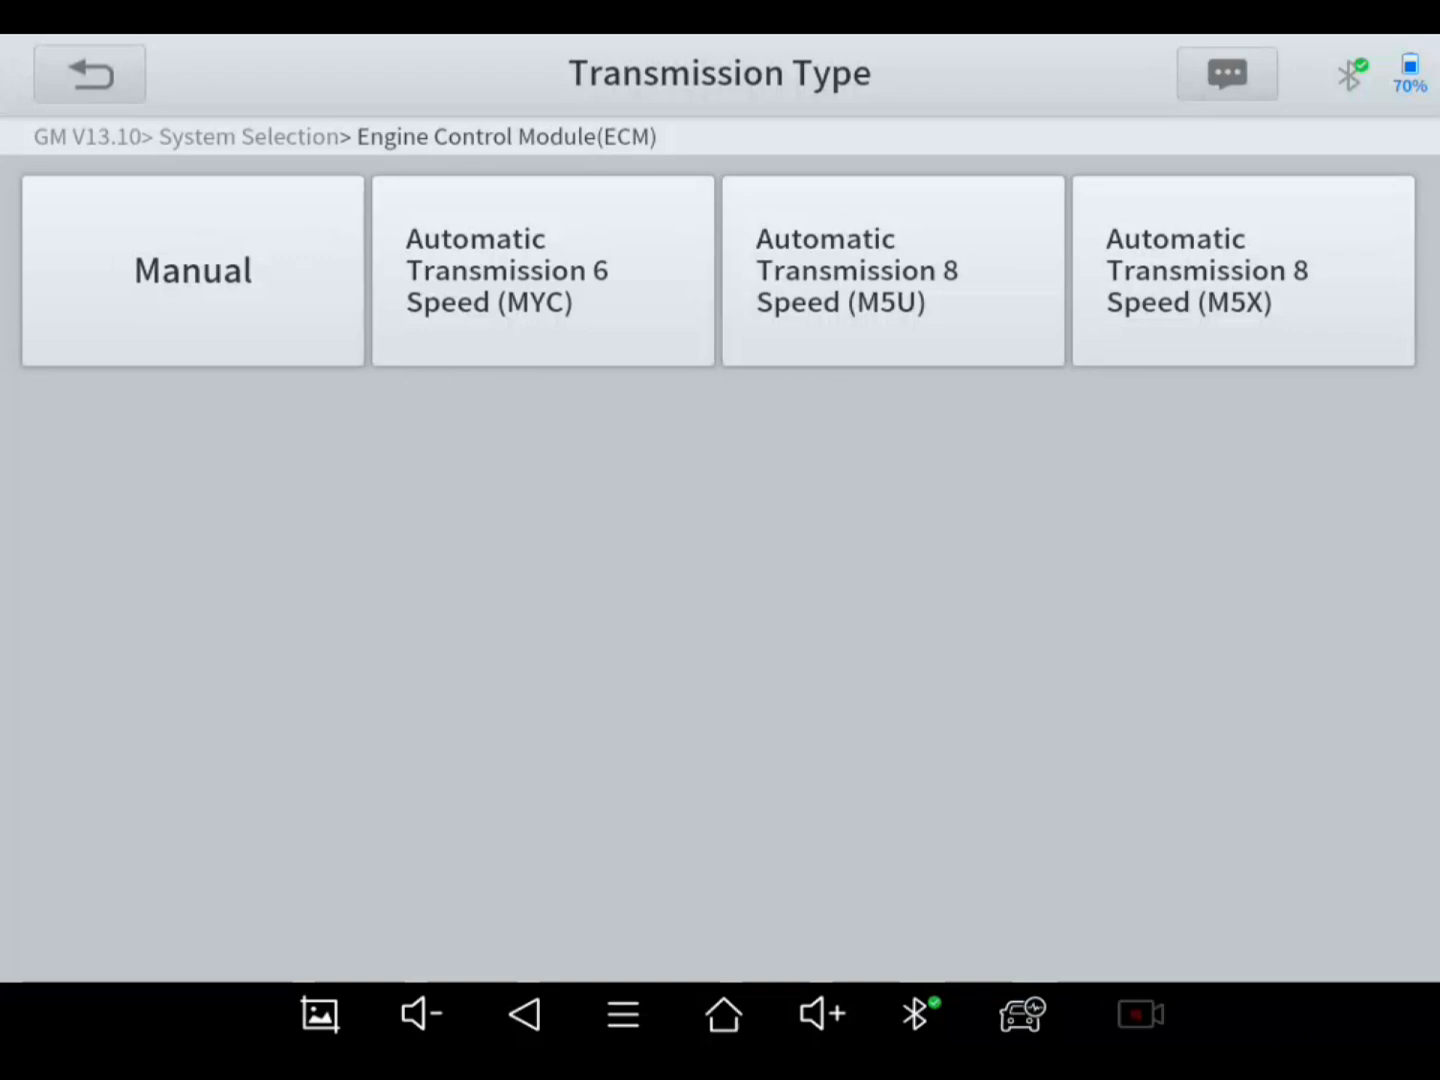
pyautogui.click(1138, 1014)
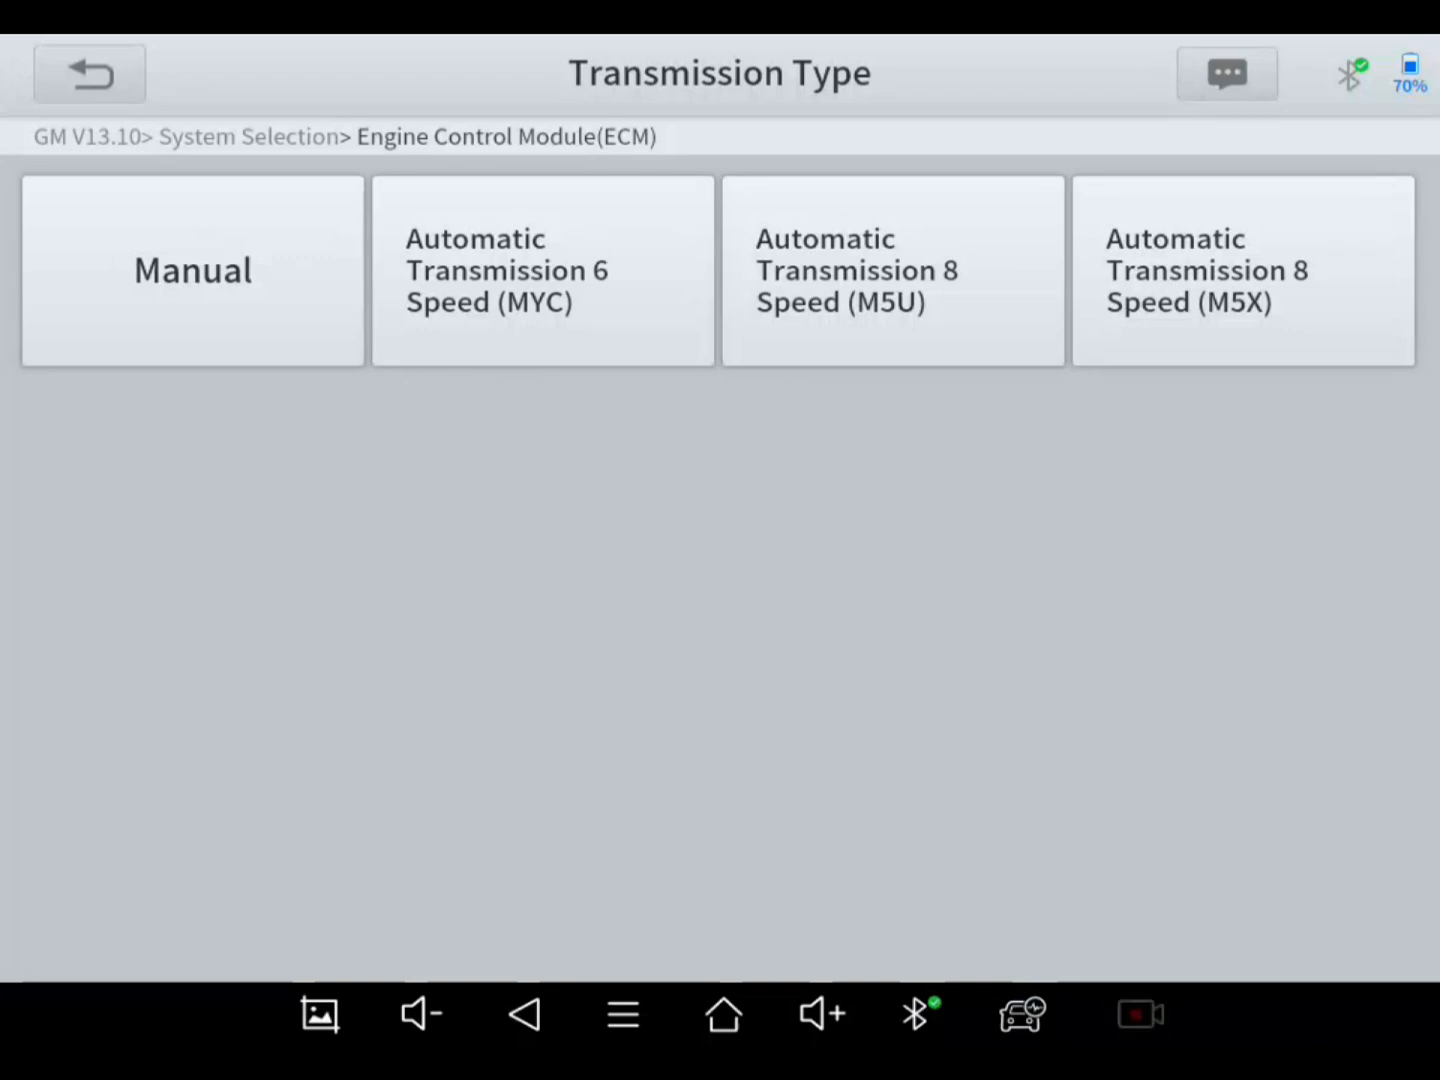
# Step: Select the Automatic Transmission 8 Speed (M5U) variant to reach the ECM functions
pyautogui.click(892, 270)
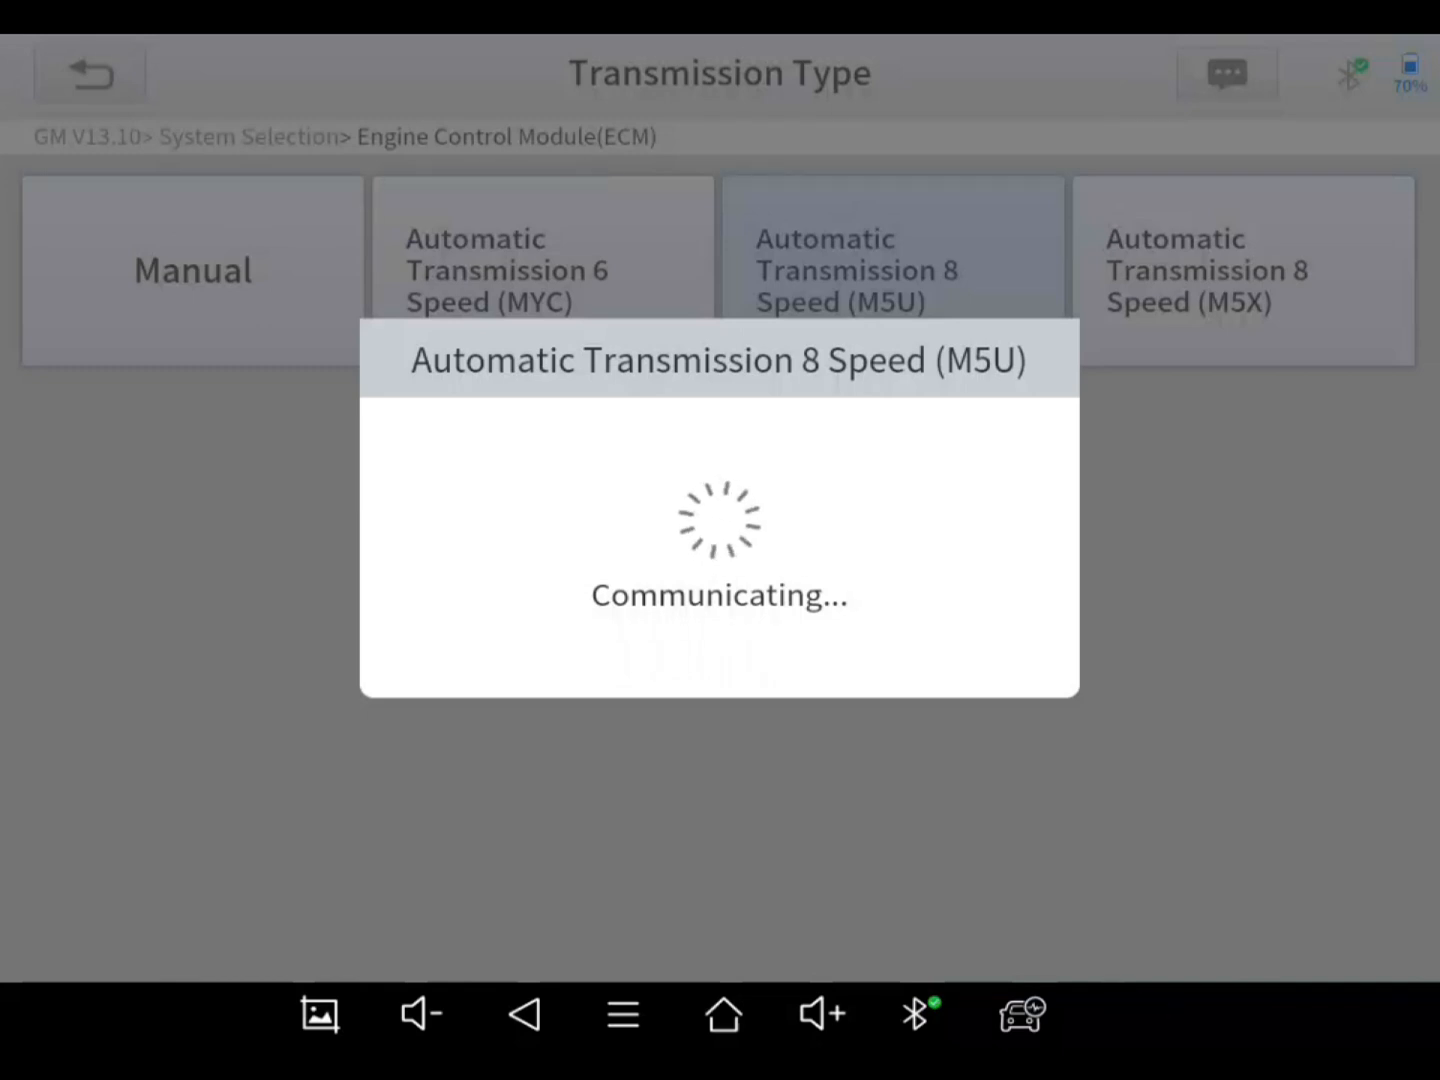
pyautogui.click(892, 270)
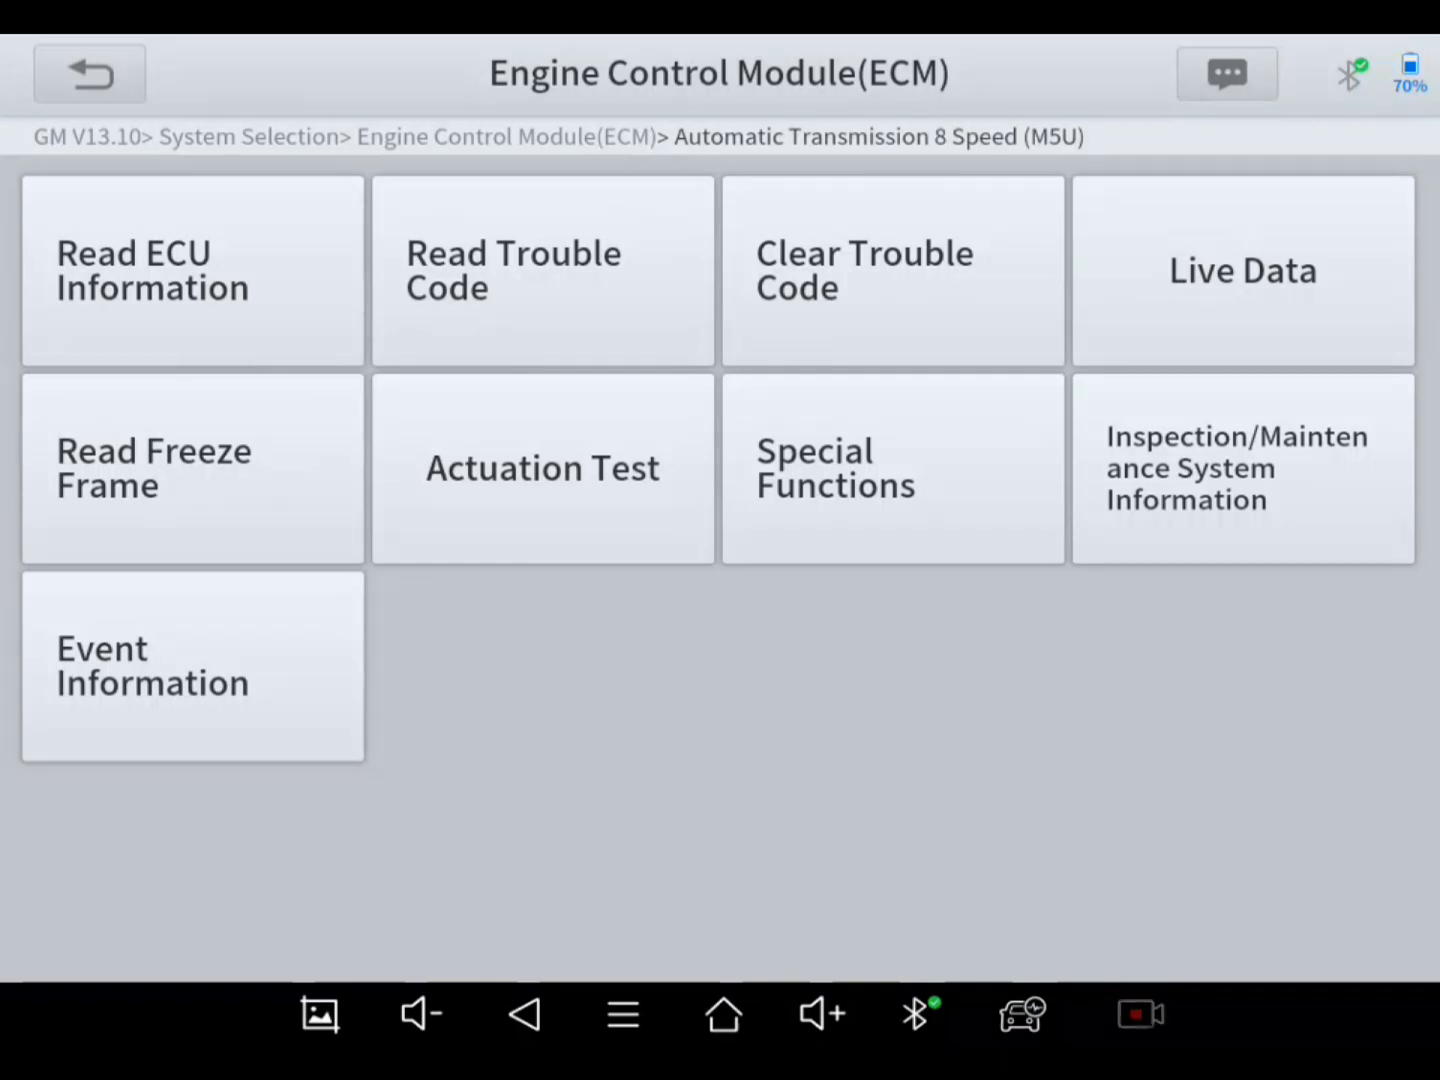
pyautogui.click(1140, 1012)
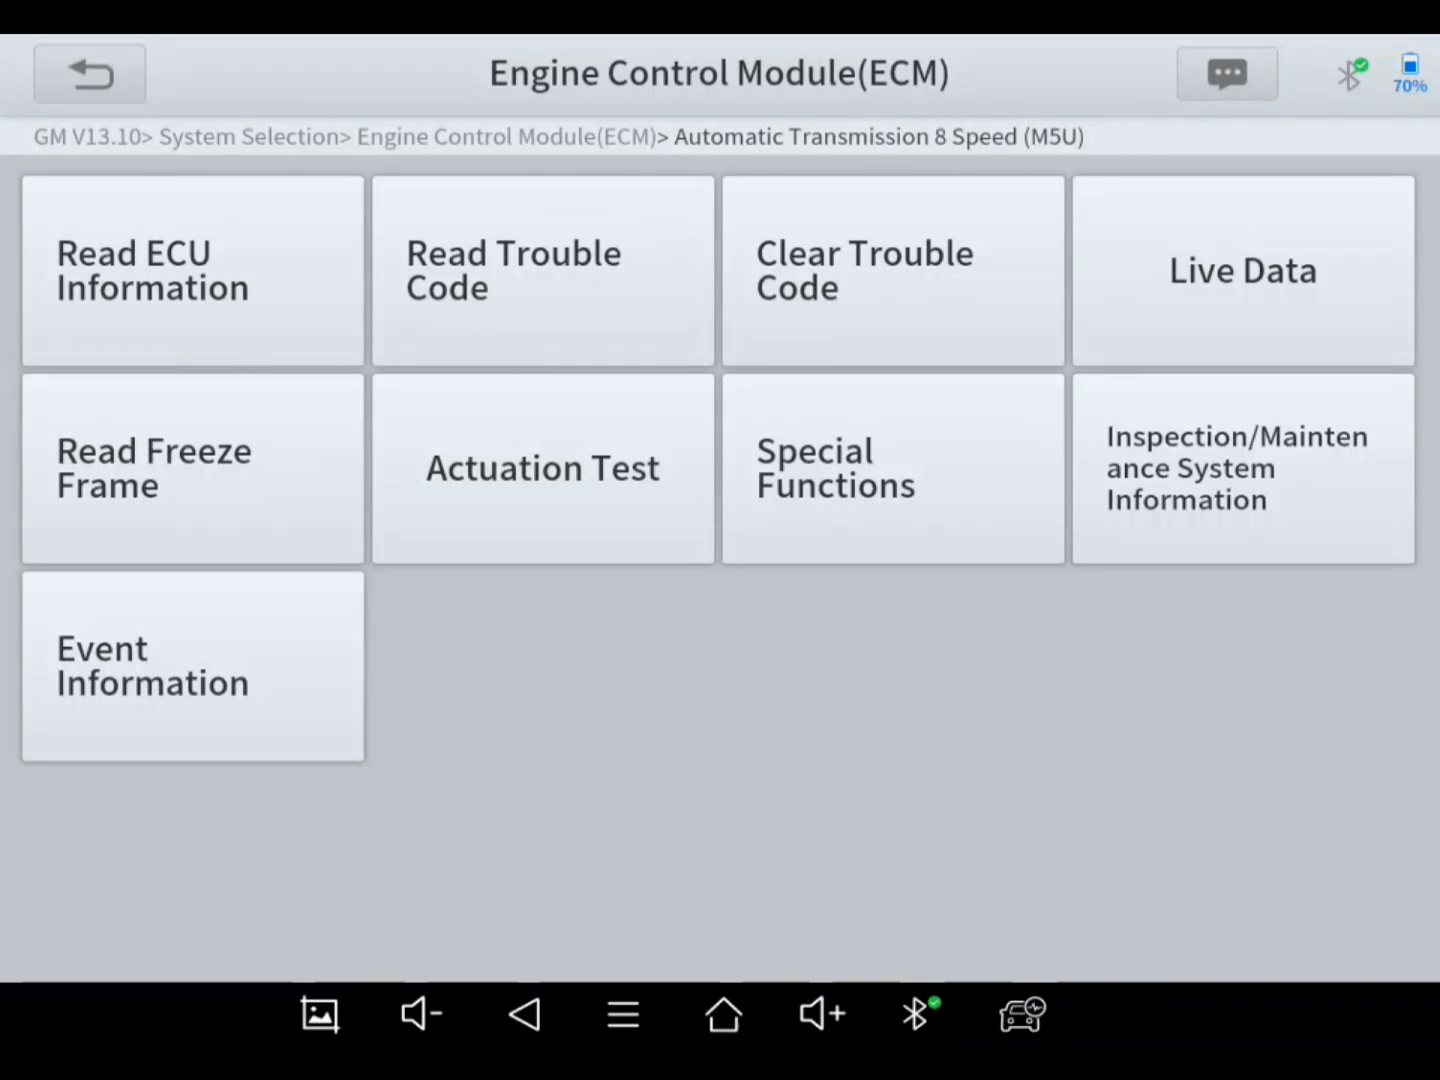
# Step: Enter Engine Data live readings and select Engine Speed, MAF Sensor and Engine Load
pyautogui.click(1242, 270)
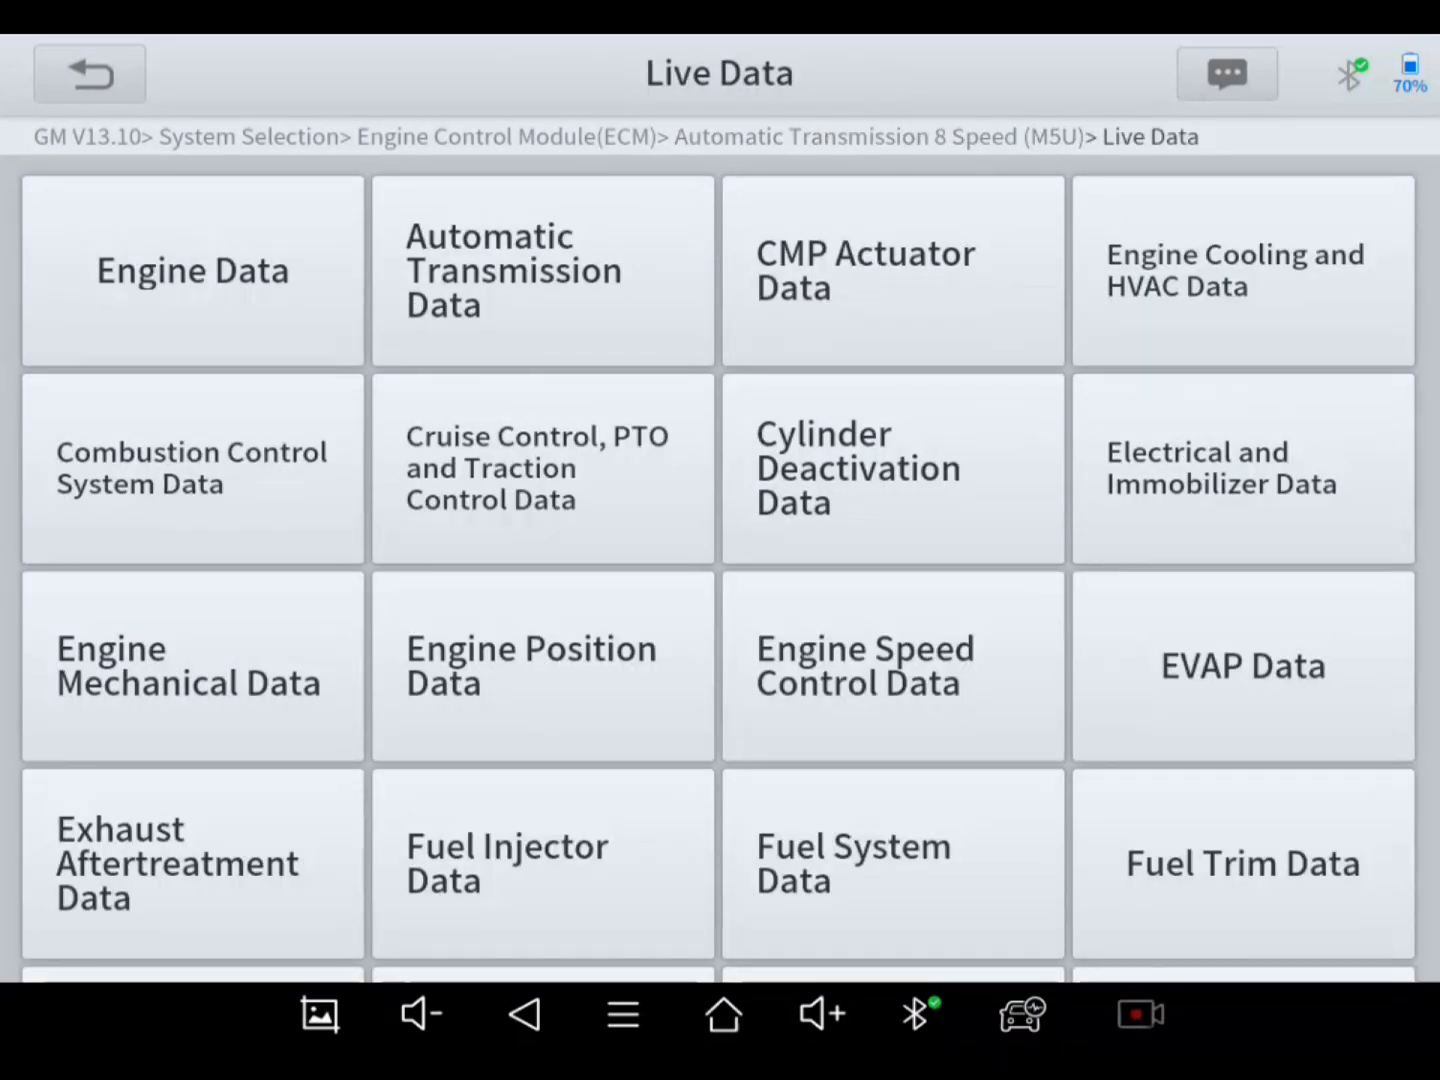
pyautogui.click(192, 268)
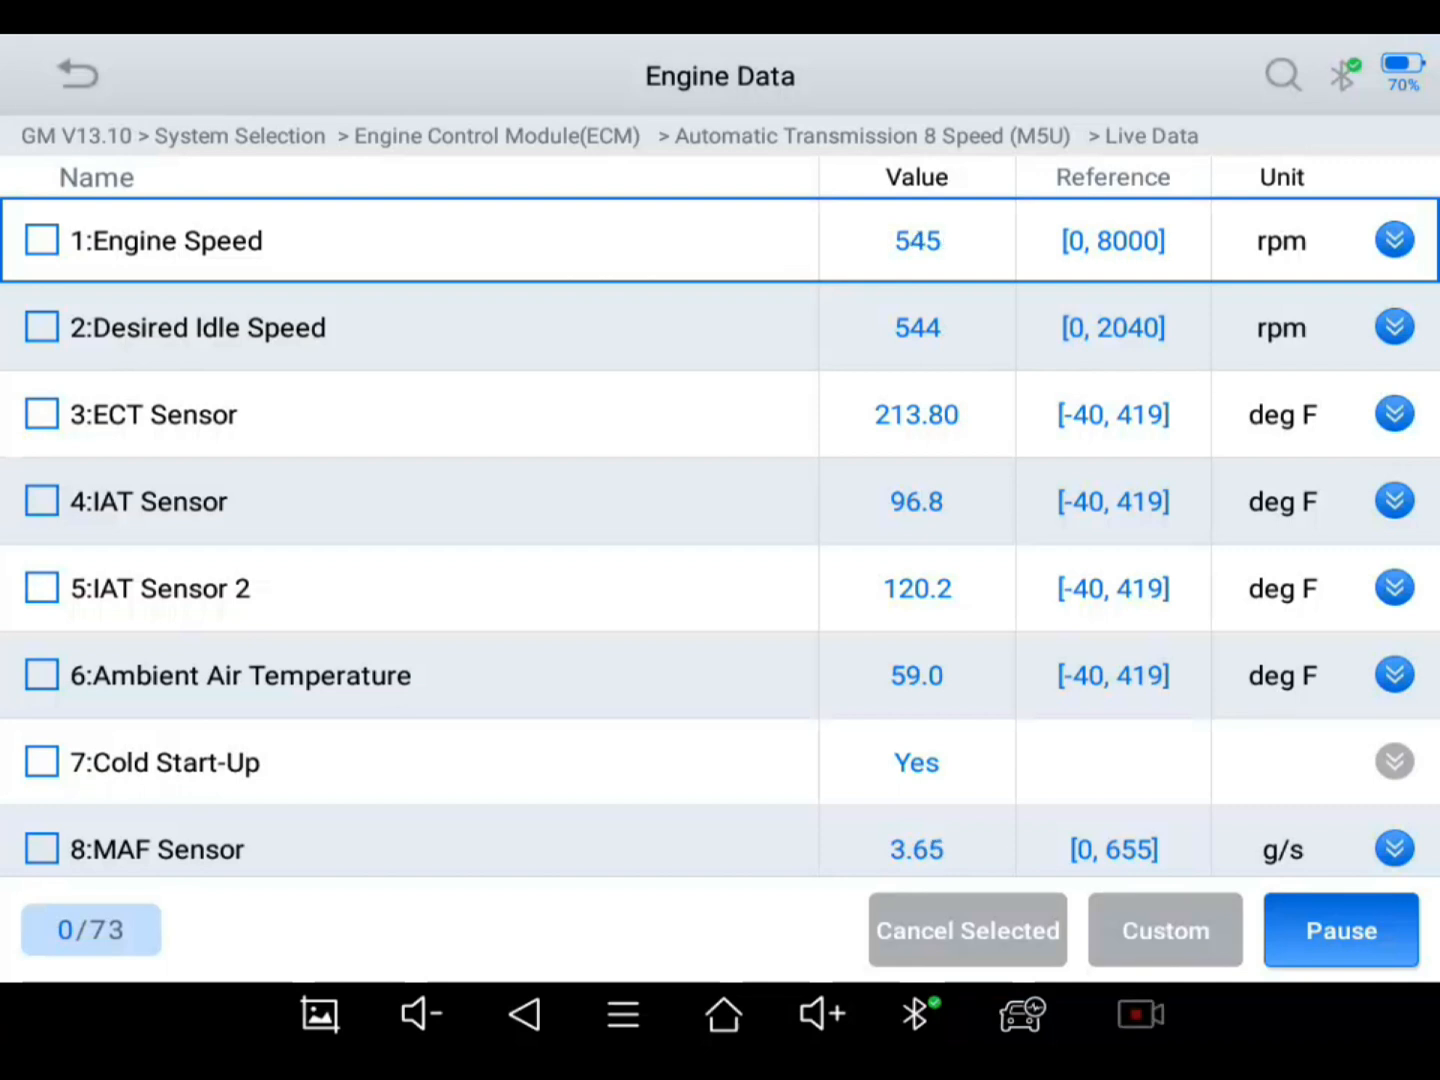
pyautogui.click(40, 240)
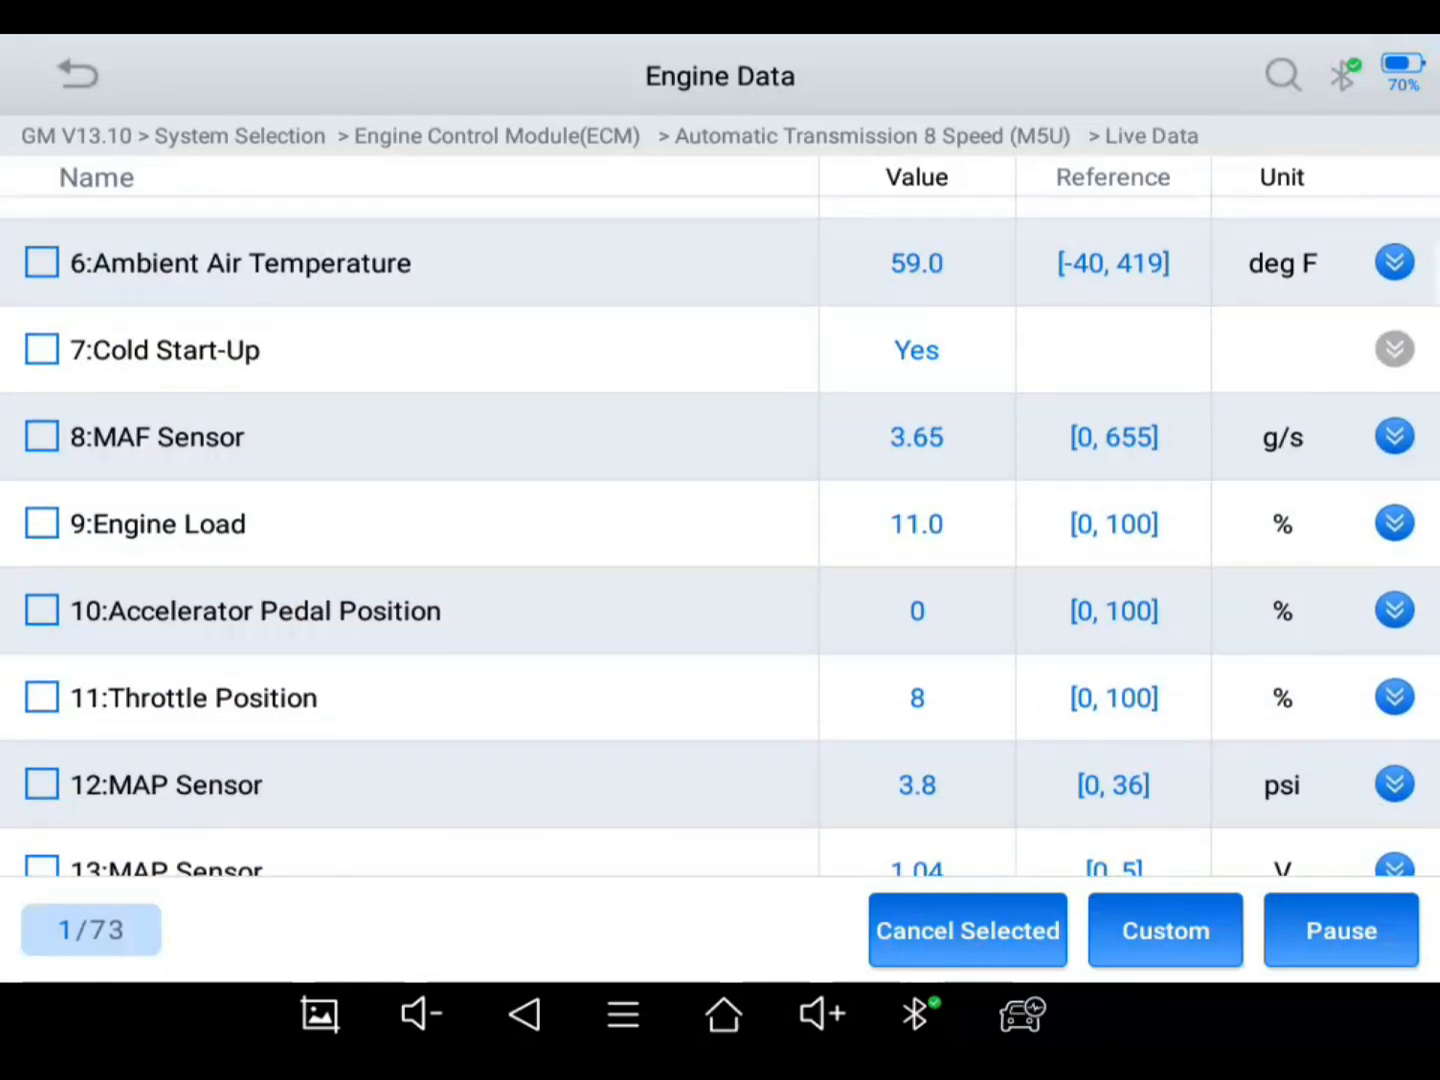
pyautogui.click(40, 436)
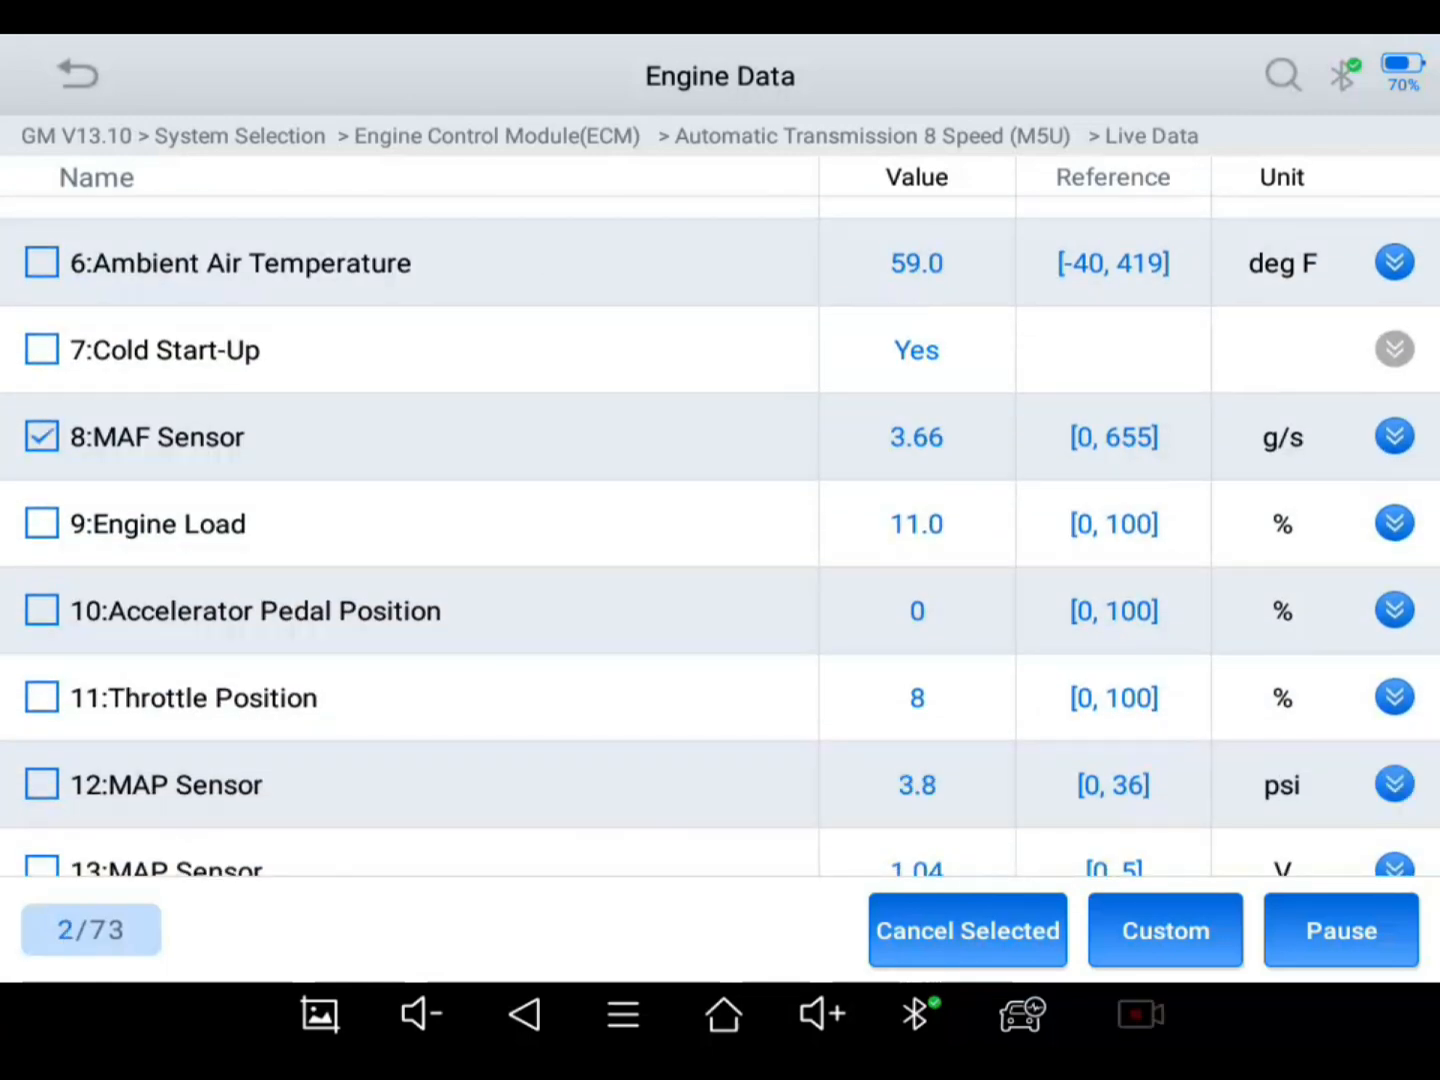
pyautogui.click(40, 524)
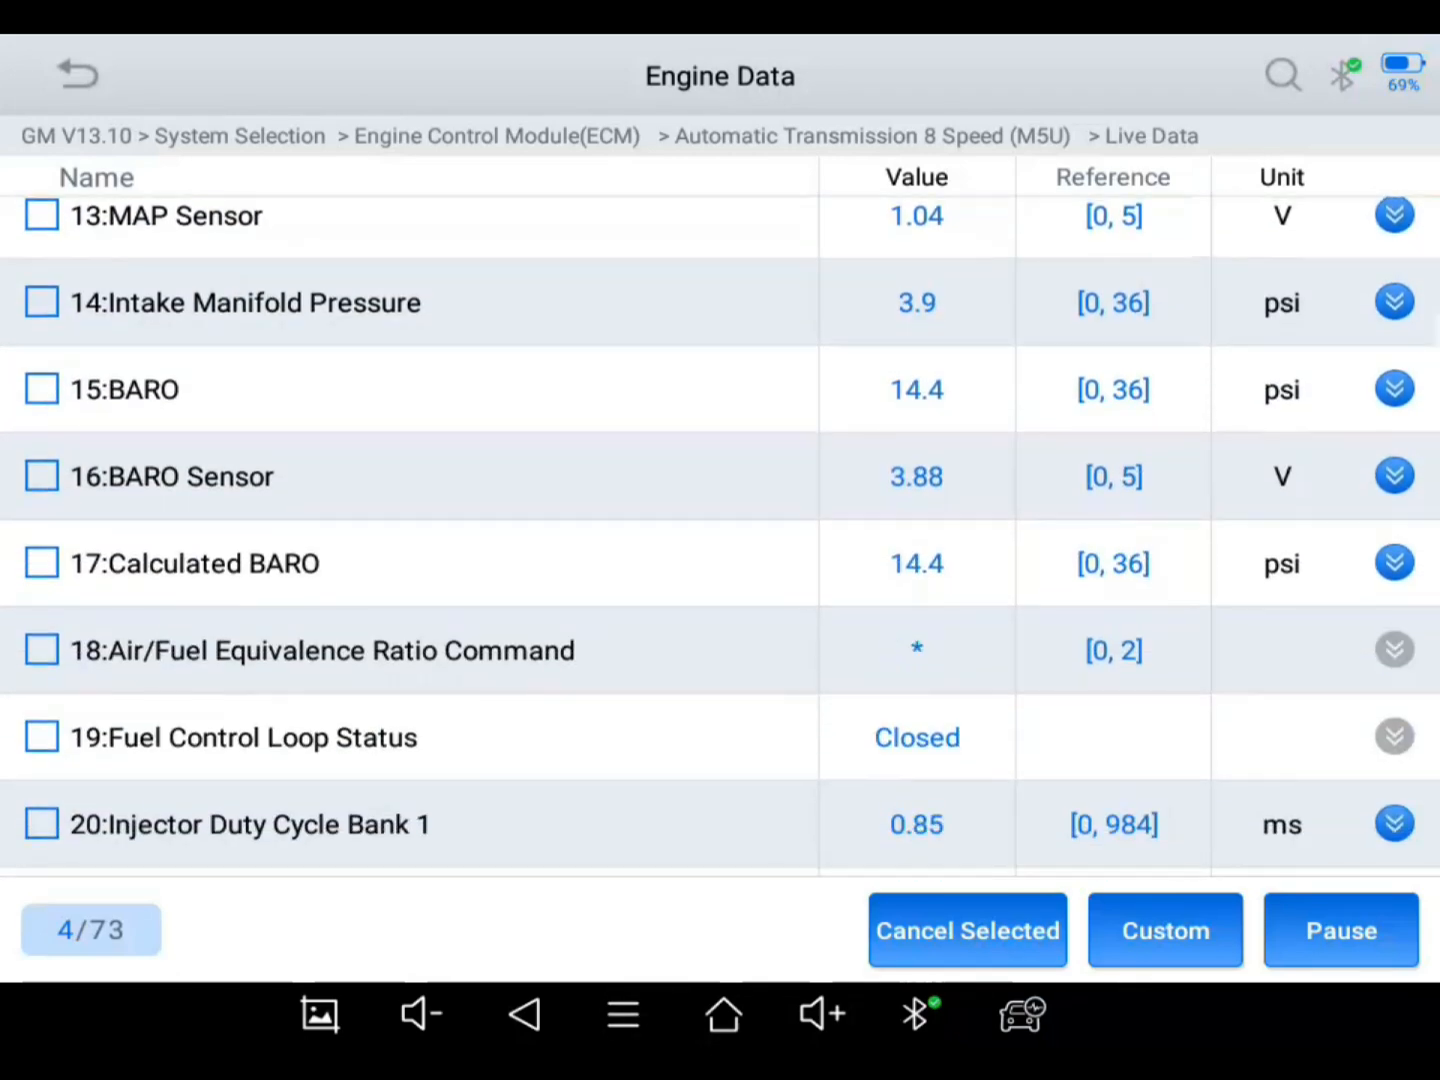
# Step: Add HO2S Bank 1 Sensor 1 and HO2S Bank 2 Sensor 1 to the monitored PIDs
pyautogui.scroll(-3)
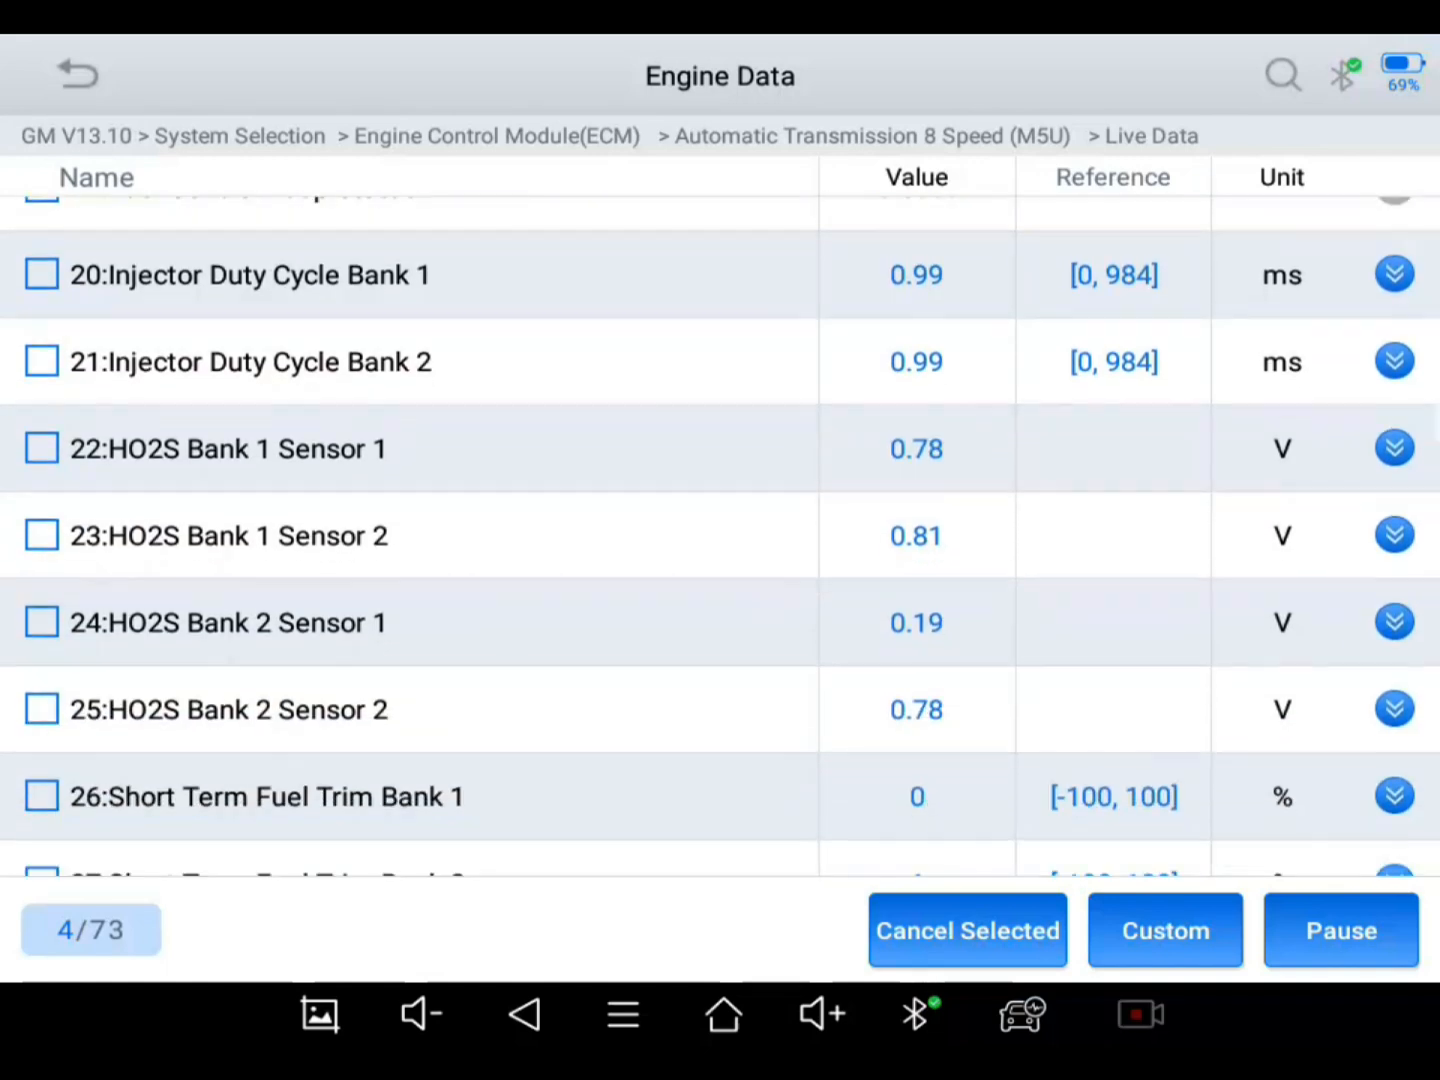
pyautogui.click(42, 448)
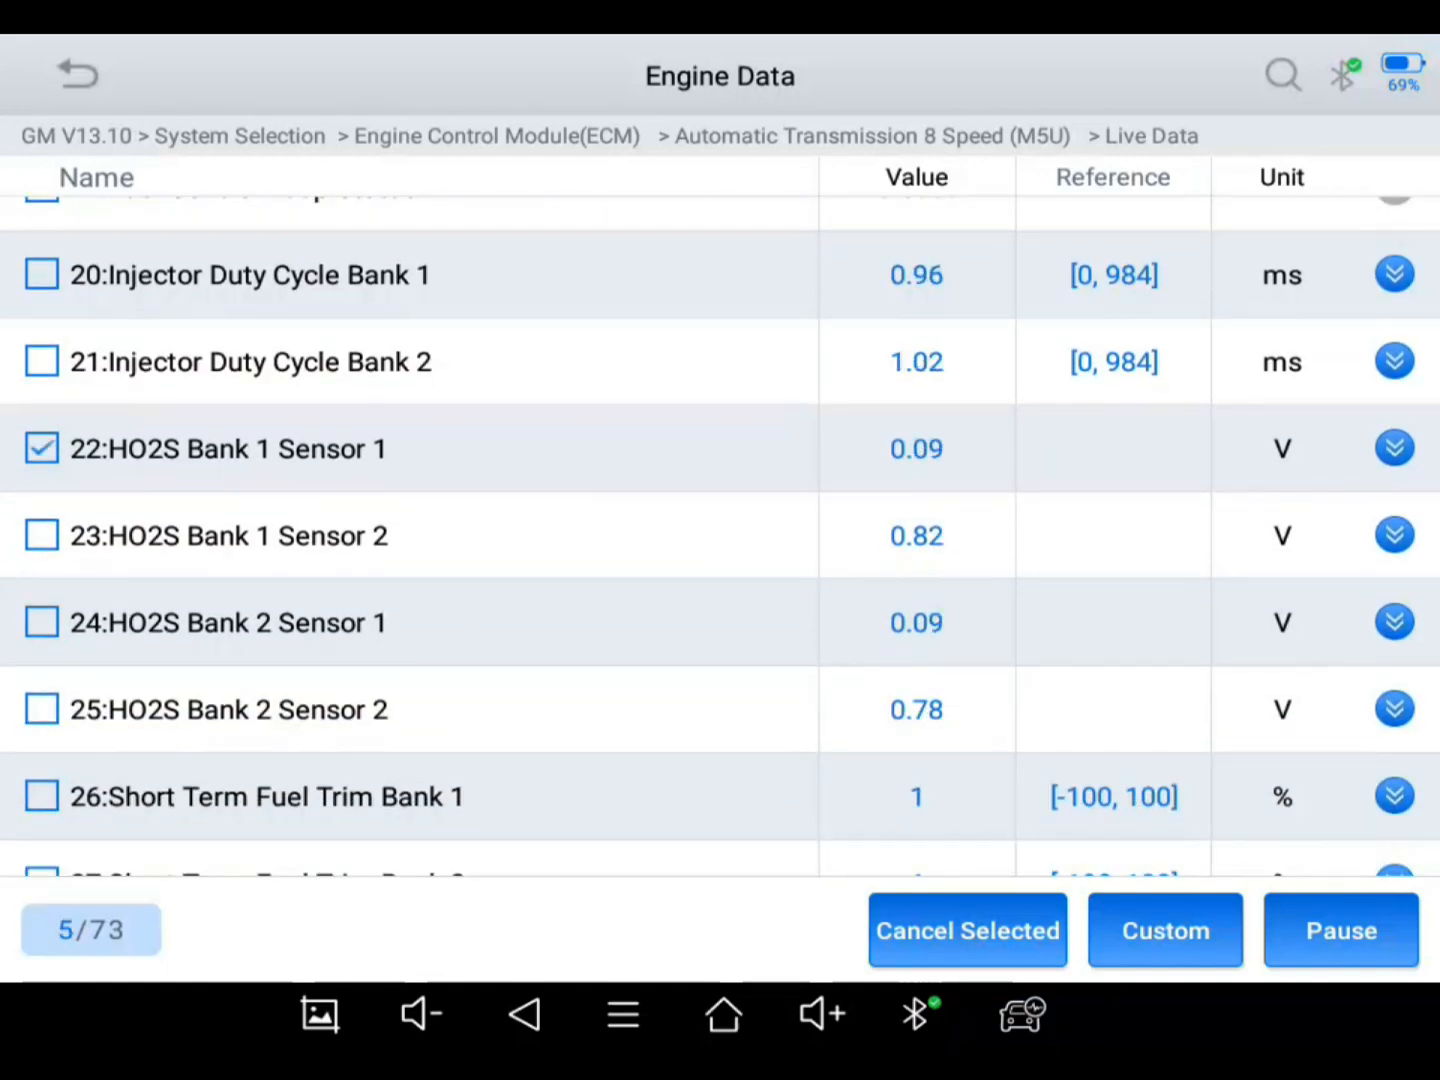
pyautogui.click(42, 622)
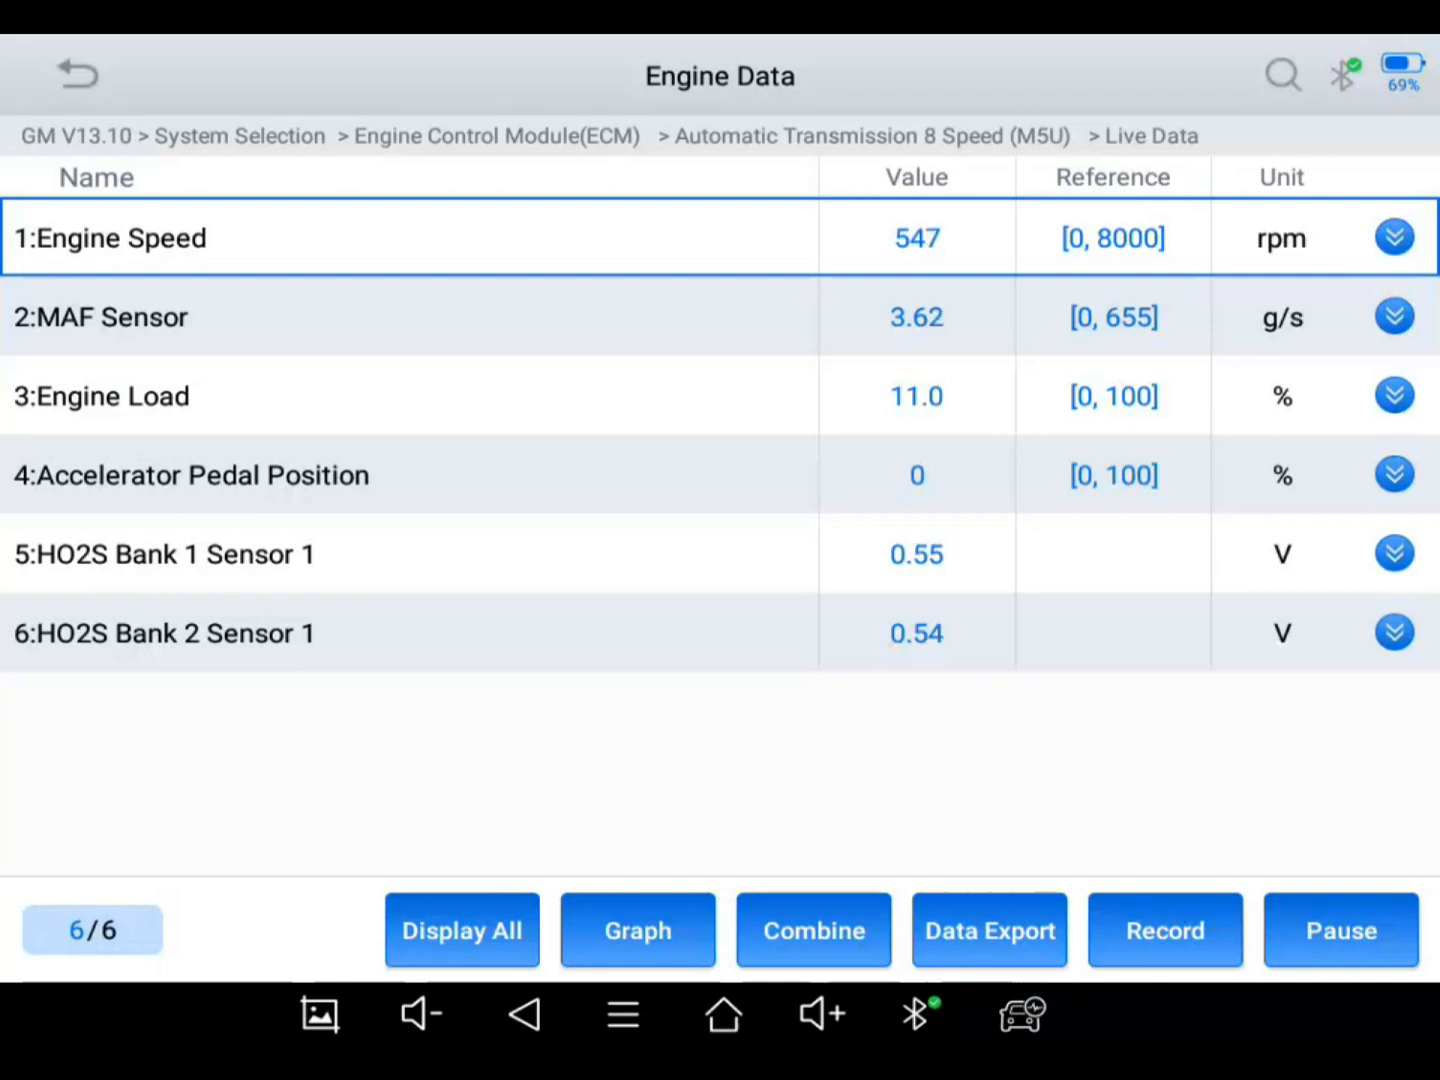
pyautogui.click(1164, 930)
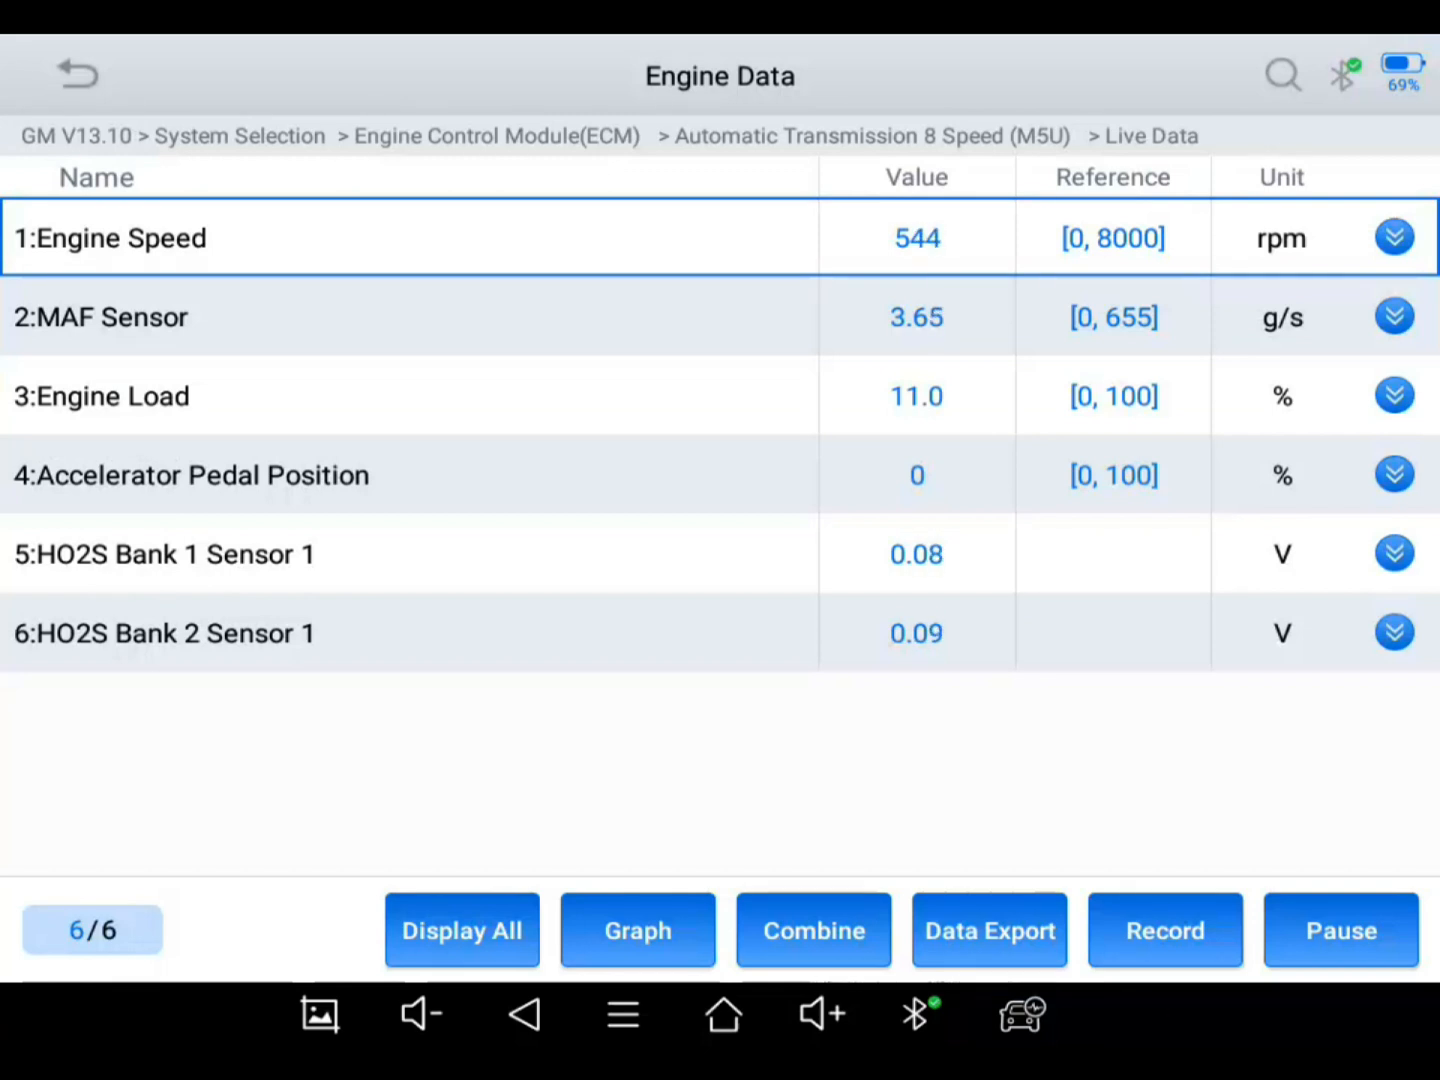
pyautogui.click(1164, 930)
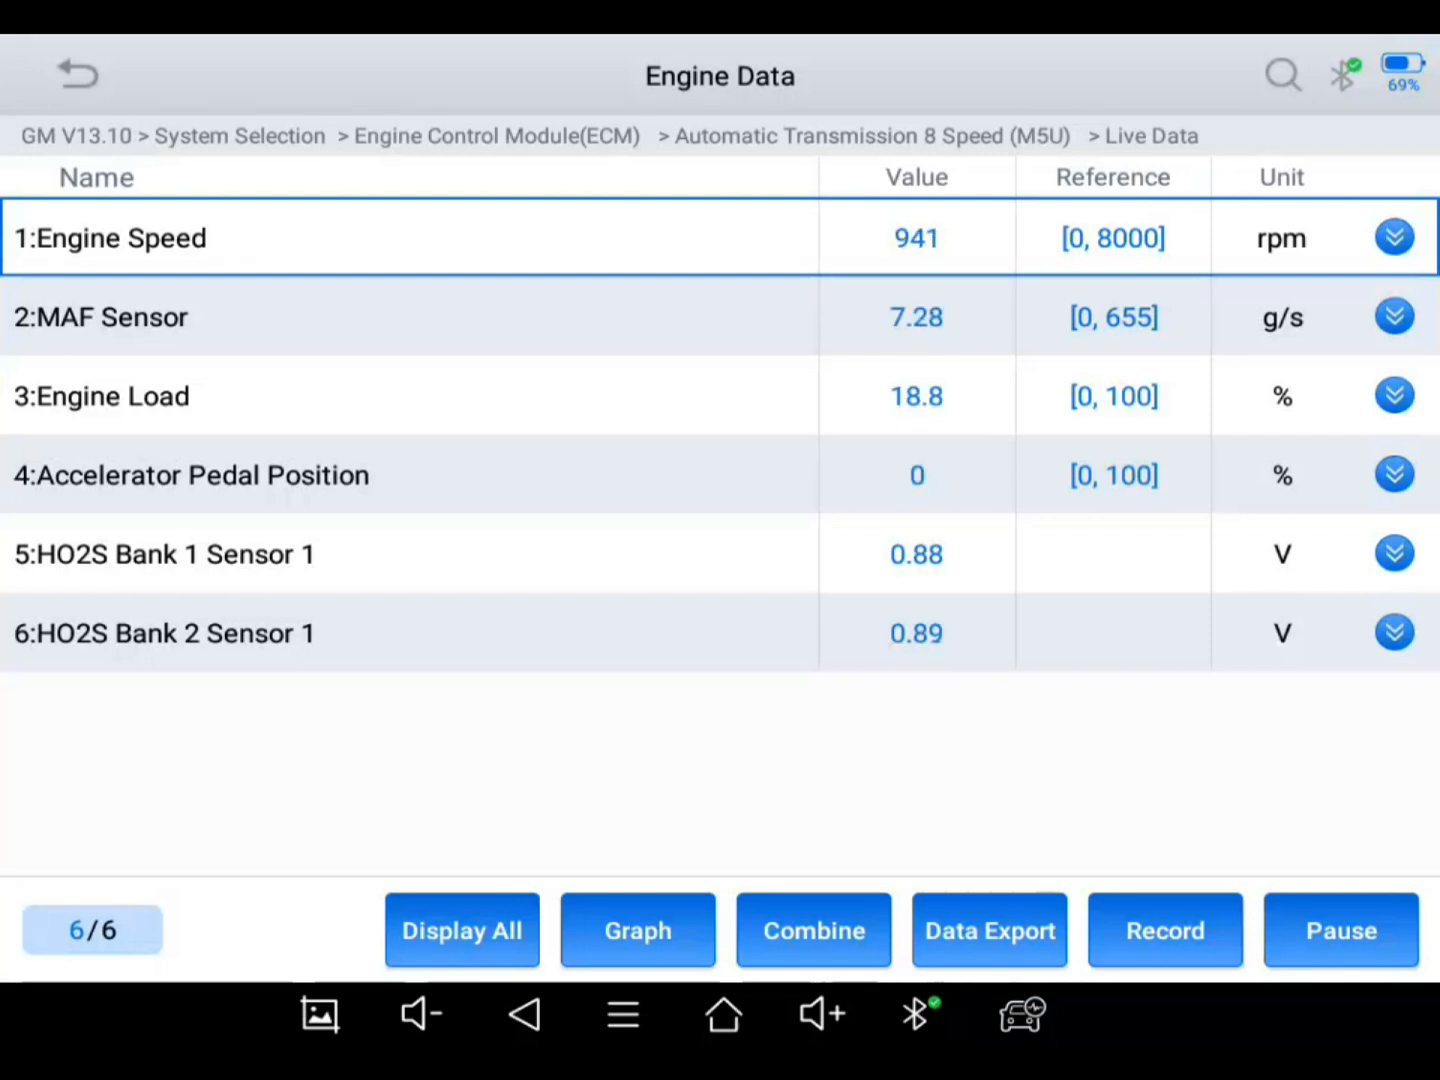
pyautogui.click(1164, 930)
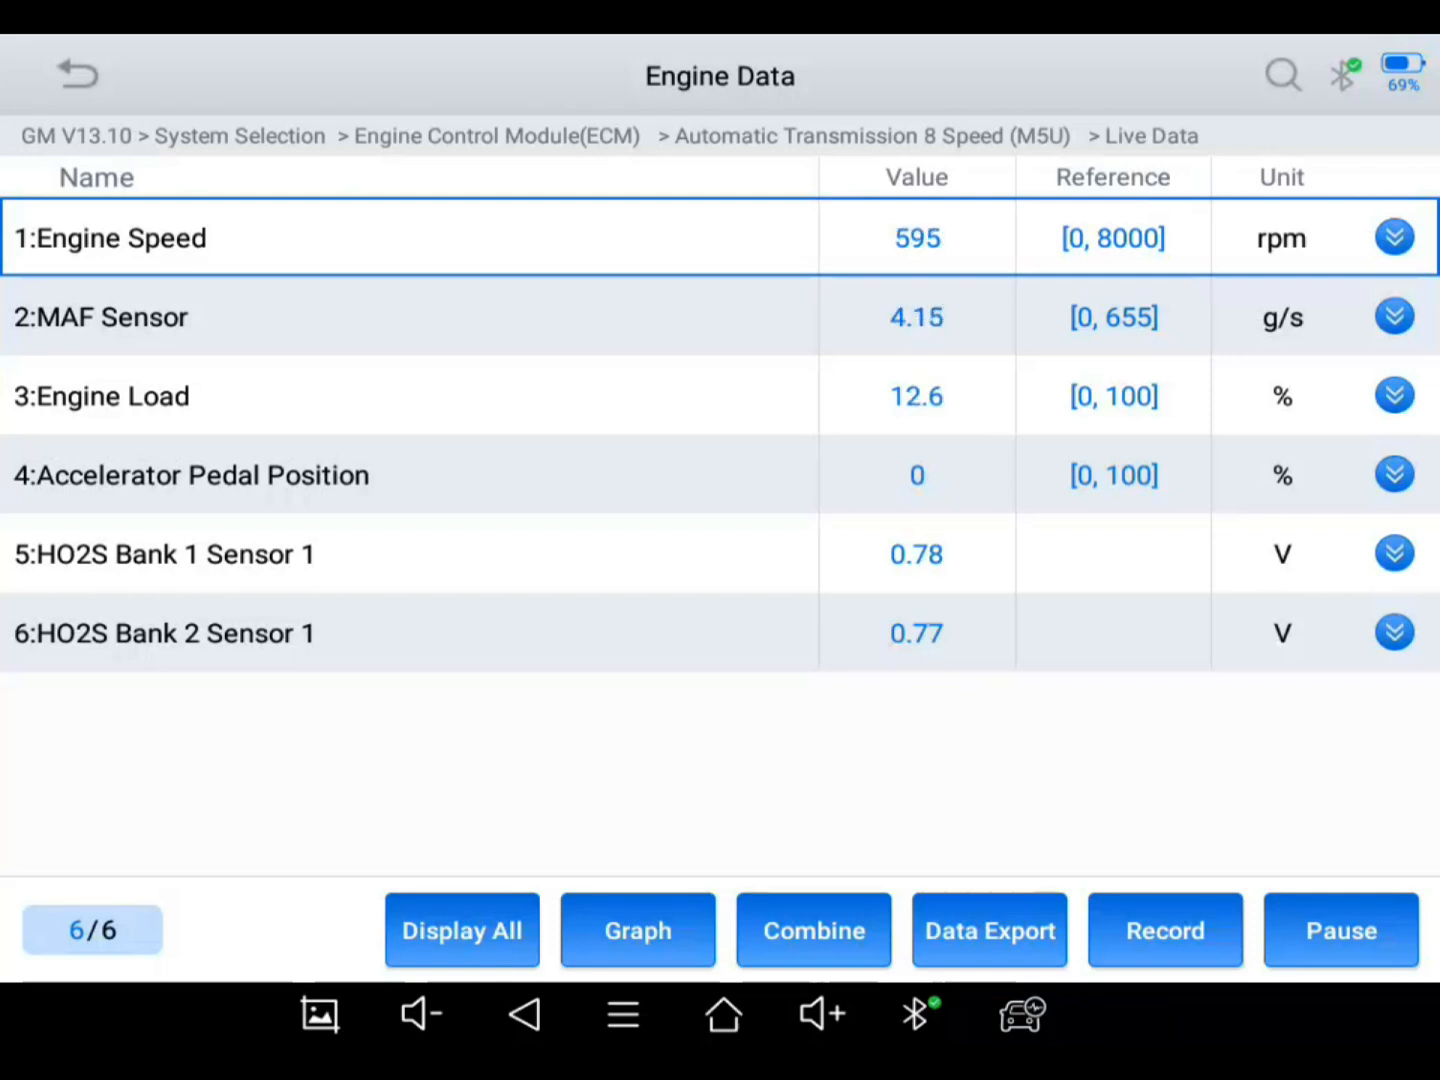
pyautogui.click(1164, 930)
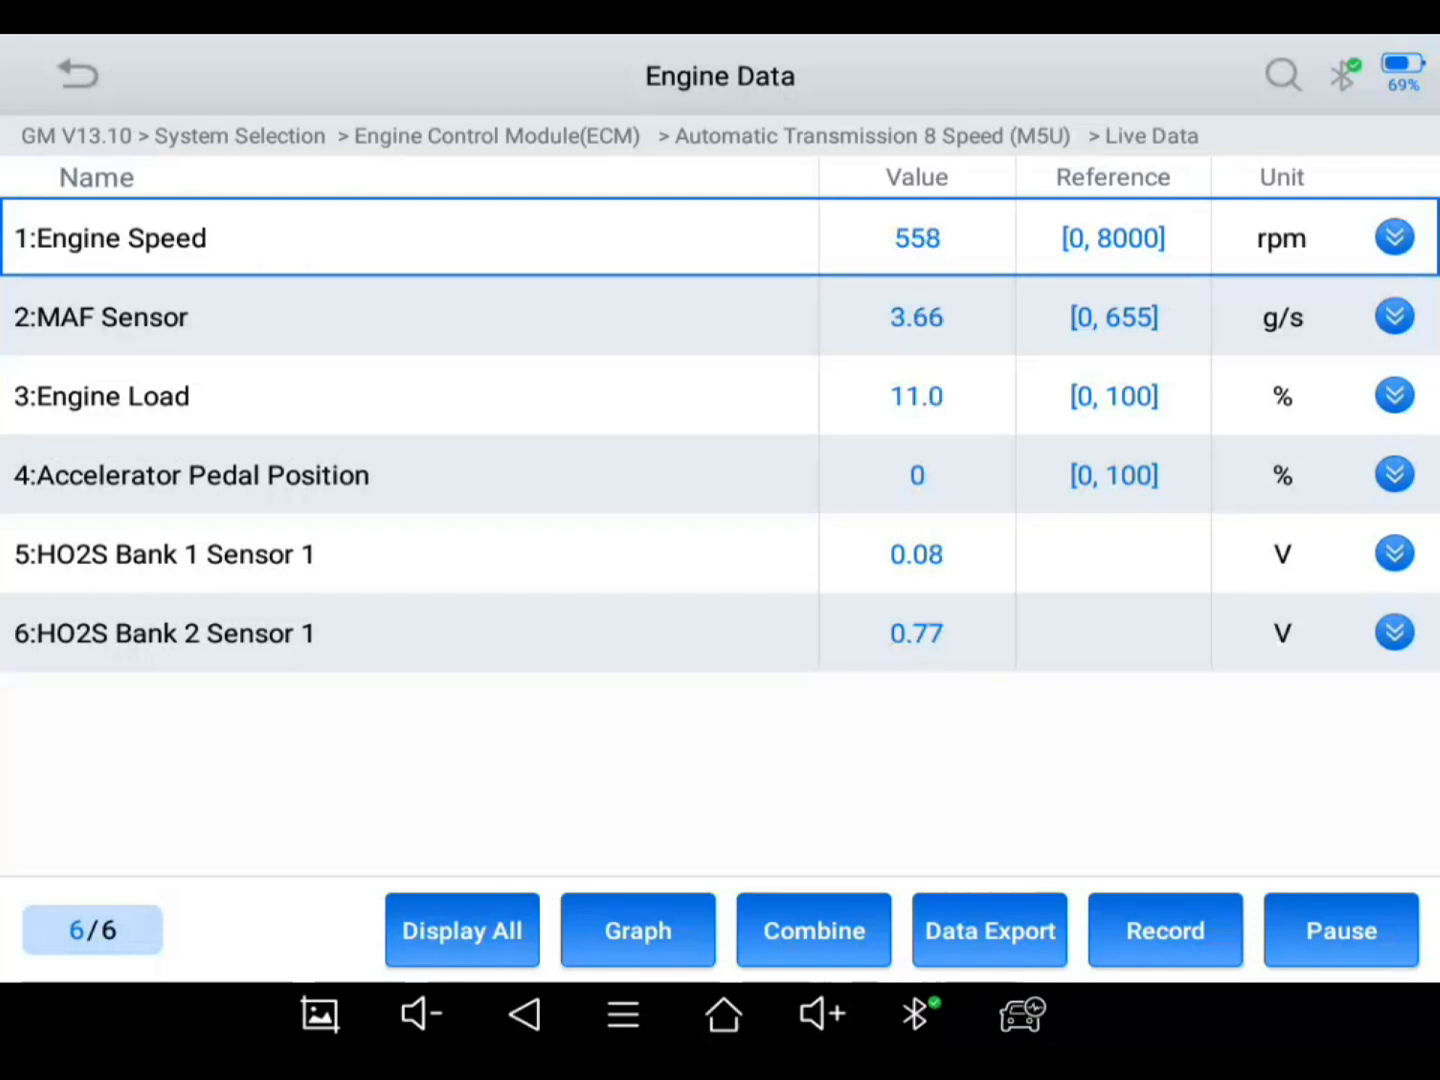
pyautogui.click(1164, 930)
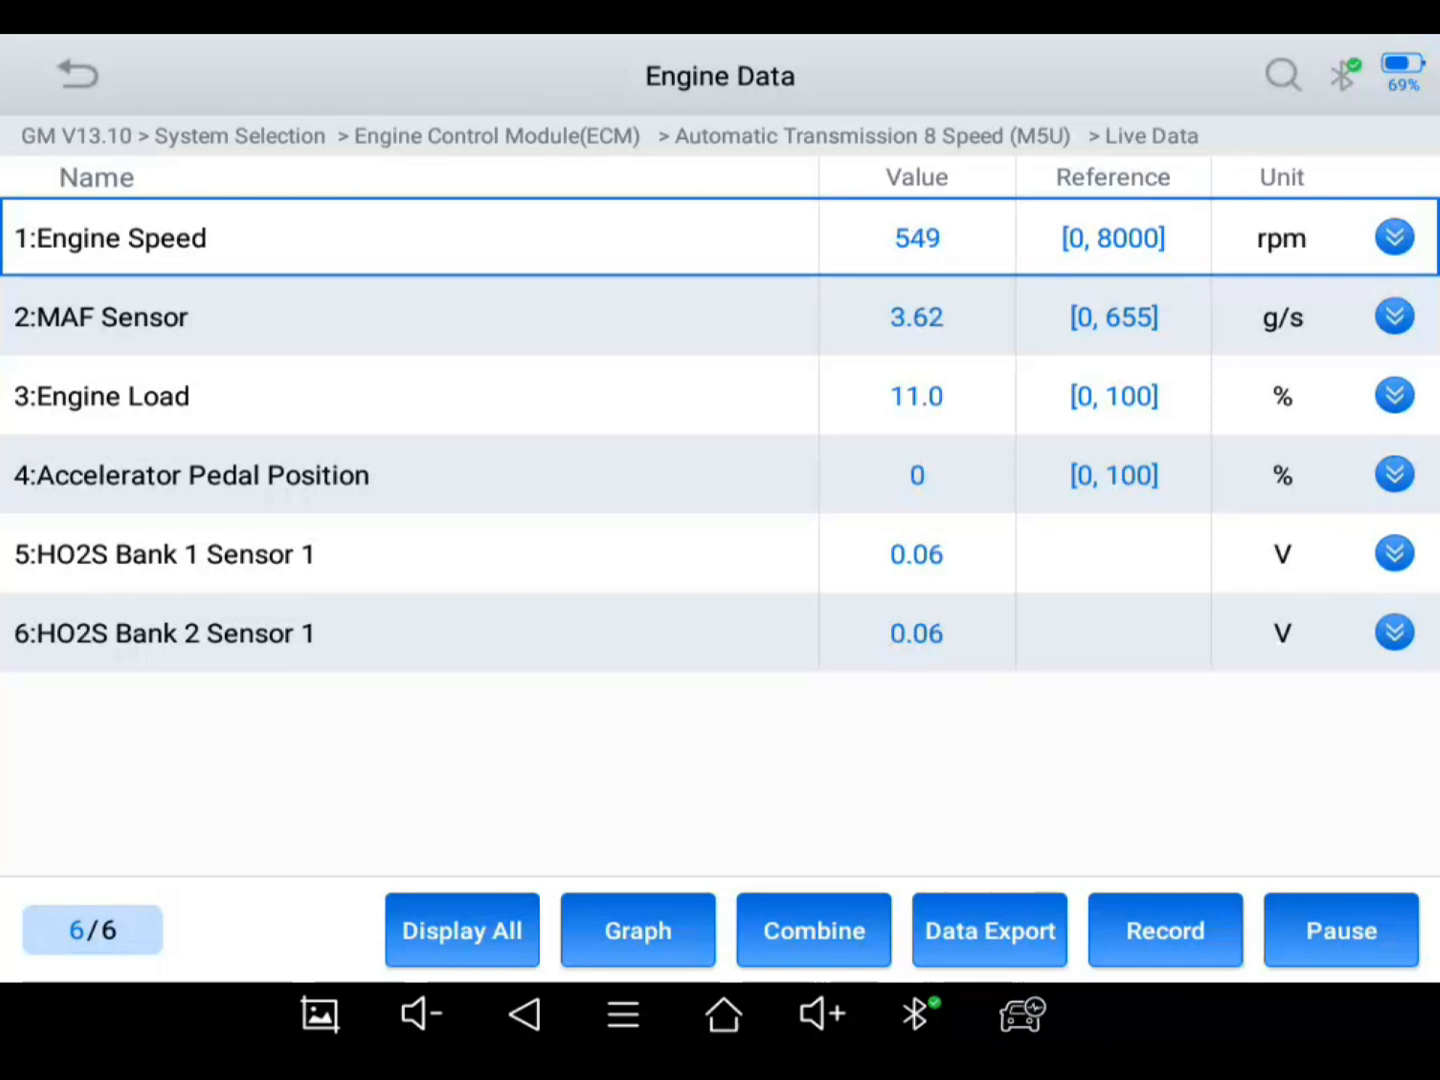
pyautogui.click(1394, 236)
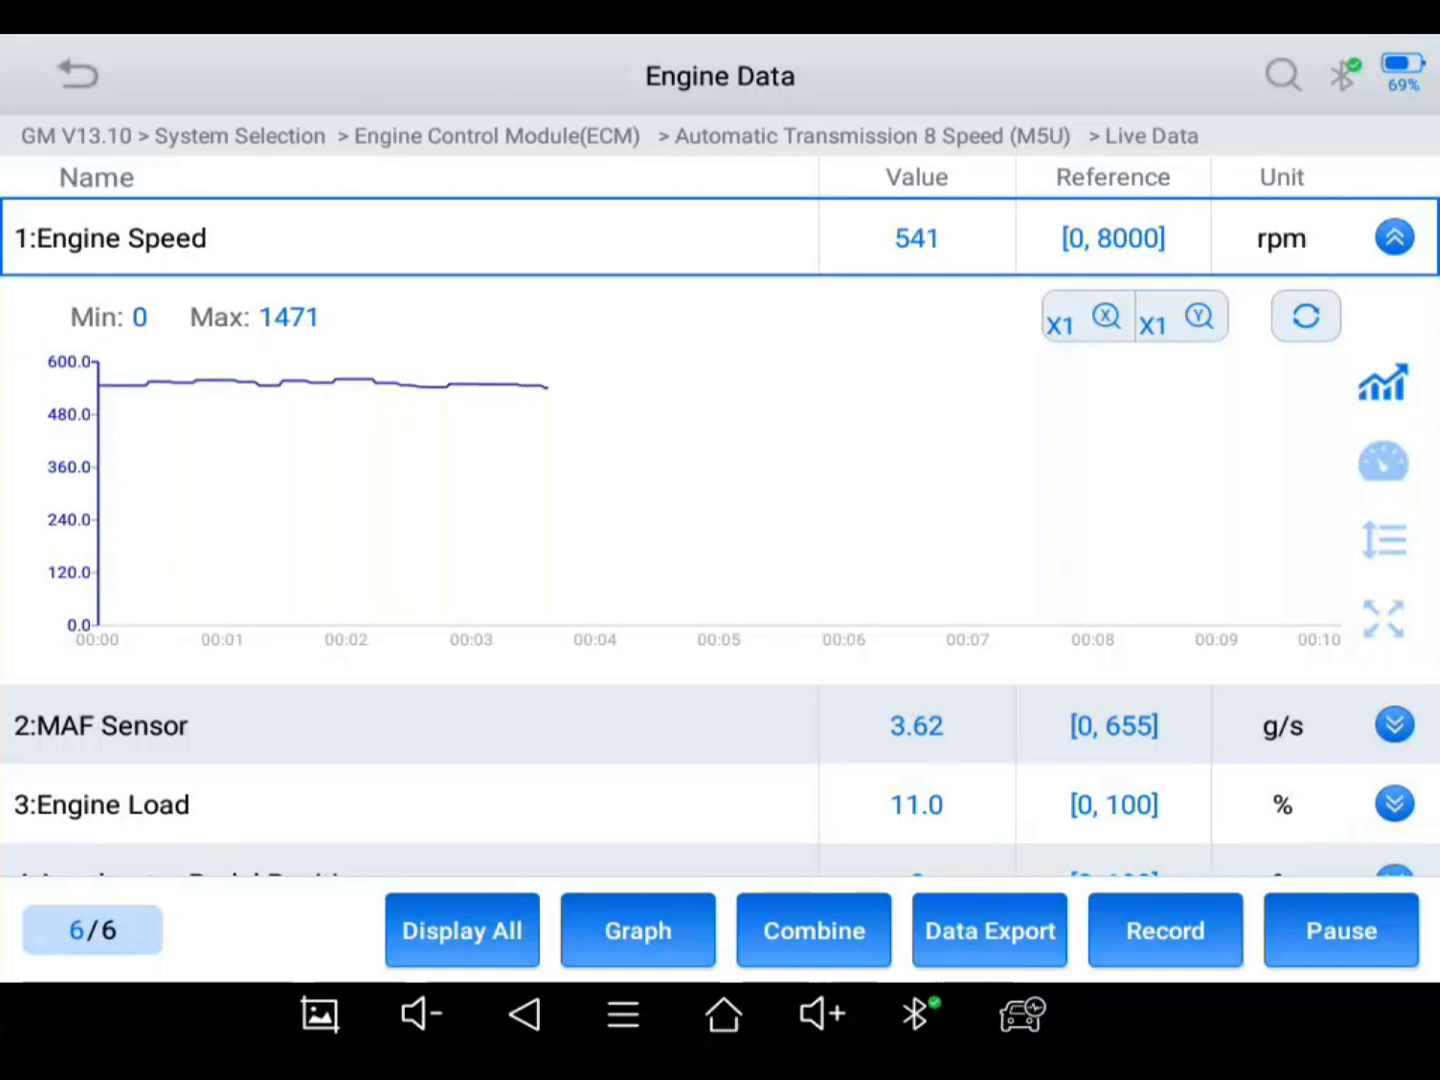
# Step: Expand Engine Load as the graphed reading and zoom its graph in vertically
pyautogui.click(1164, 930)
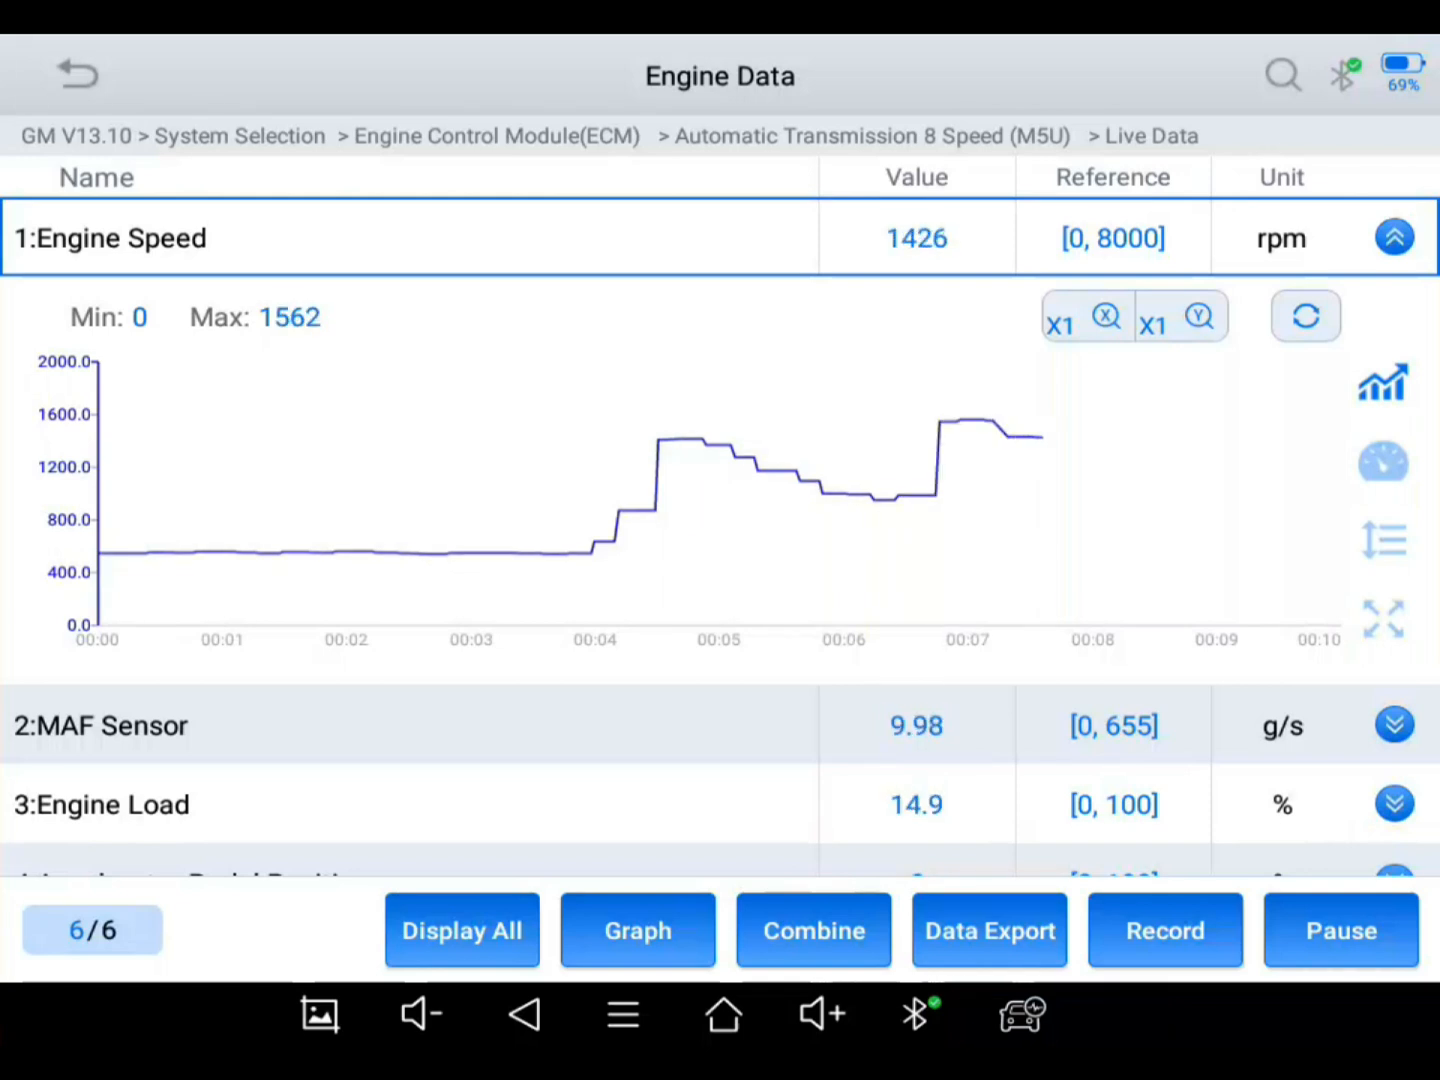
pyautogui.click(1394, 236)
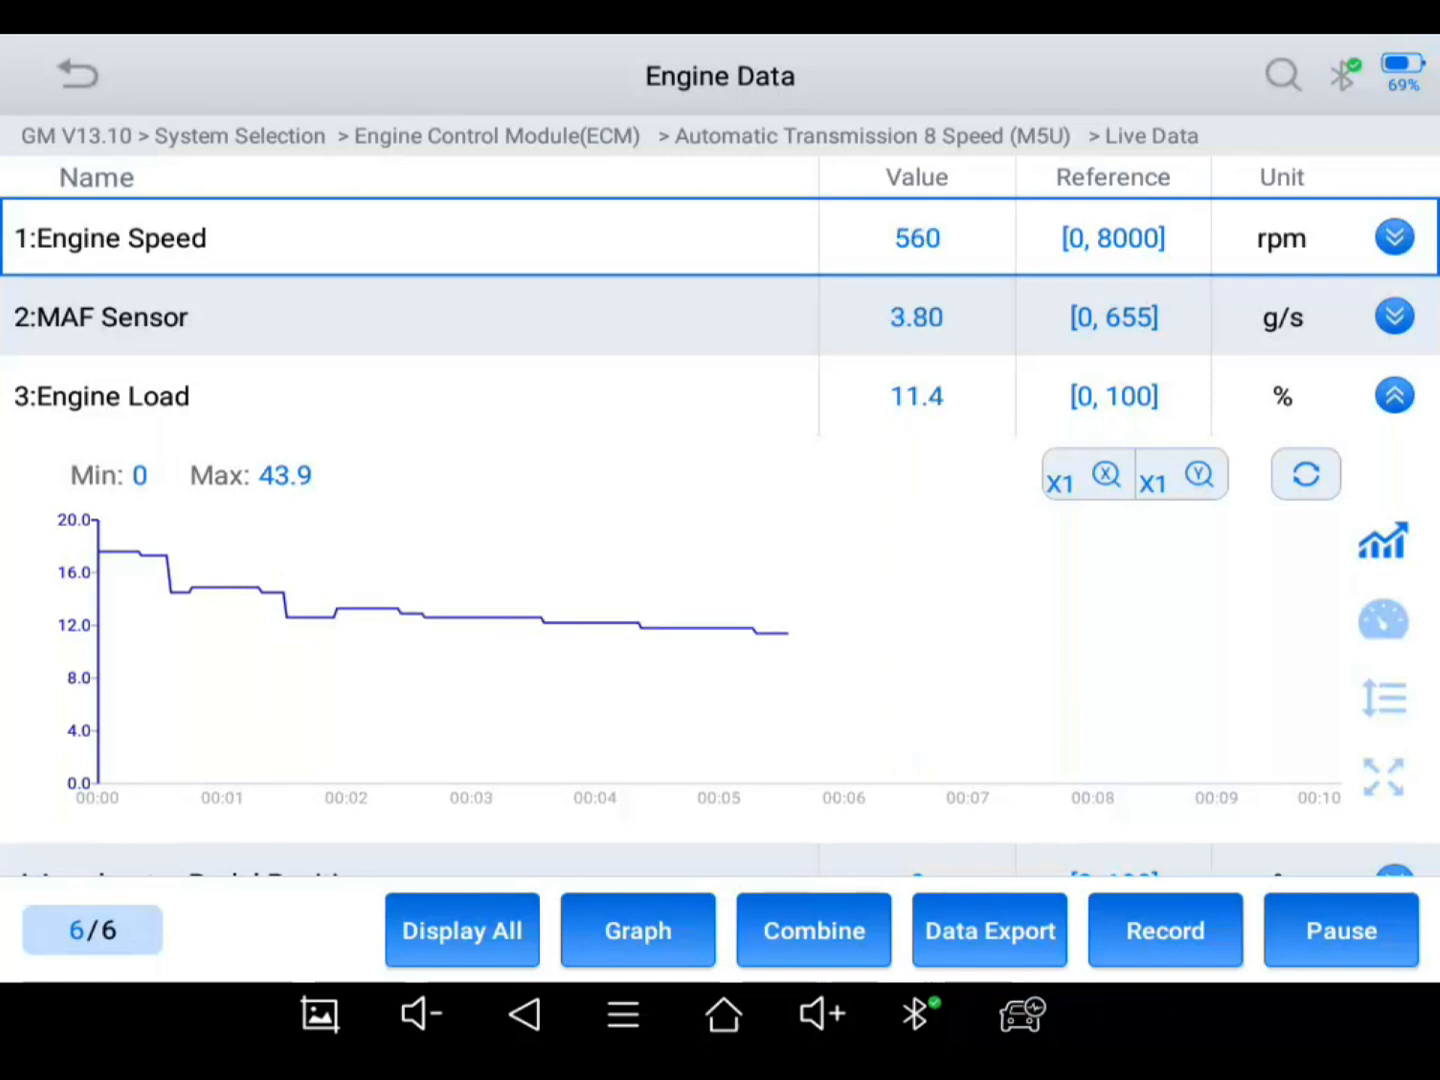
pyautogui.click(1180, 476)
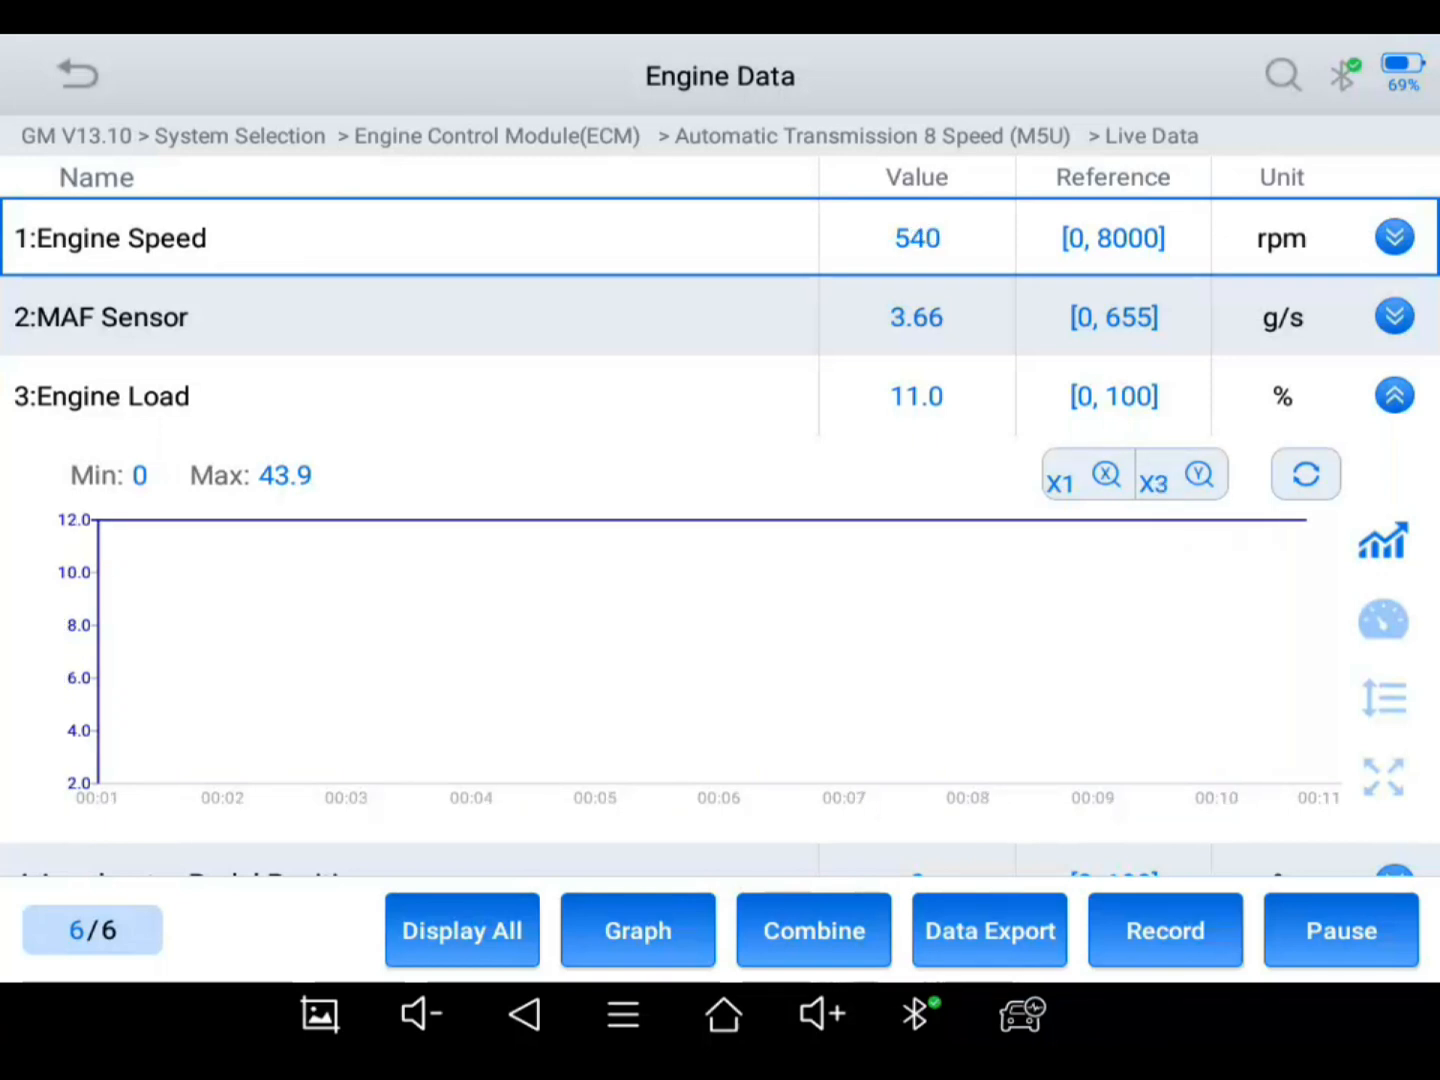
# Step: Bring up the minimum/maximum value prompt for the Engine Load graph
pyautogui.click(1164, 930)
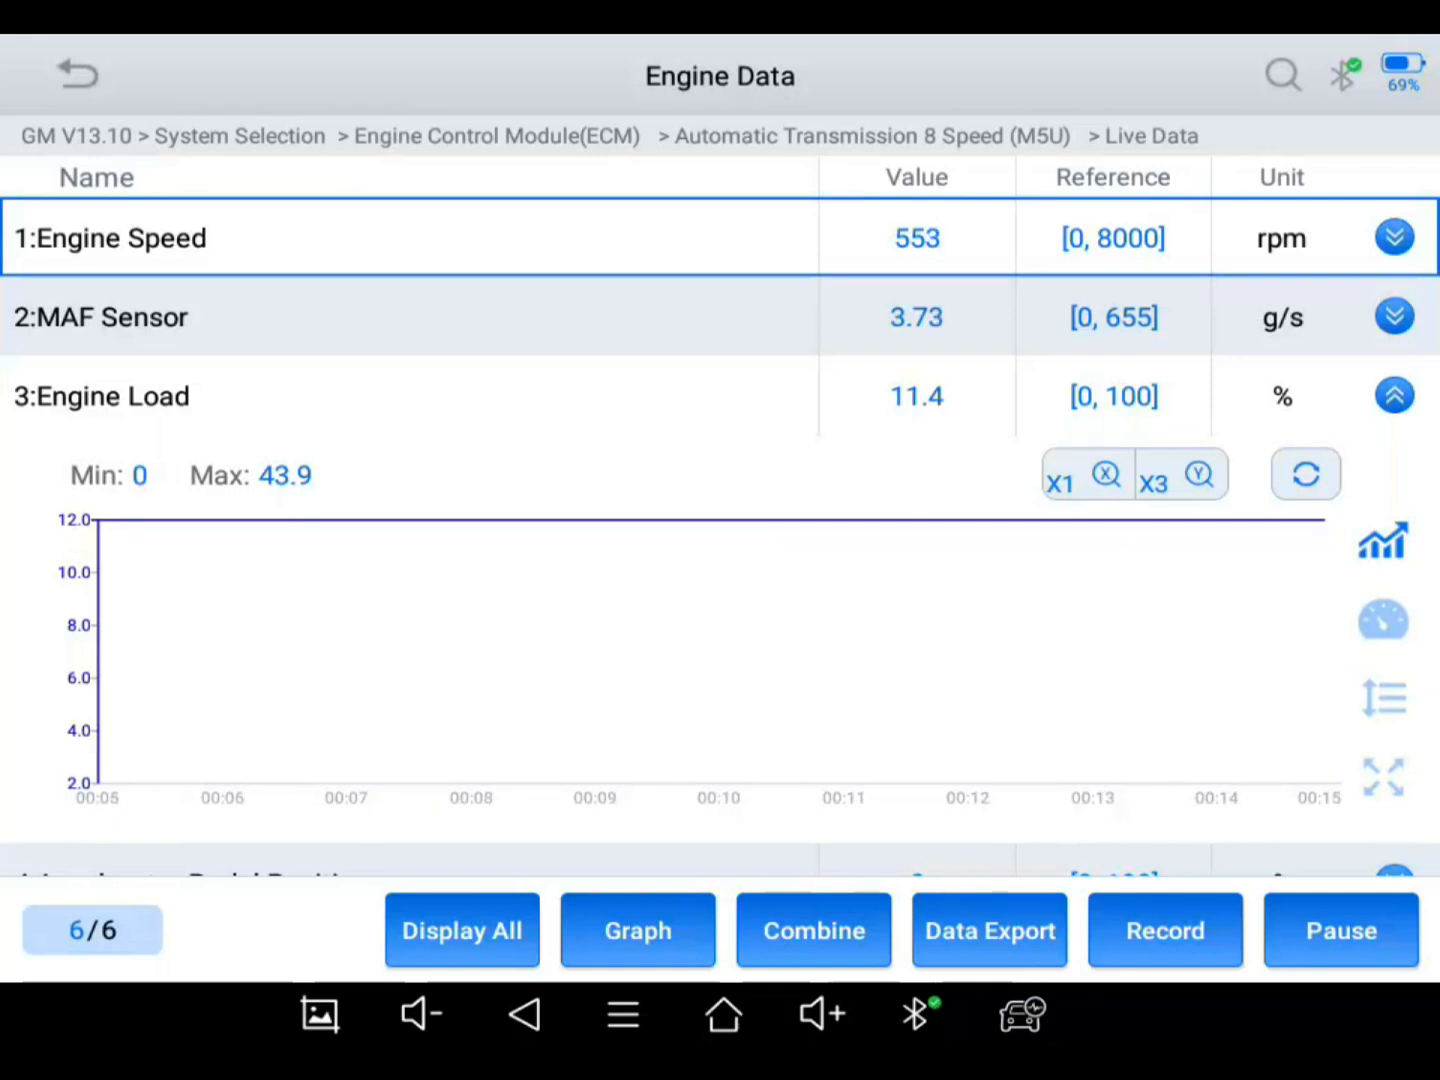
pyautogui.click(1164, 930)
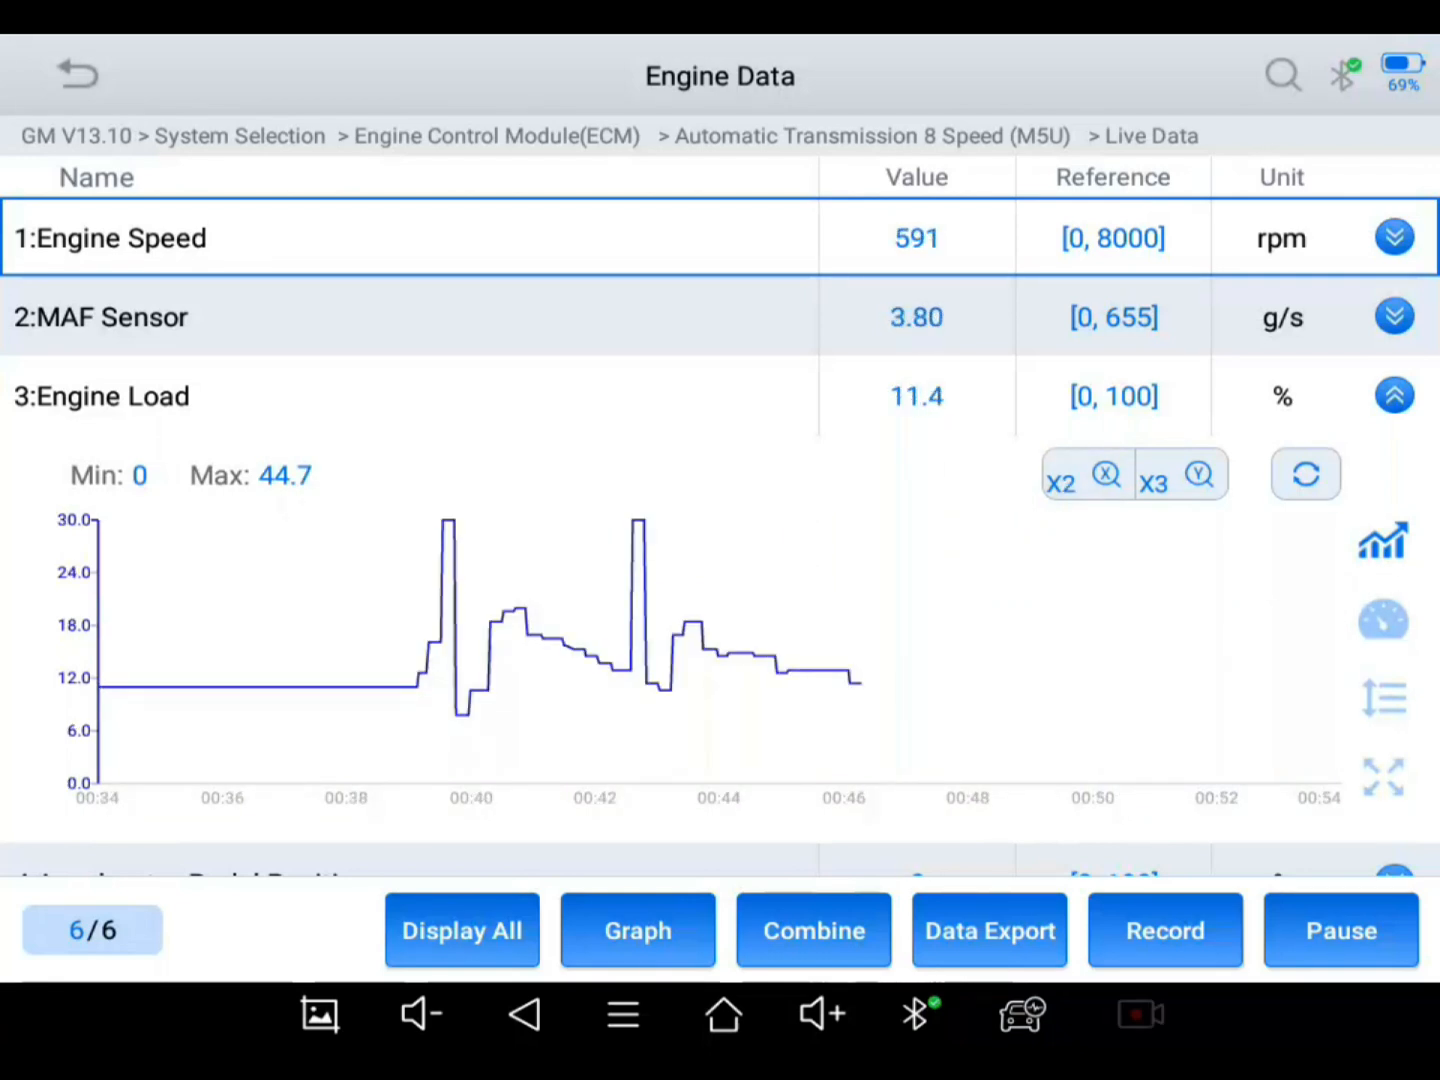
pyautogui.click(1384, 620)
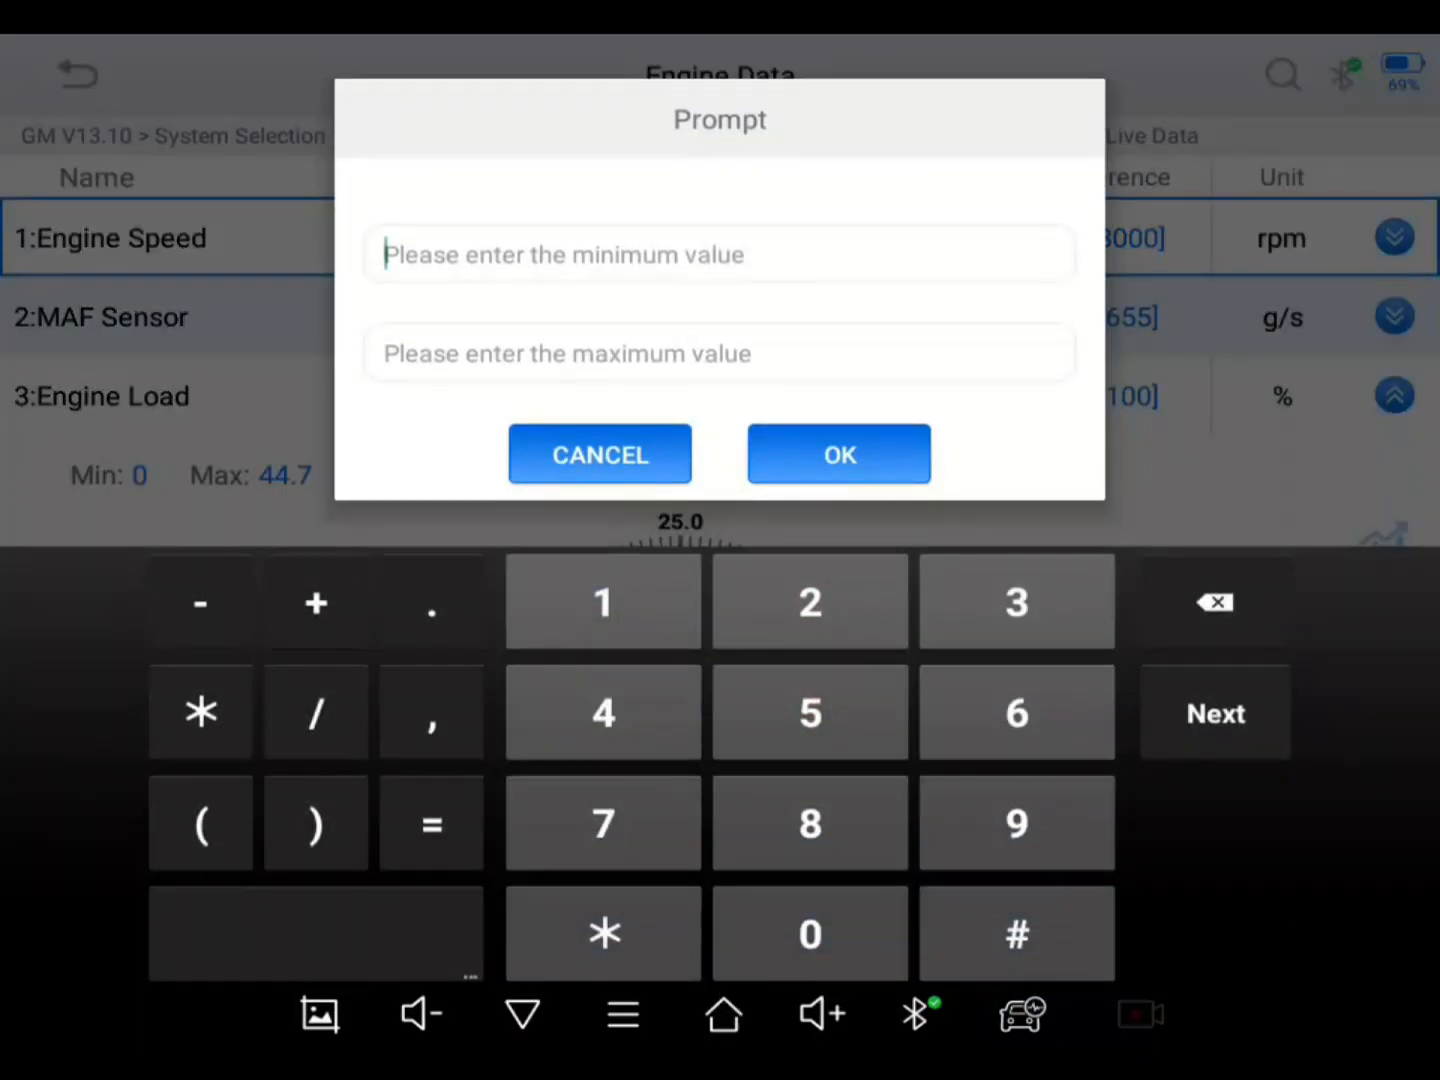
# Step: Cancel the value prompt and combine all six PIDs onto one overlaid graph
pyautogui.click(600, 456)
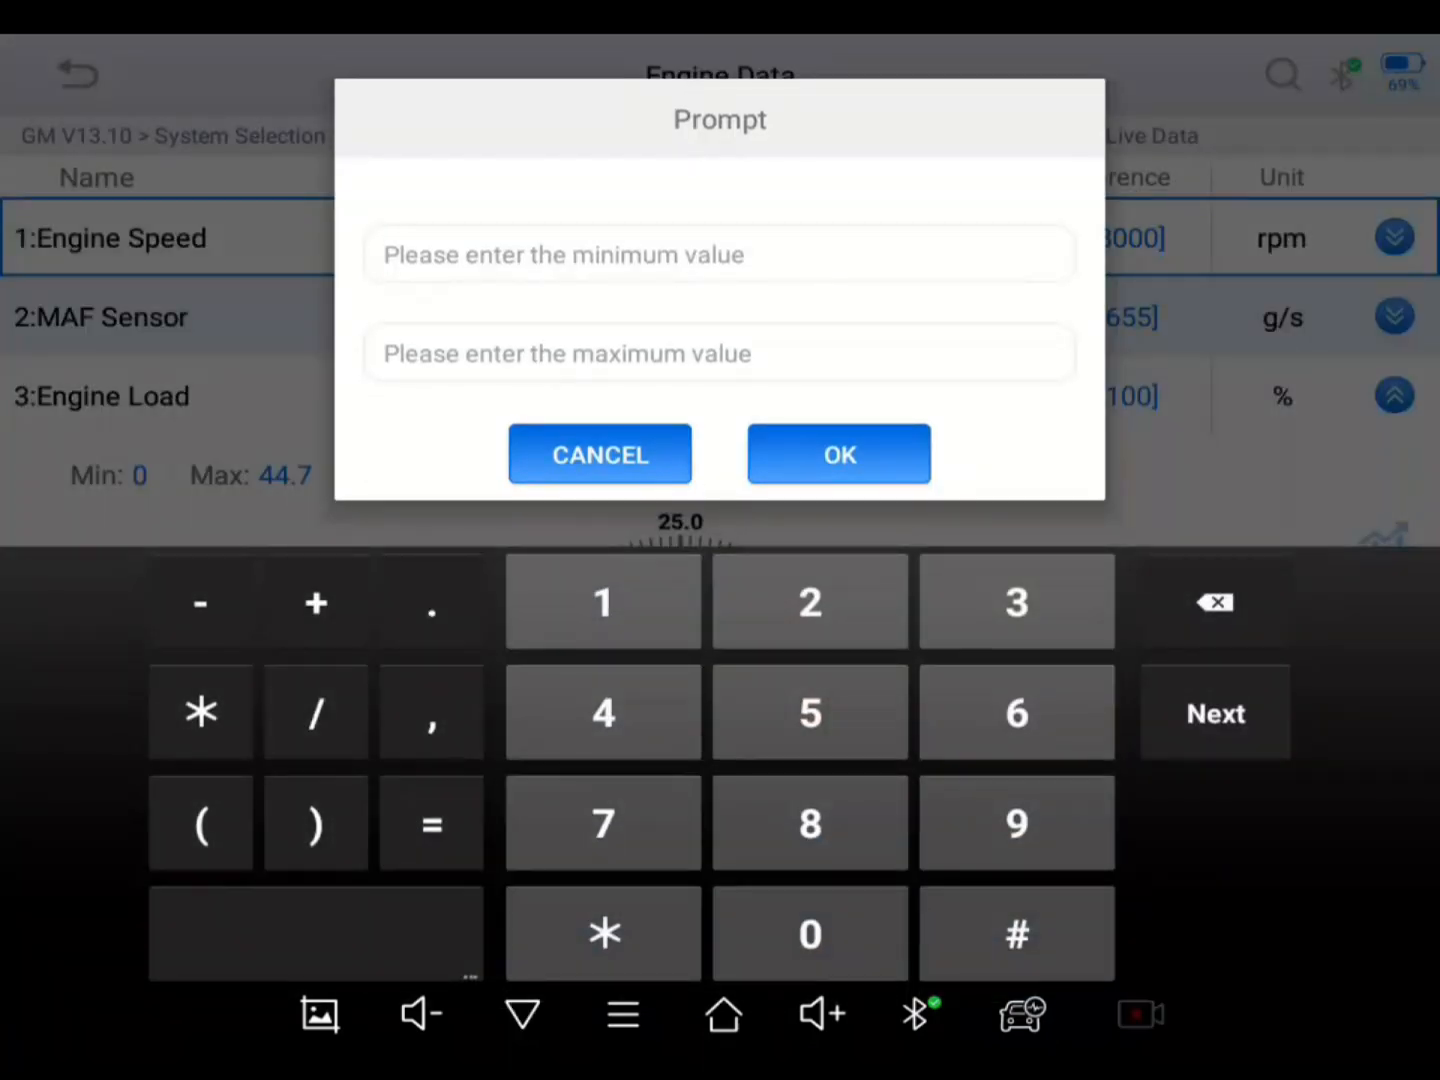
pyautogui.click(600, 454)
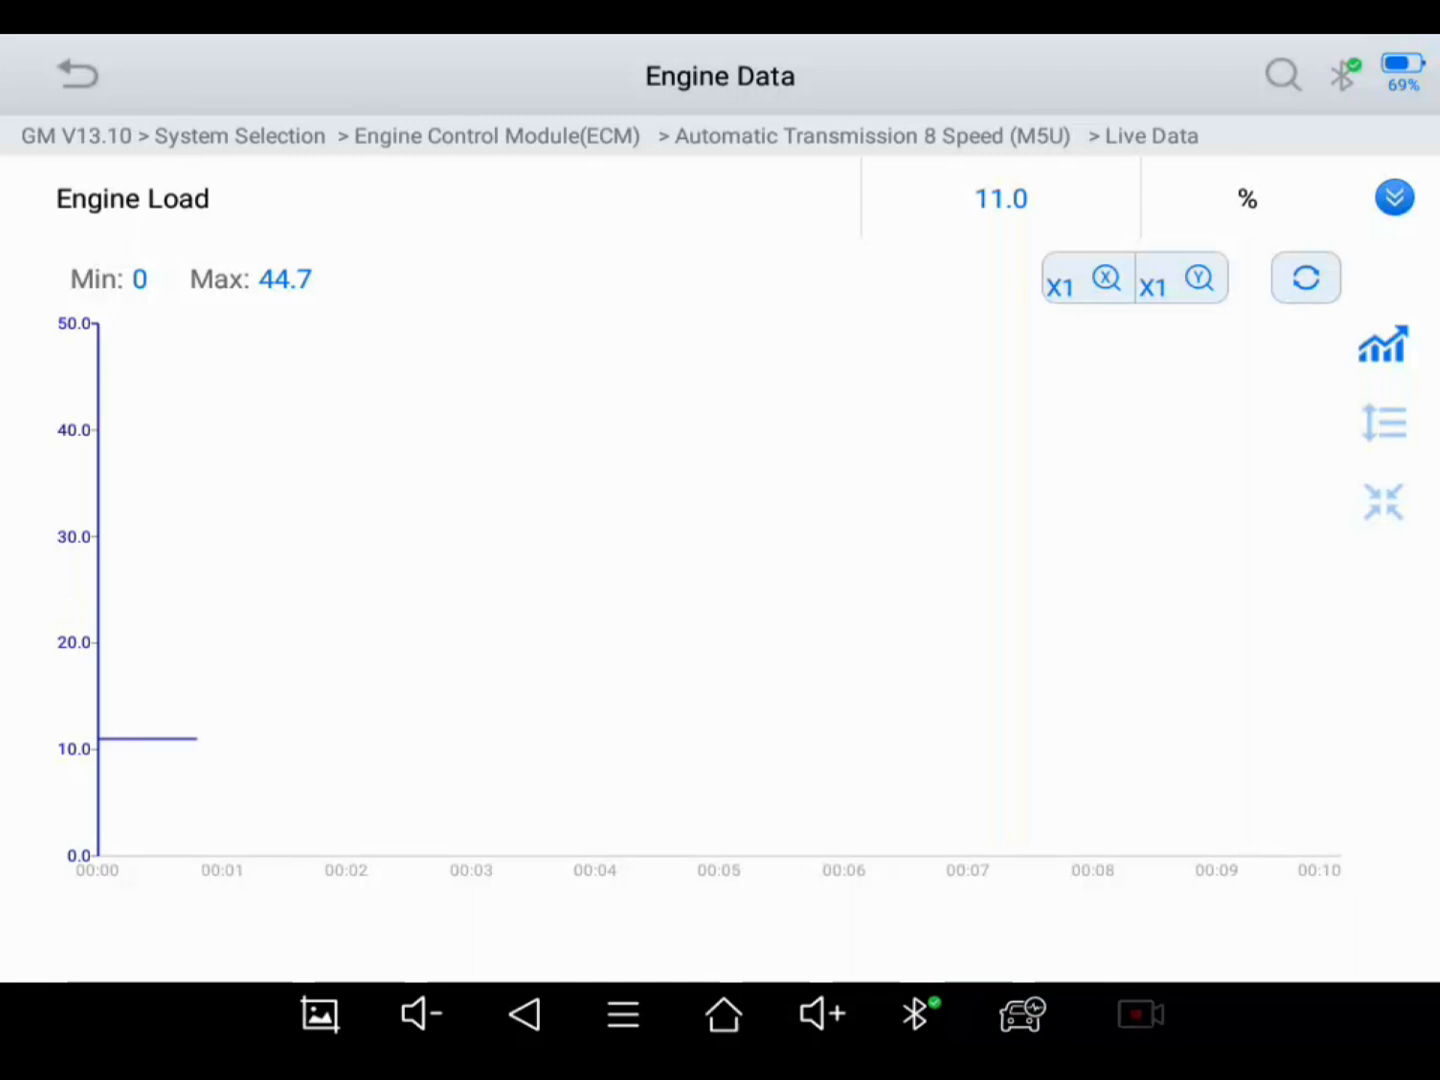
pyautogui.click(1394, 196)
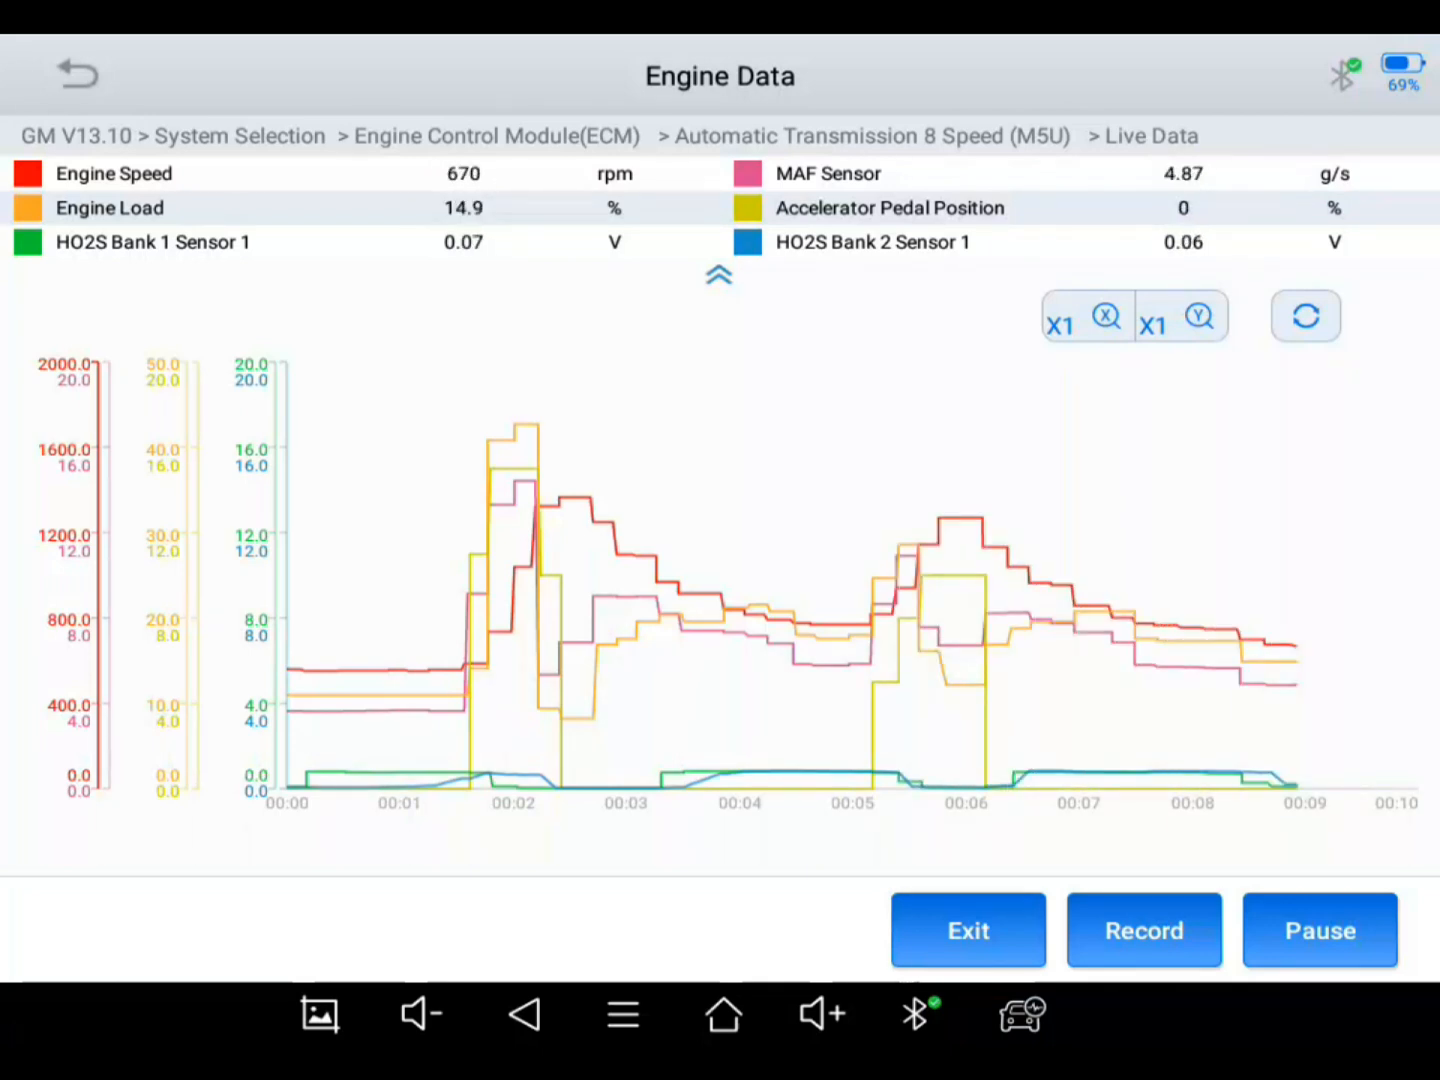
# Step: Collapse the legend to enlarge the combined graph, then exit back to the list
pyautogui.click(1144, 930)
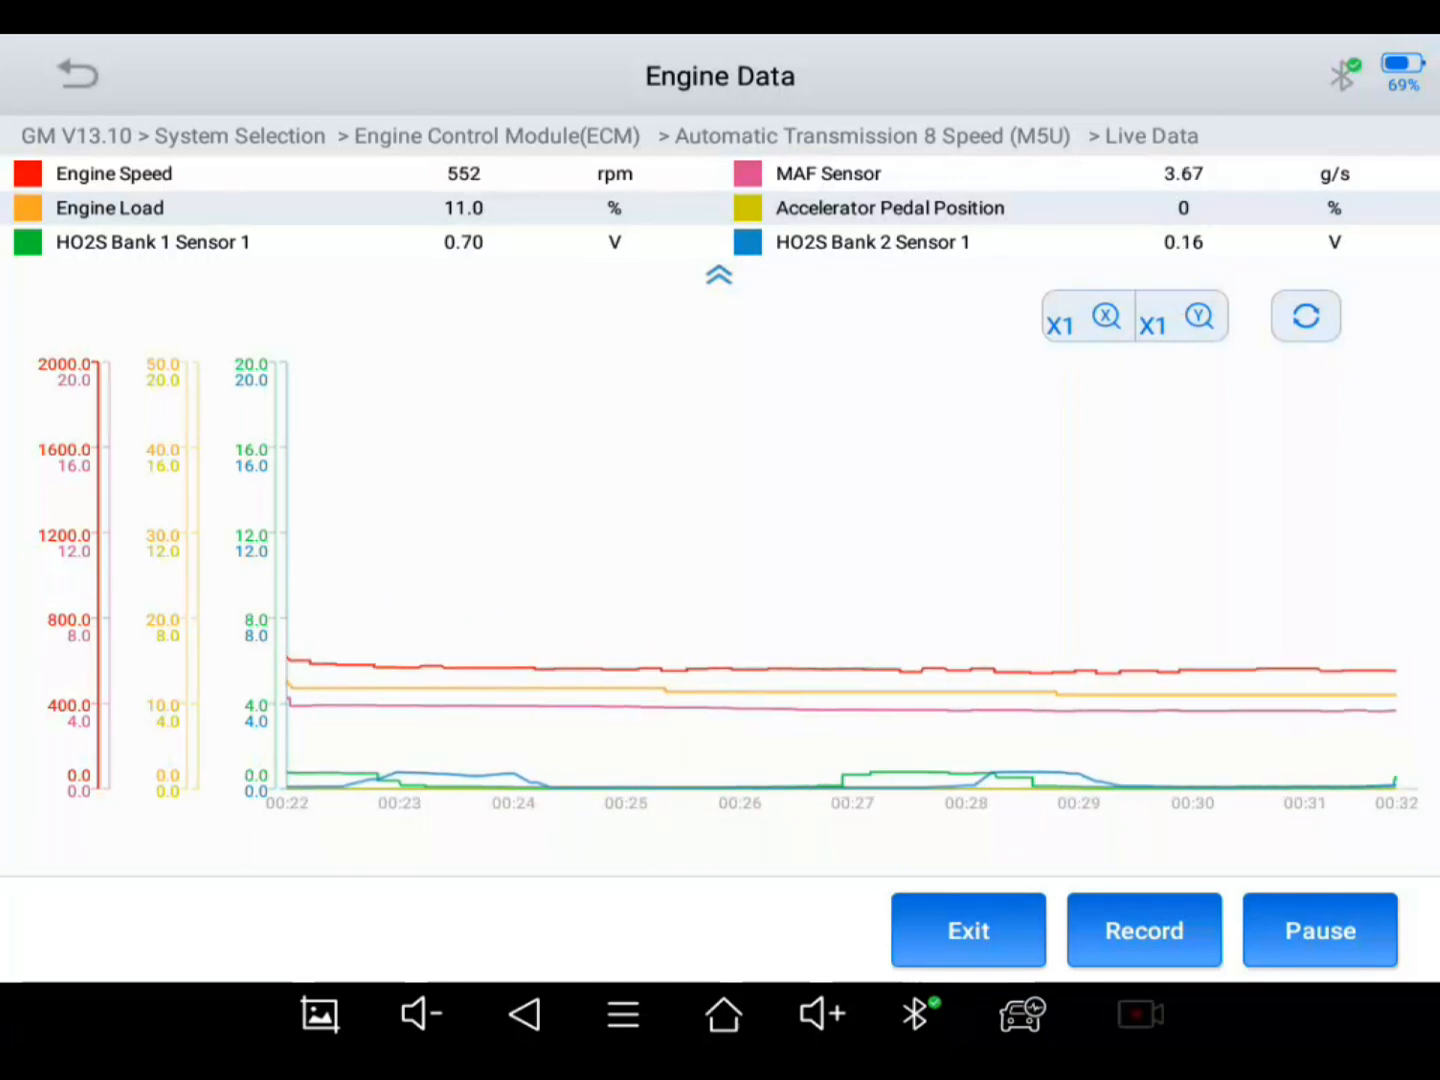
pyautogui.click(720, 276)
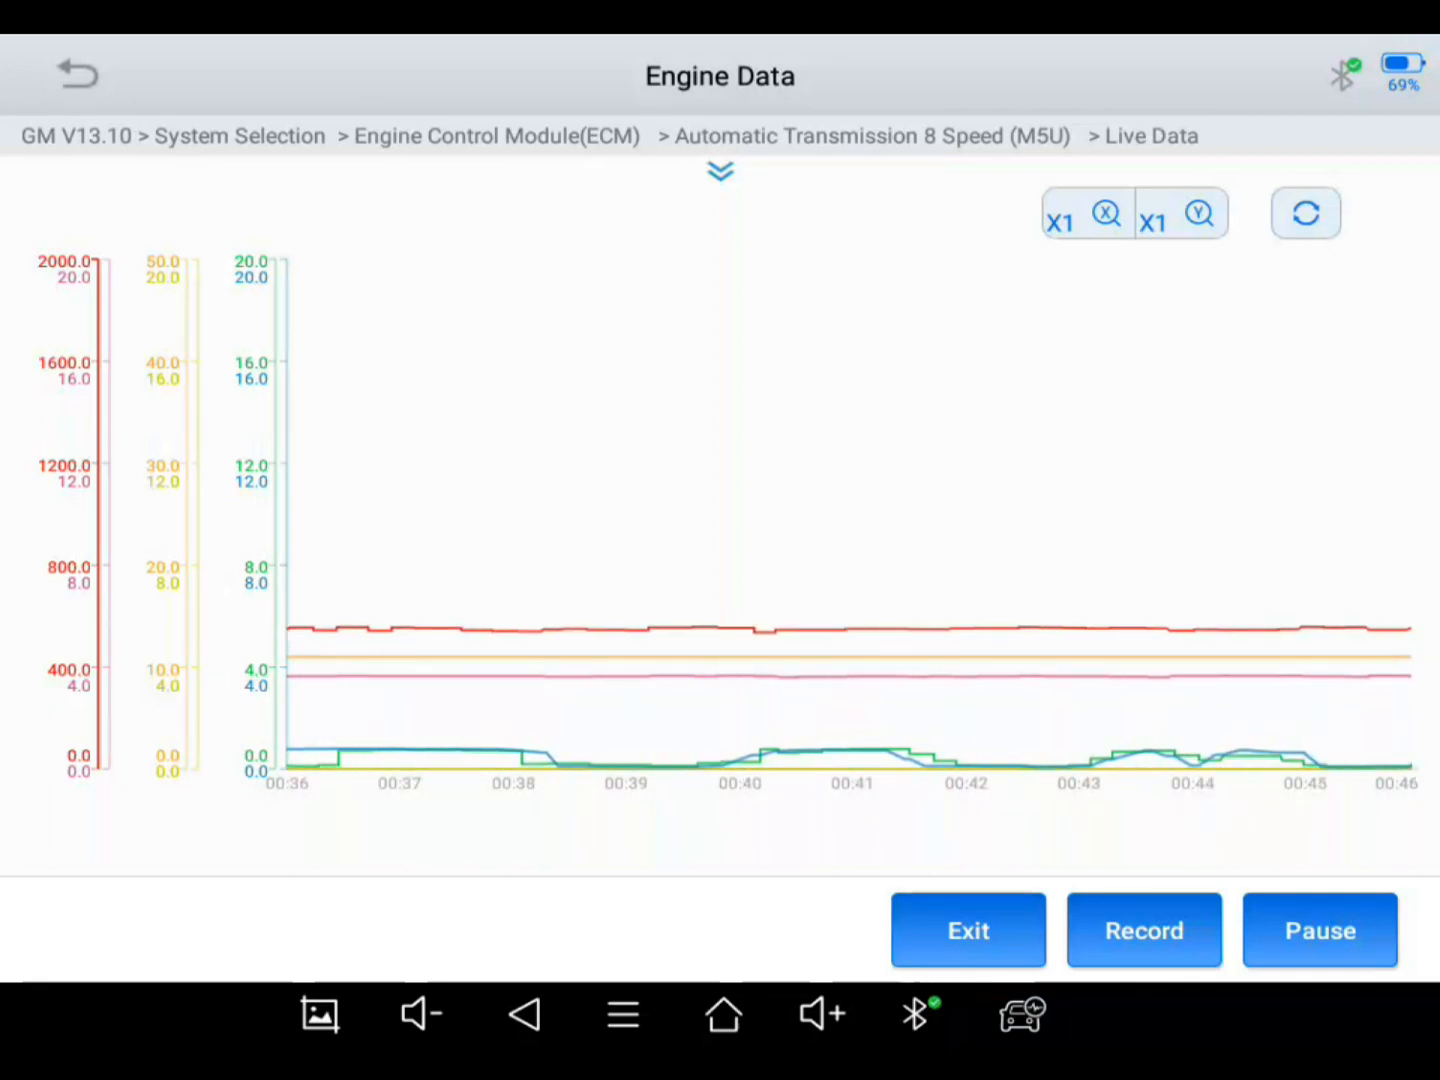
pyautogui.click(1144, 930)
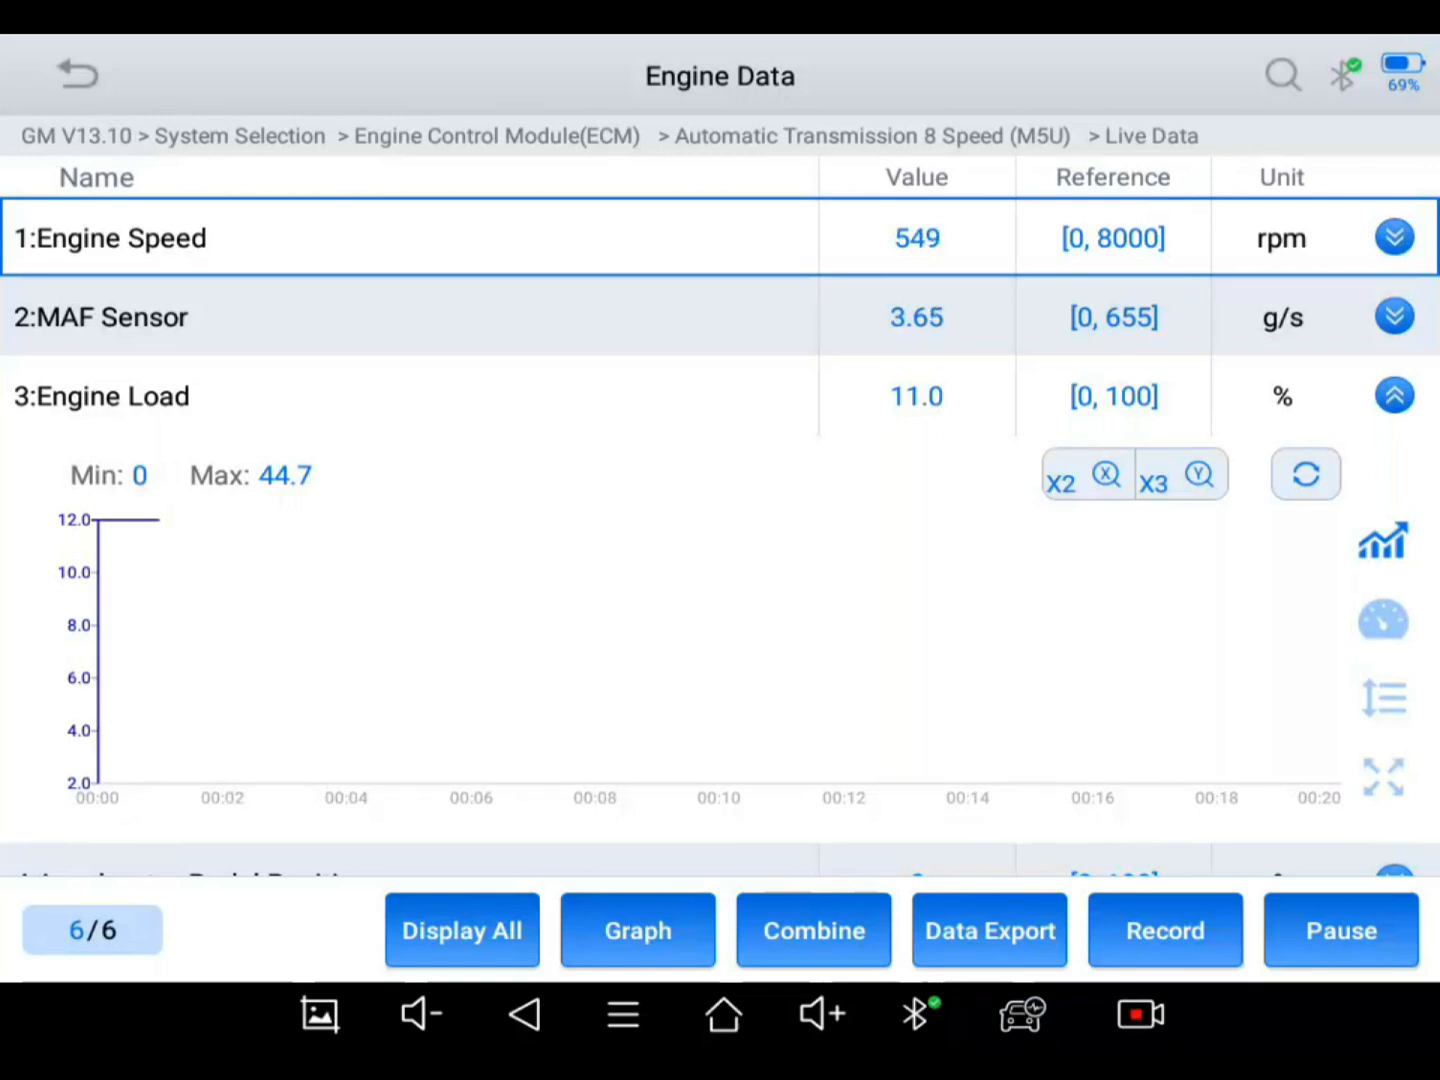
# Step: Switch to Graph view so each of the six PIDs plots in its own panel
pyautogui.click(636, 930)
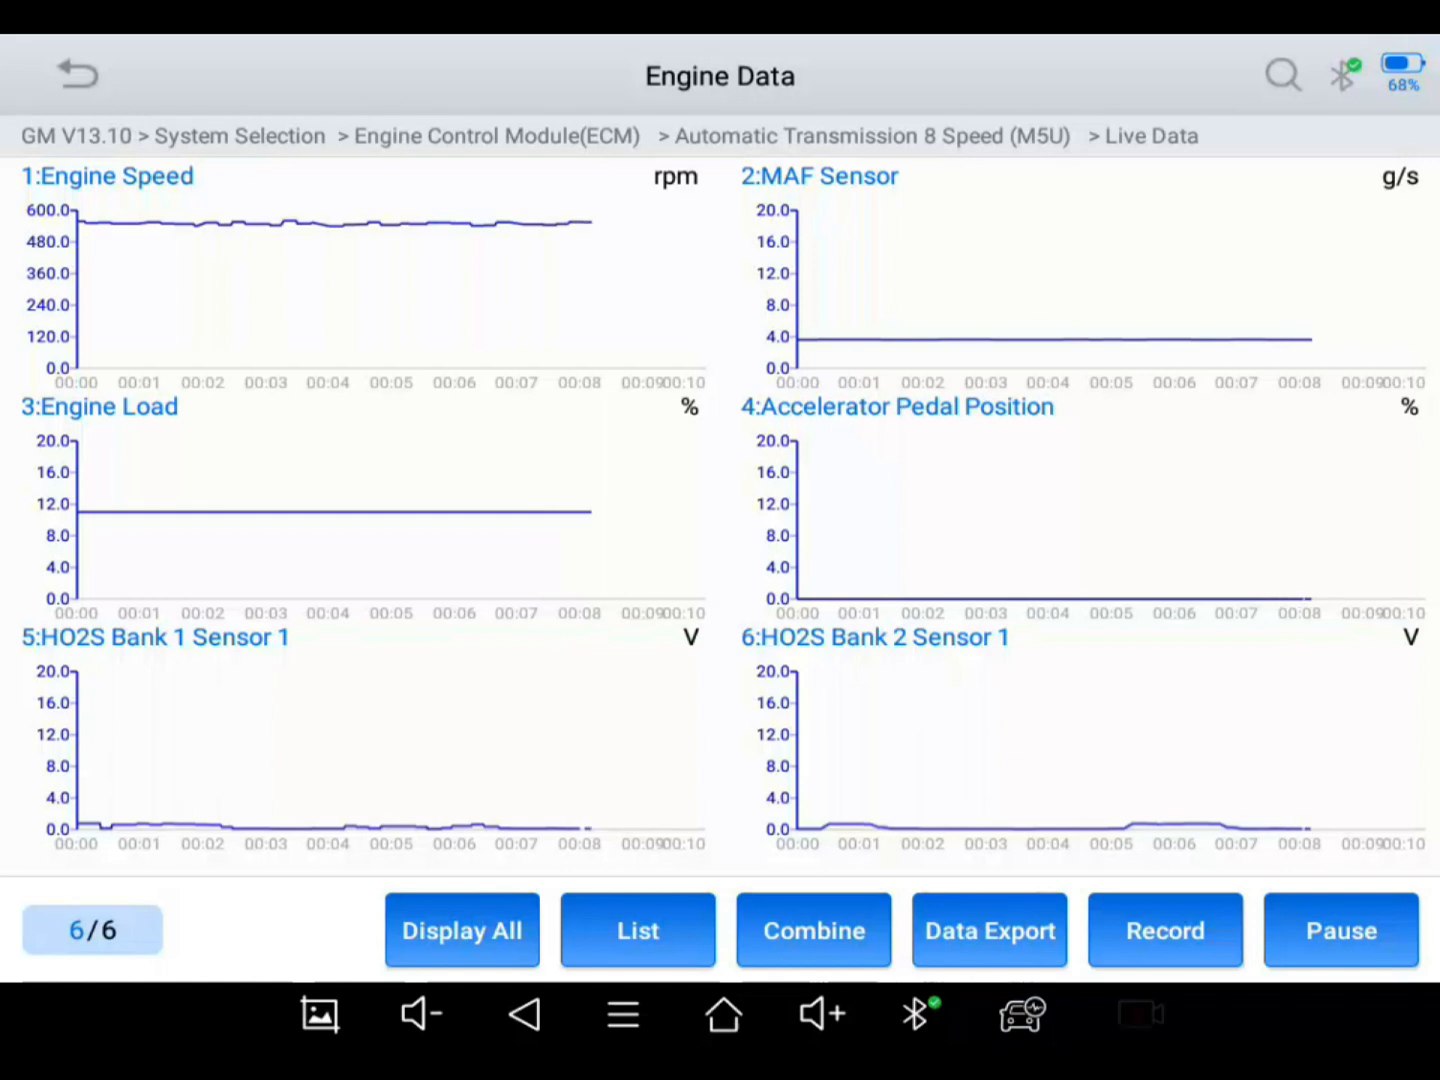
pyautogui.click(1164, 930)
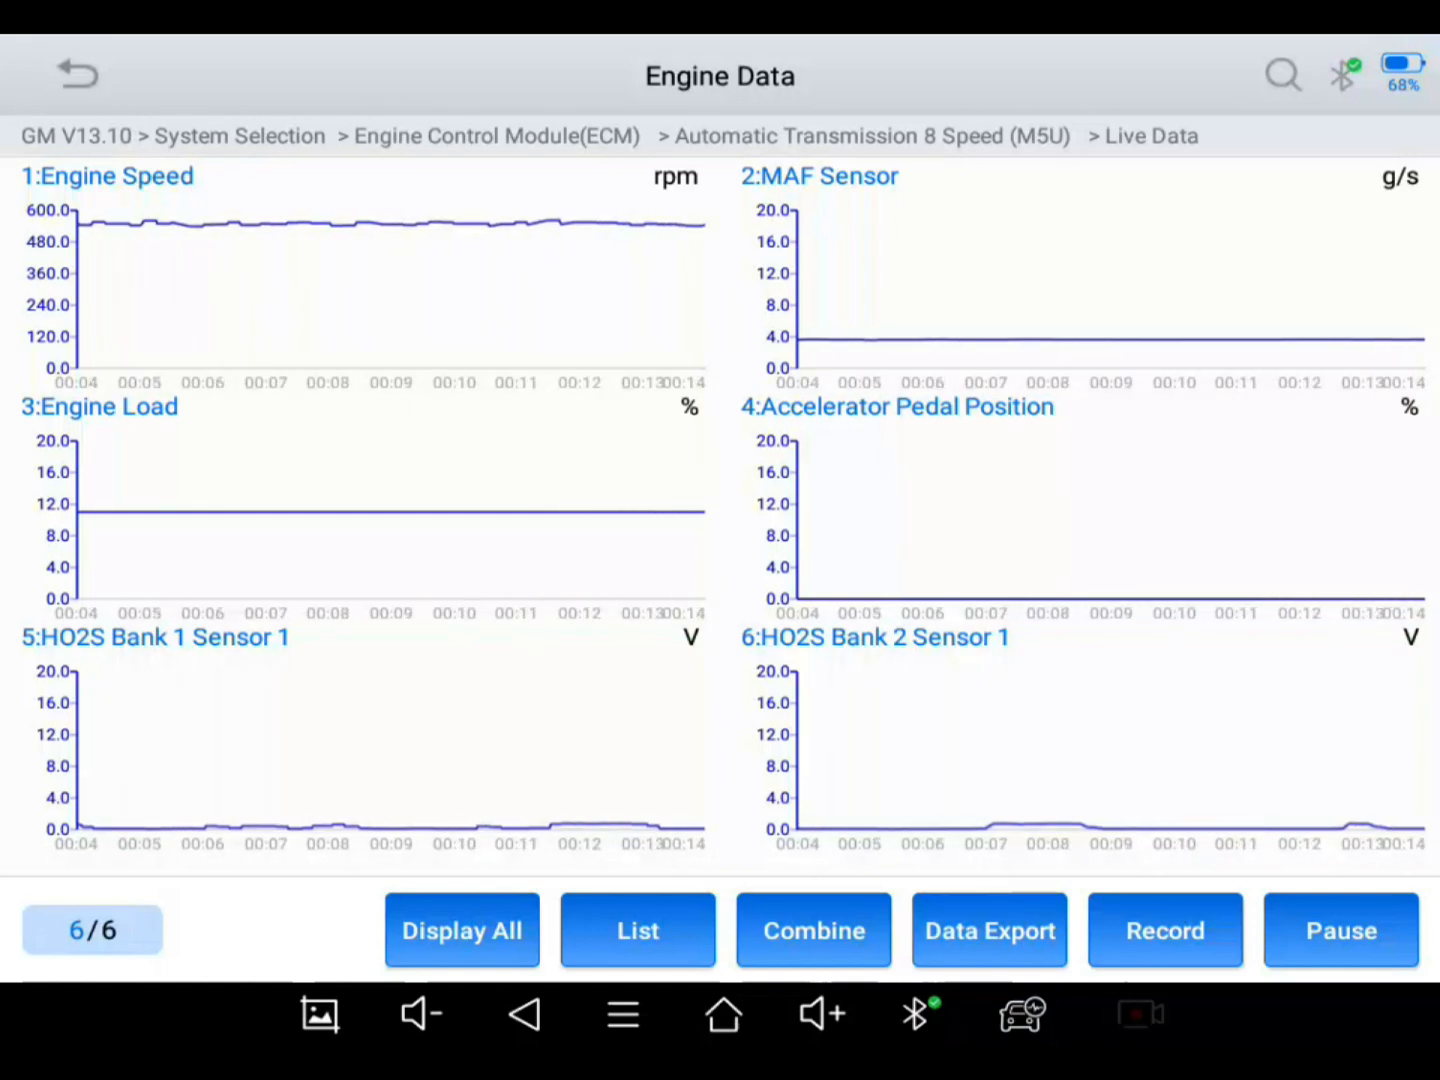
pyautogui.click(1164, 930)
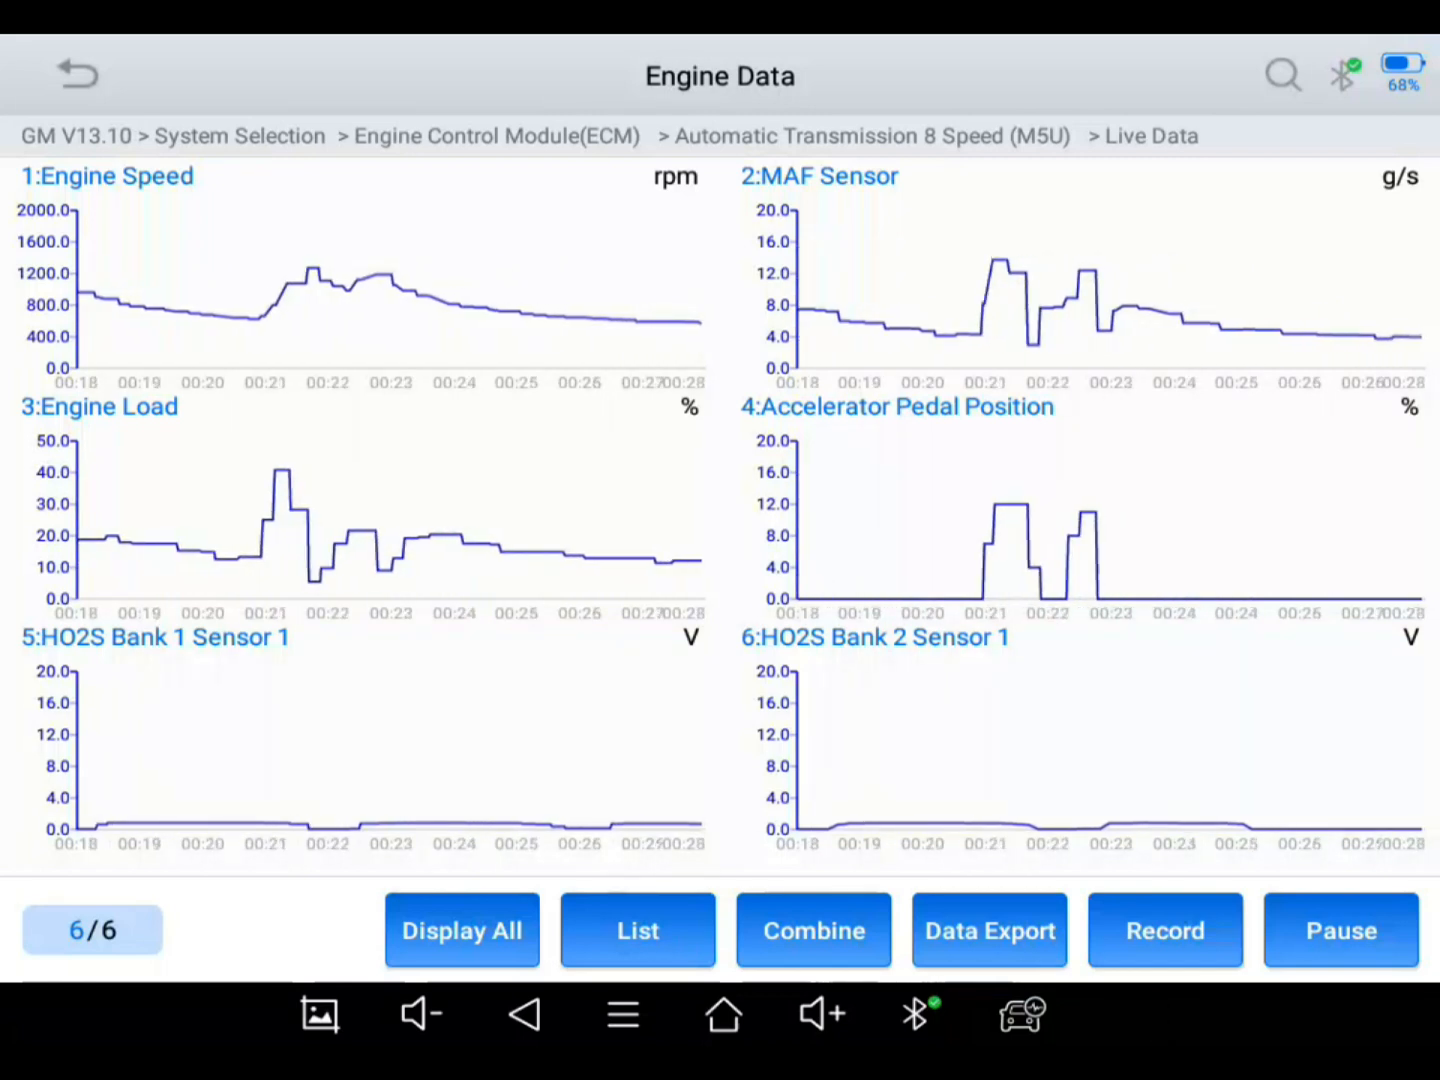
pyautogui.click(1164, 930)
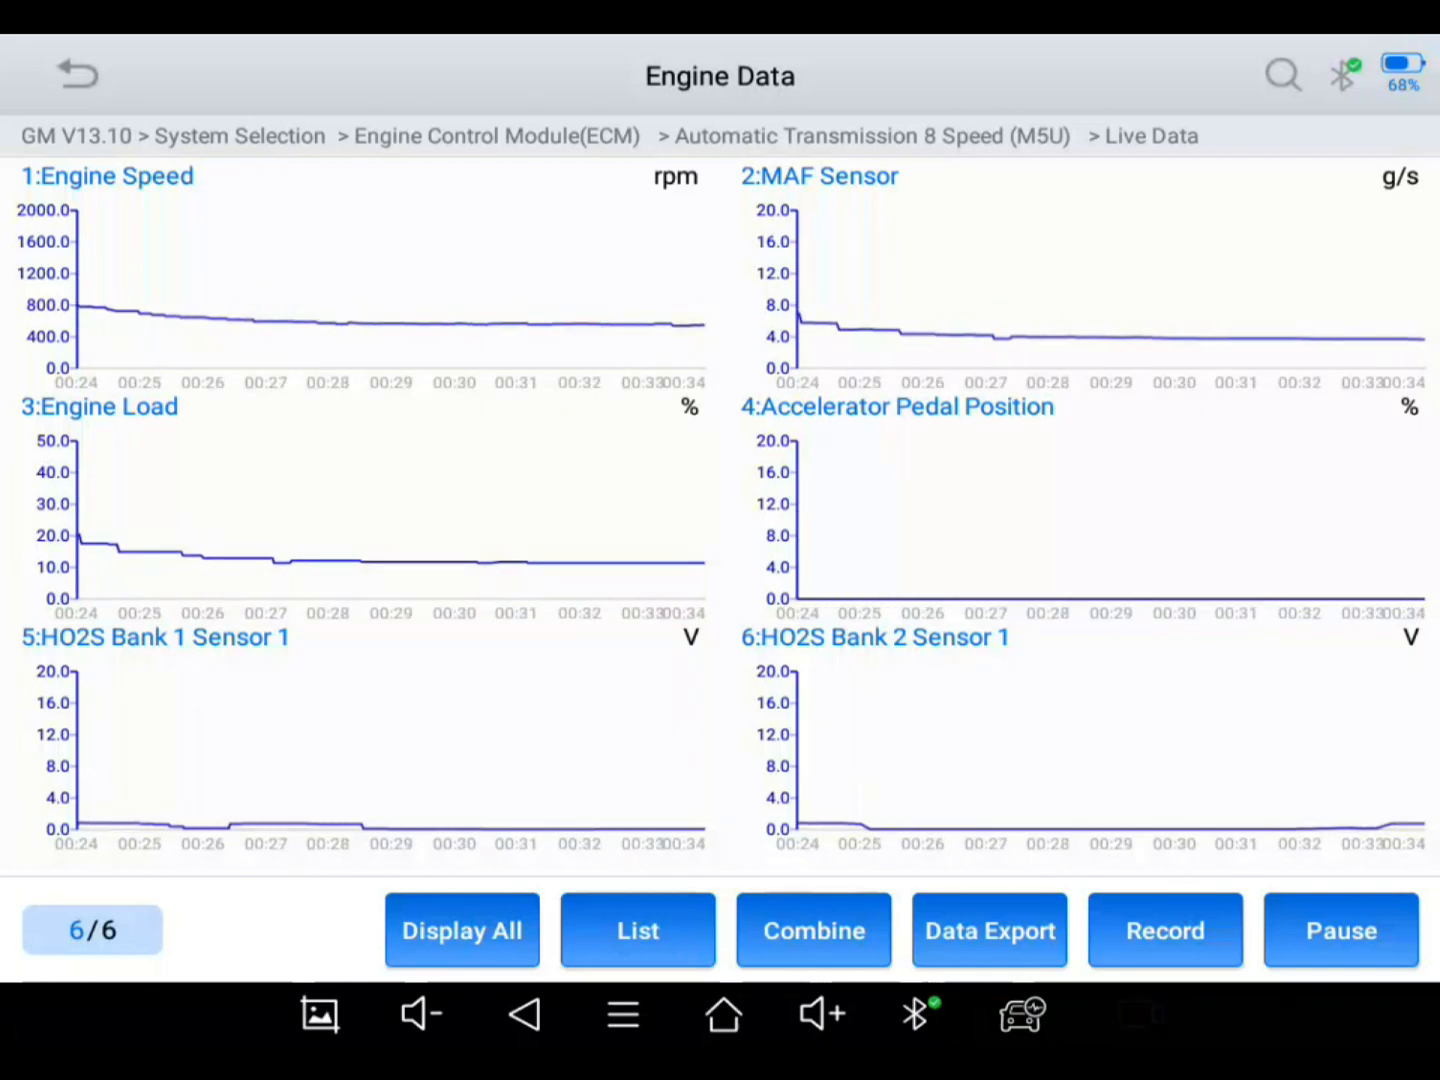
# Step: Return to the list and expand HO2S Bank 1 Sensor 1 as the graphed reading
pyautogui.click(636, 930)
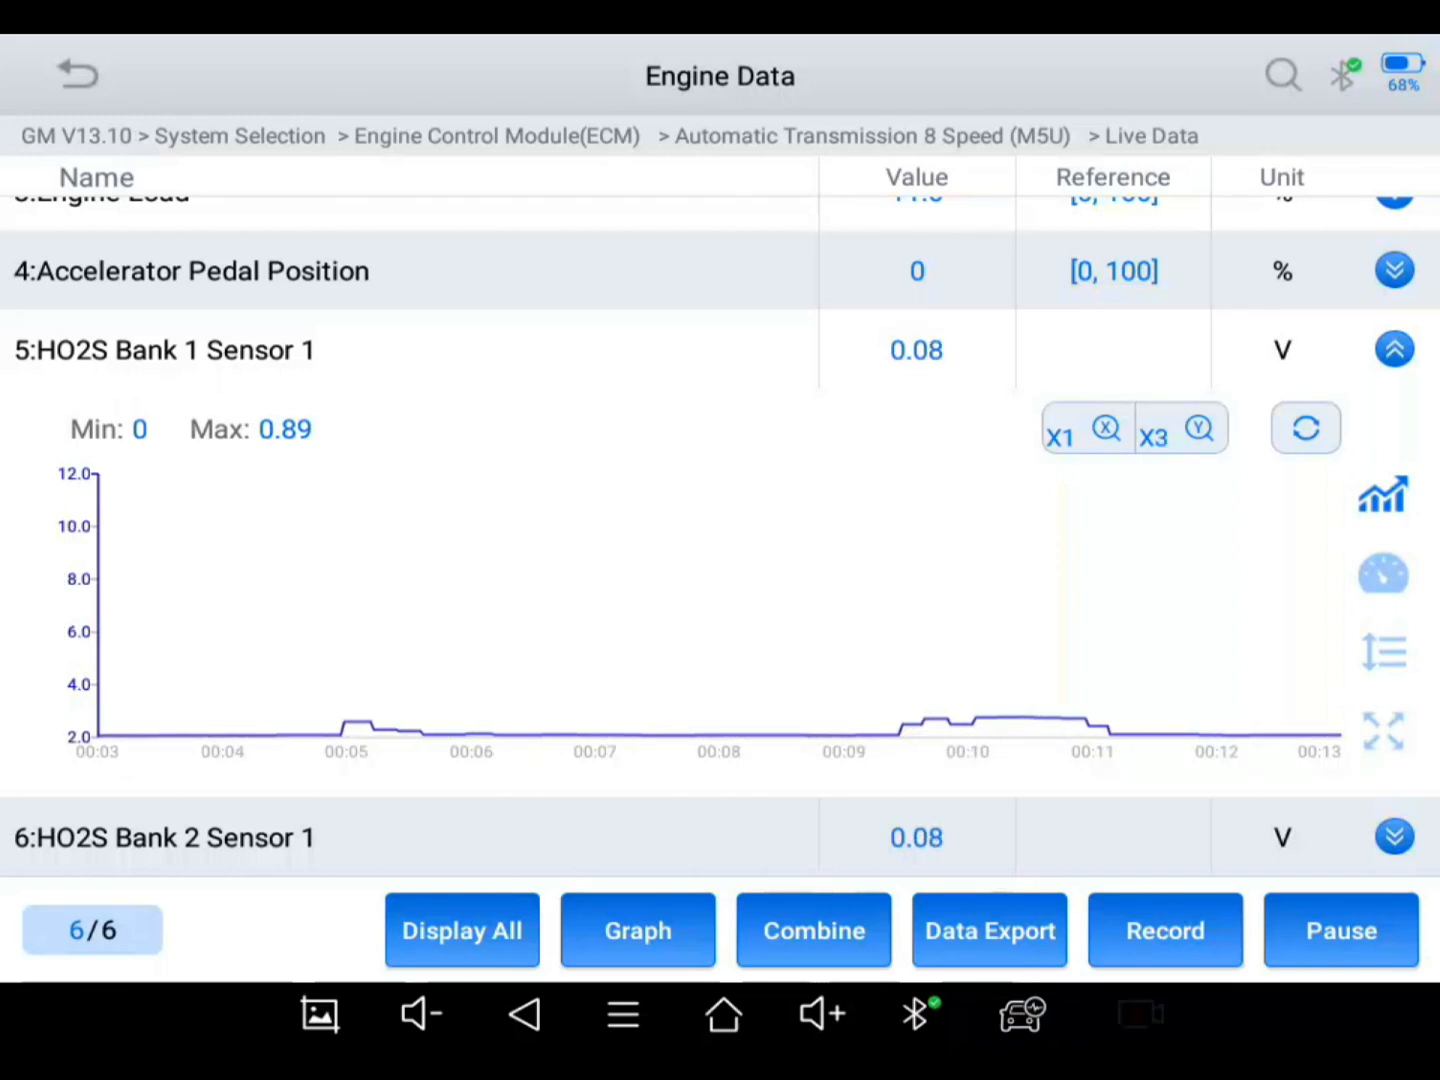
pyautogui.click(1164, 930)
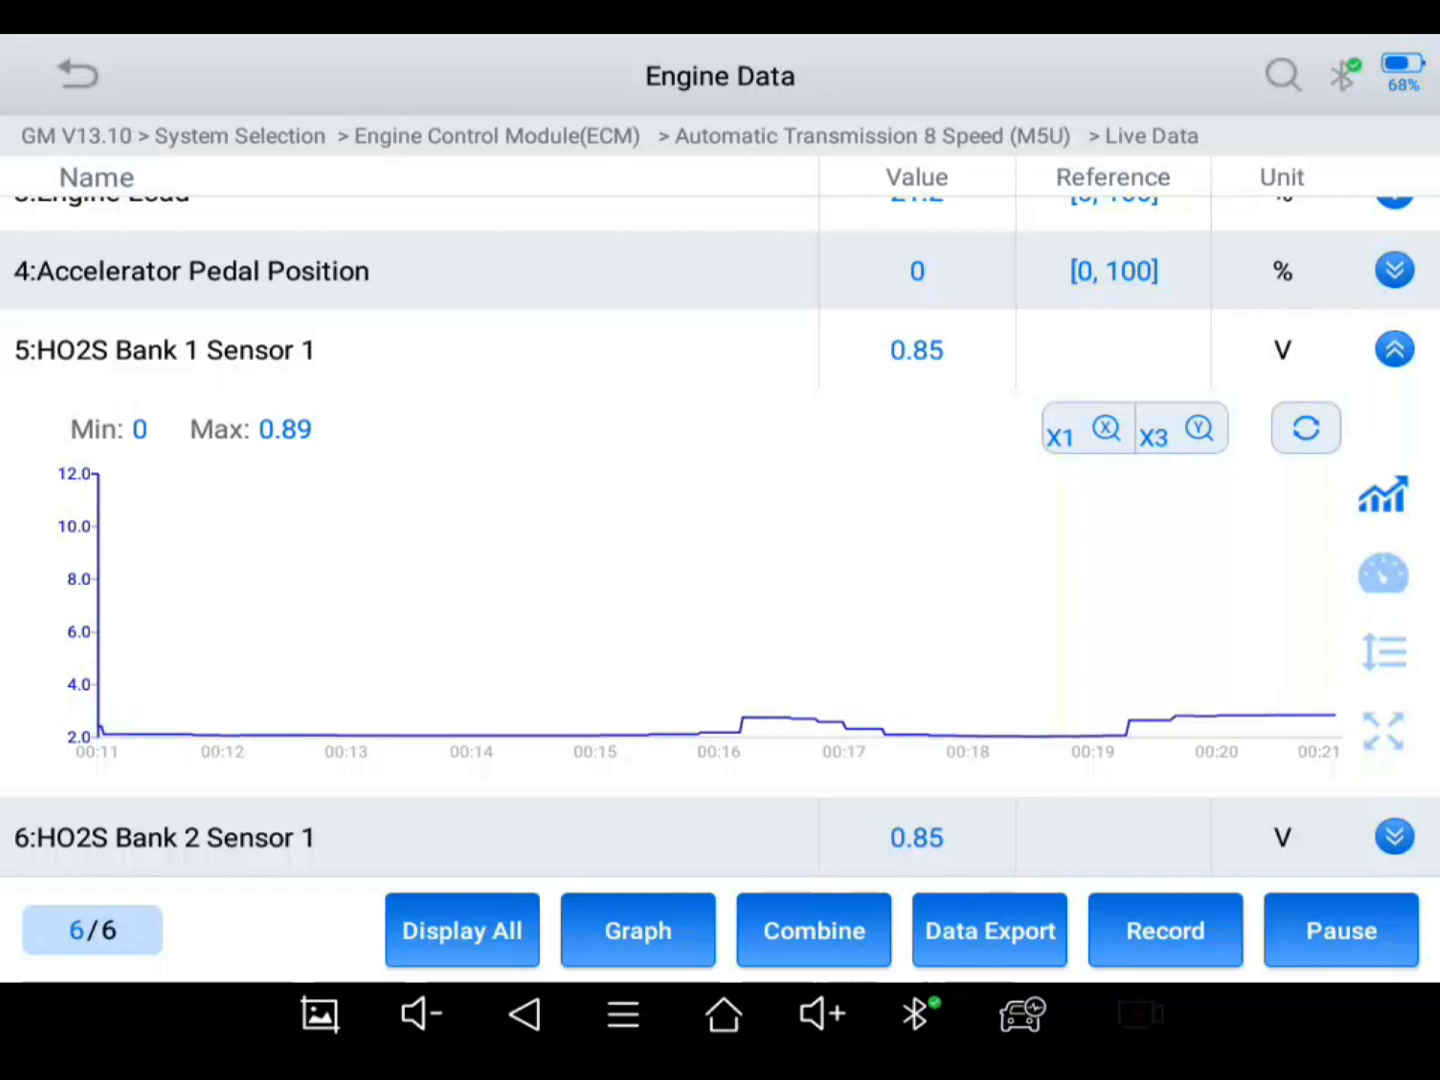
pyautogui.click(1164, 930)
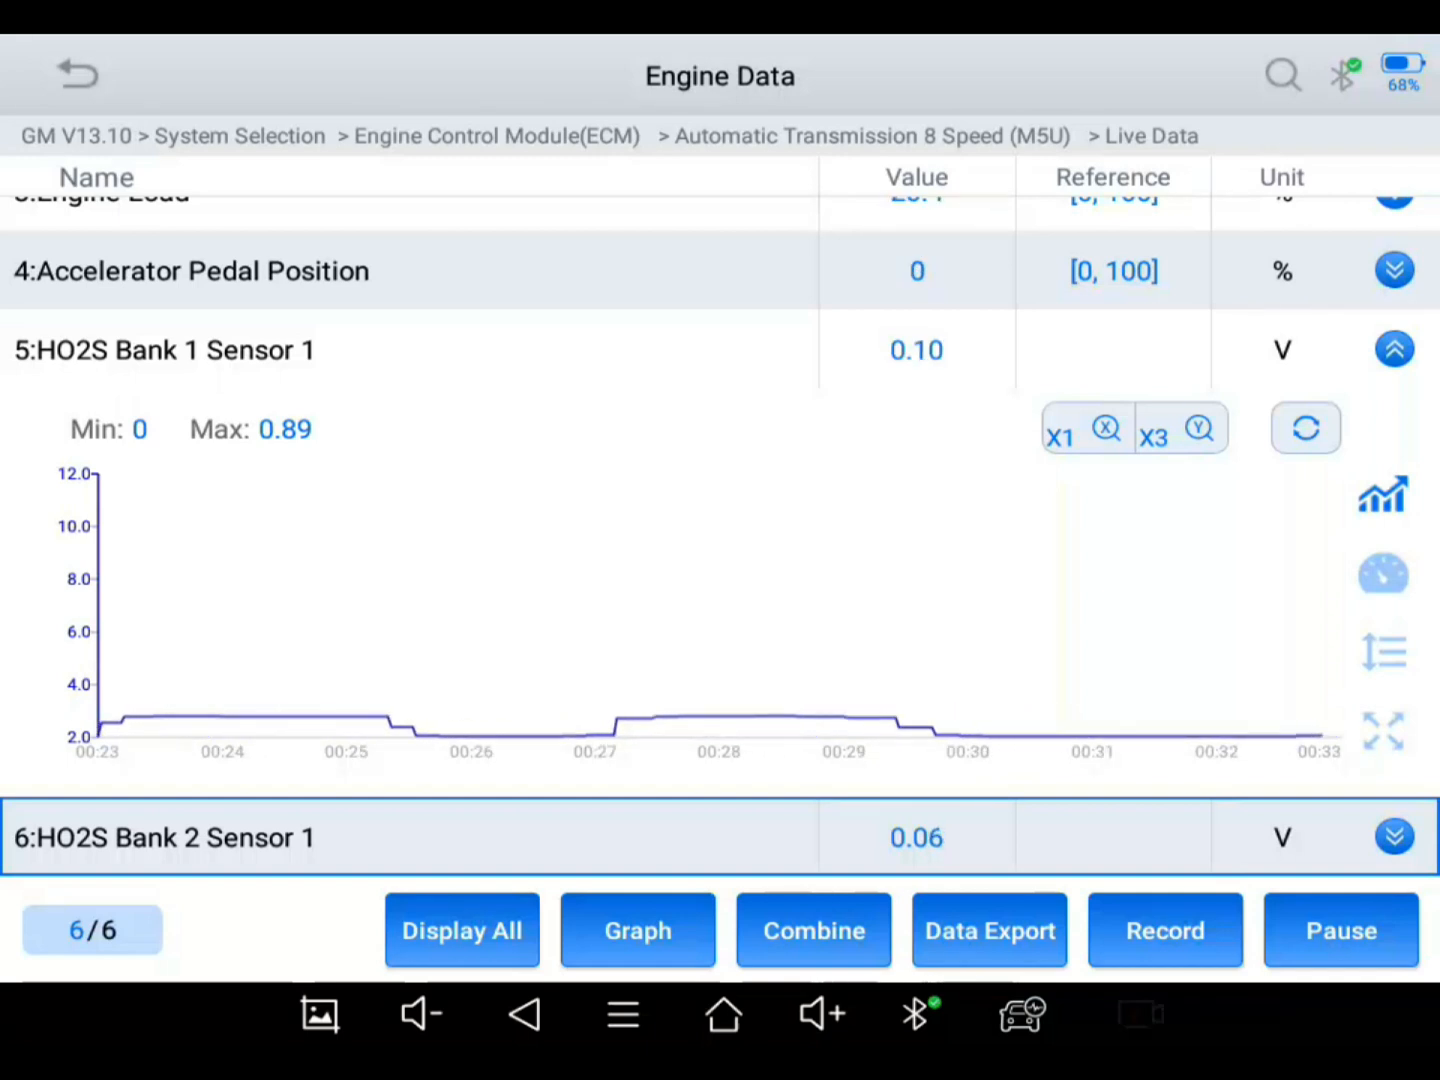
pyautogui.click(1164, 930)
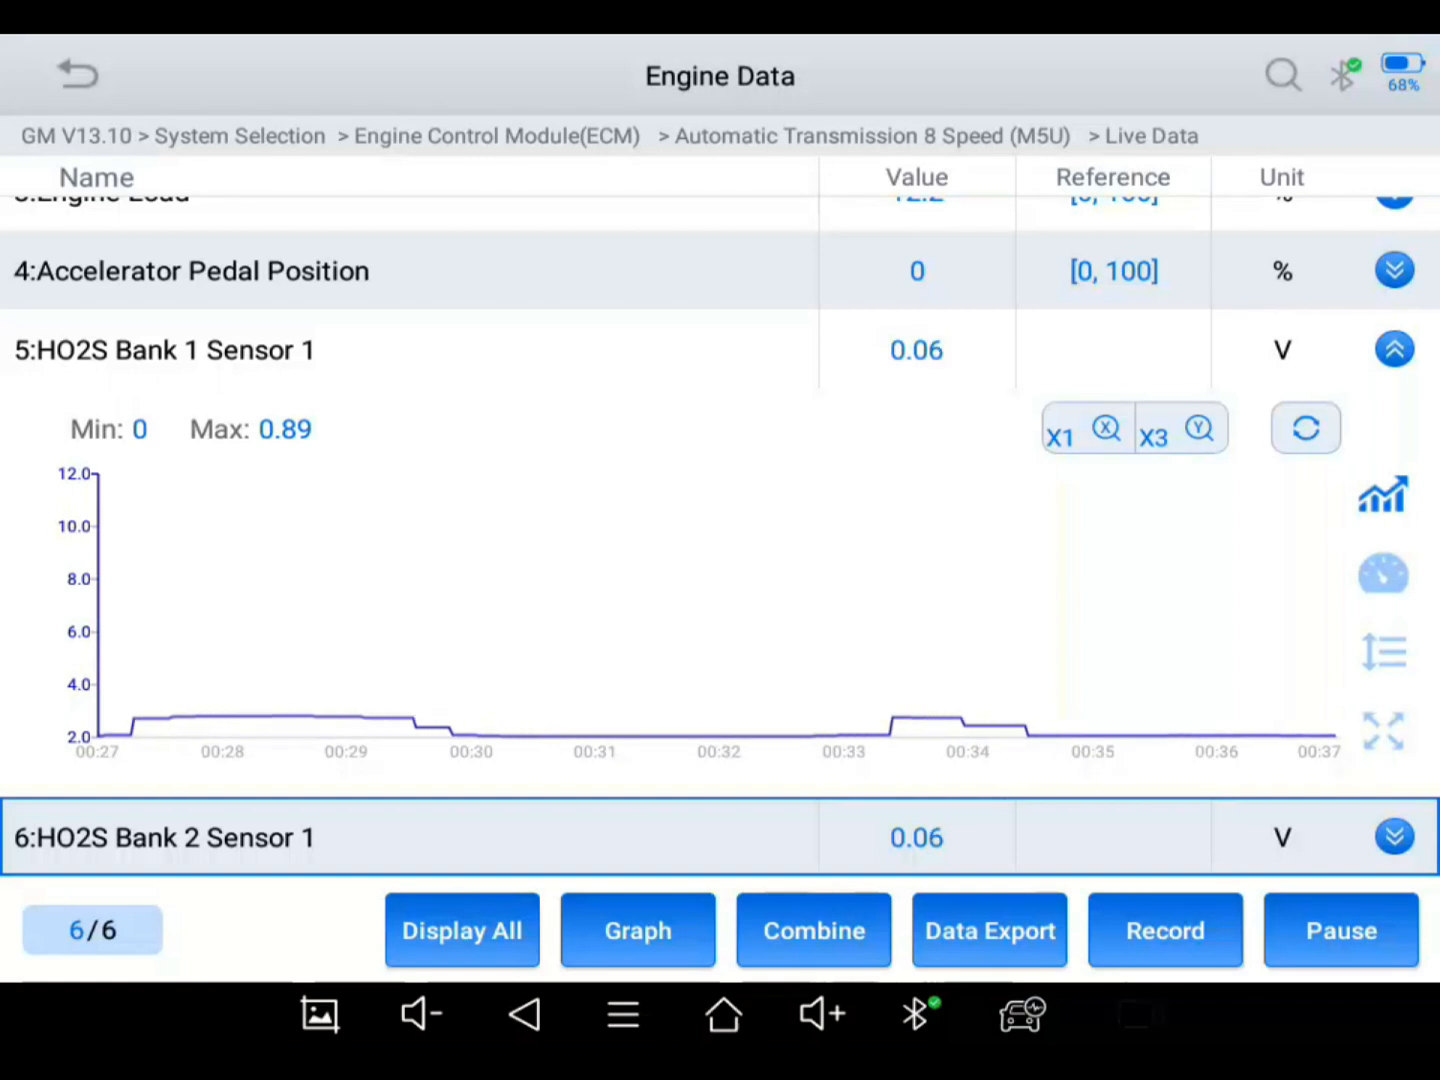
# Step: Bring up the minimum/maximum value prompt for HO2S Bank 1 Sensor 1
pyautogui.click(1164, 930)
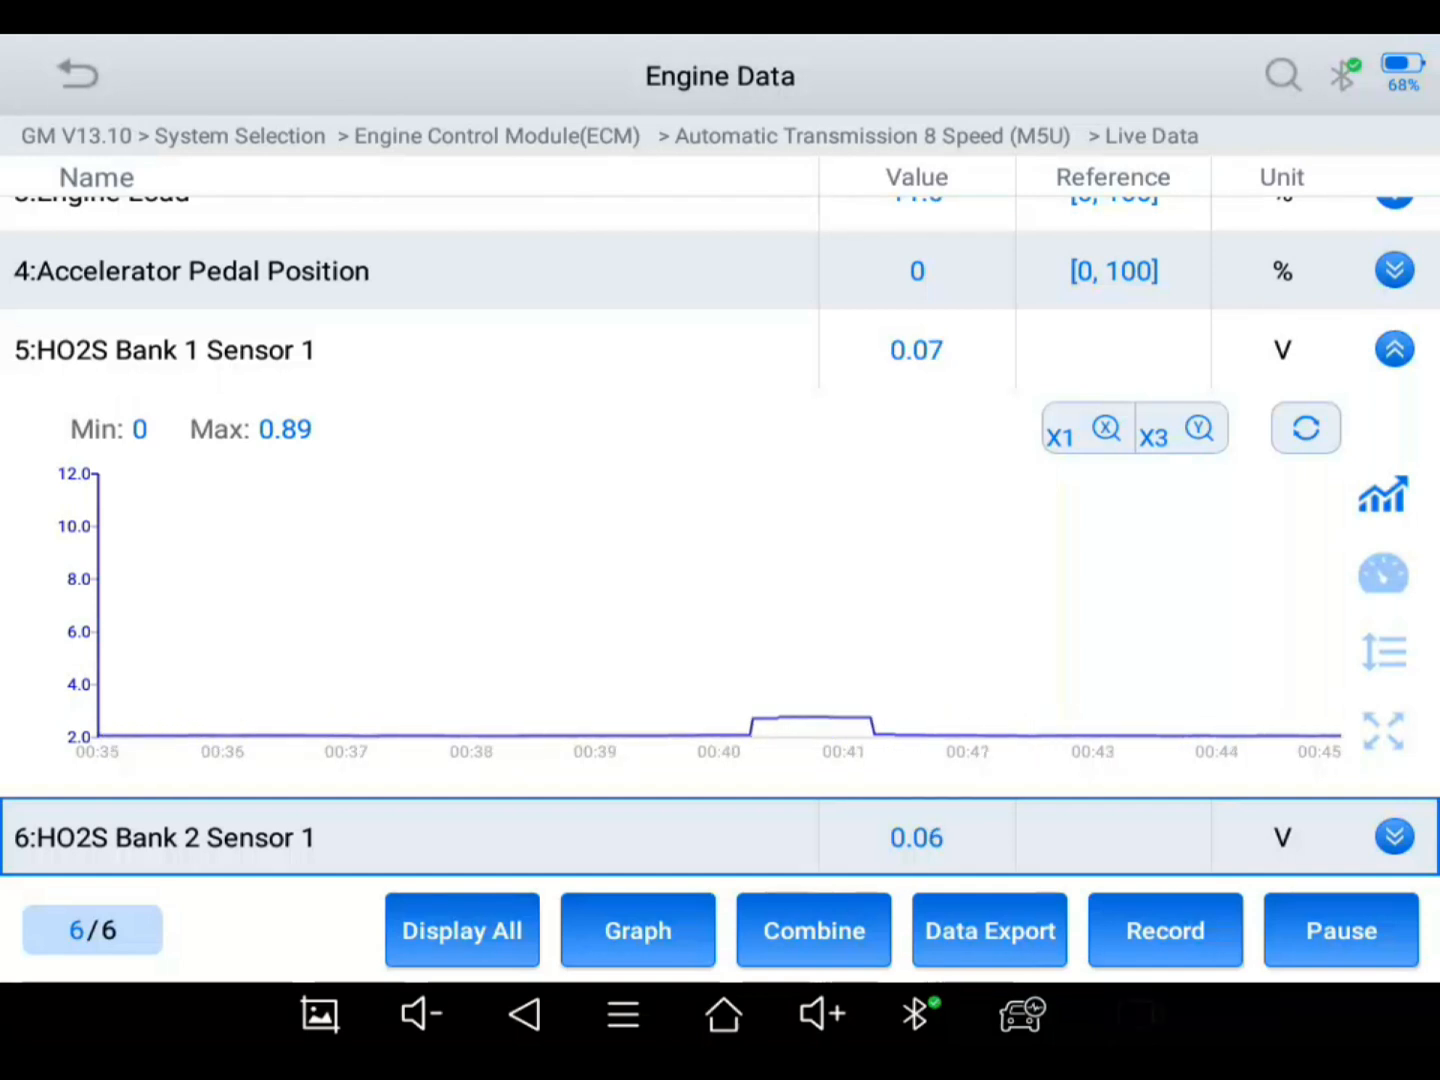
pyautogui.click(1164, 930)
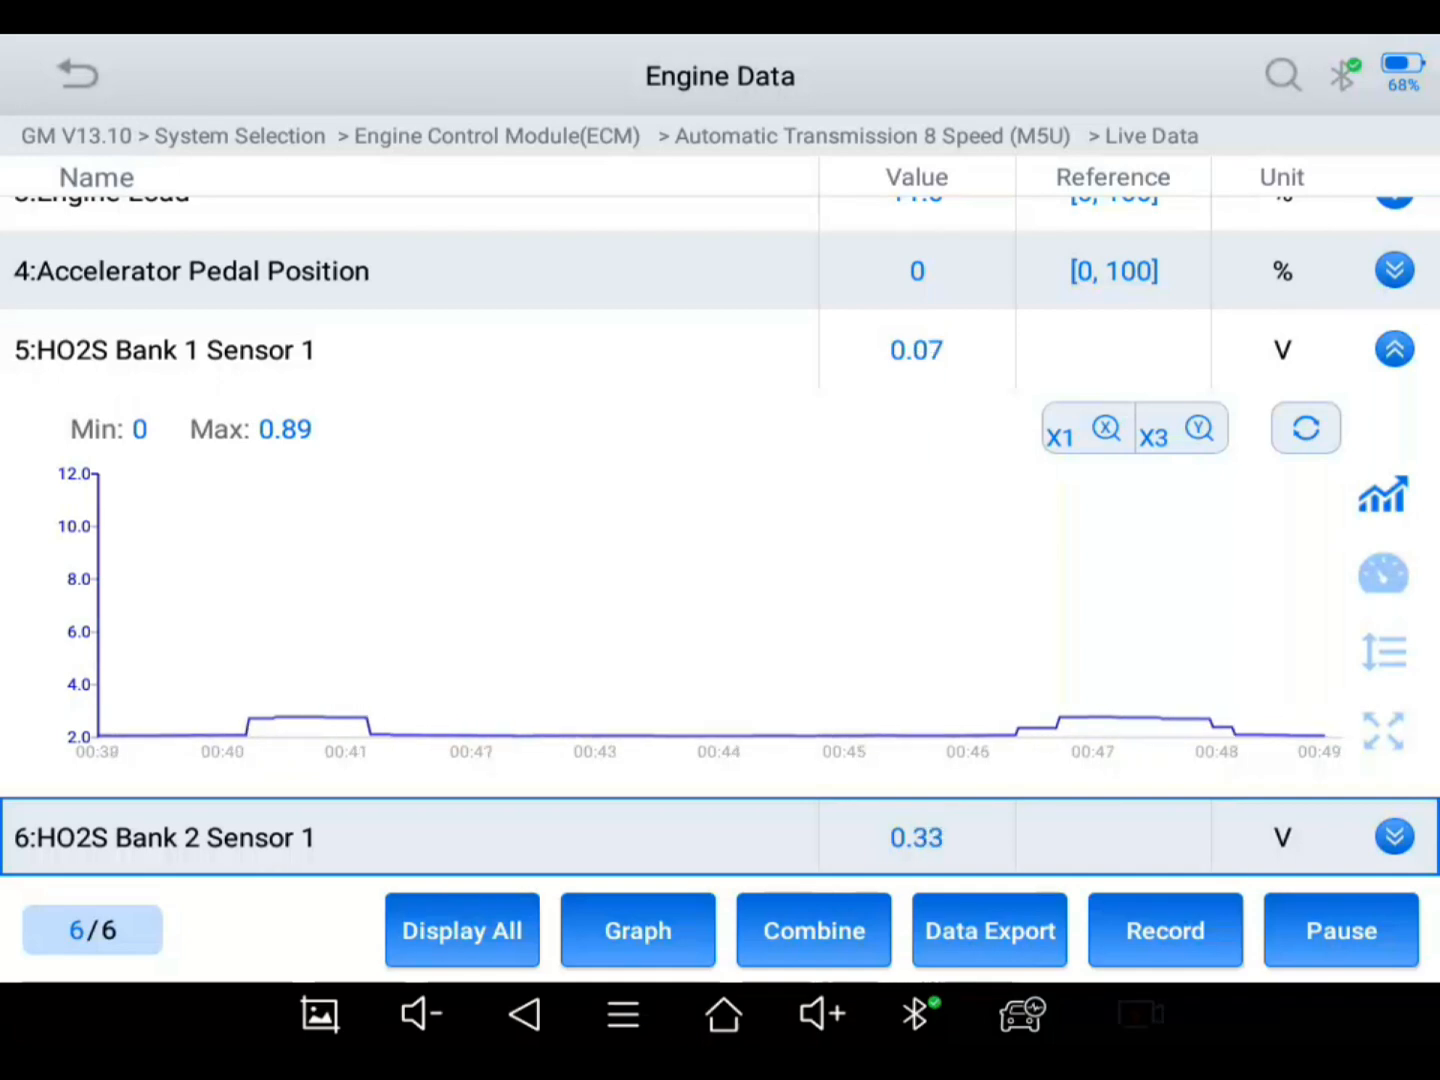
pyautogui.click(1164, 930)
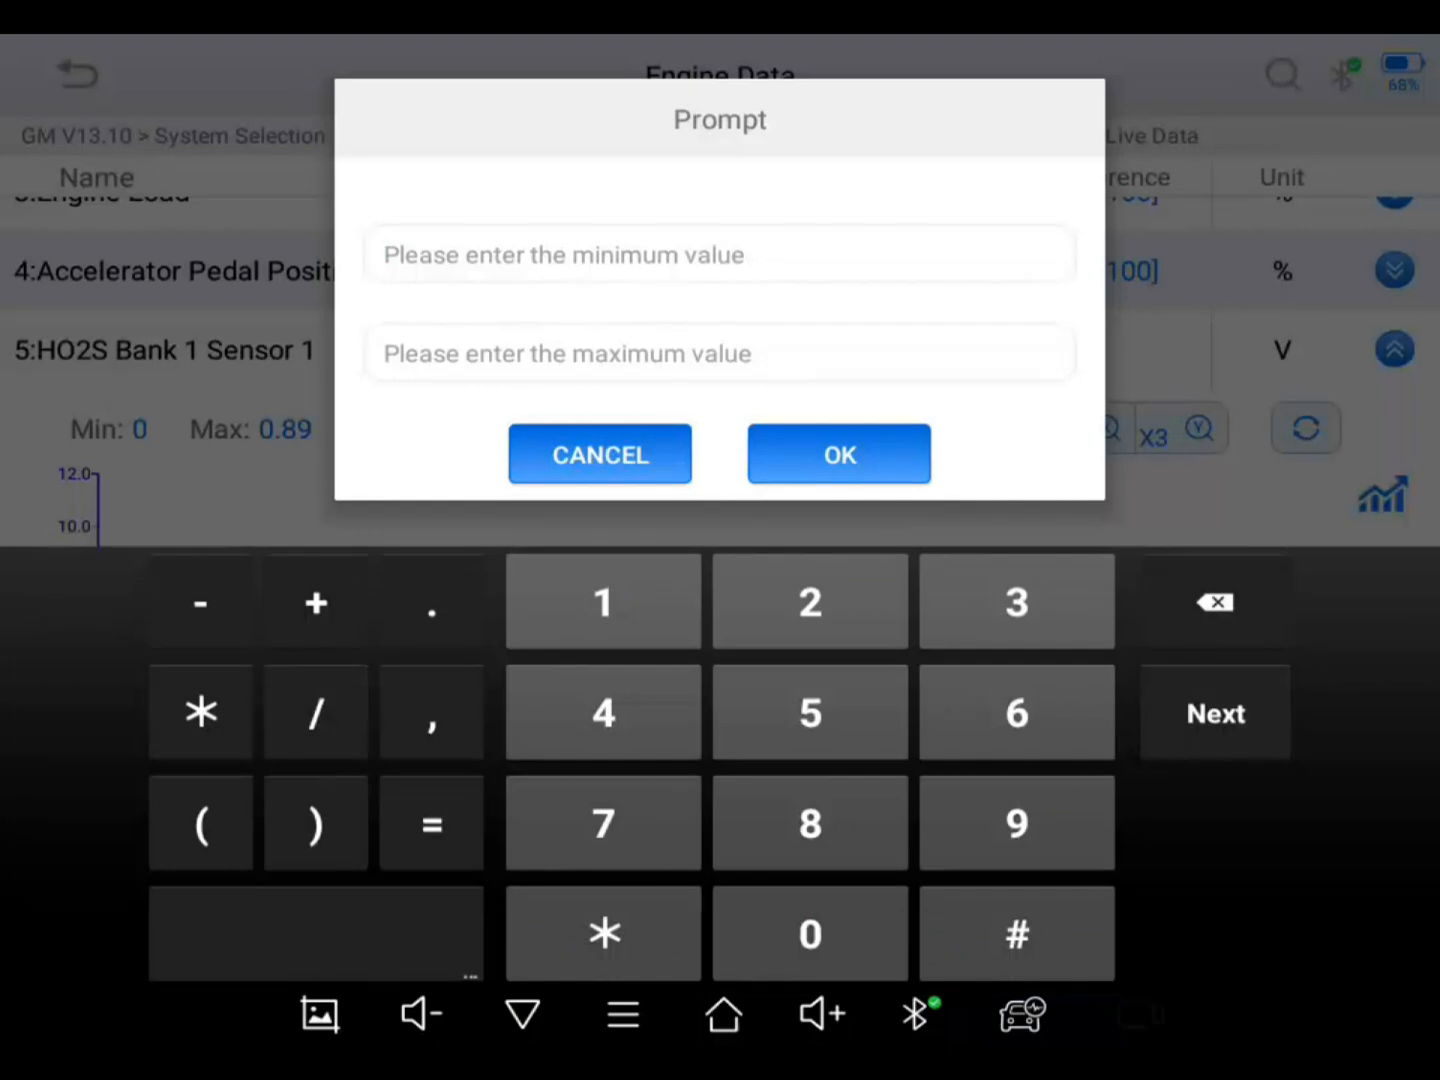
# Step: Set HO2S Bank 1 Sensor 1 to a 0–1 V range with dashed limit lines and fold its graph away
pyautogui.write('0')
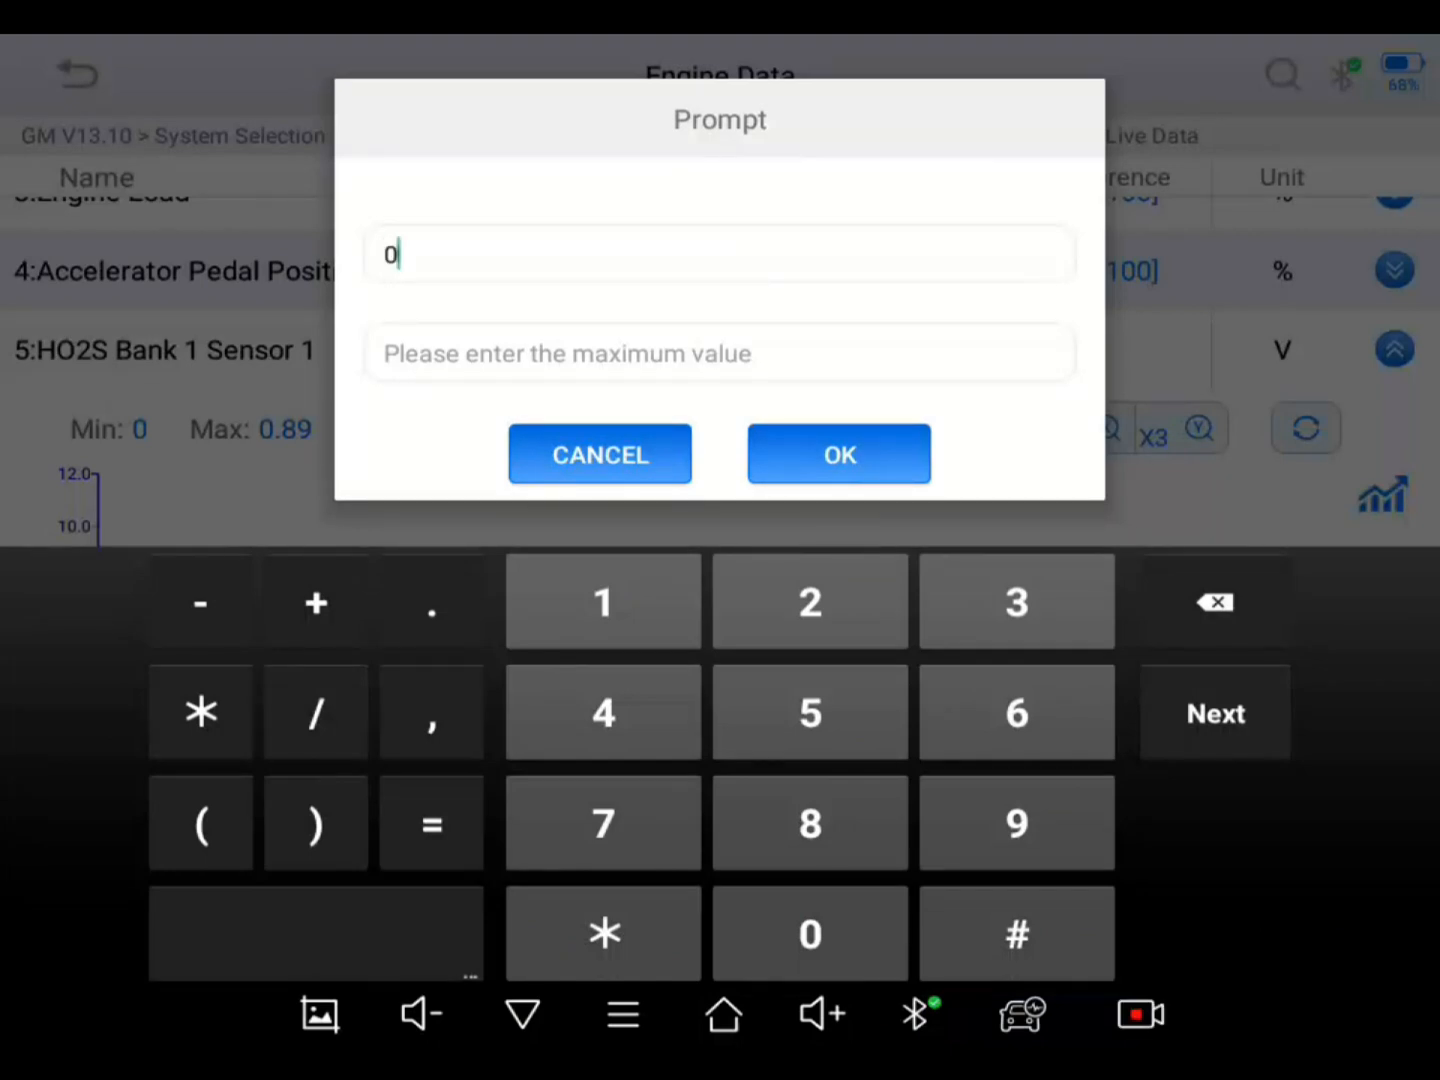
pyautogui.write('1')
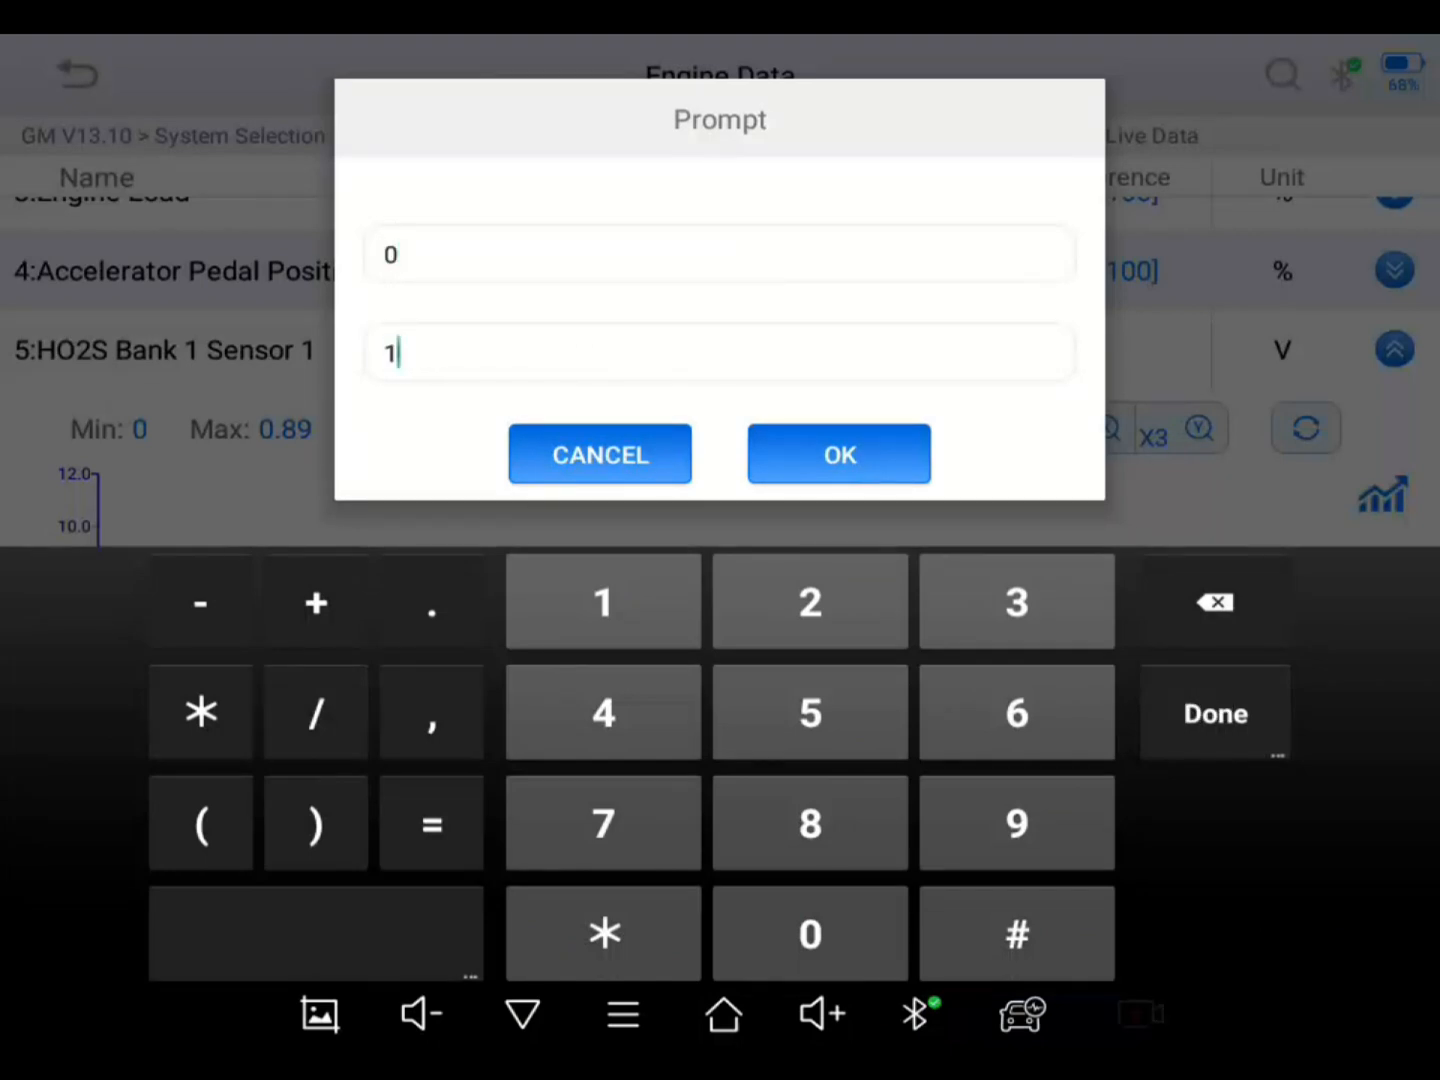
pyautogui.click(838, 454)
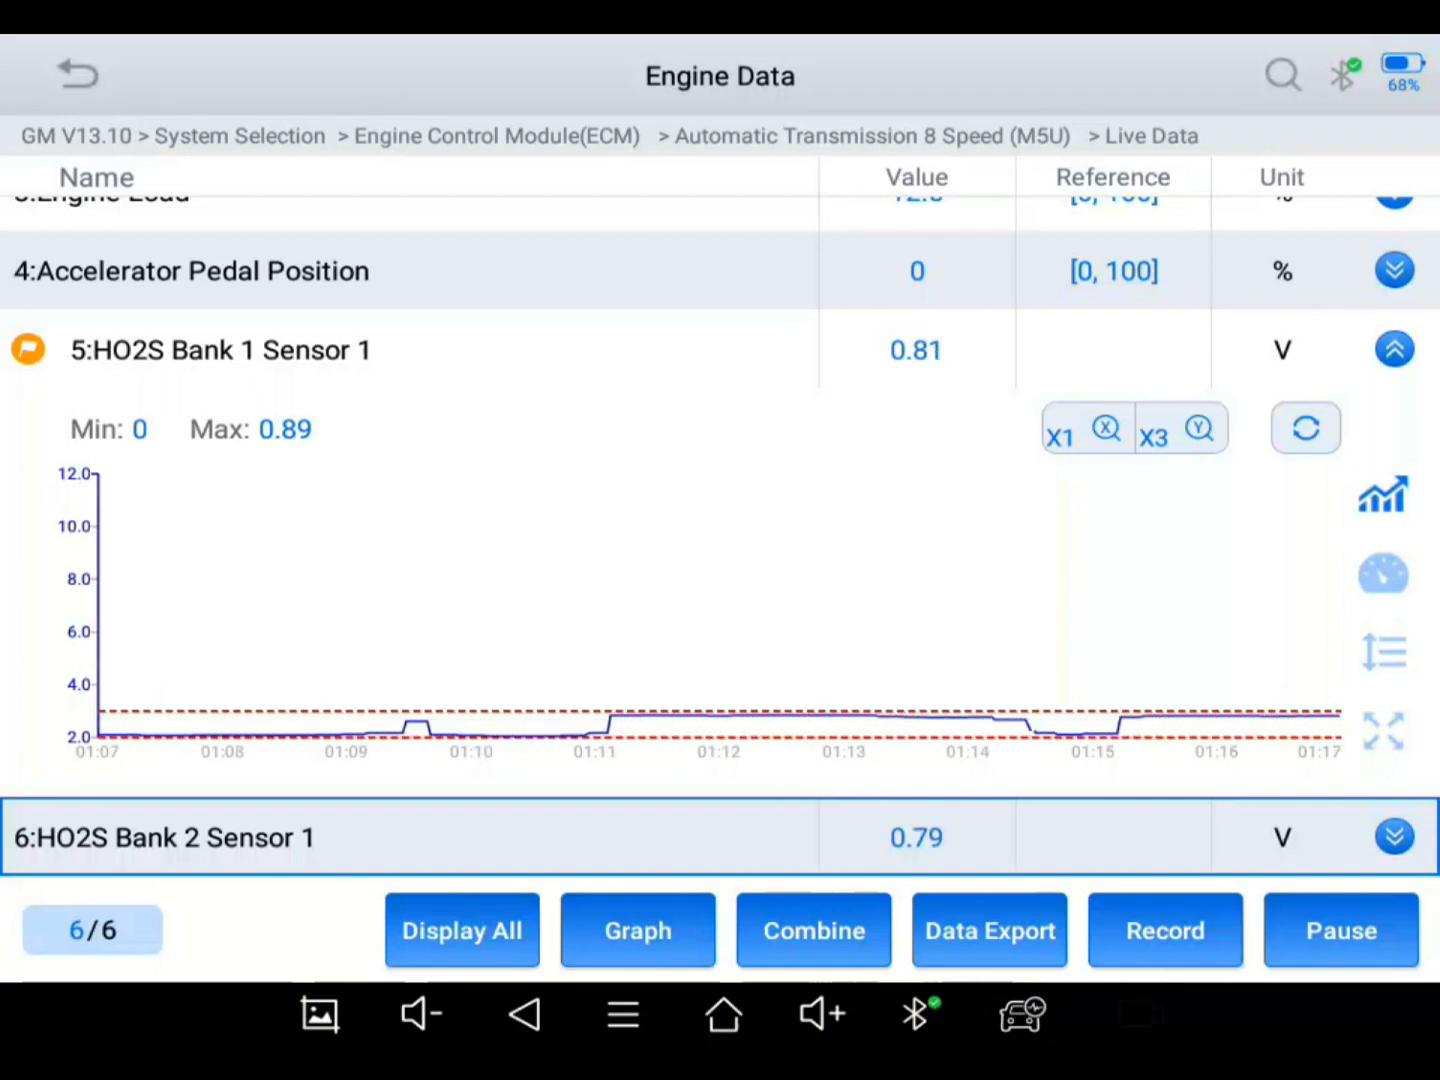
pyautogui.click(1164, 930)
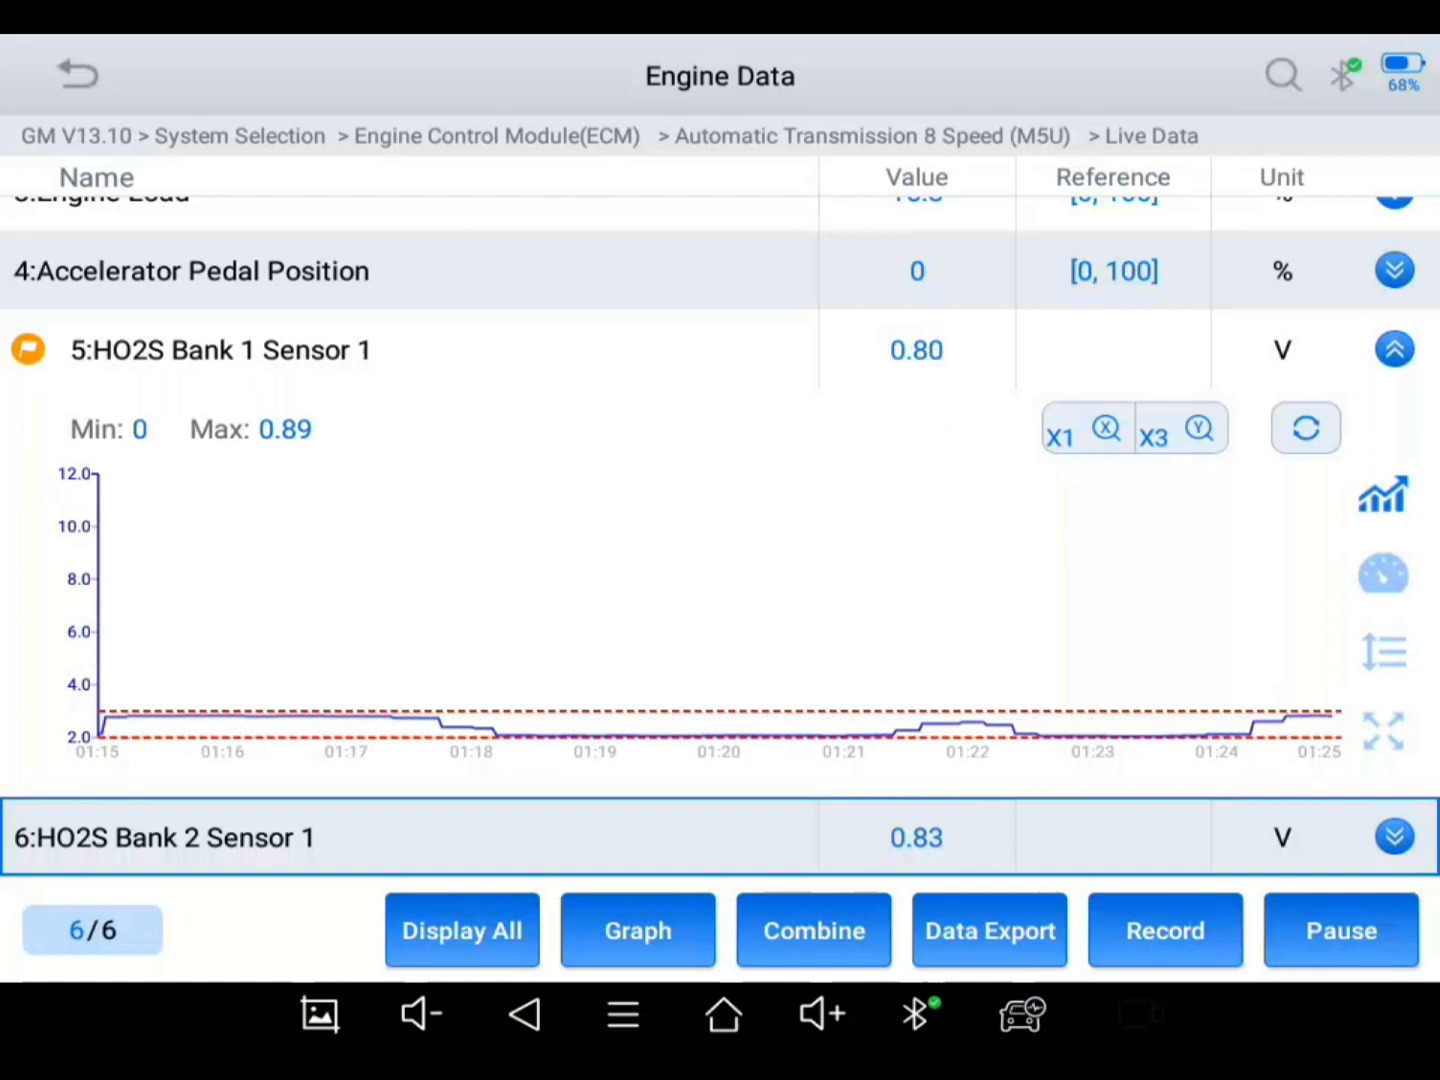
pyautogui.click(1392, 348)
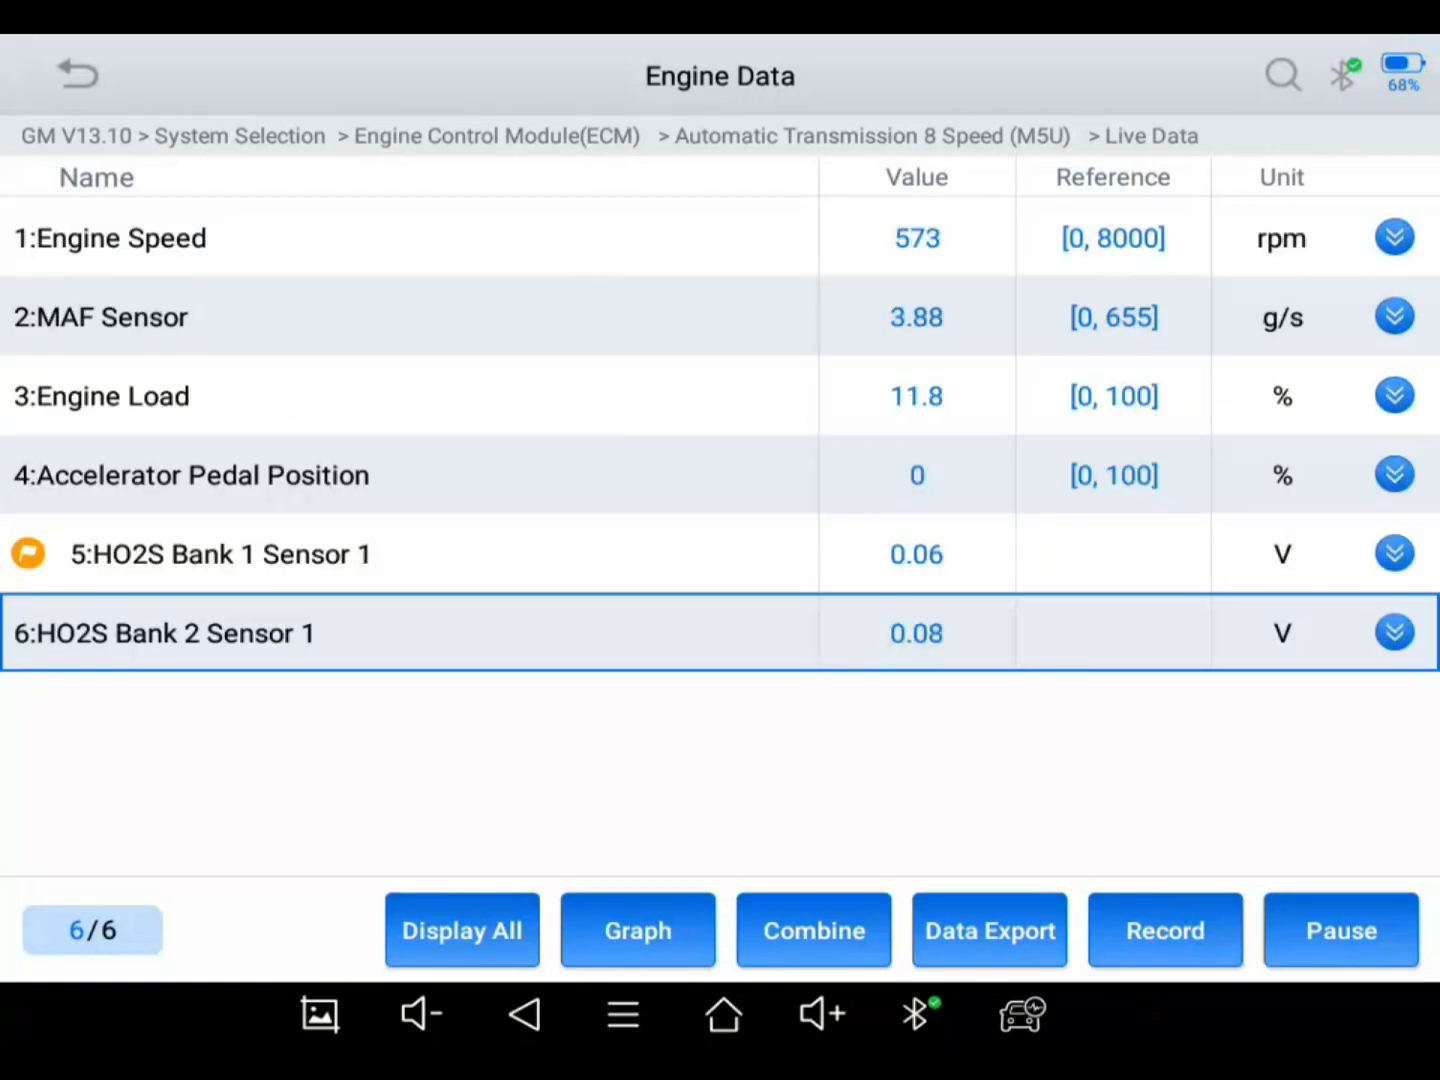
# Step: Show six separate graphs, record the live data about 10 seconds, then stop to end collection
pyautogui.click(636, 930)
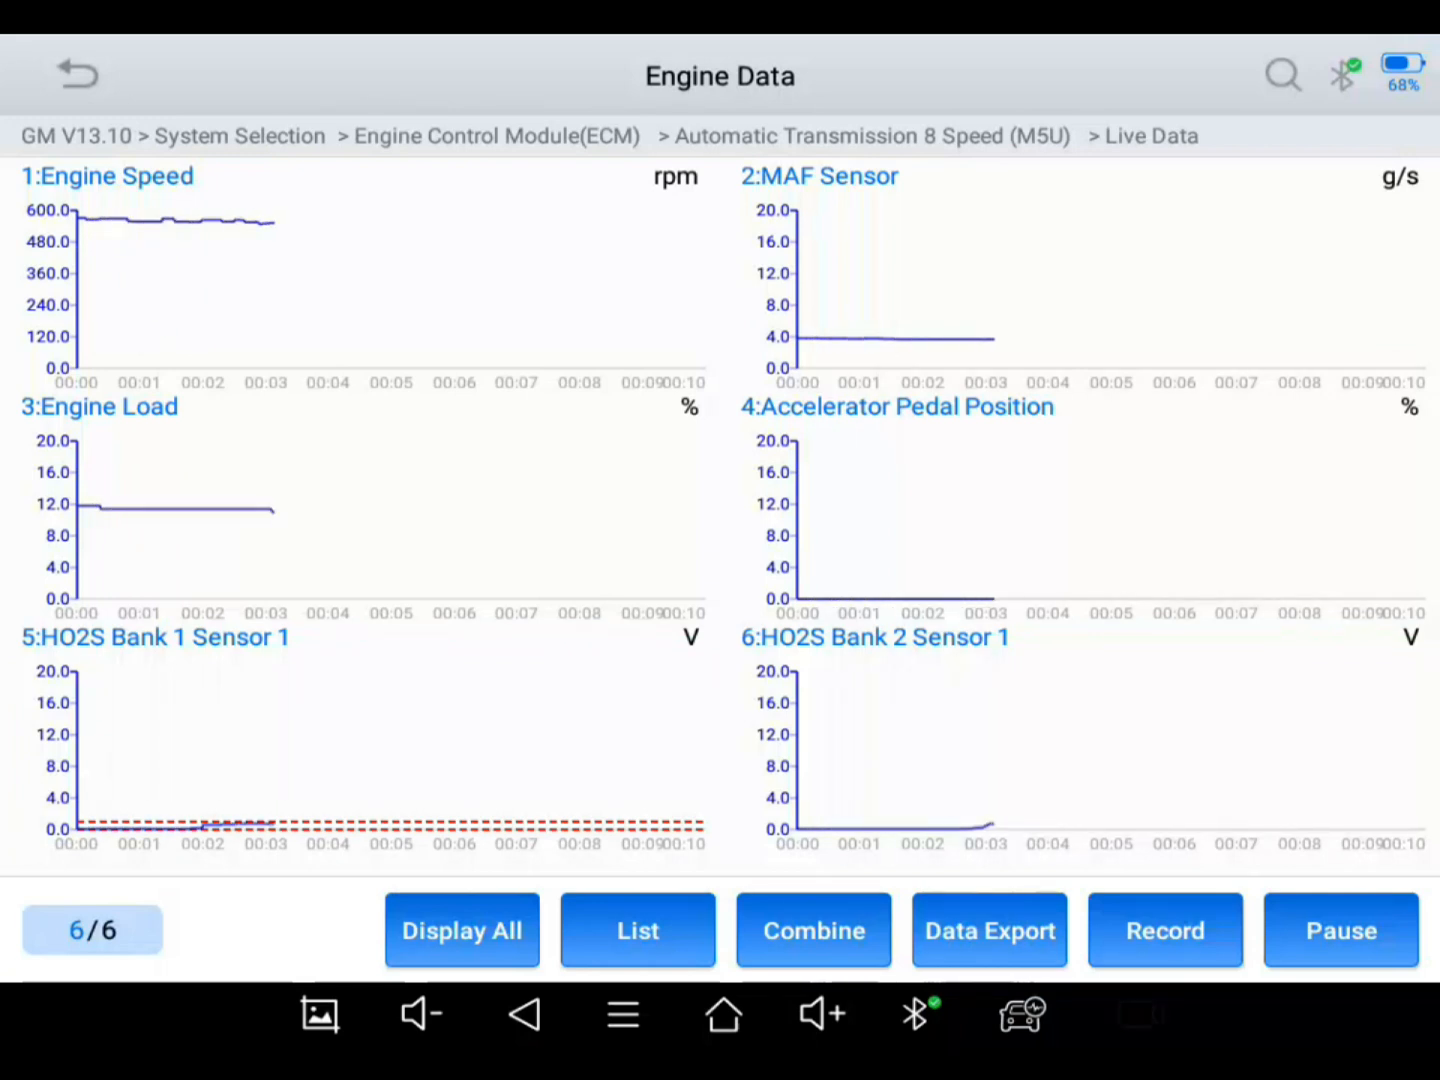
pyautogui.click(1164, 930)
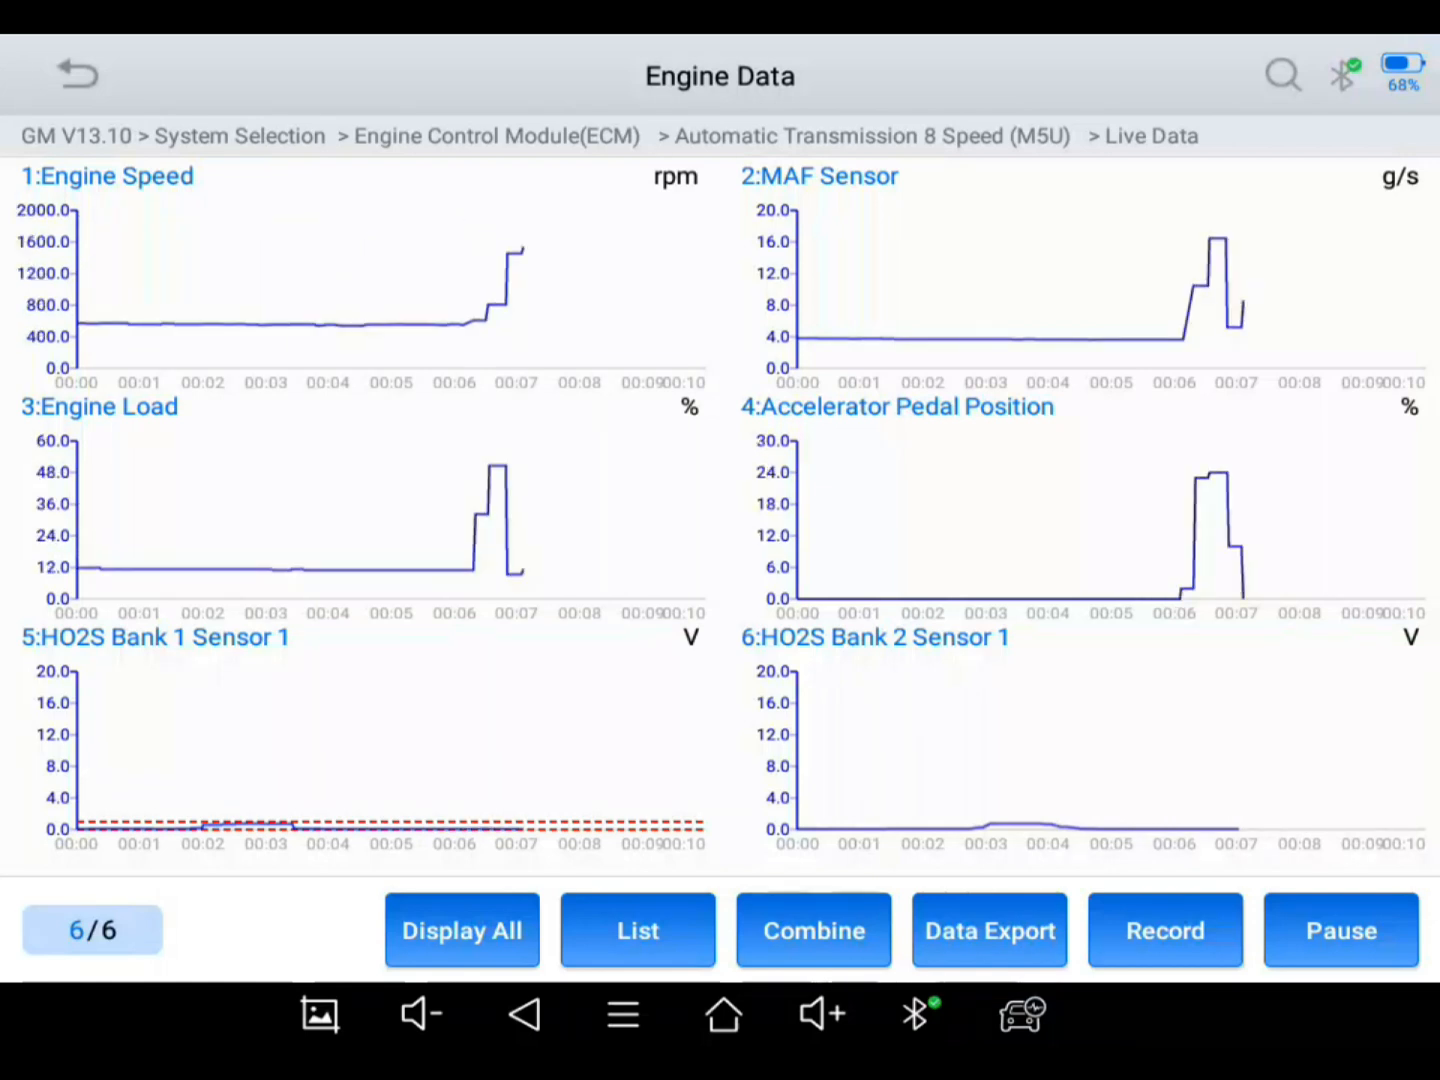
pyautogui.click(1164, 930)
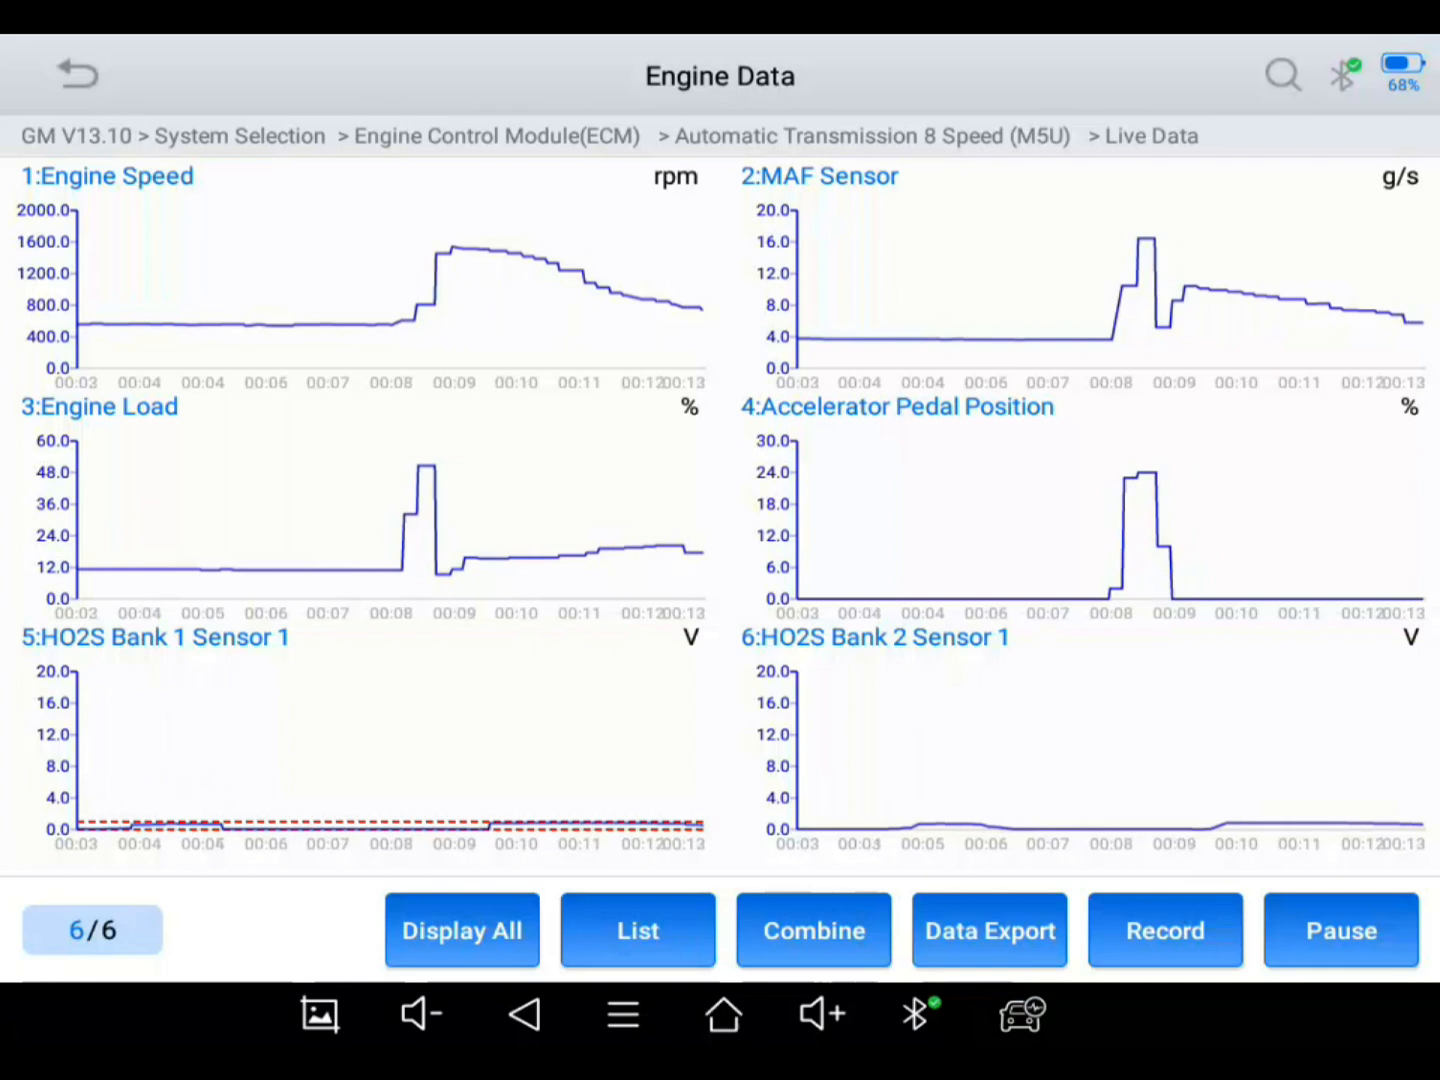
pyautogui.click(1164, 930)
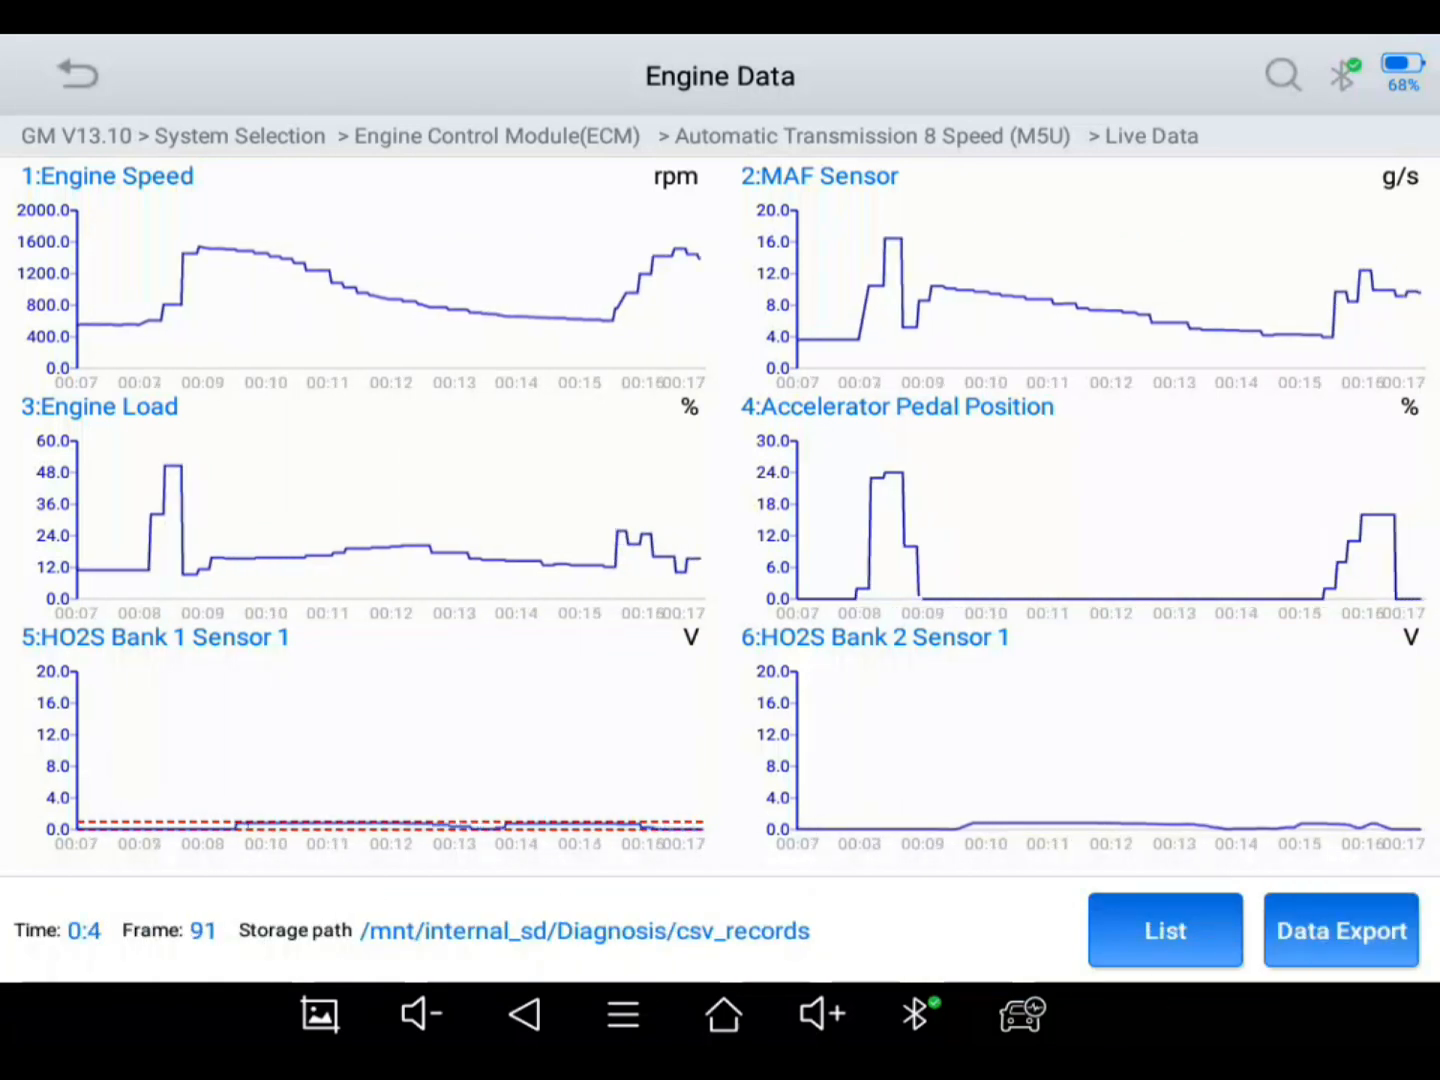
pyautogui.click(1340, 930)
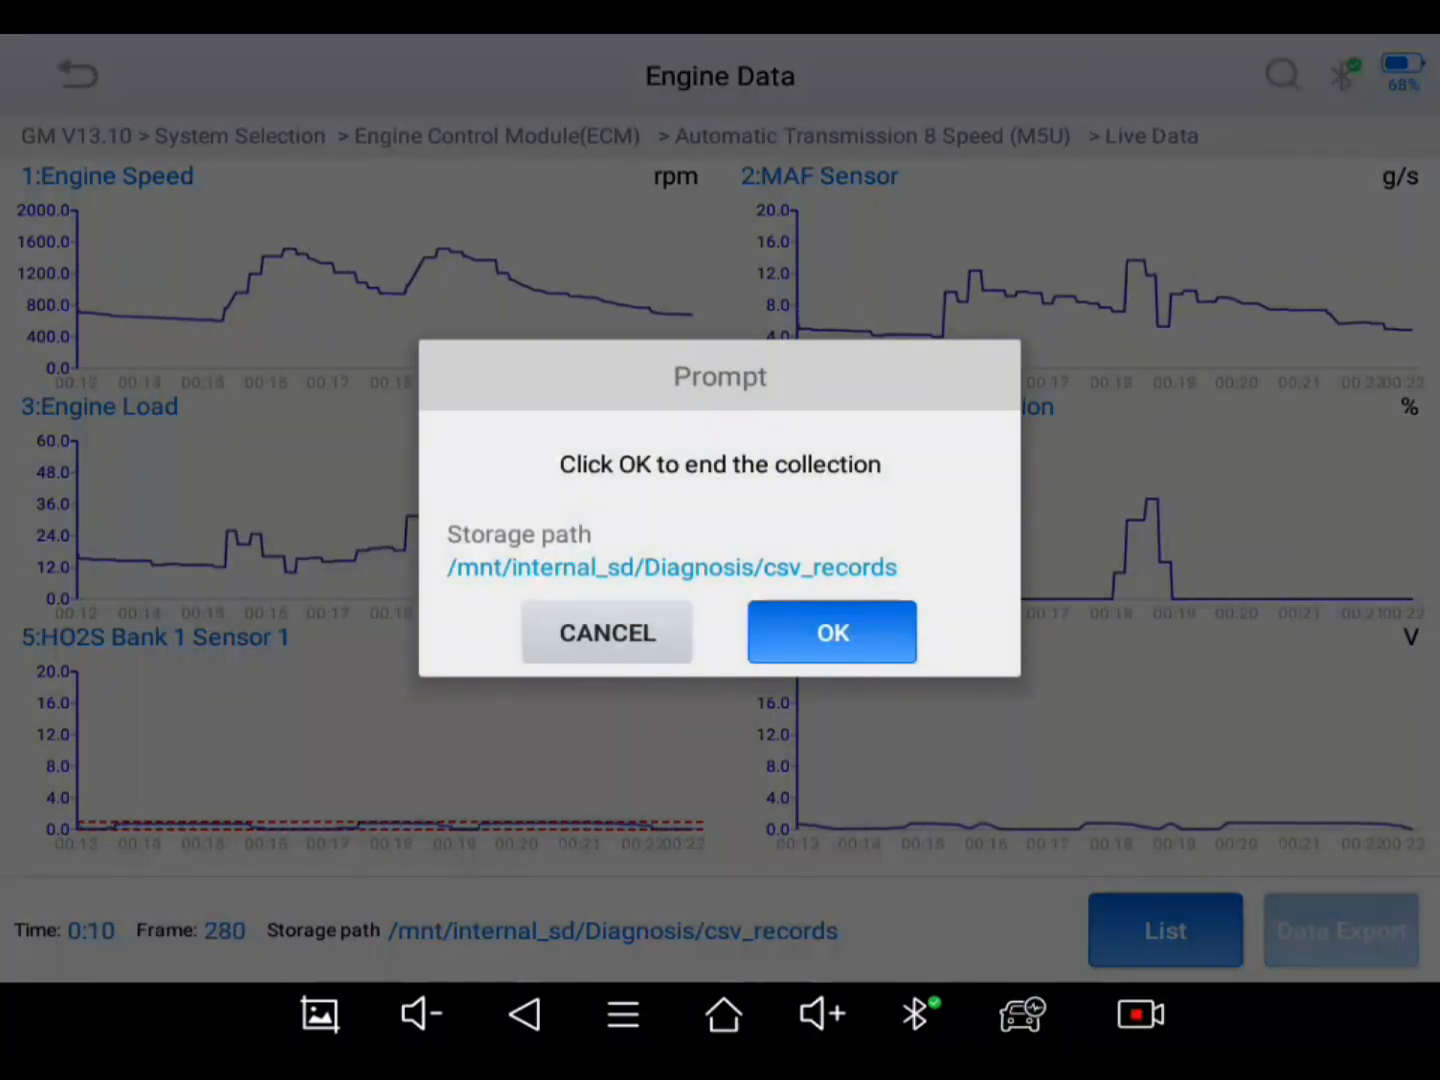
# Step: Confirm ending the collection, preview the saved CSV and scrub the marker to about 2.47 s
pyautogui.click(830, 632)
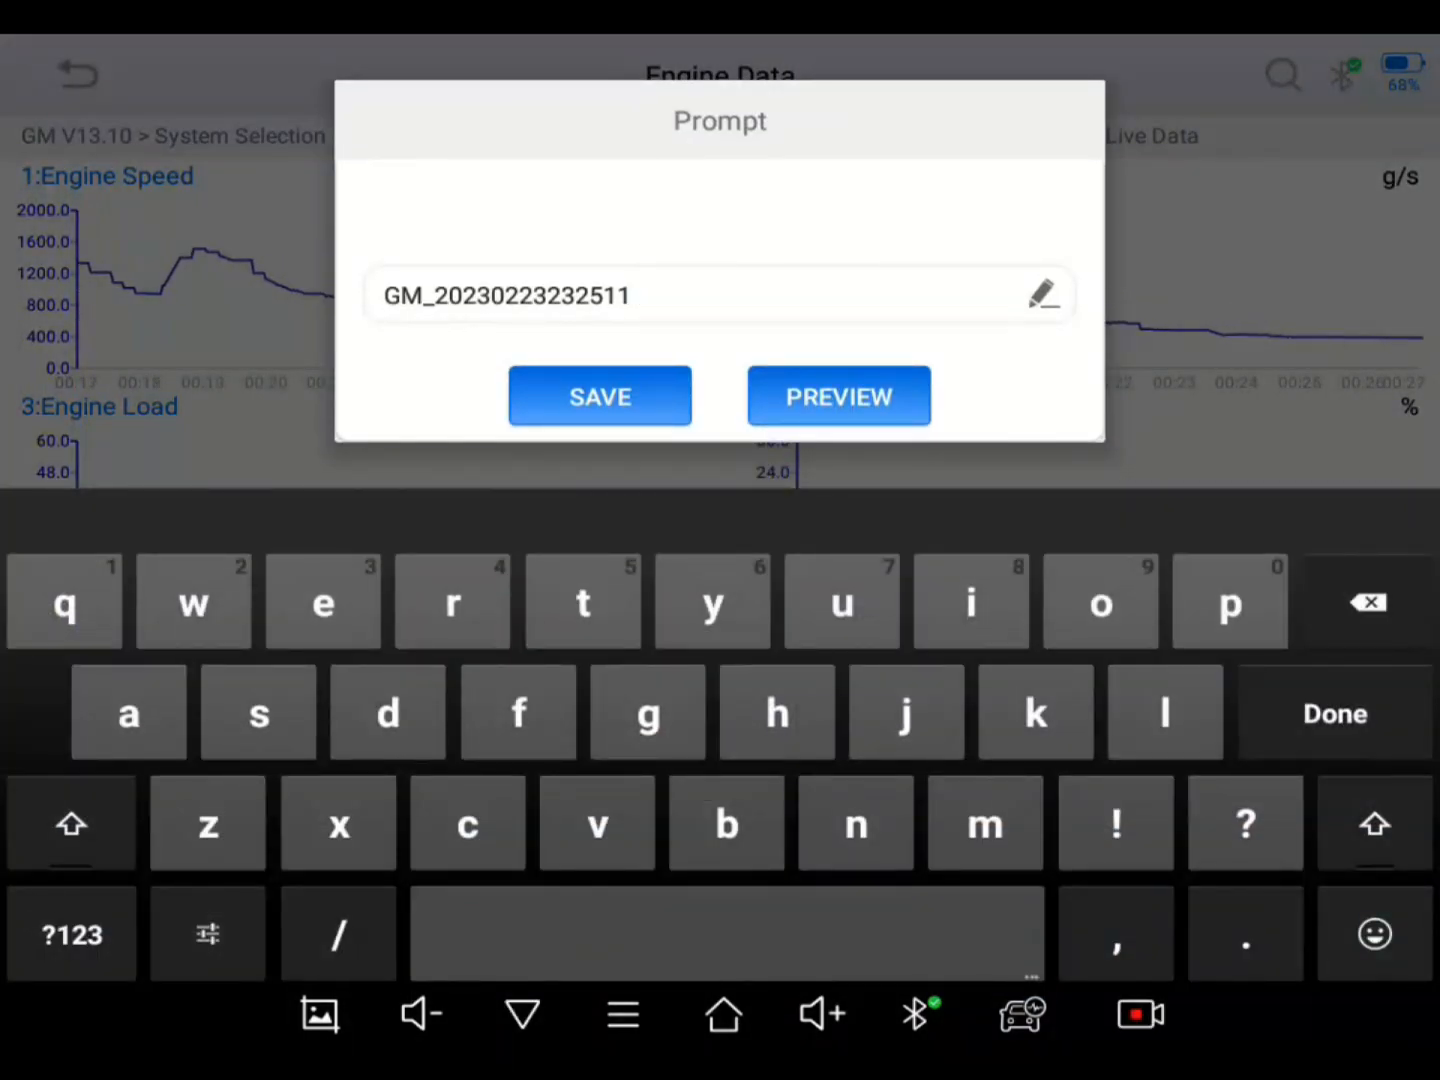
pyautogui.click(838, 396)
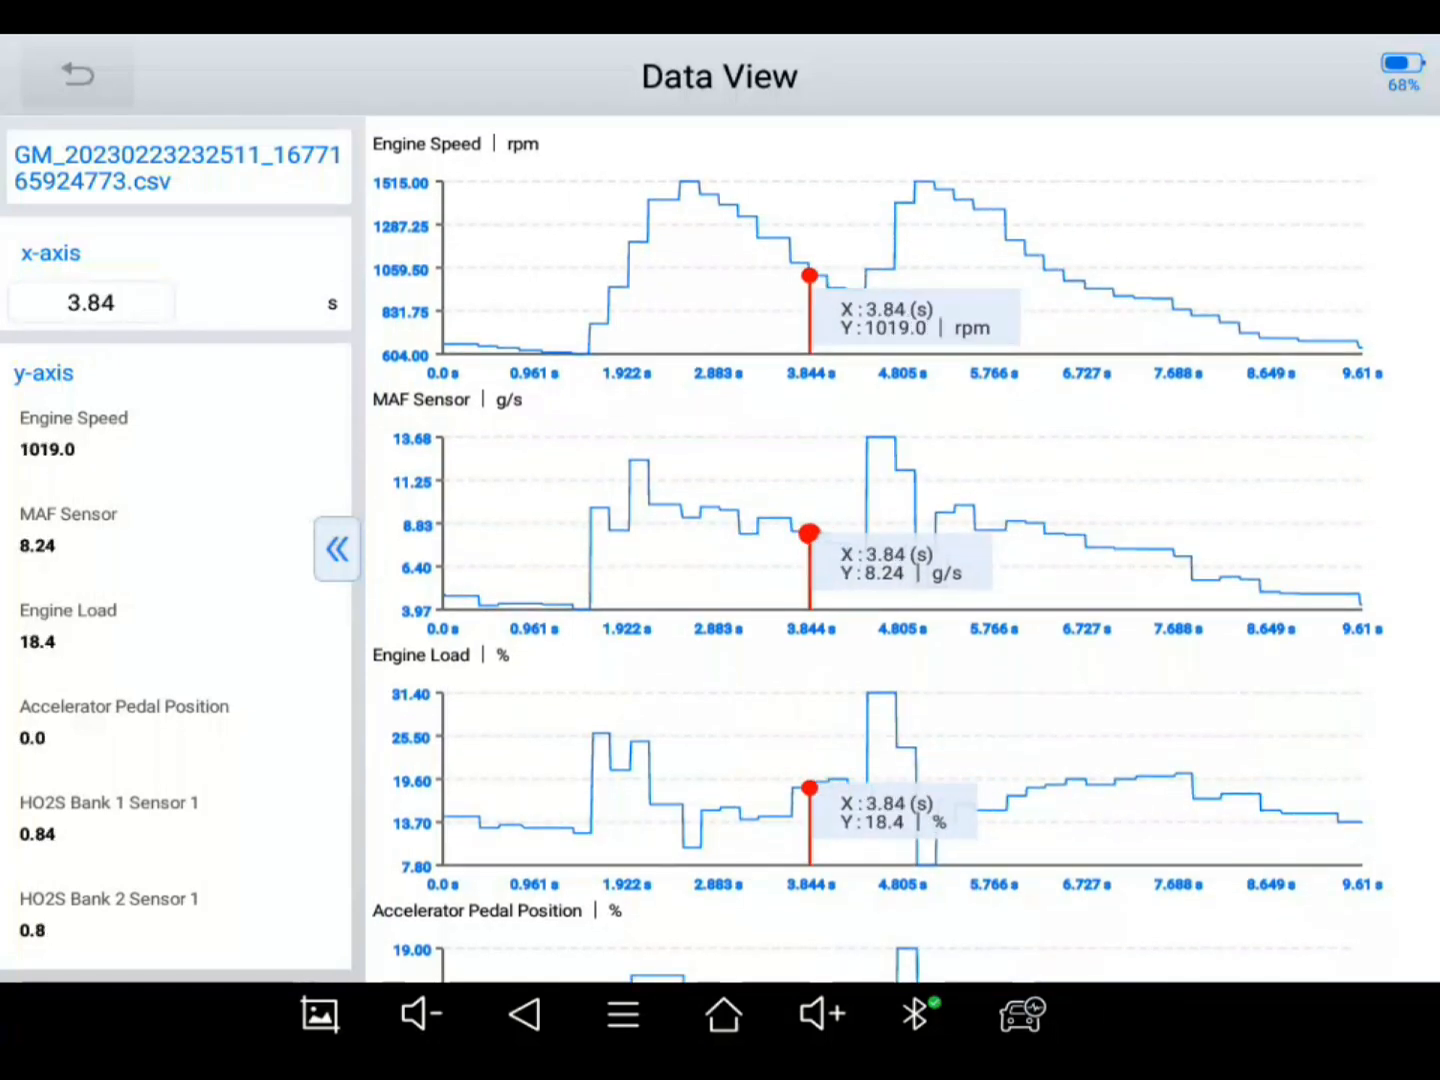
pyautogui.moveTo(810, 276); pyautogui.dragTo(1044, 248)
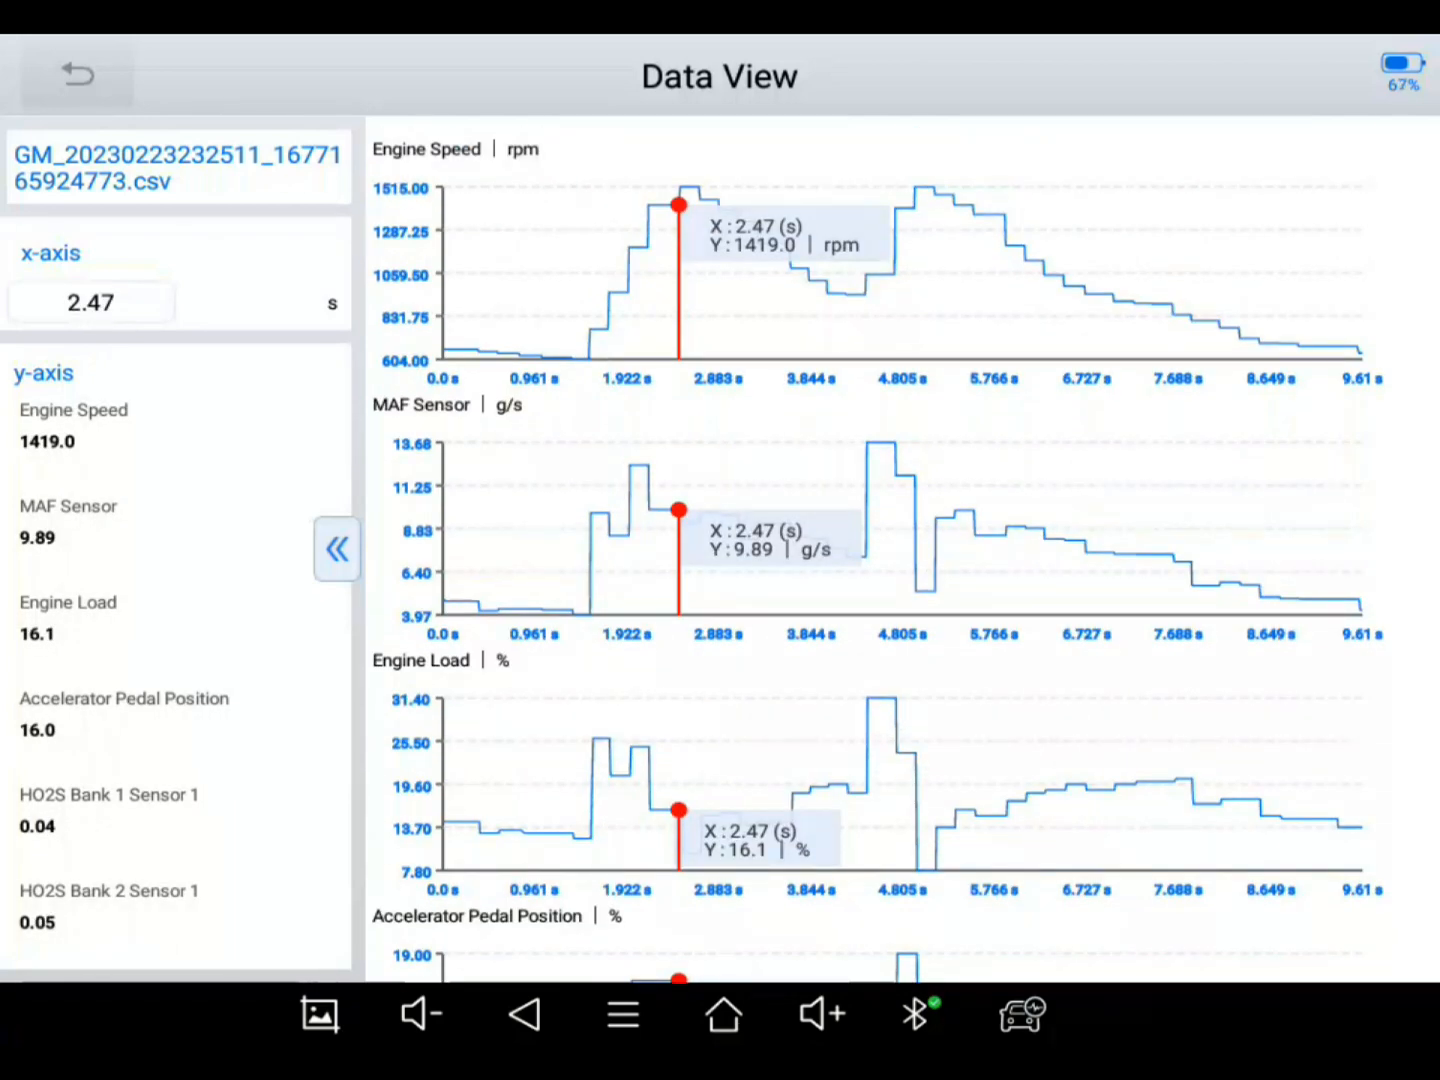
pyautogui.click(1140, 1014)
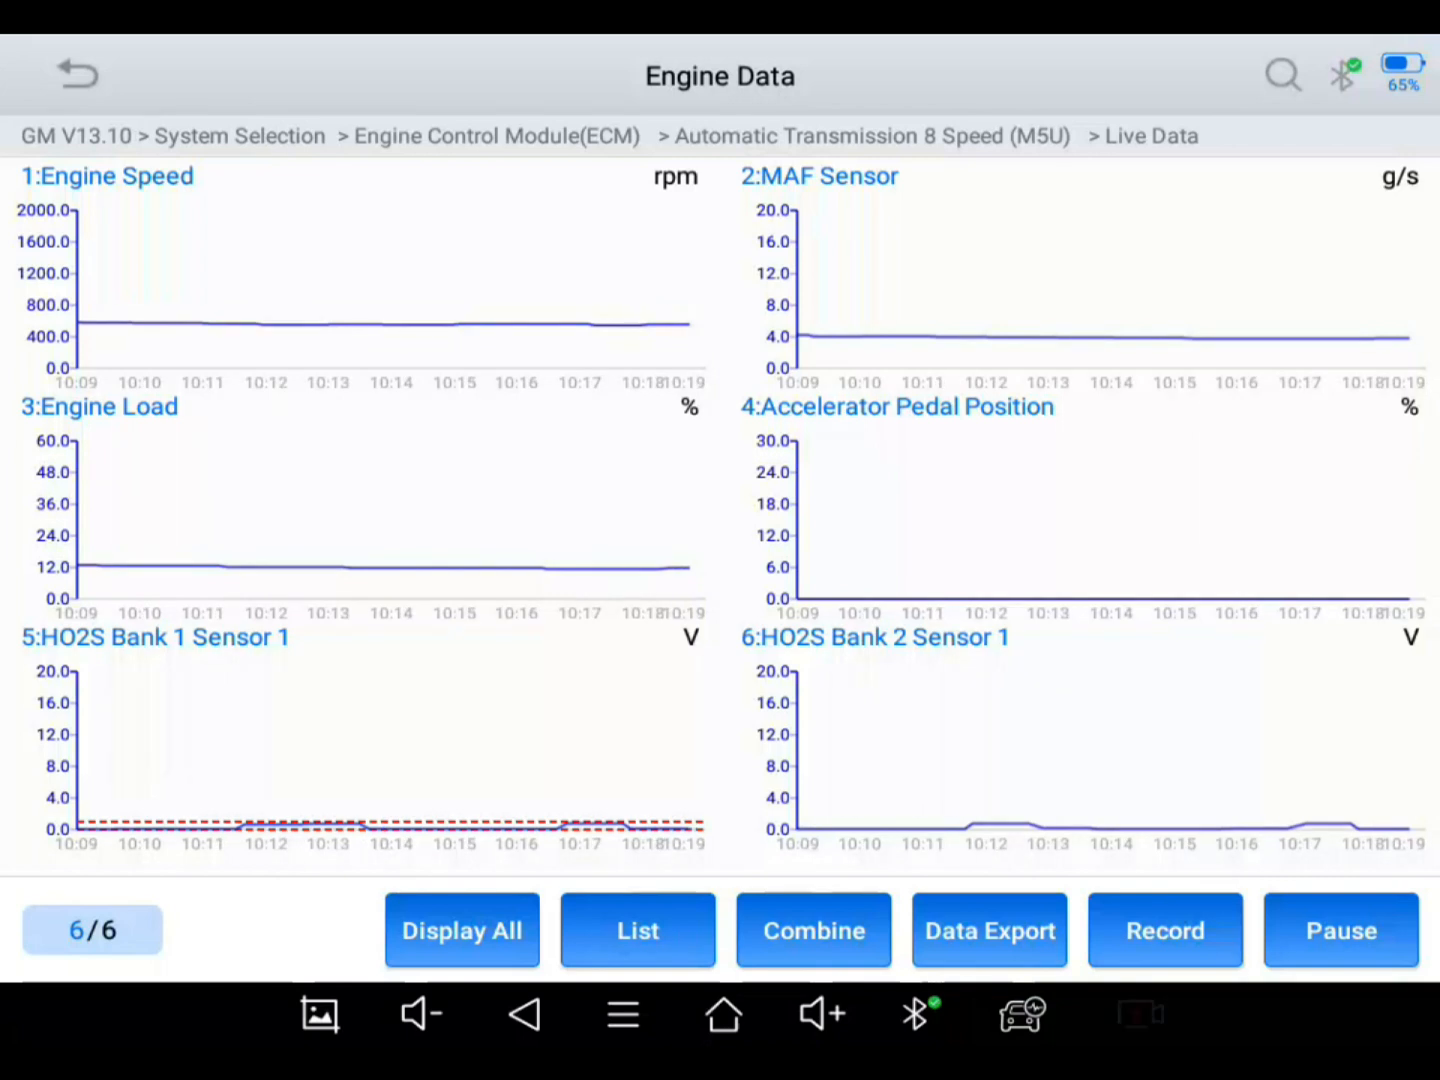
# Step: Switch the six live PIDs from graphs back to the numeric list, idling near 554 rpm
pyautogui.click(1164, 930)
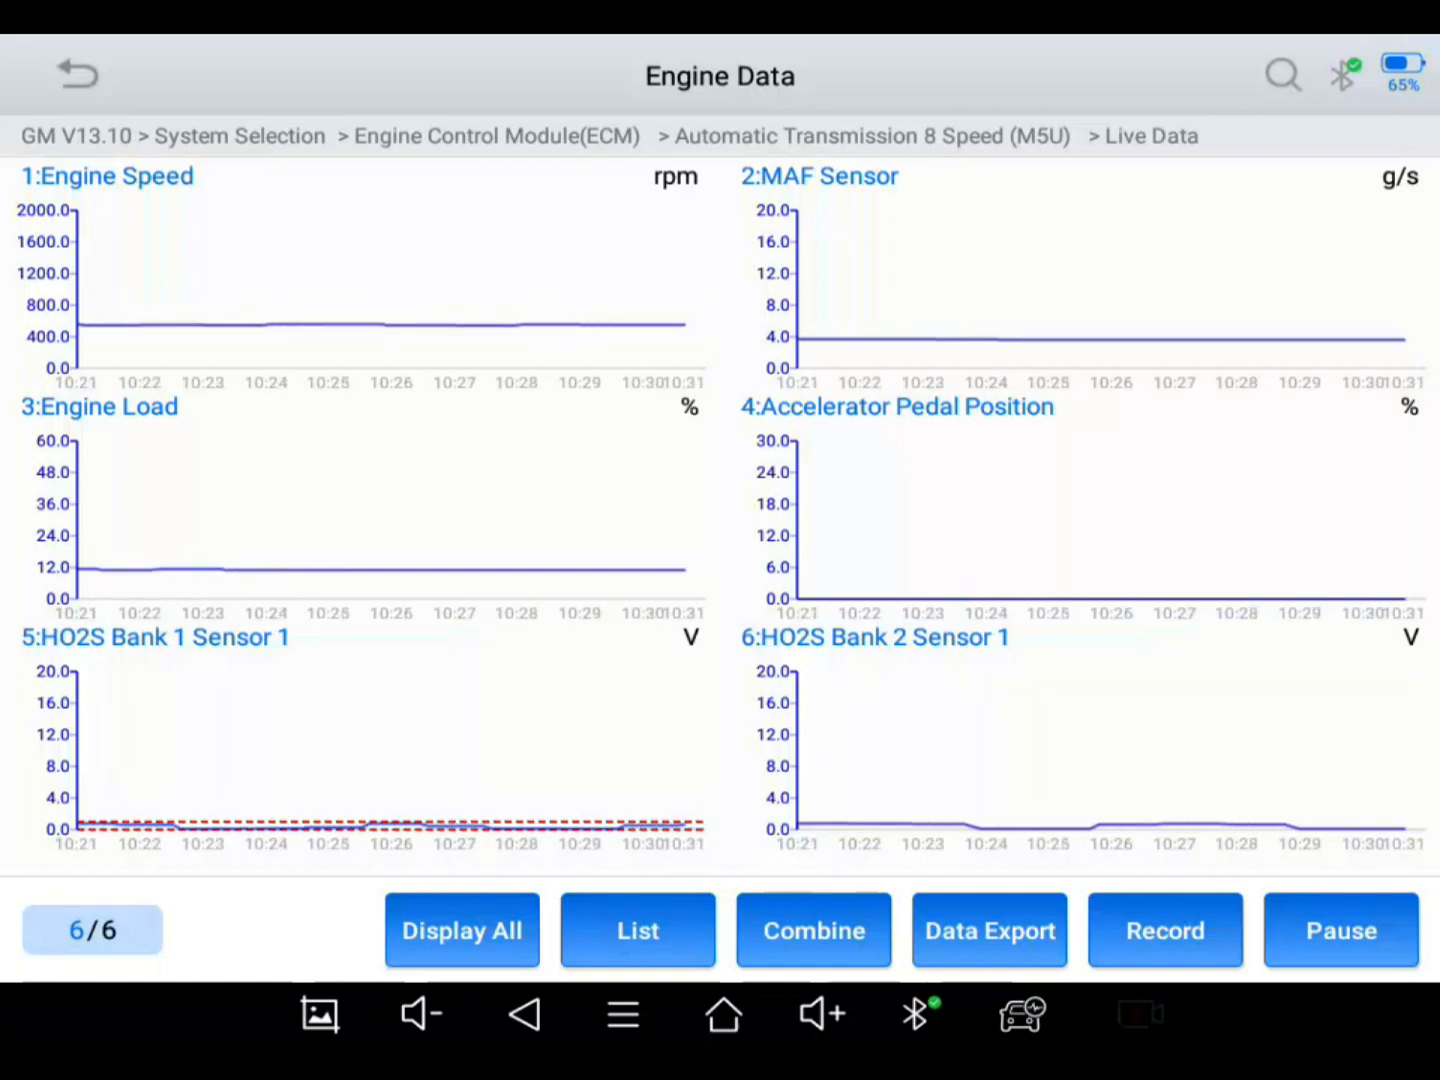
pyautogui.click(636, 930)
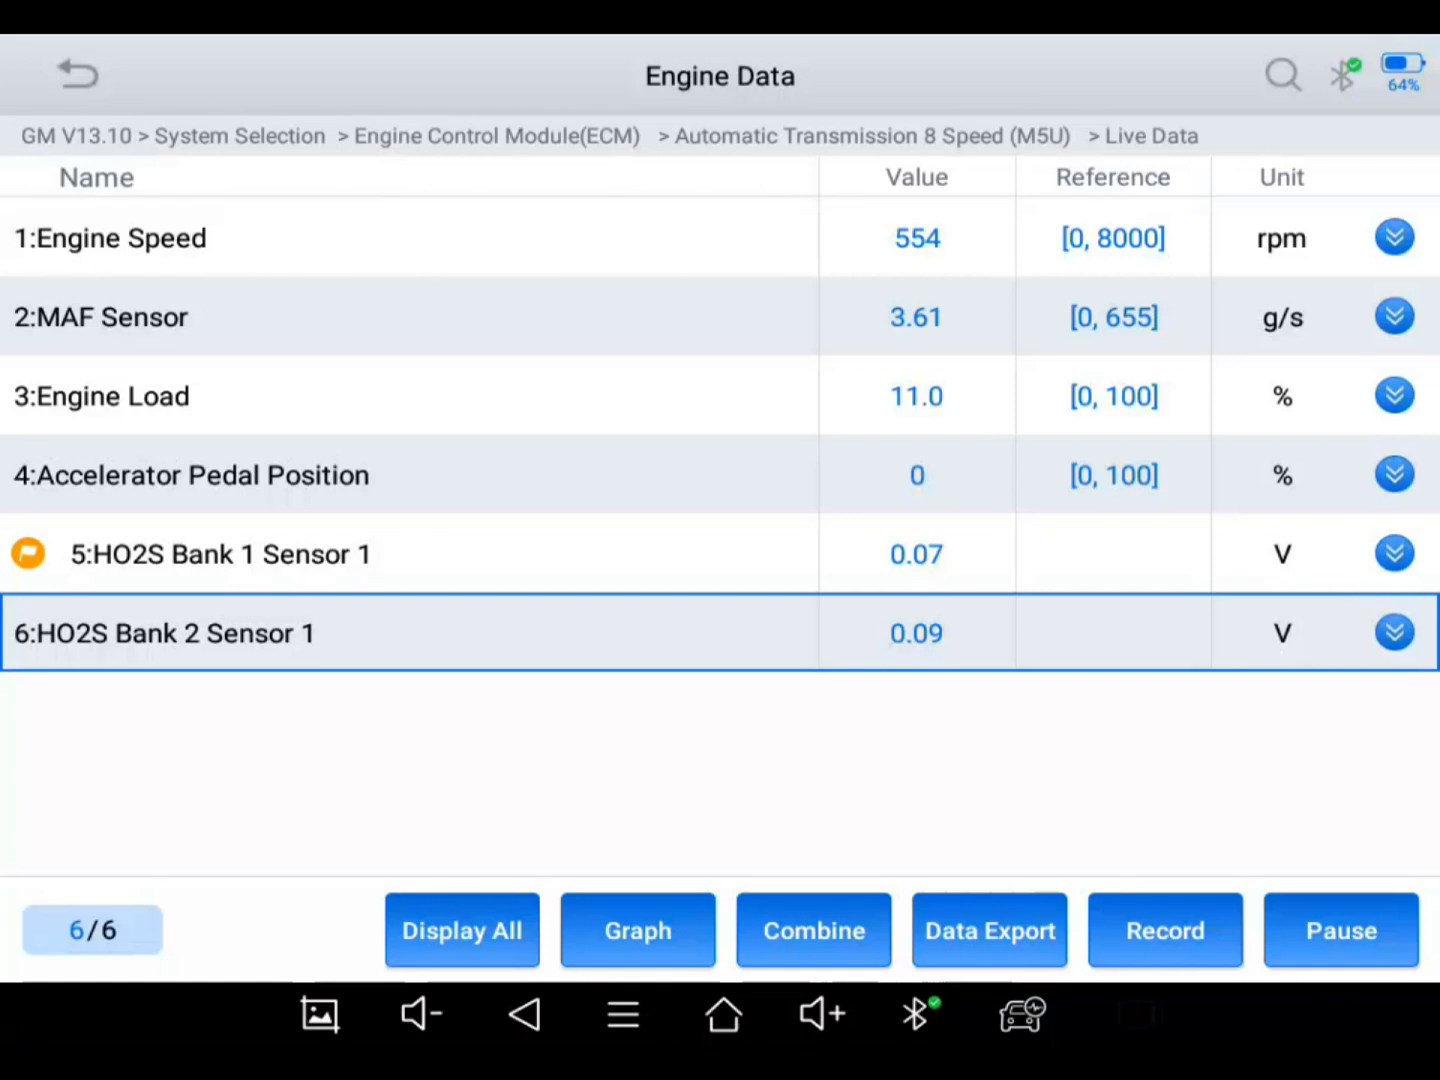
# Step: Watch the list values, then expand Accelerator Pedal Position into its own live graph (max 24)
pyautogui.click(1164, 930)
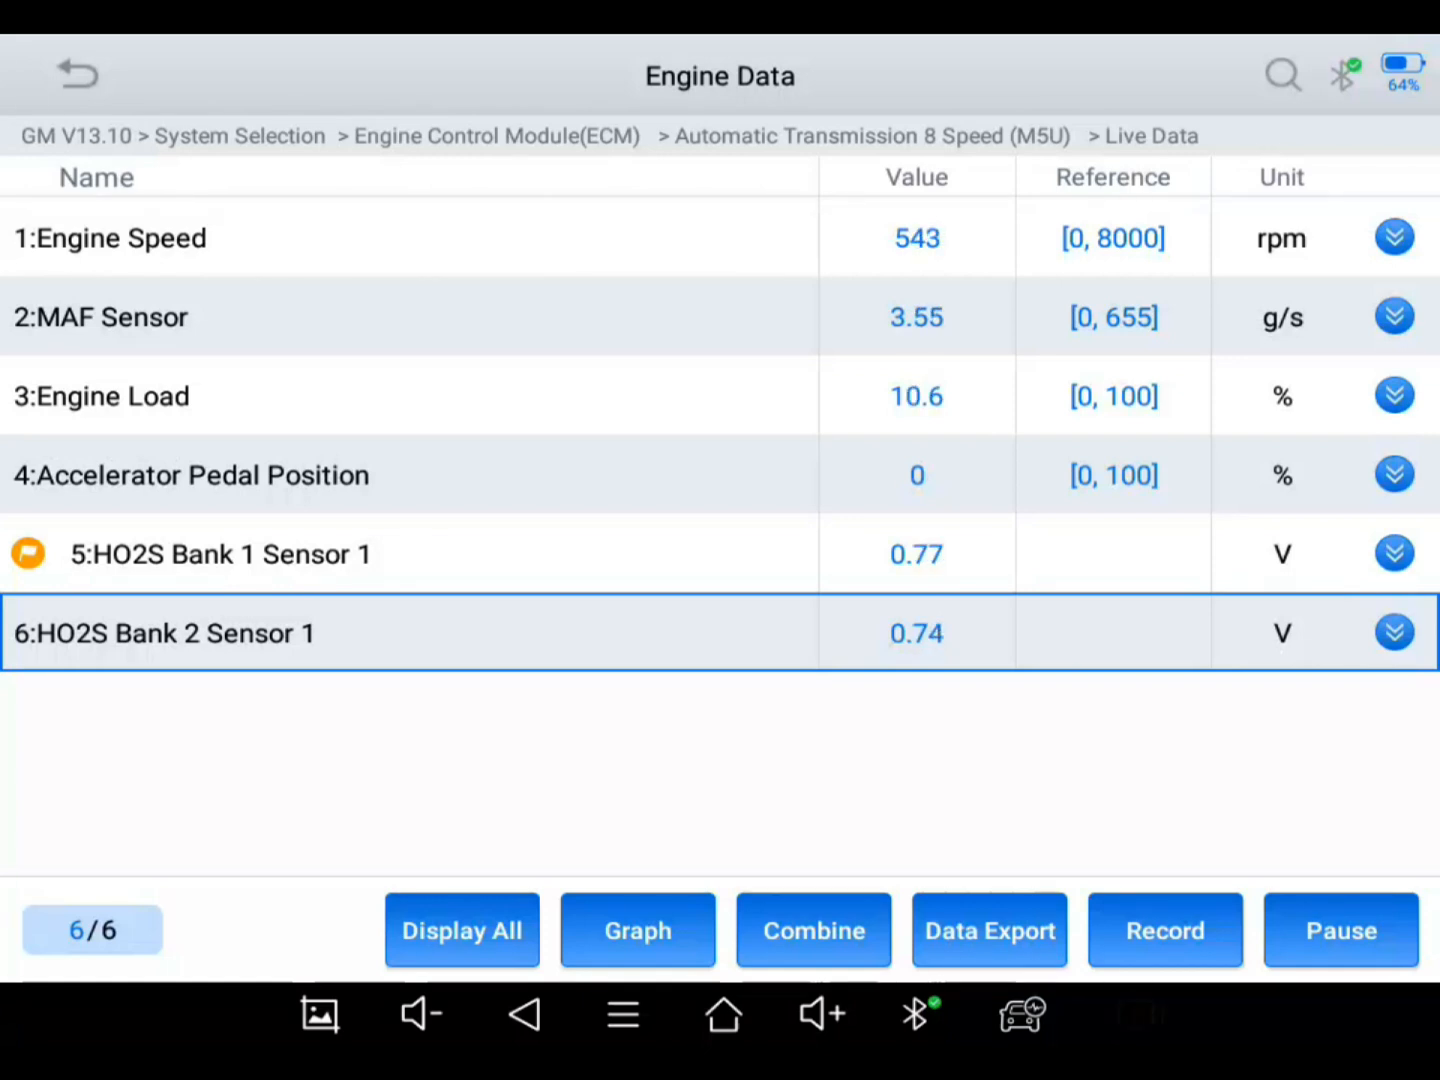
pyautogui.click(1164, 930)
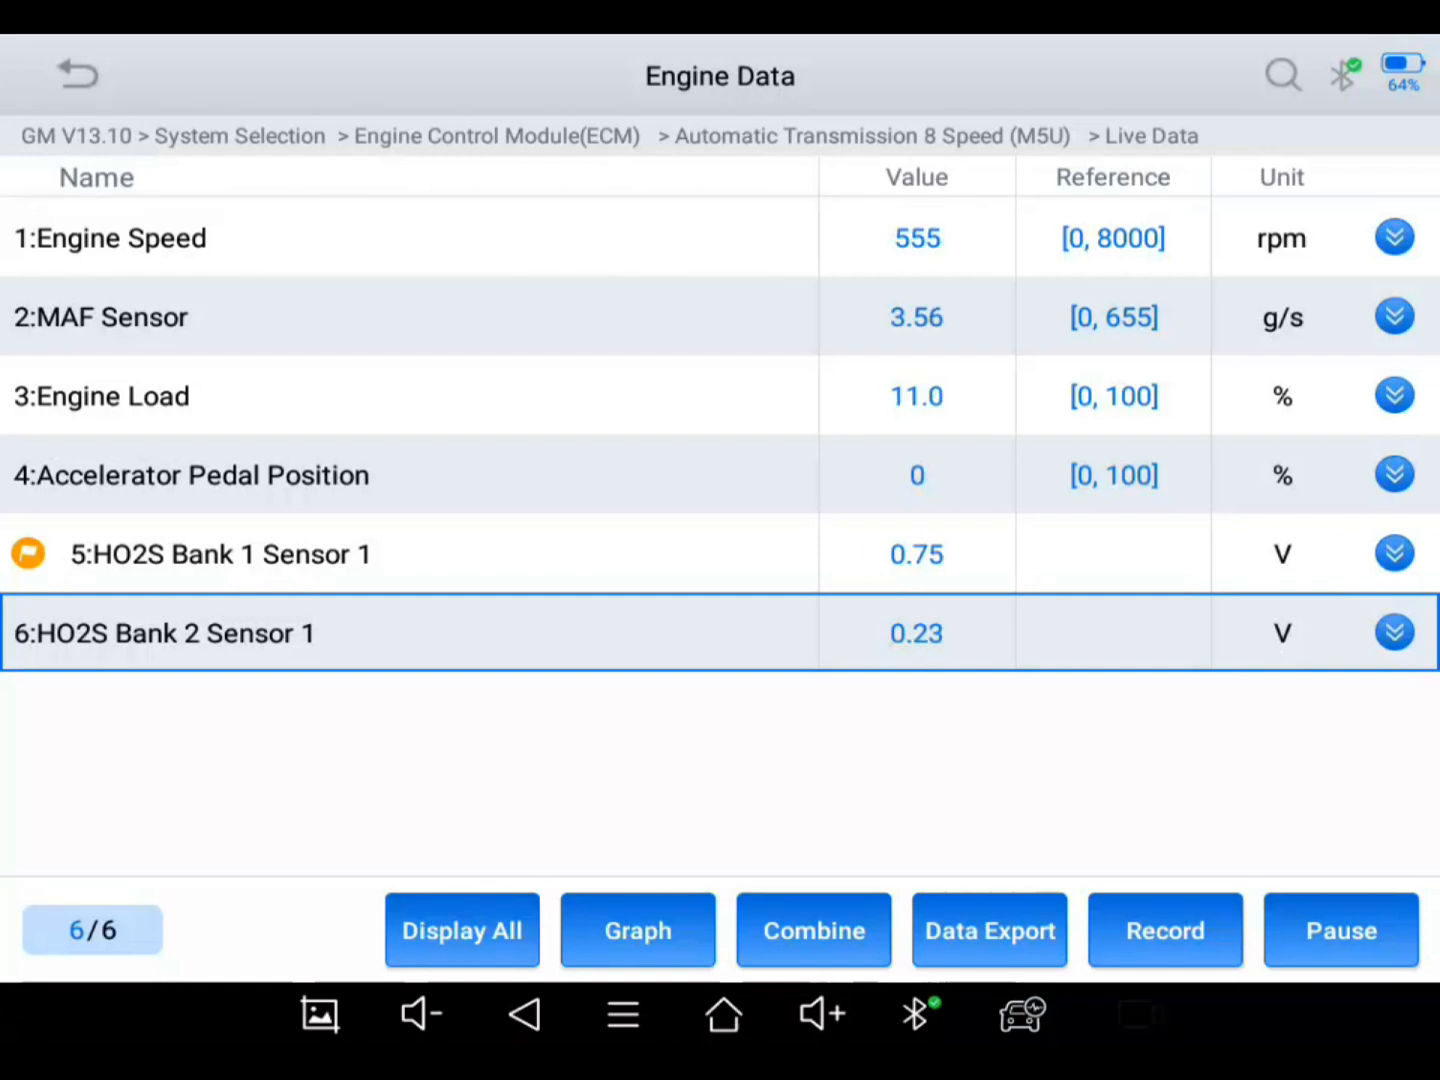
pyautogui.click(1164, 930)
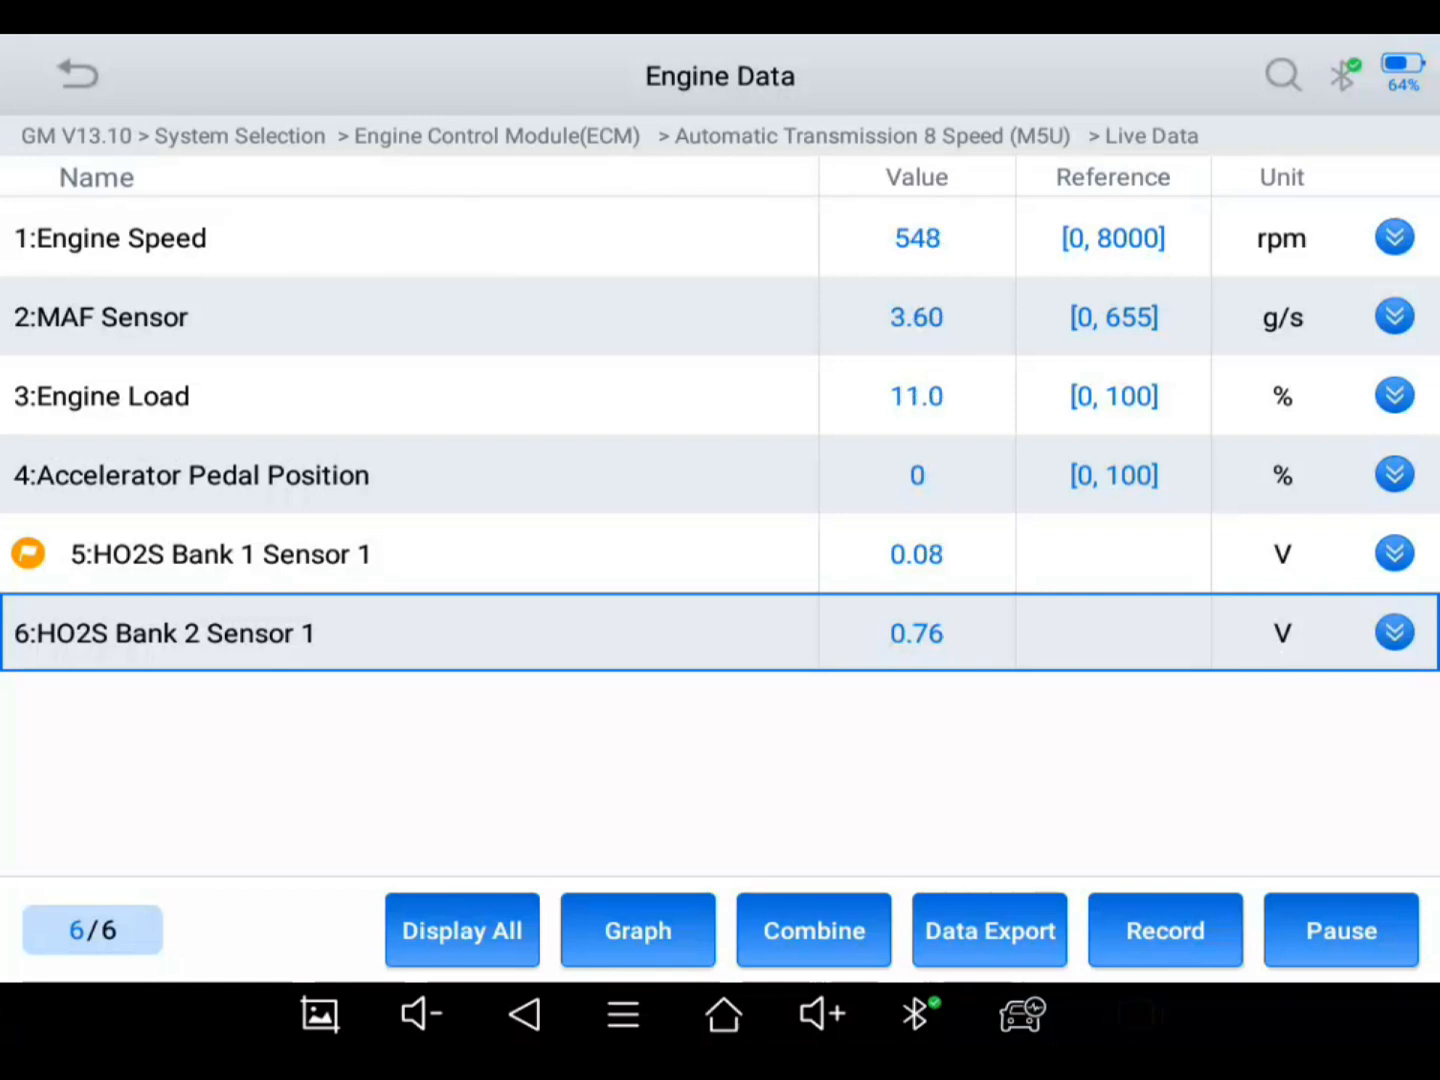
pyautogui.click(1164, 930)
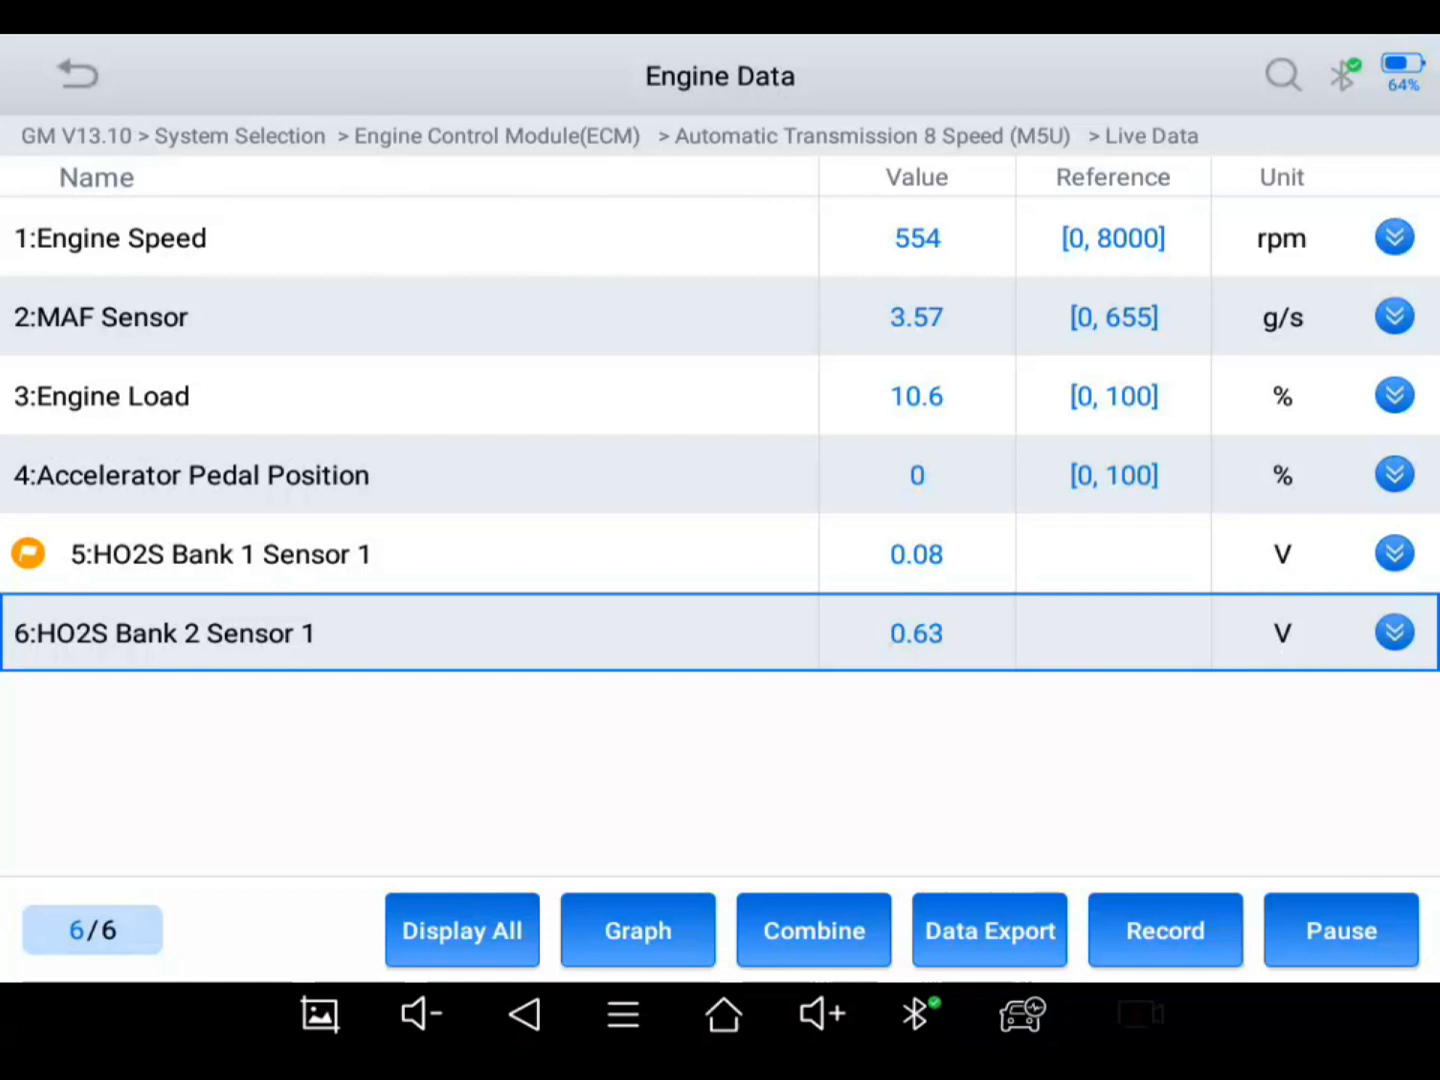
pyautogui.click(1164, 930)
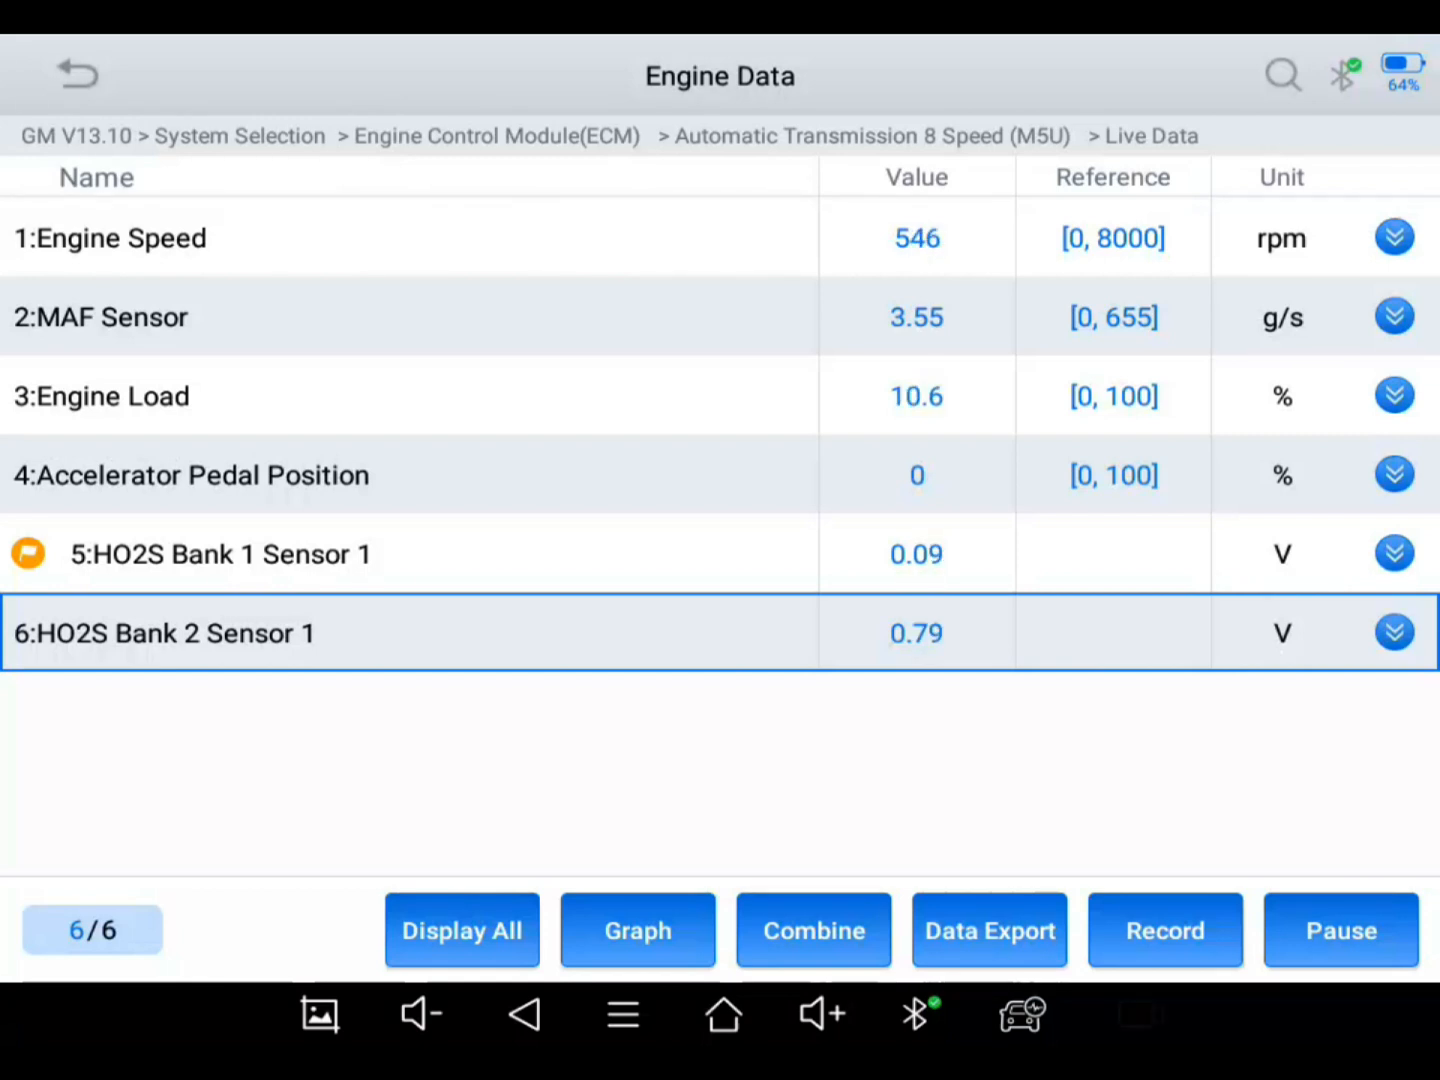
pyautogui.click(1164, 930)
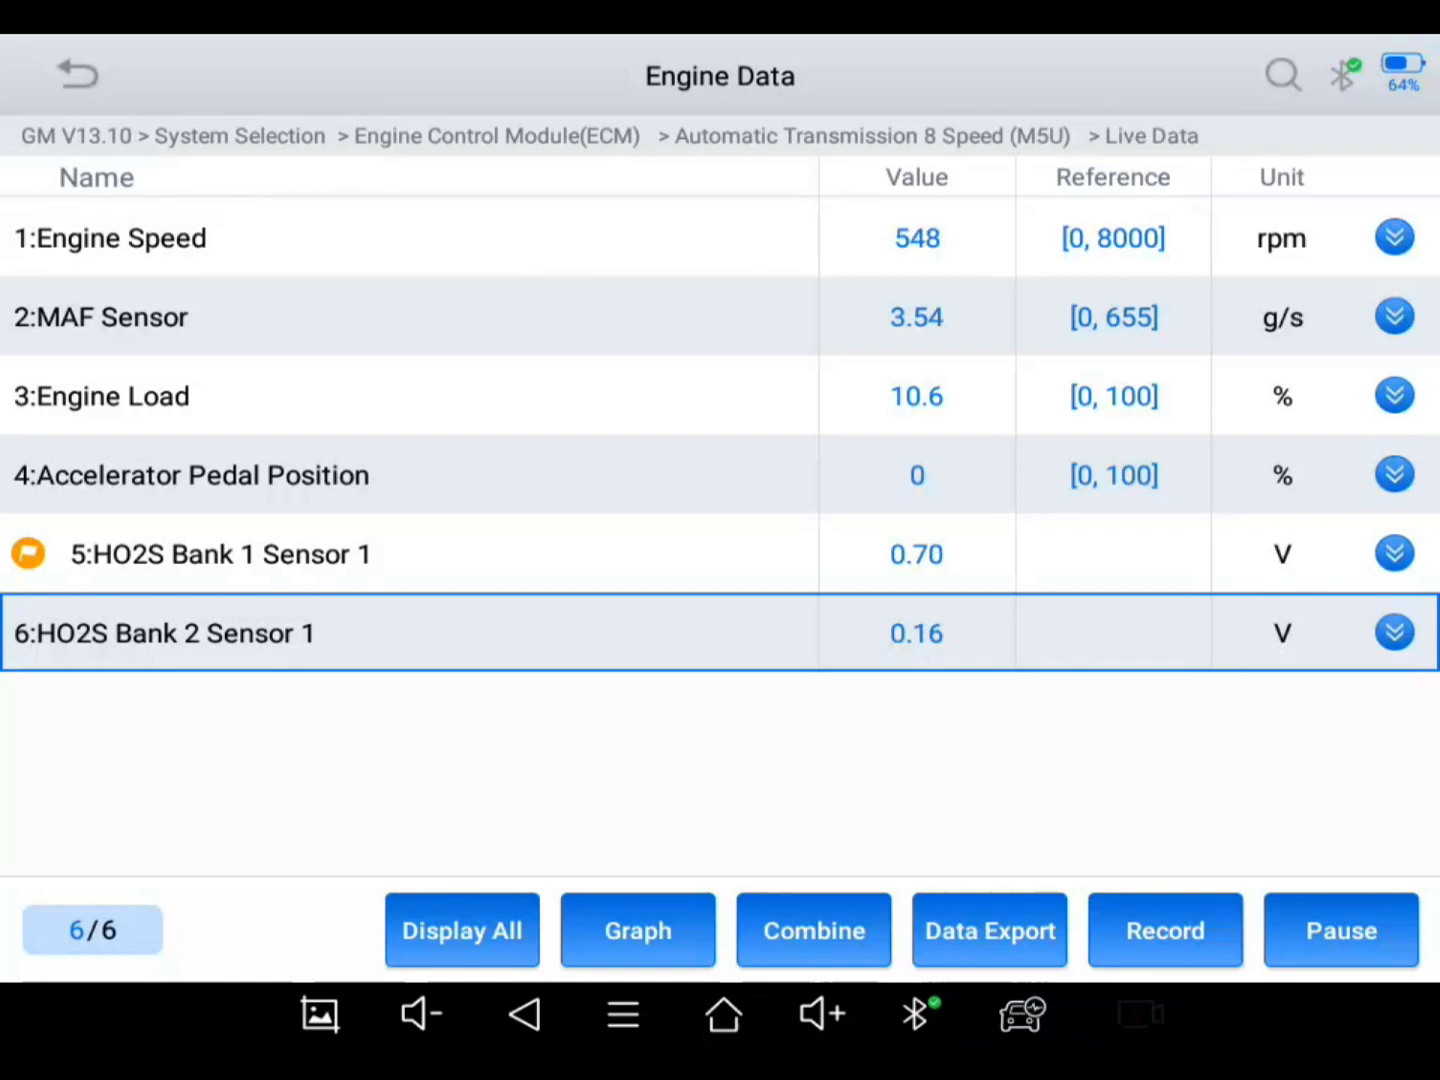
pyautogui.click(1164, 930)
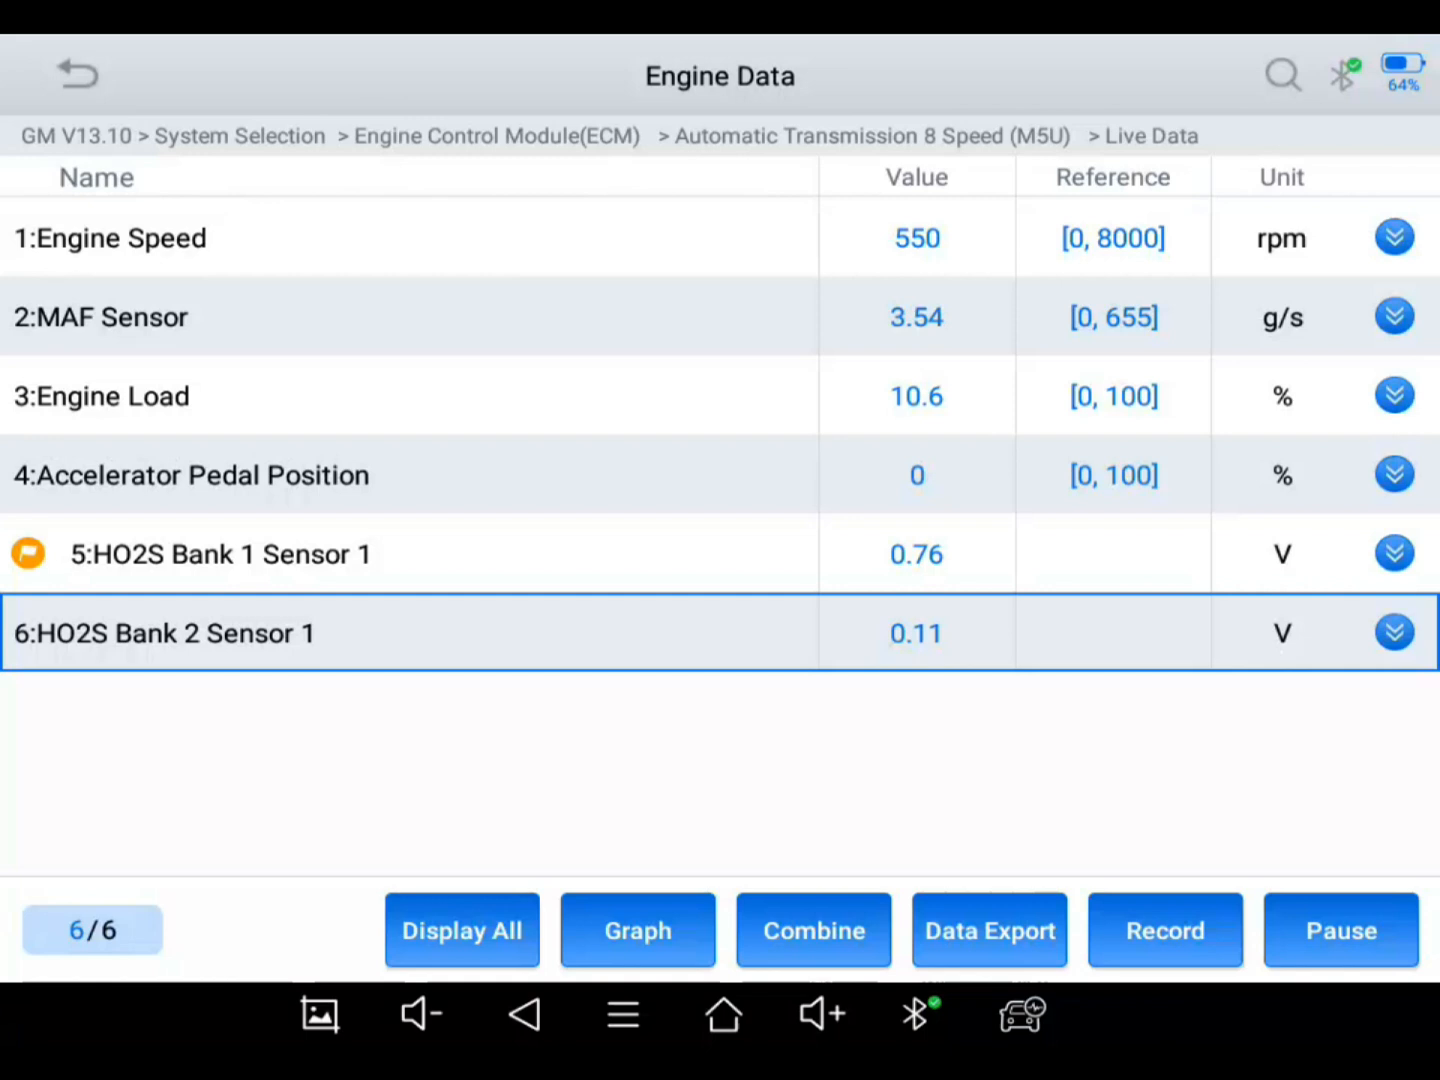
pyautogui.click(1164, 930)
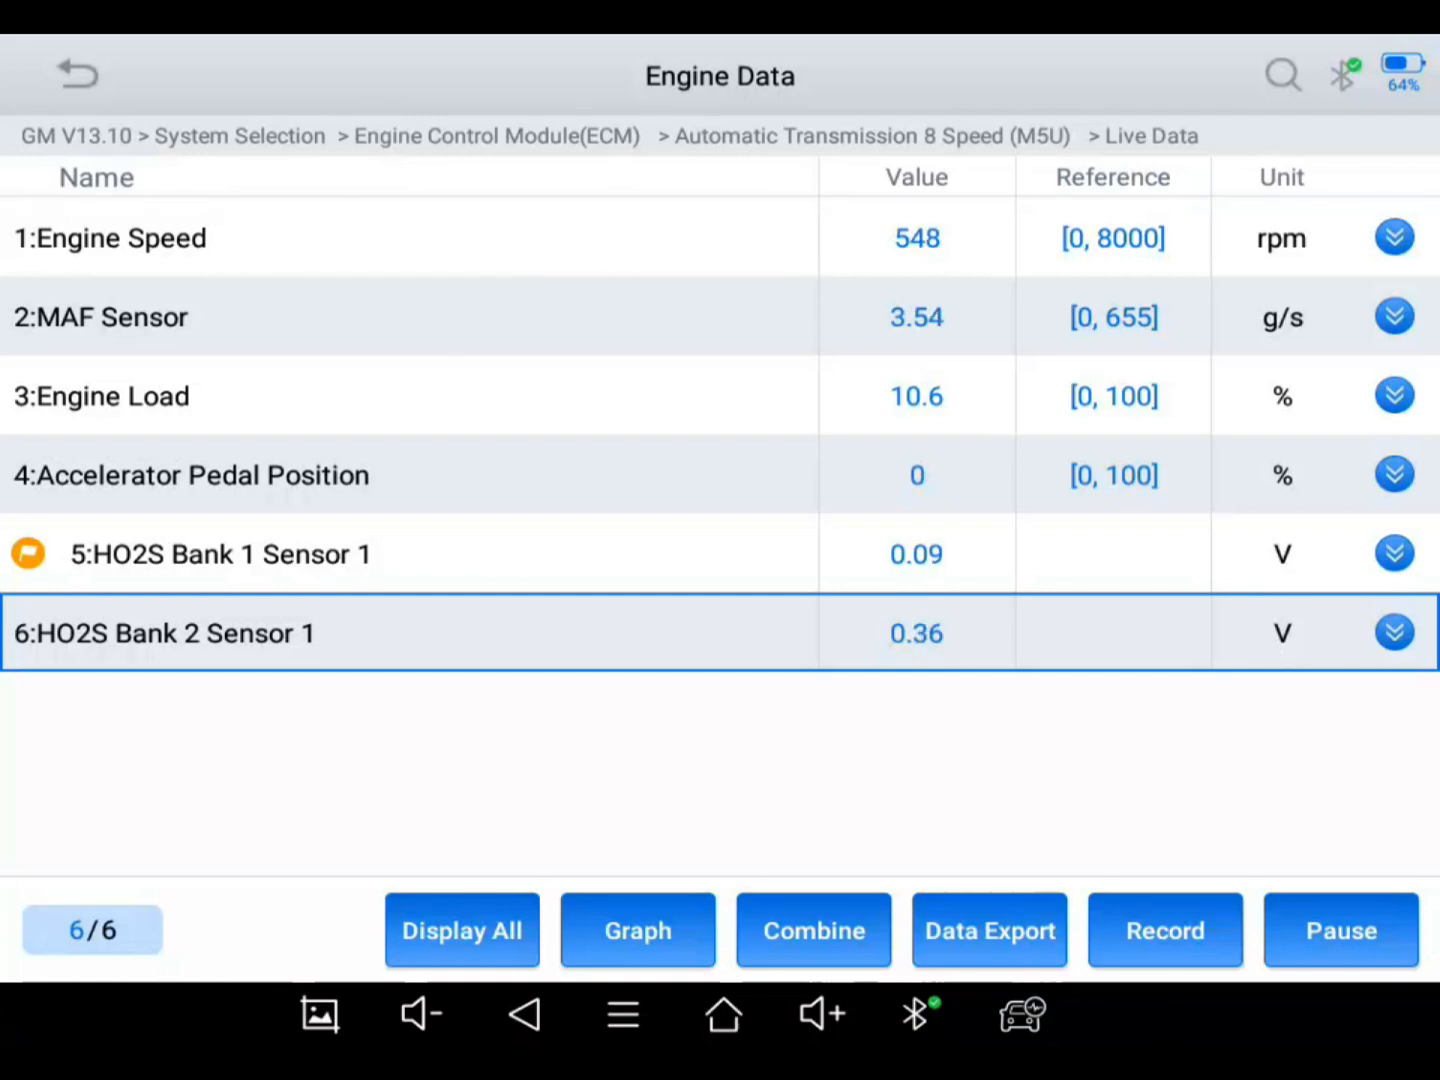
pyautogui.click(1164, 930)
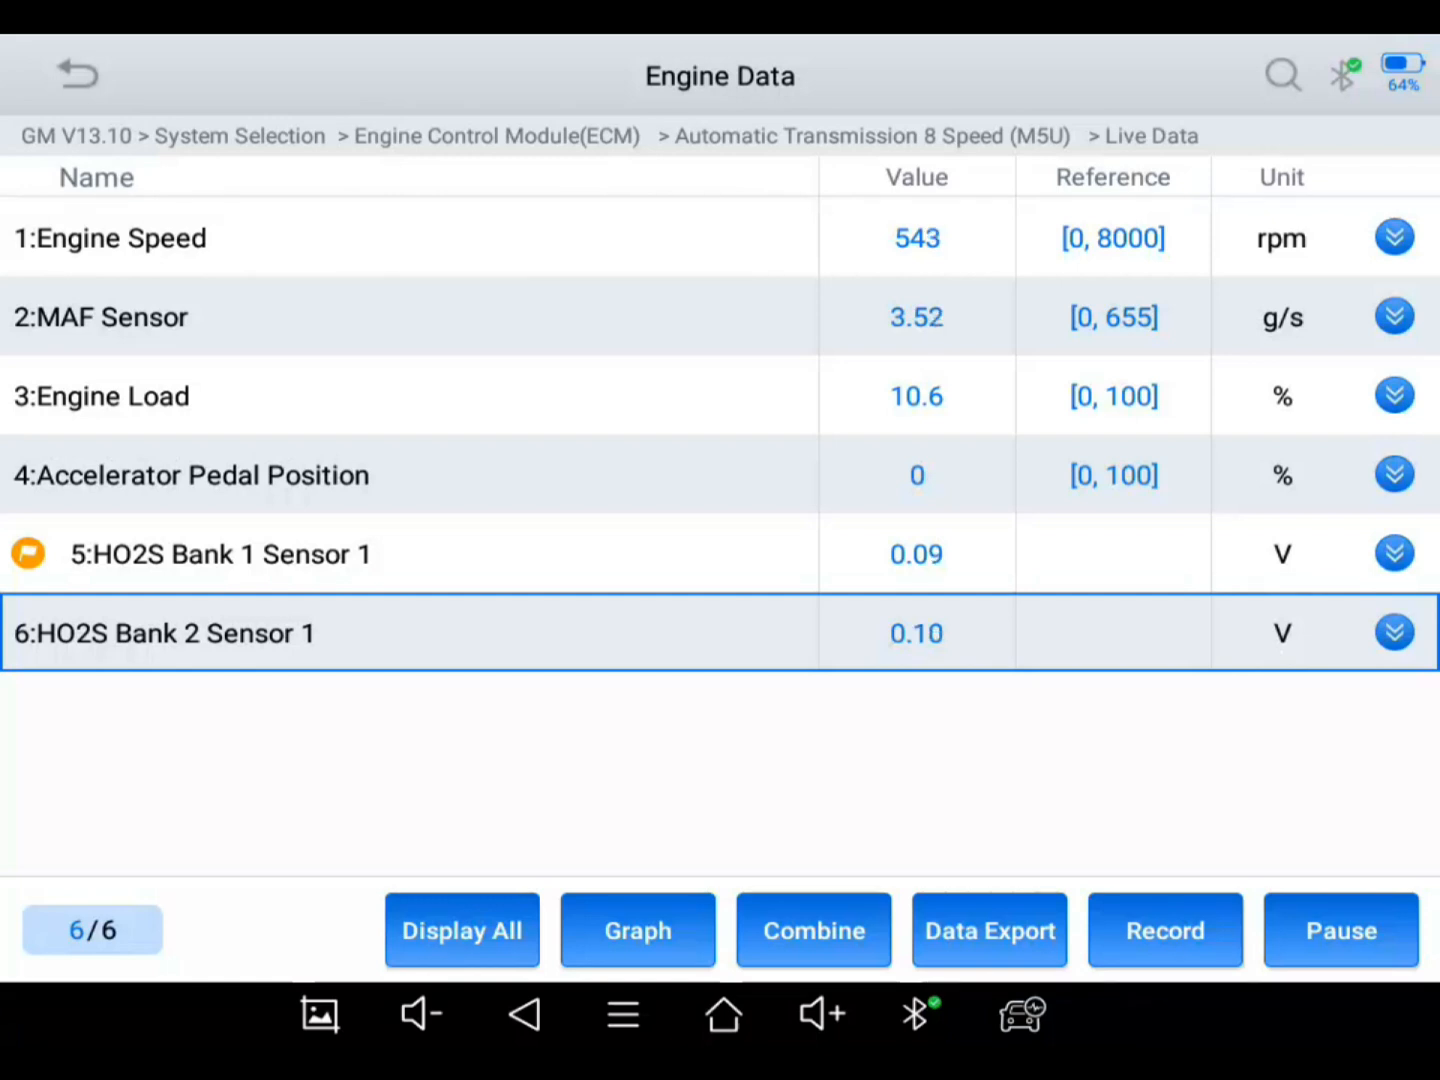
pyautogui.click(1164, 930)
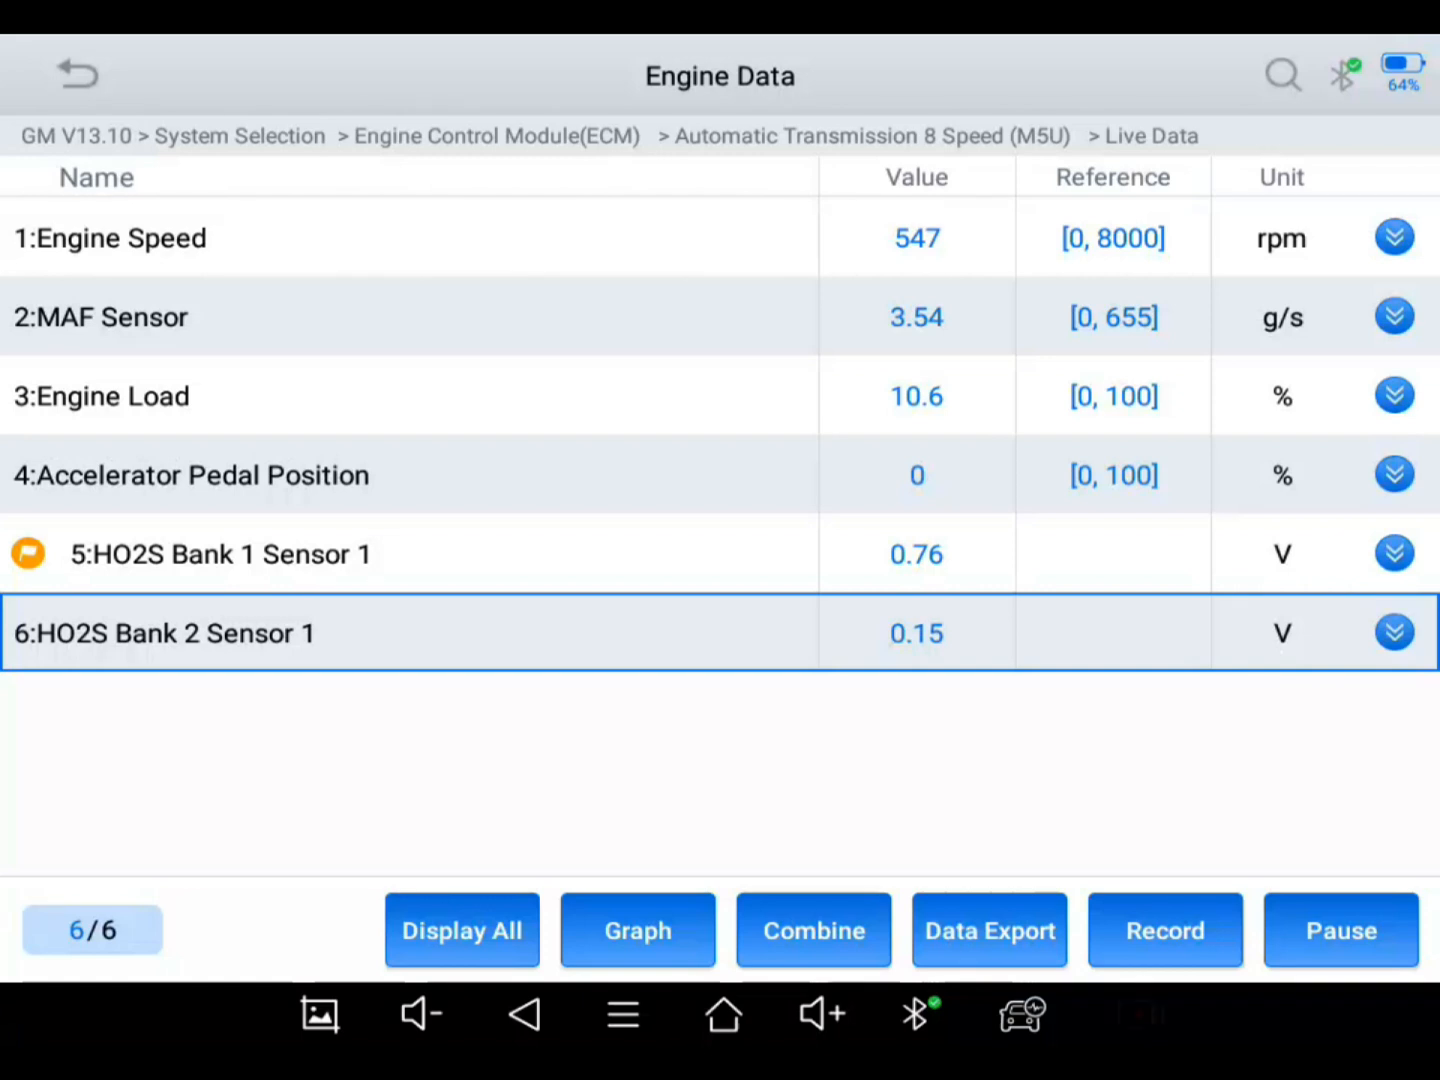
pyautogui.click(1164, 930)
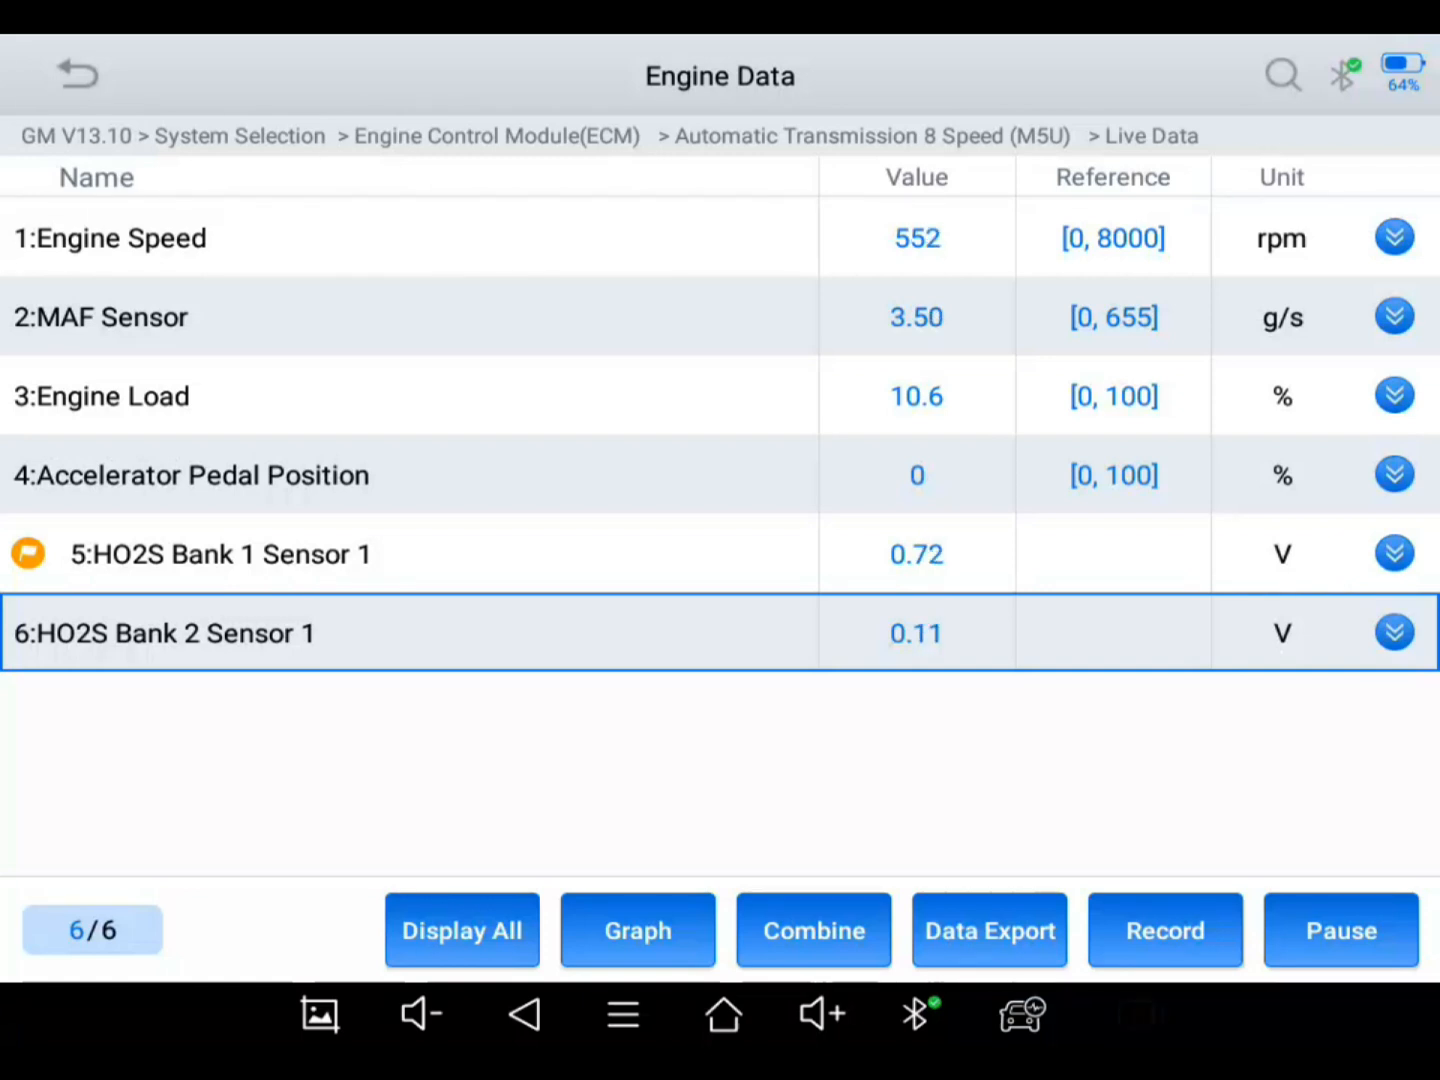
pyautogui.click(1164, 930)
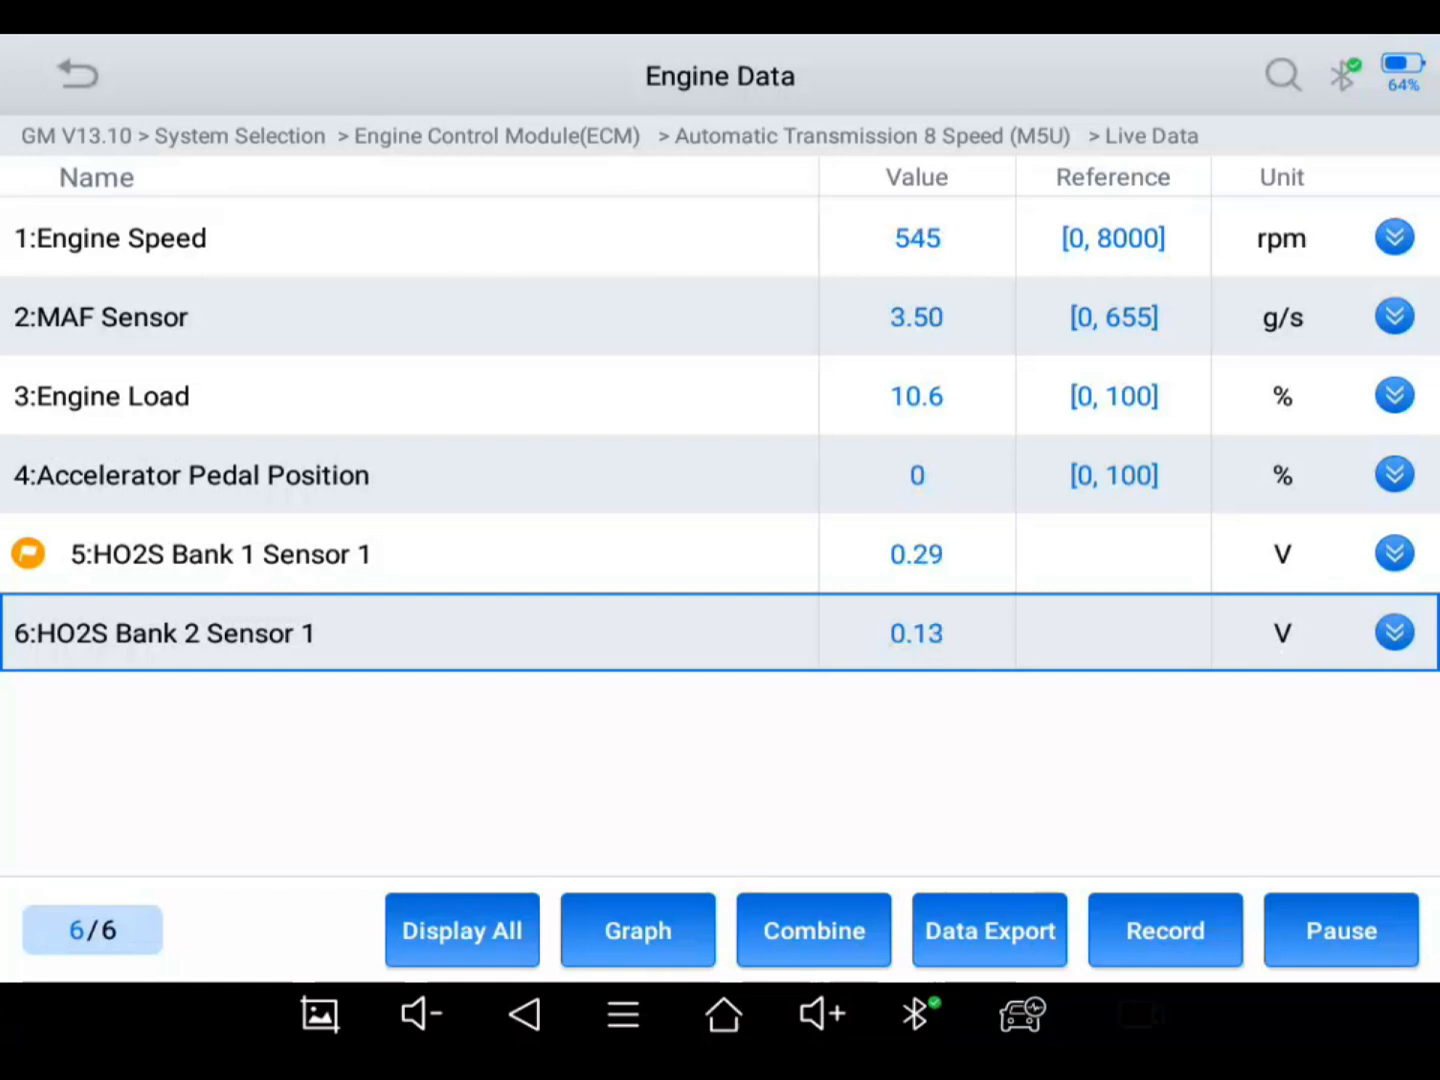
pyautogui.click(1164, 930)
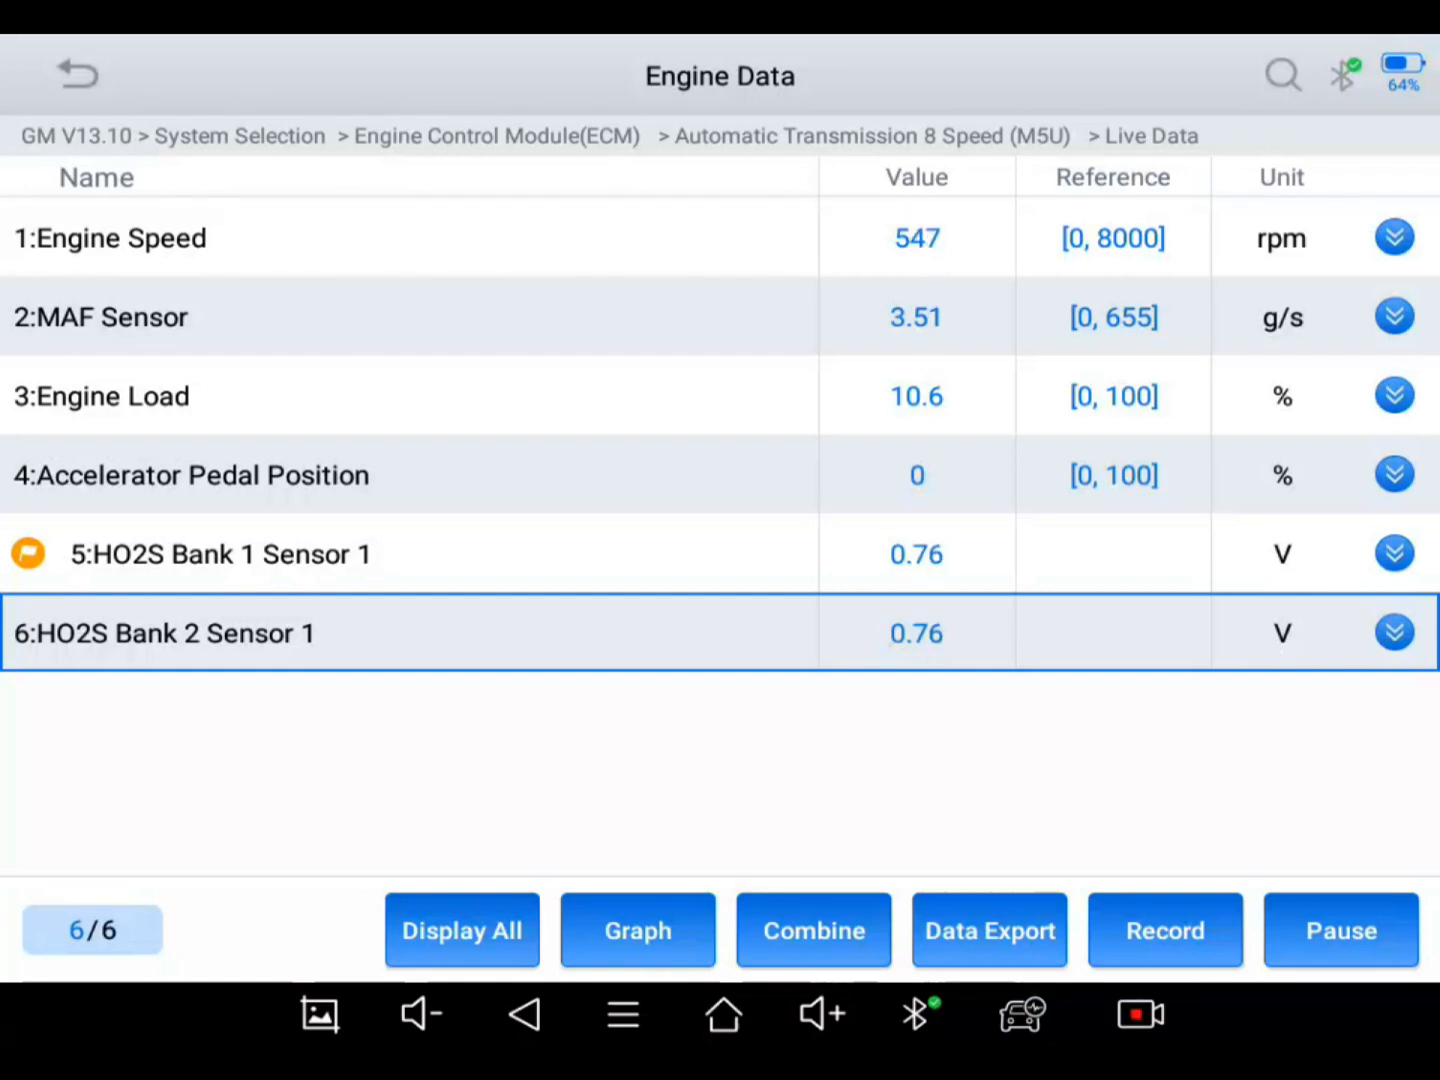
pyautogui.click(1392, 476)
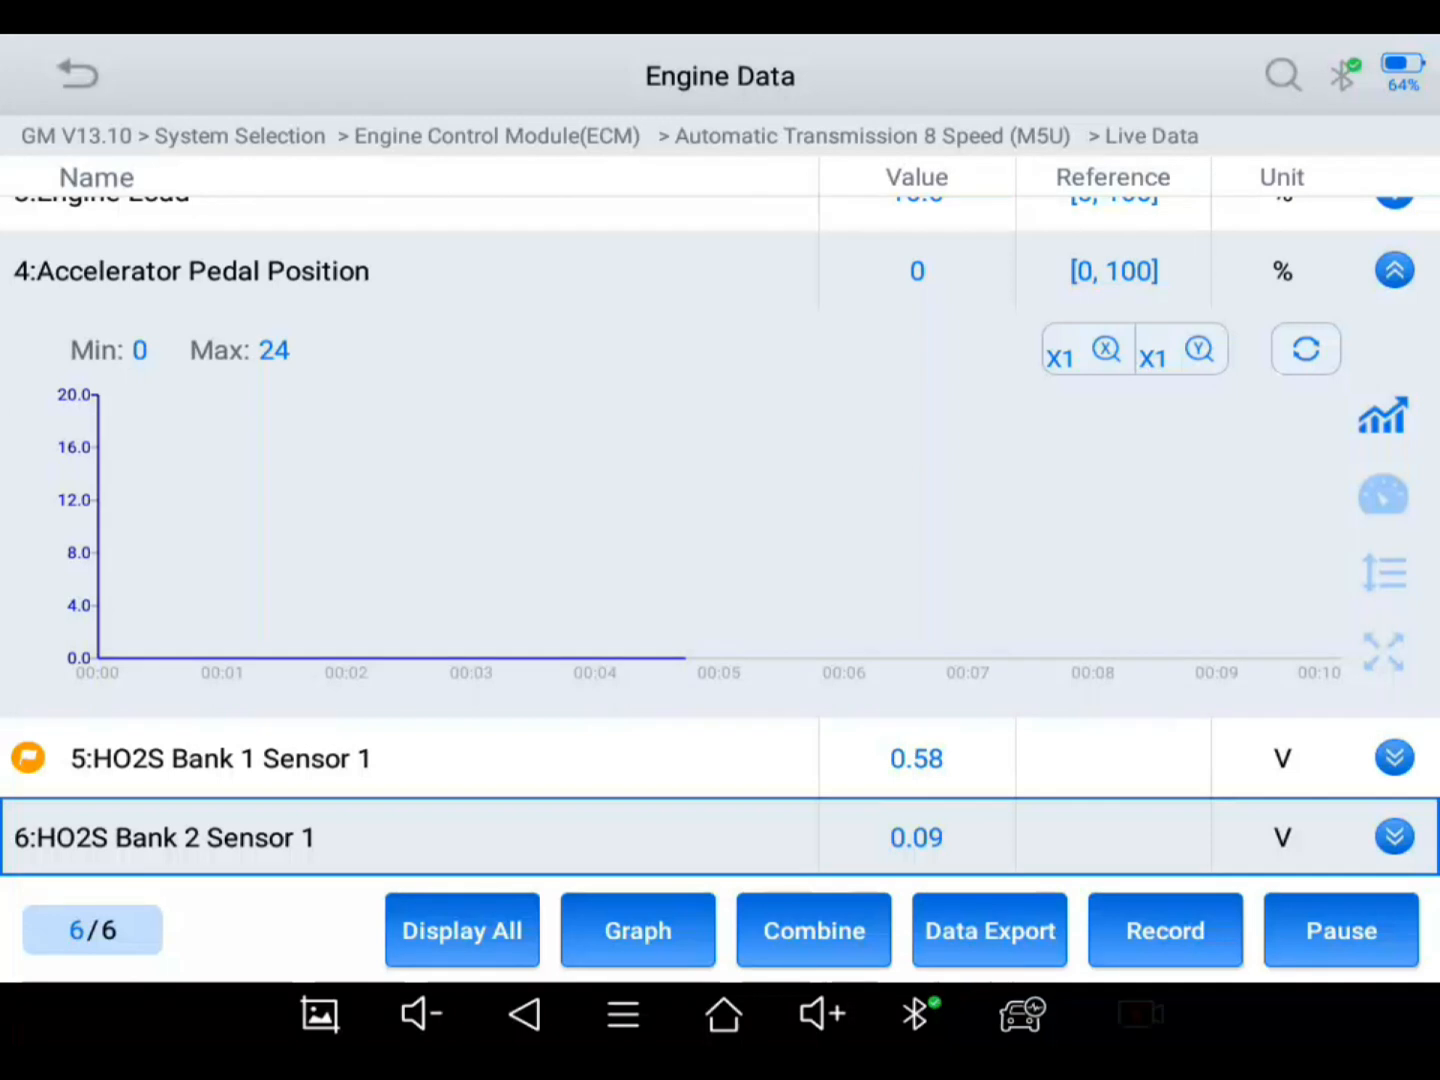
# Step: Expand the HO2S Bank 2 Sensor 1 row and view its graph with Y zoom at X3
pyautogui.click(1164, 930)
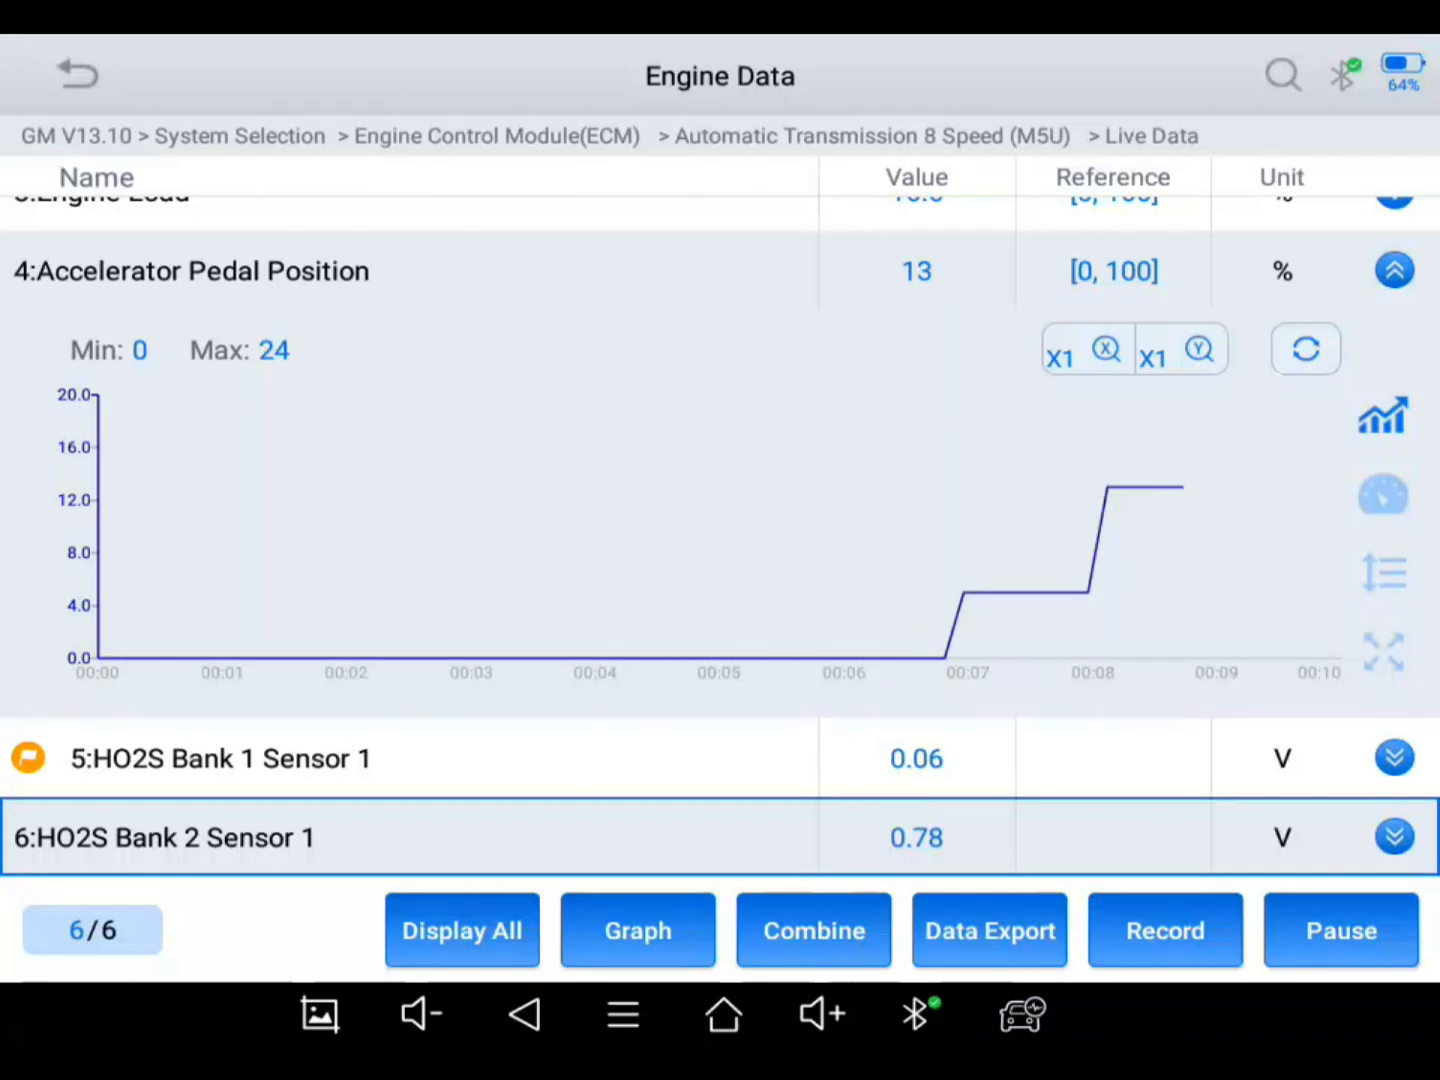
pyautogui.click(1164, 930)
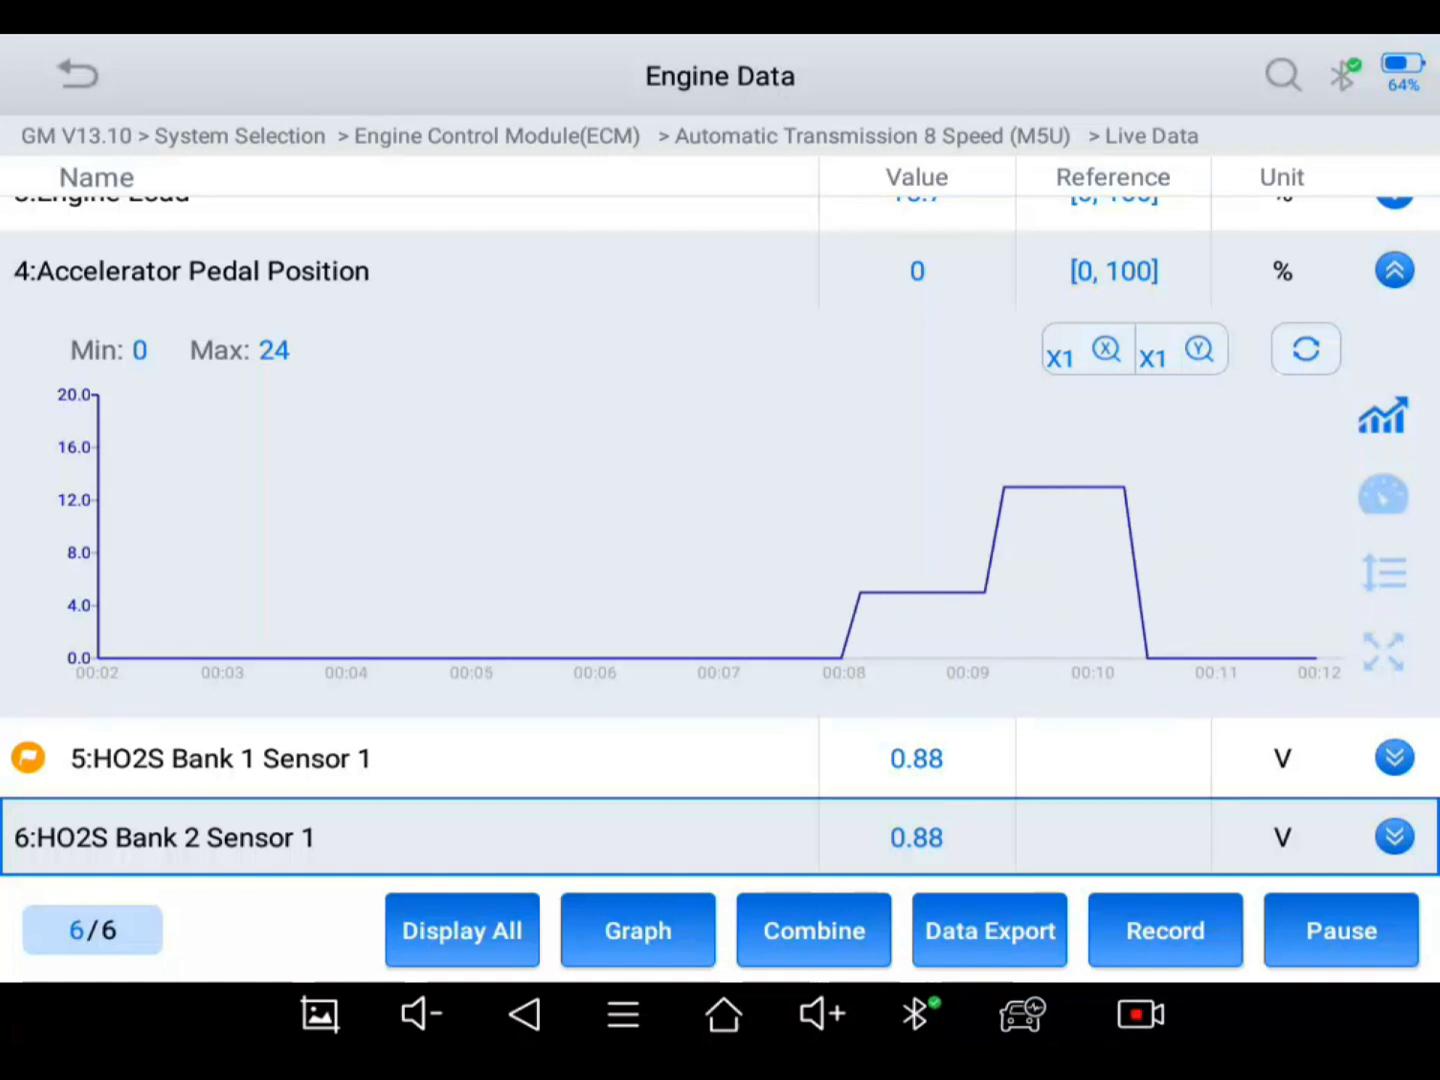
pyautogui.click(1392, 270)
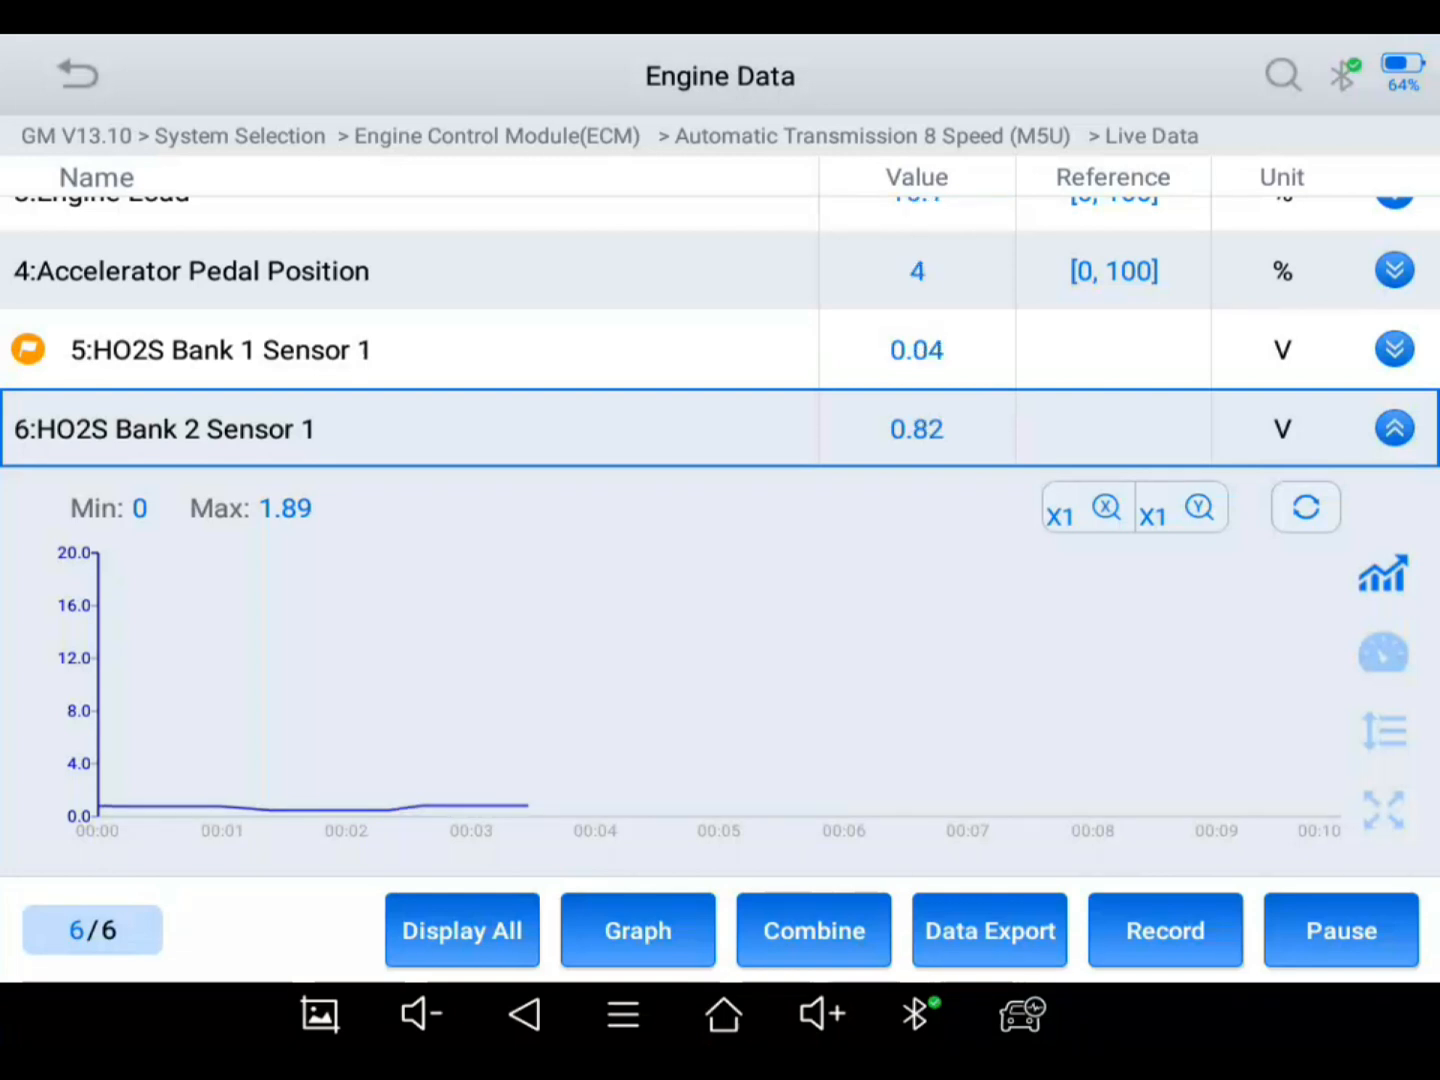
pyautogui.click(1164, 930)
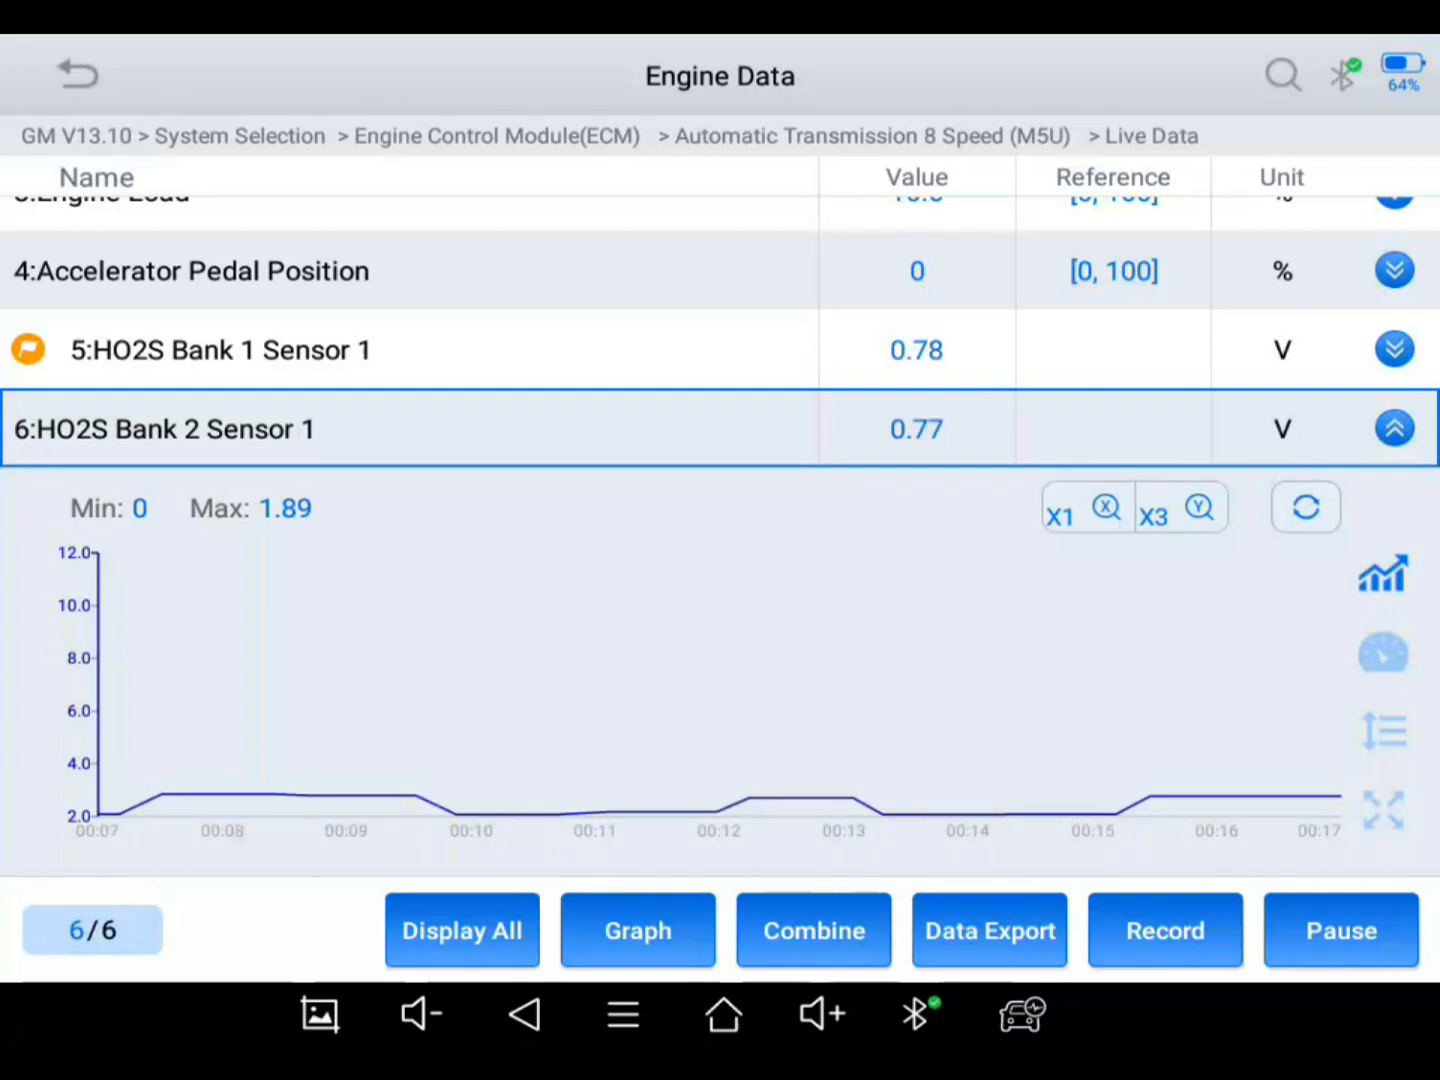
pyautogui.click(1164, 930)
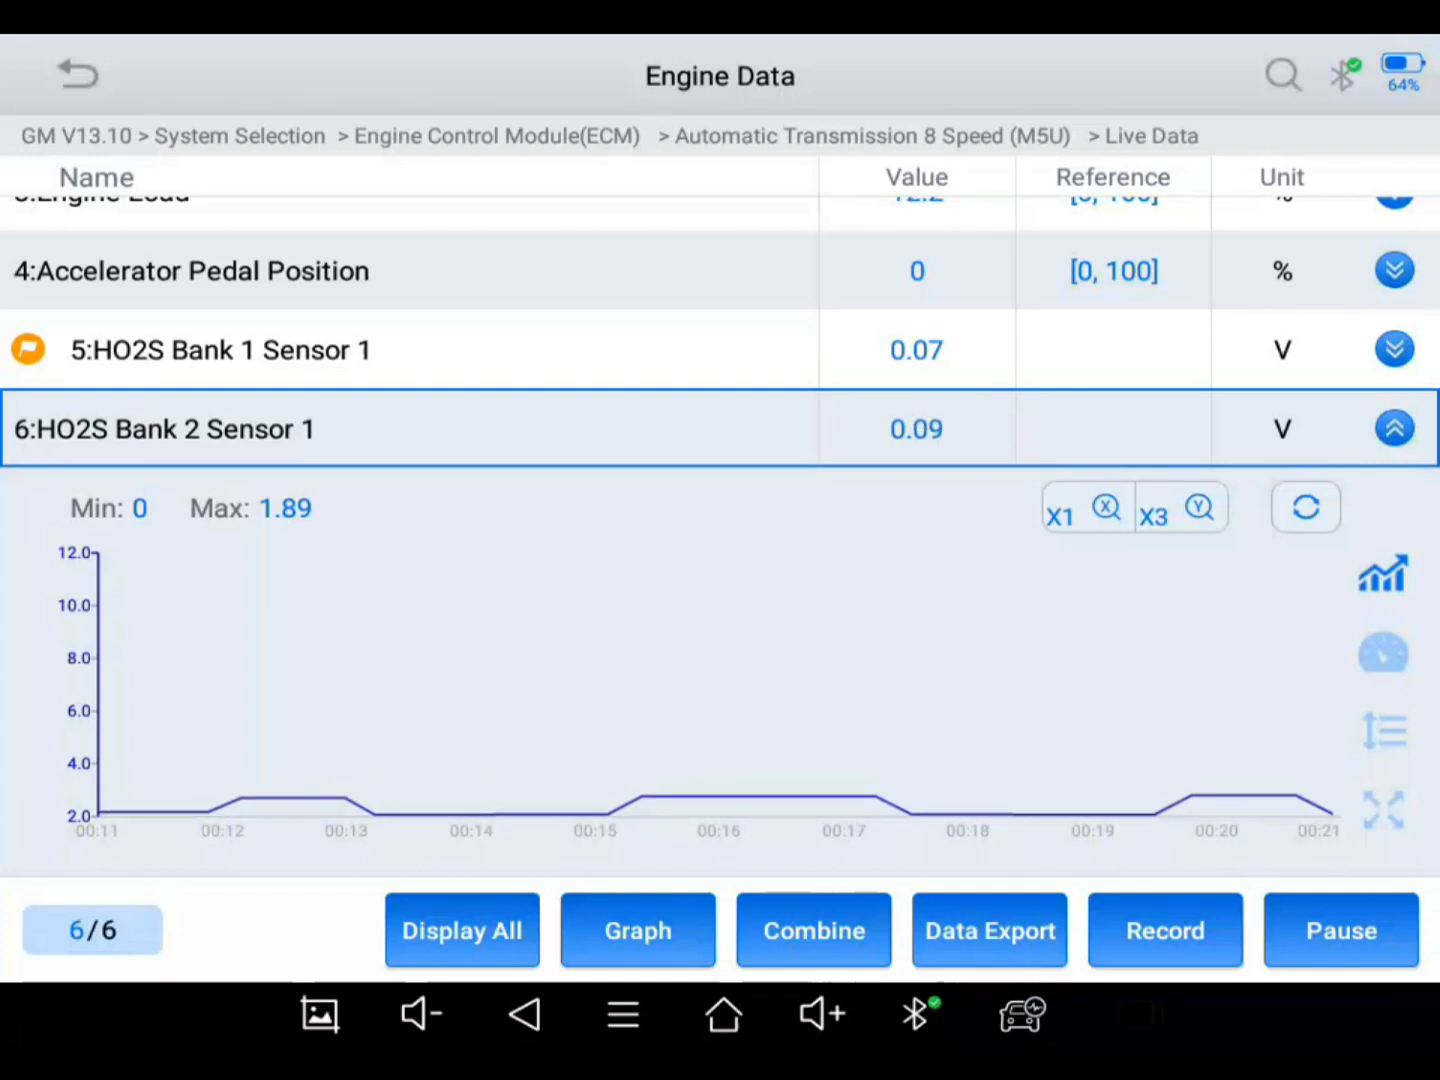
pyautogui.click(1164, 930)
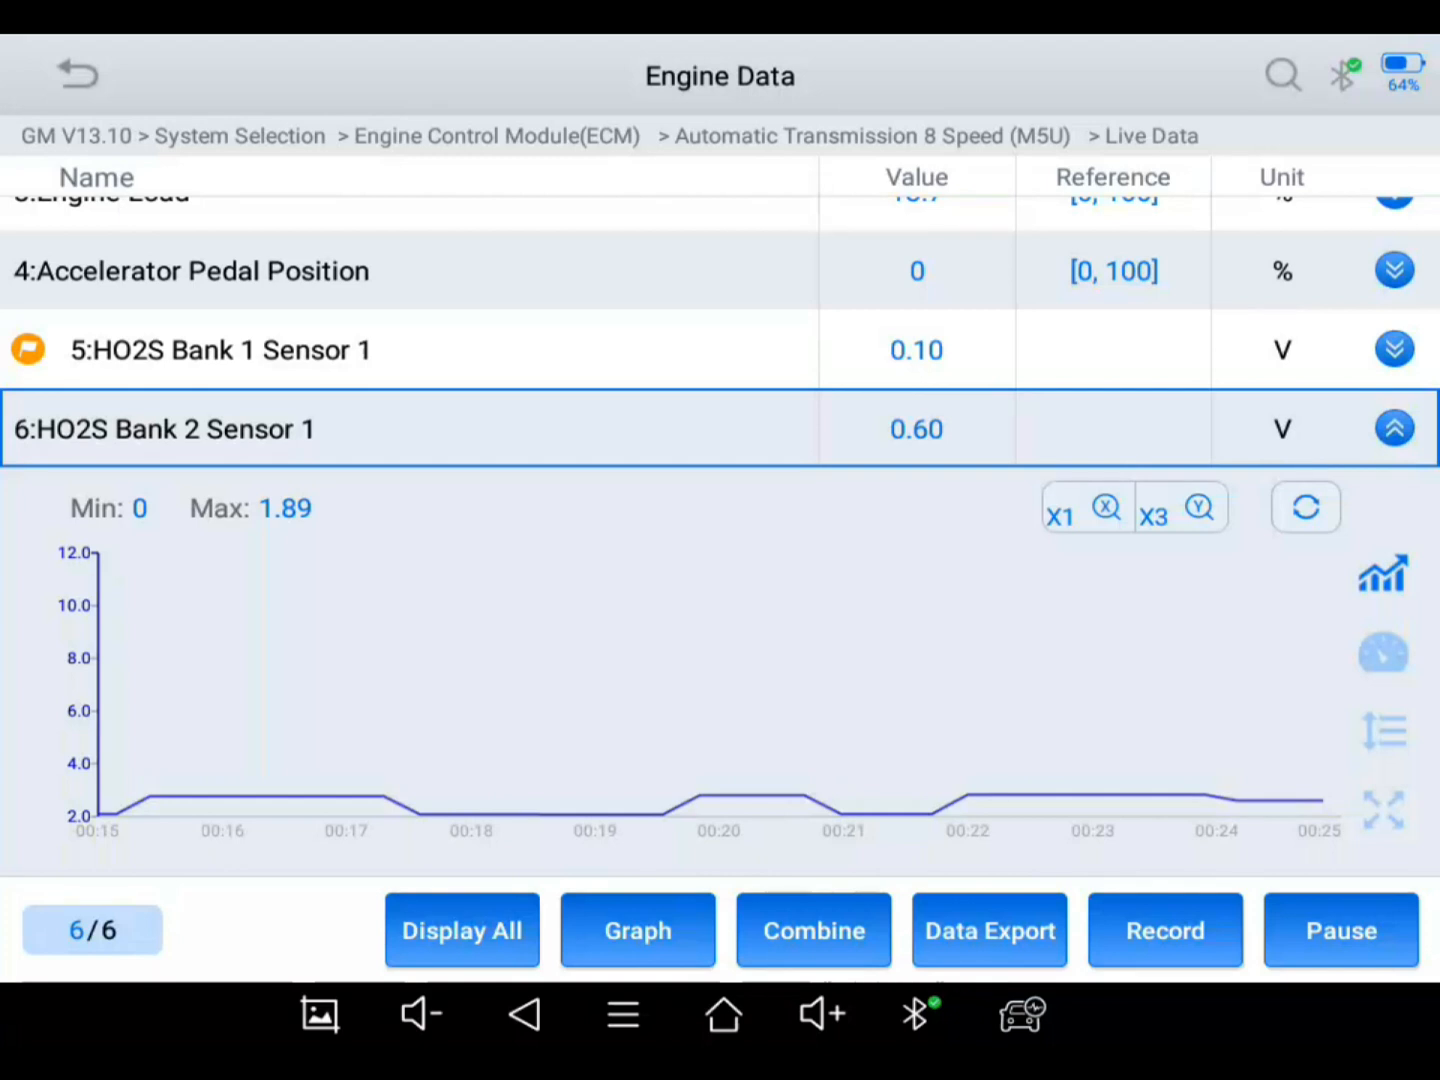
pyautogui.click(1164, 930)
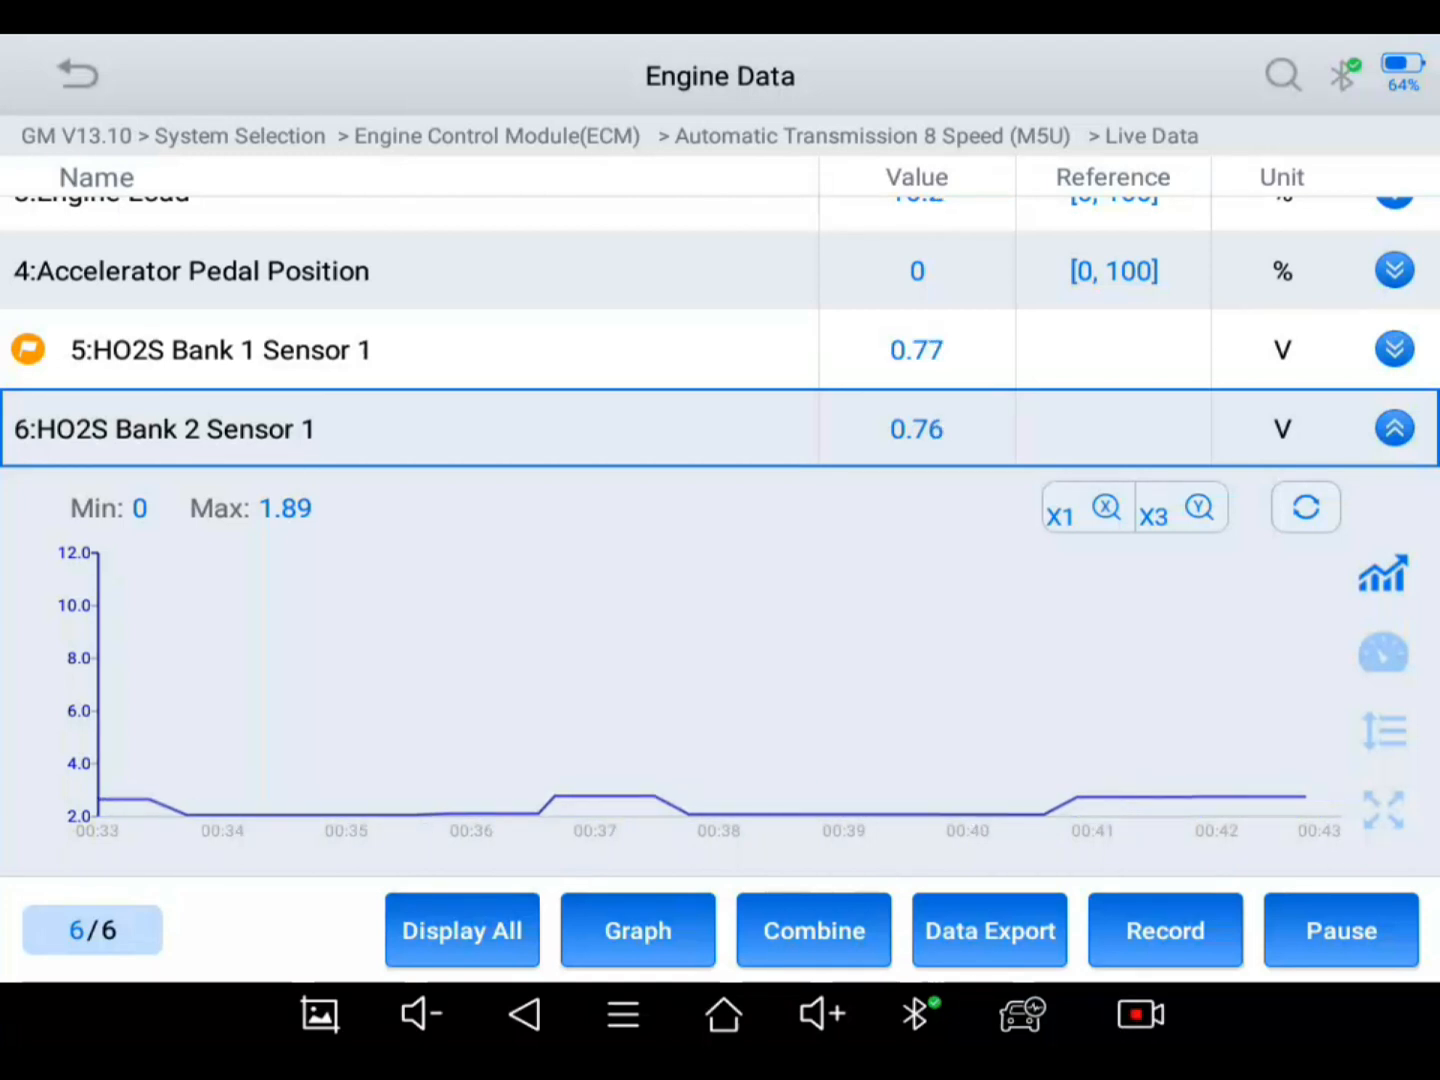
# Step: Return to six separate live graphs for all selected PIDs
pyautogui.click(636, 930)
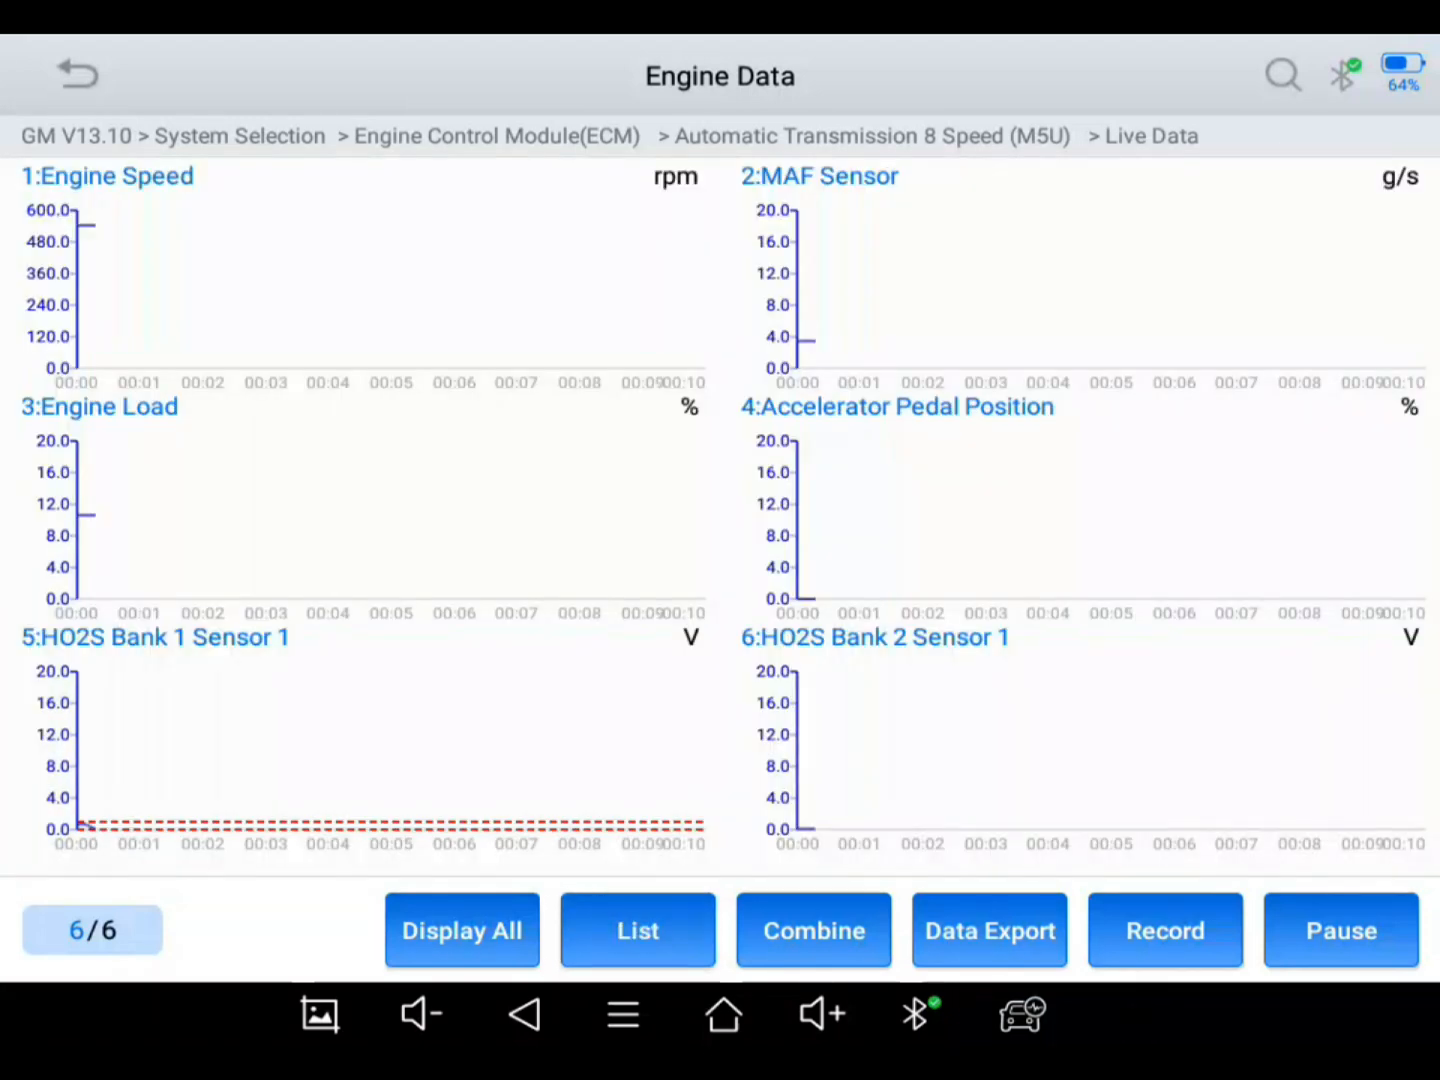
pyautogui.click(1164, 930)
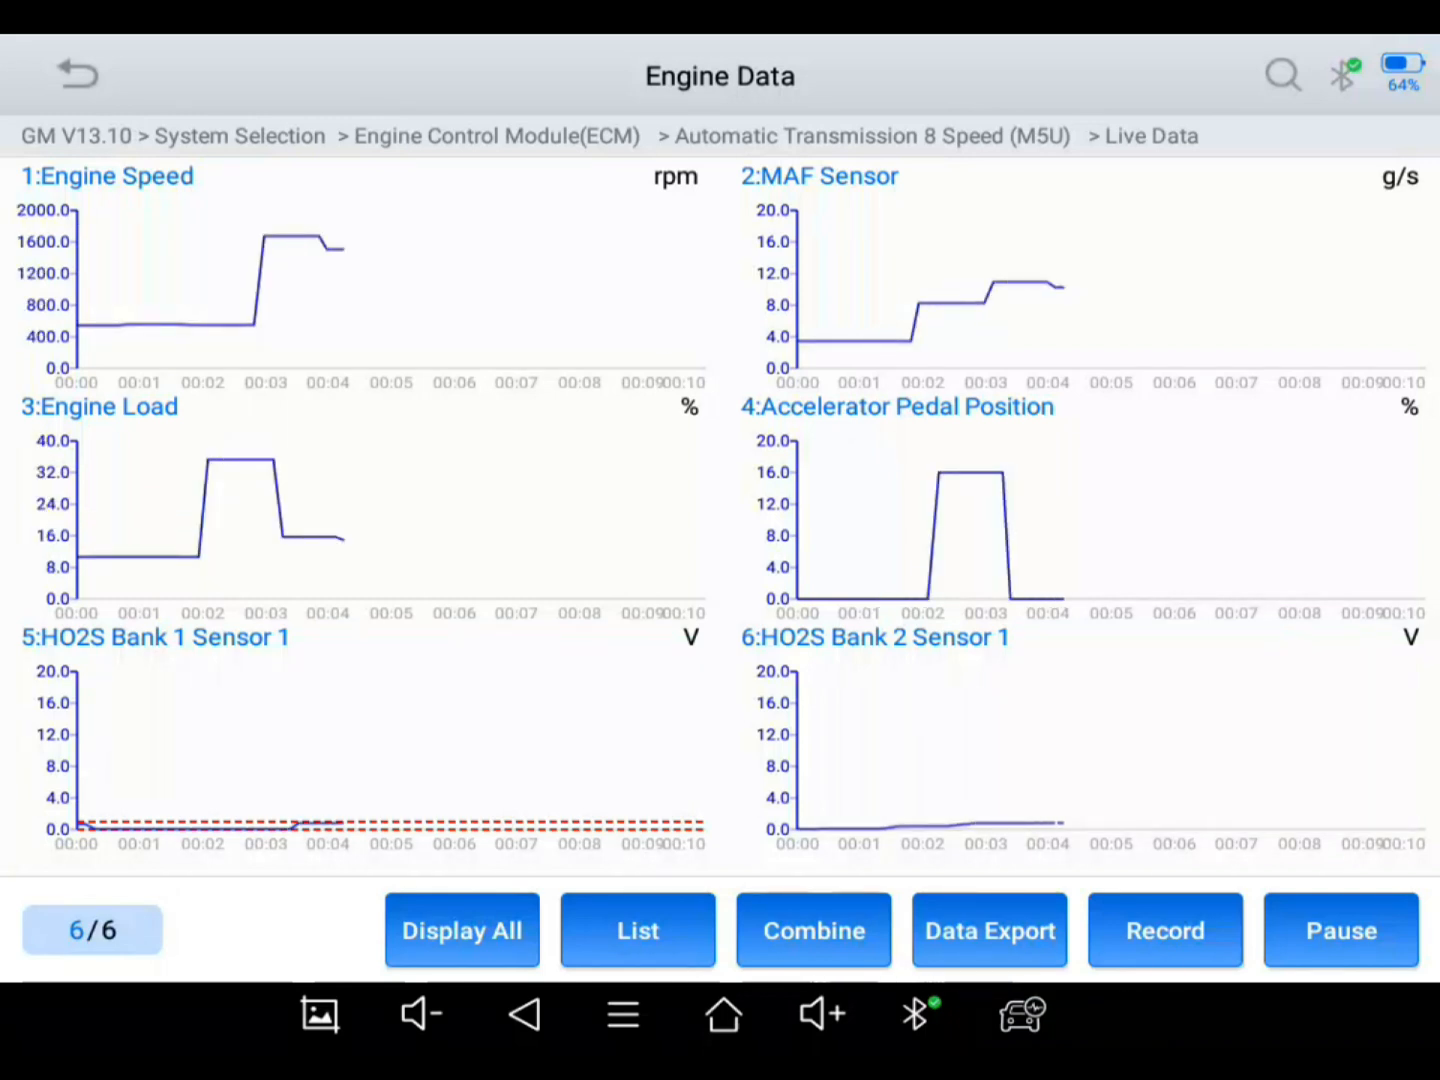
pyautogui.click(1164, 930)
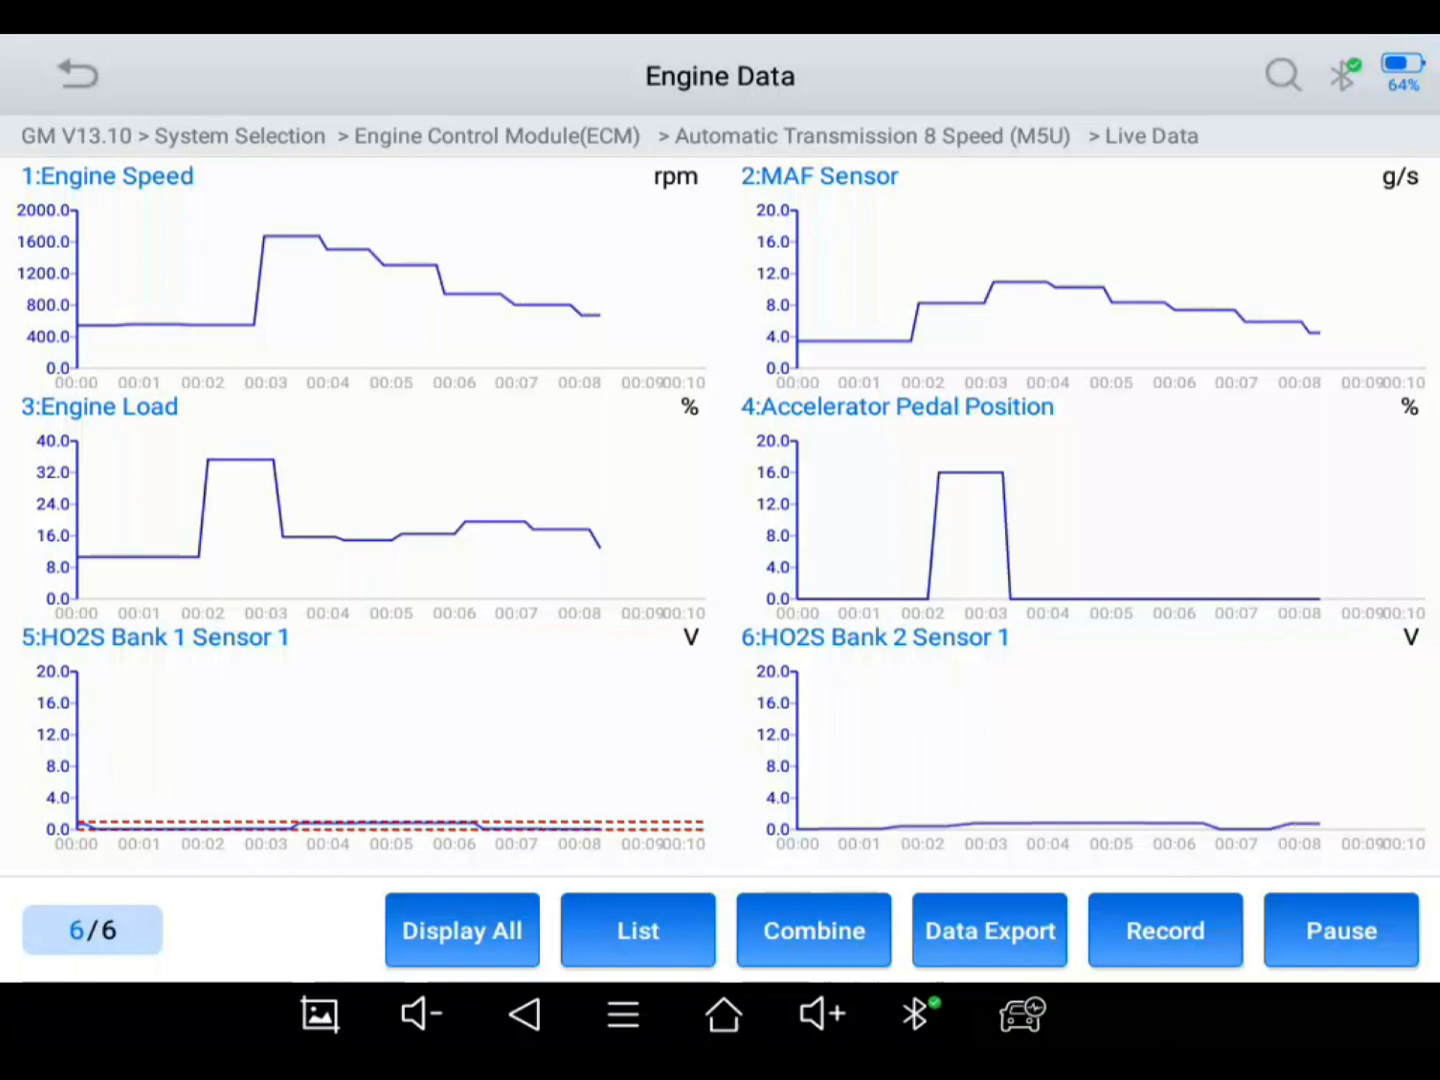
pyautogui.click(1164, 930)
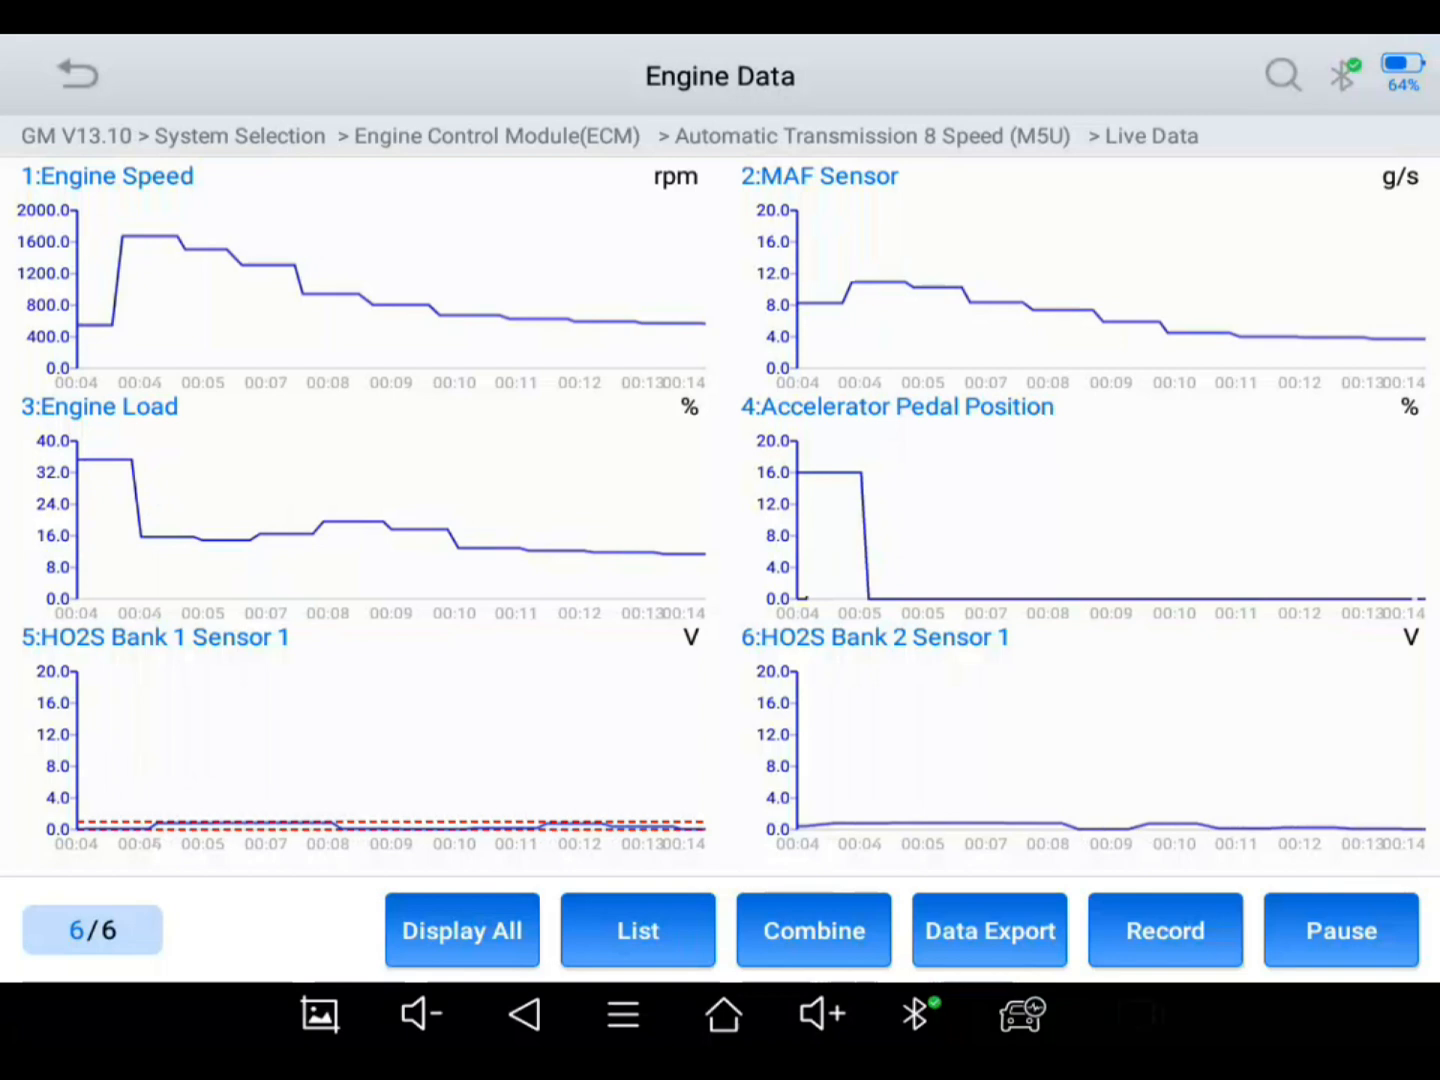
pyautogui.click(1164, 930)
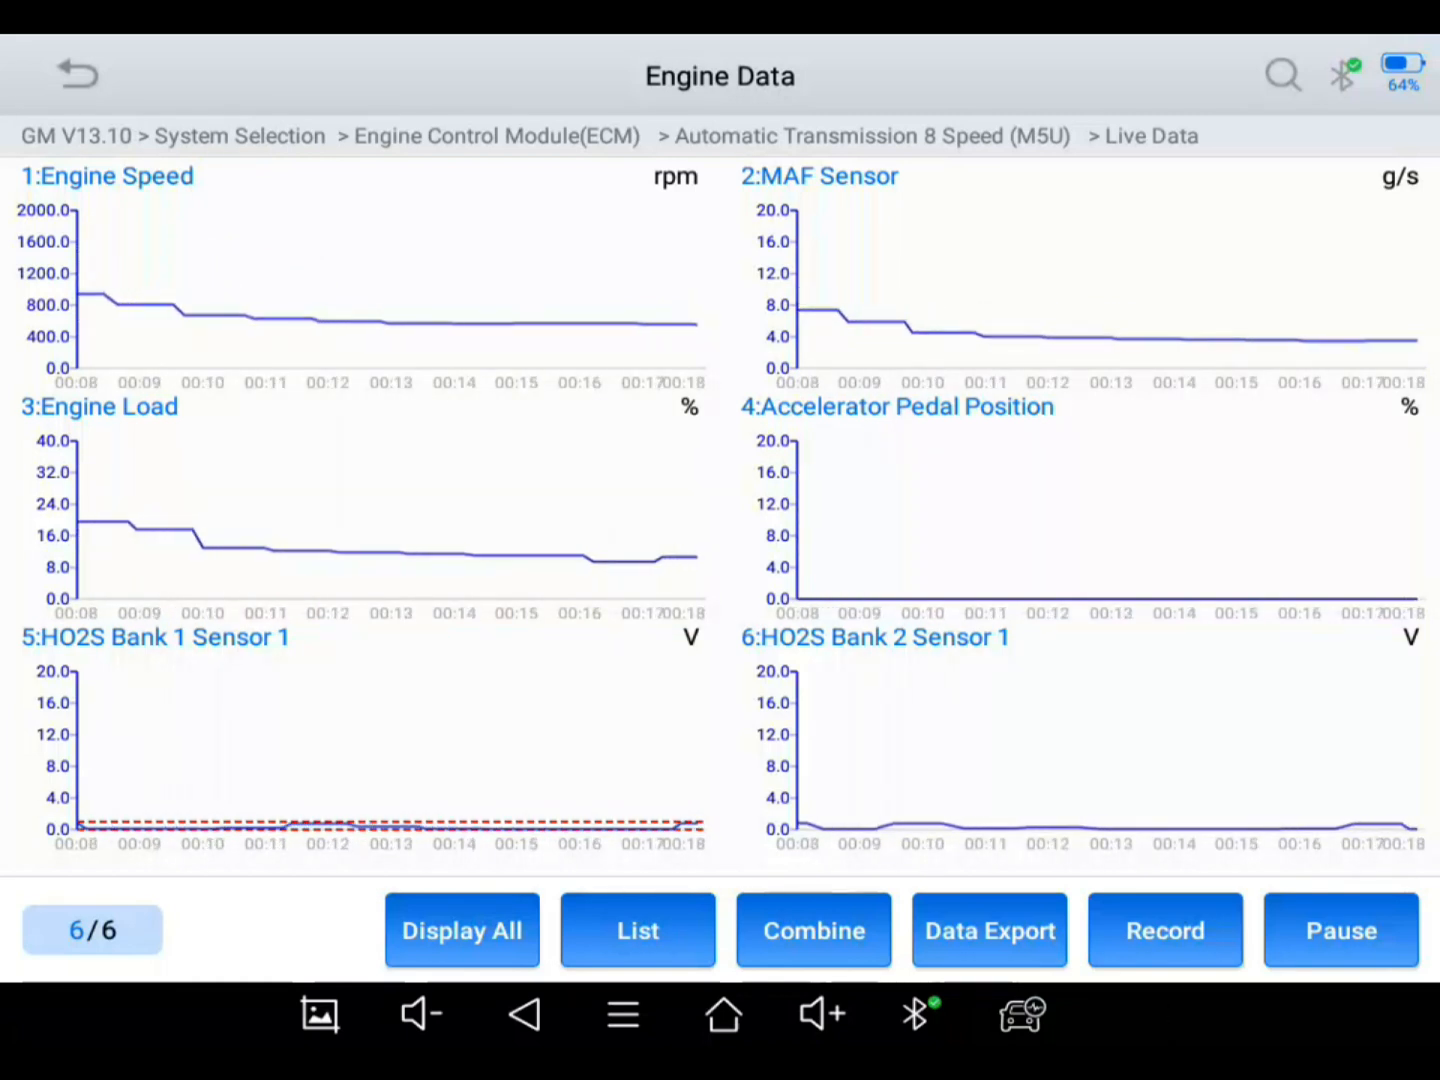
pyautogui.click(1164, 930)
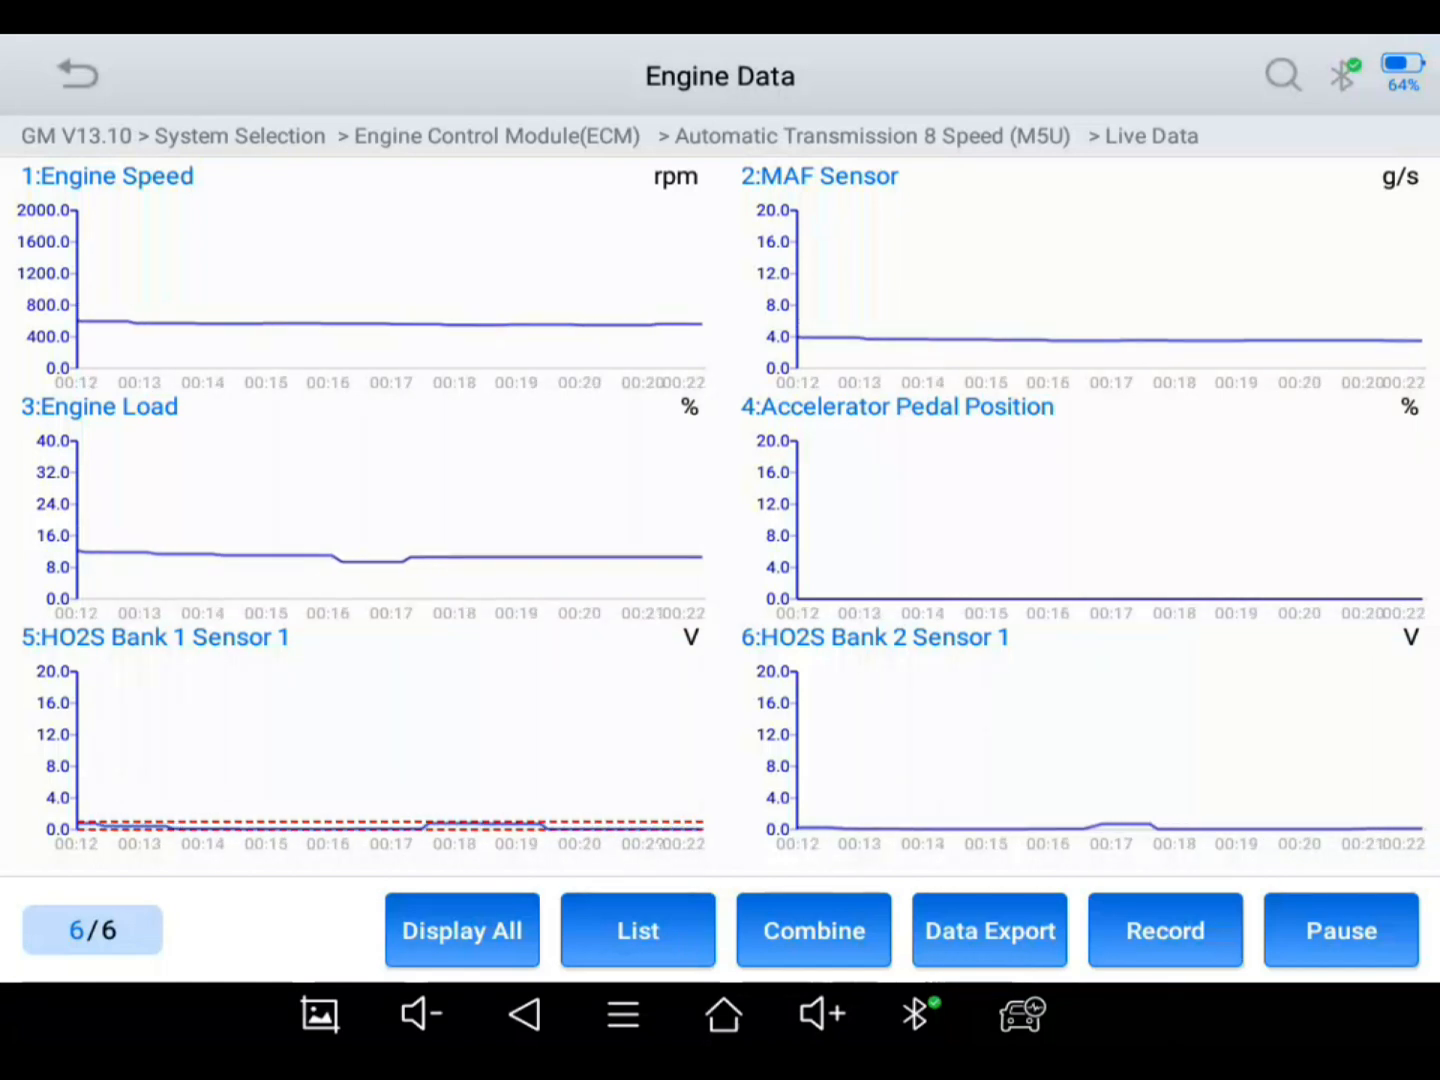
pyautogui.click(1164, 930)
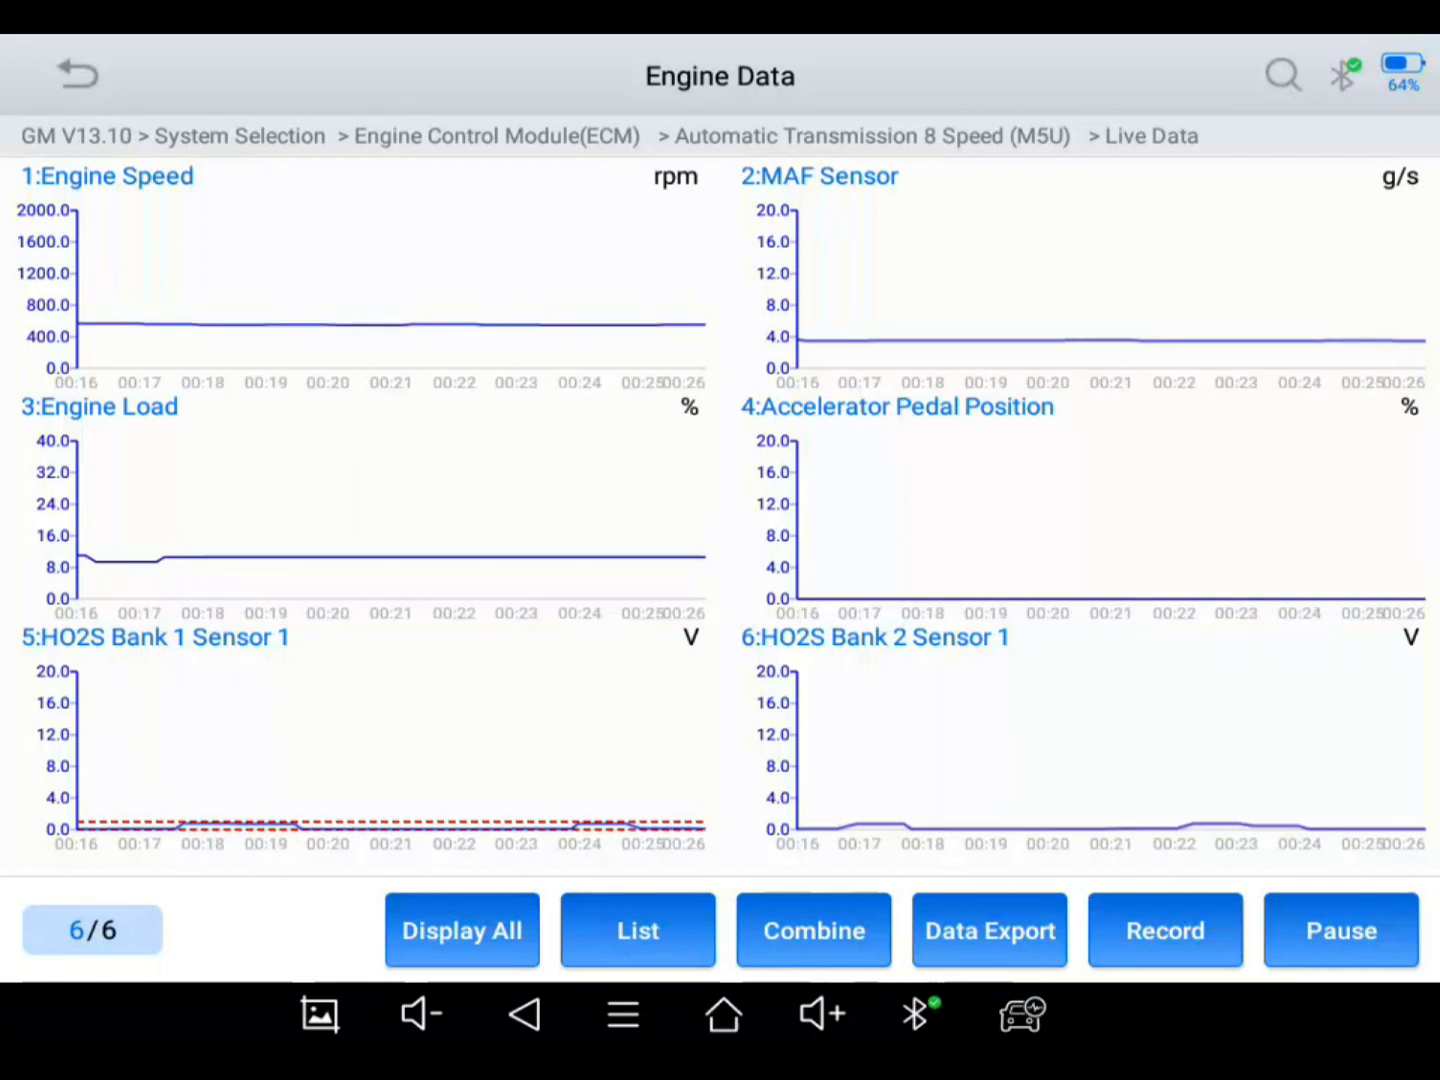
pyautogui.click(1164, 930)
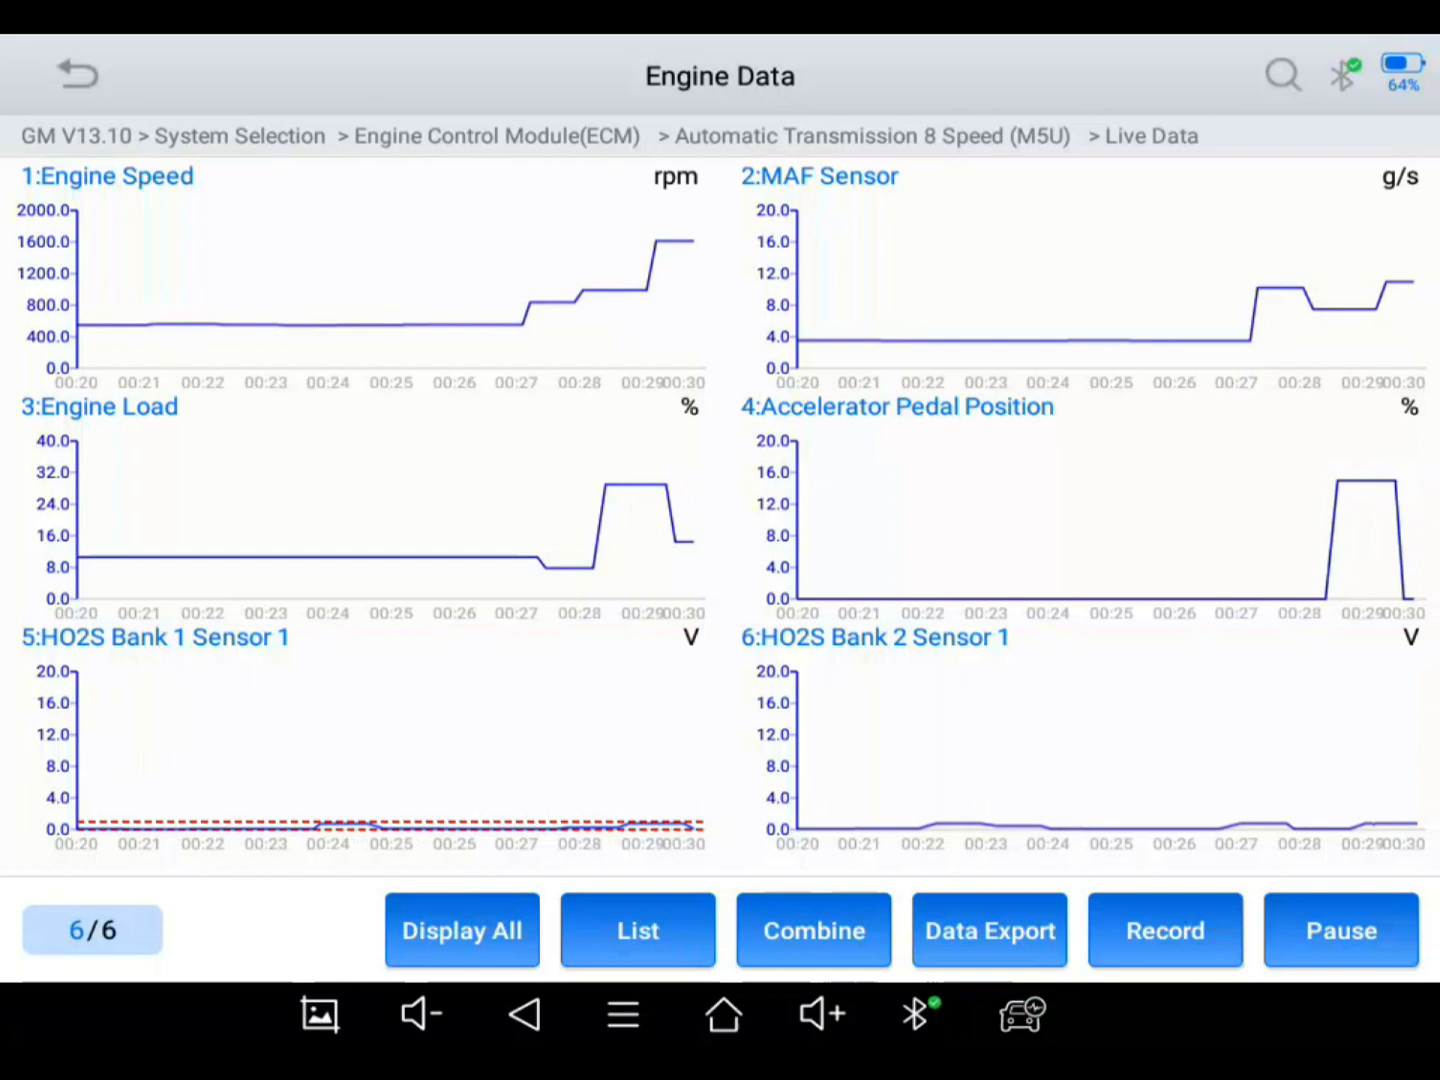
pyautogui.click(1164, 930)
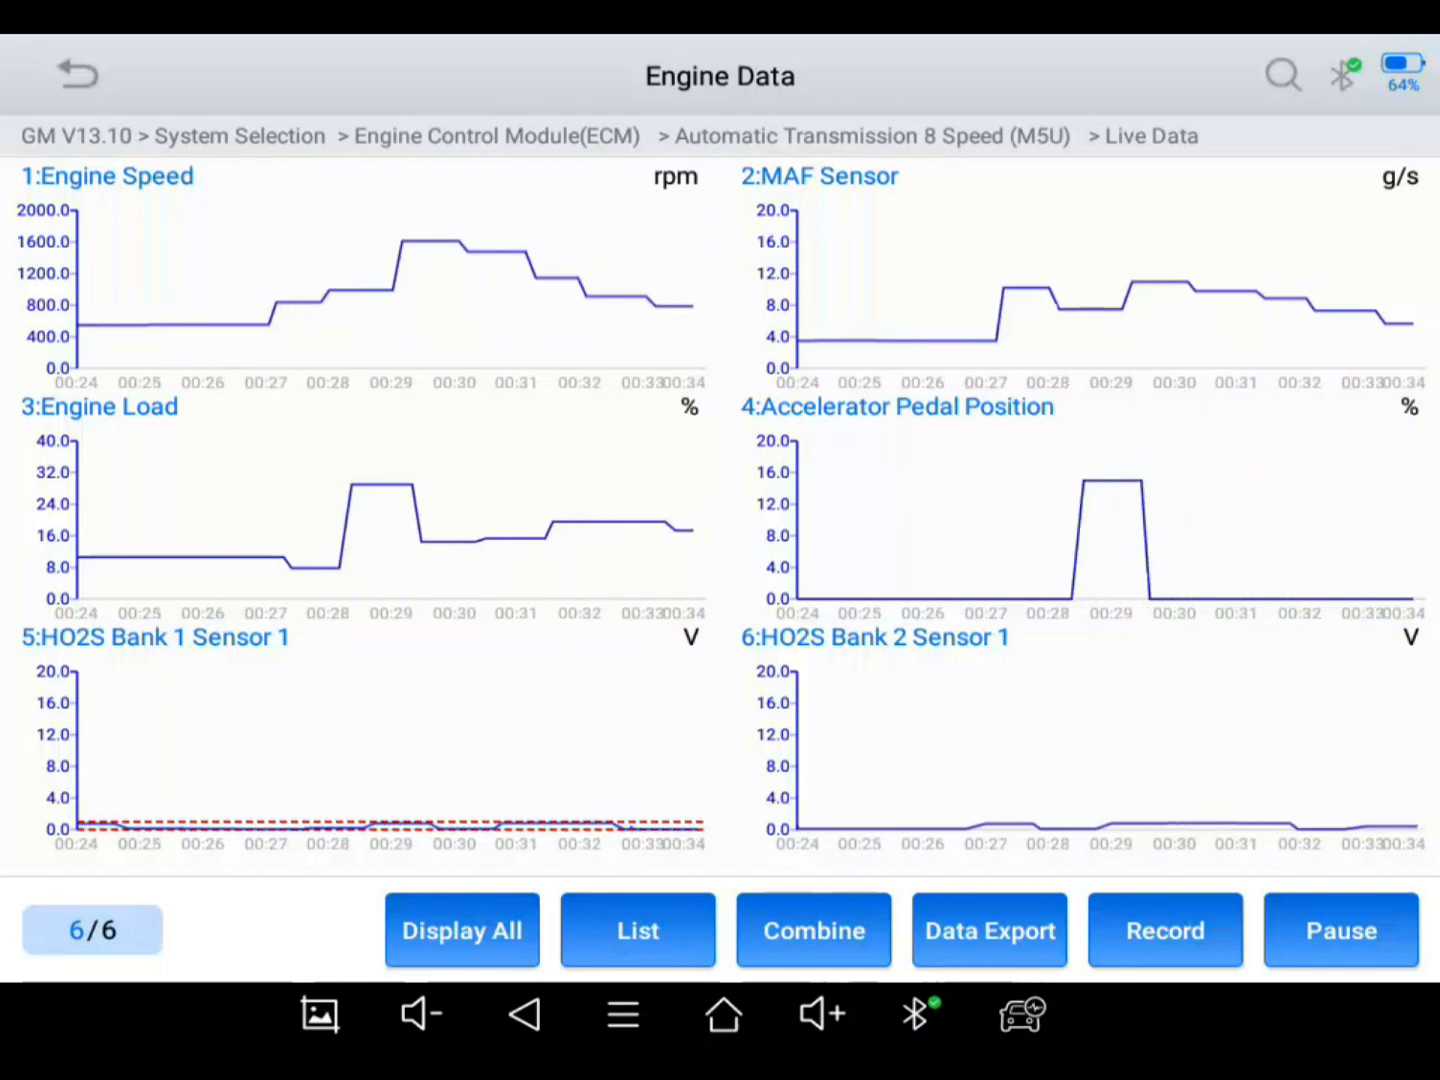
pyautogui.click(1164, 930)
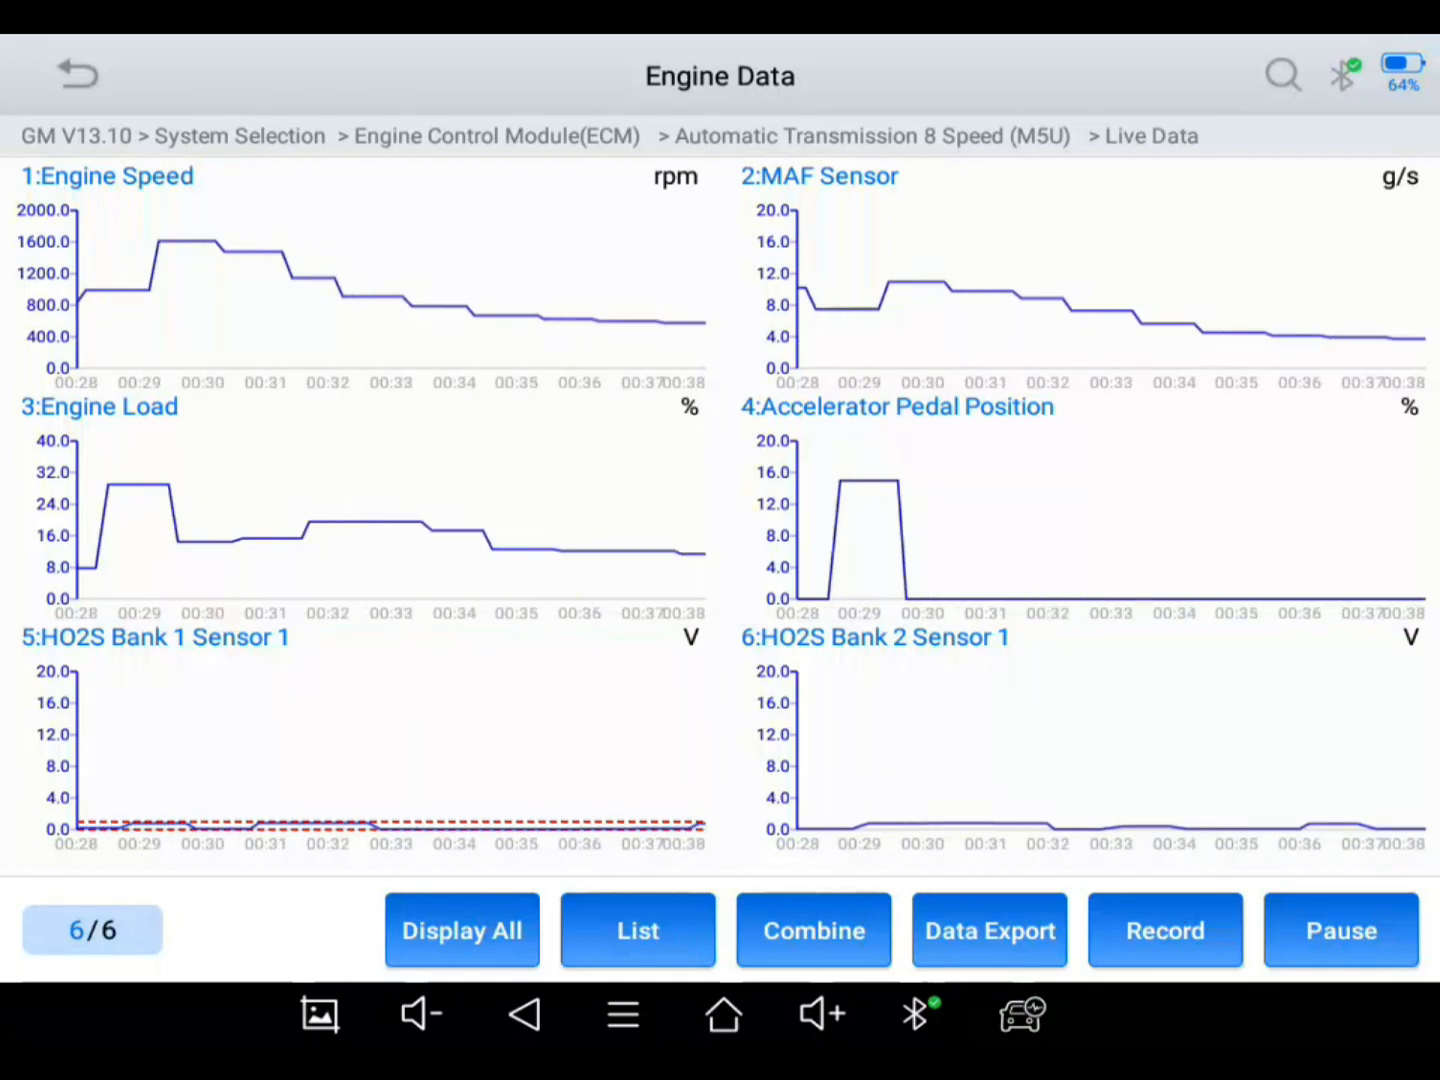
pyautogui.click(1164, 930)
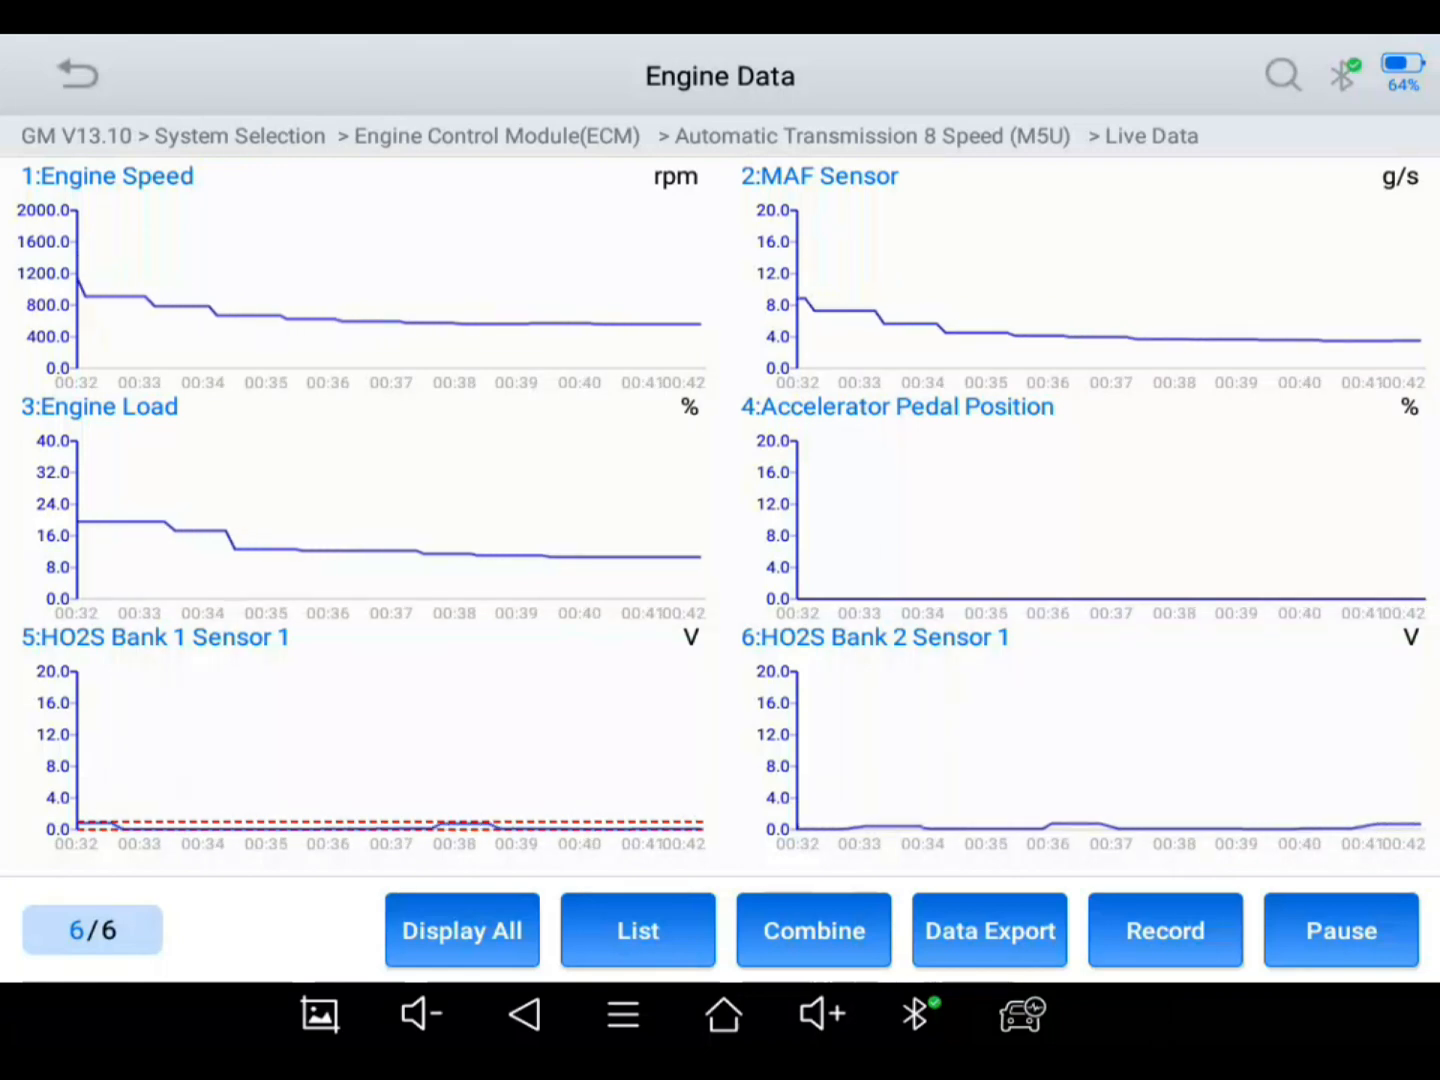
pyautogui.click(638, 930)
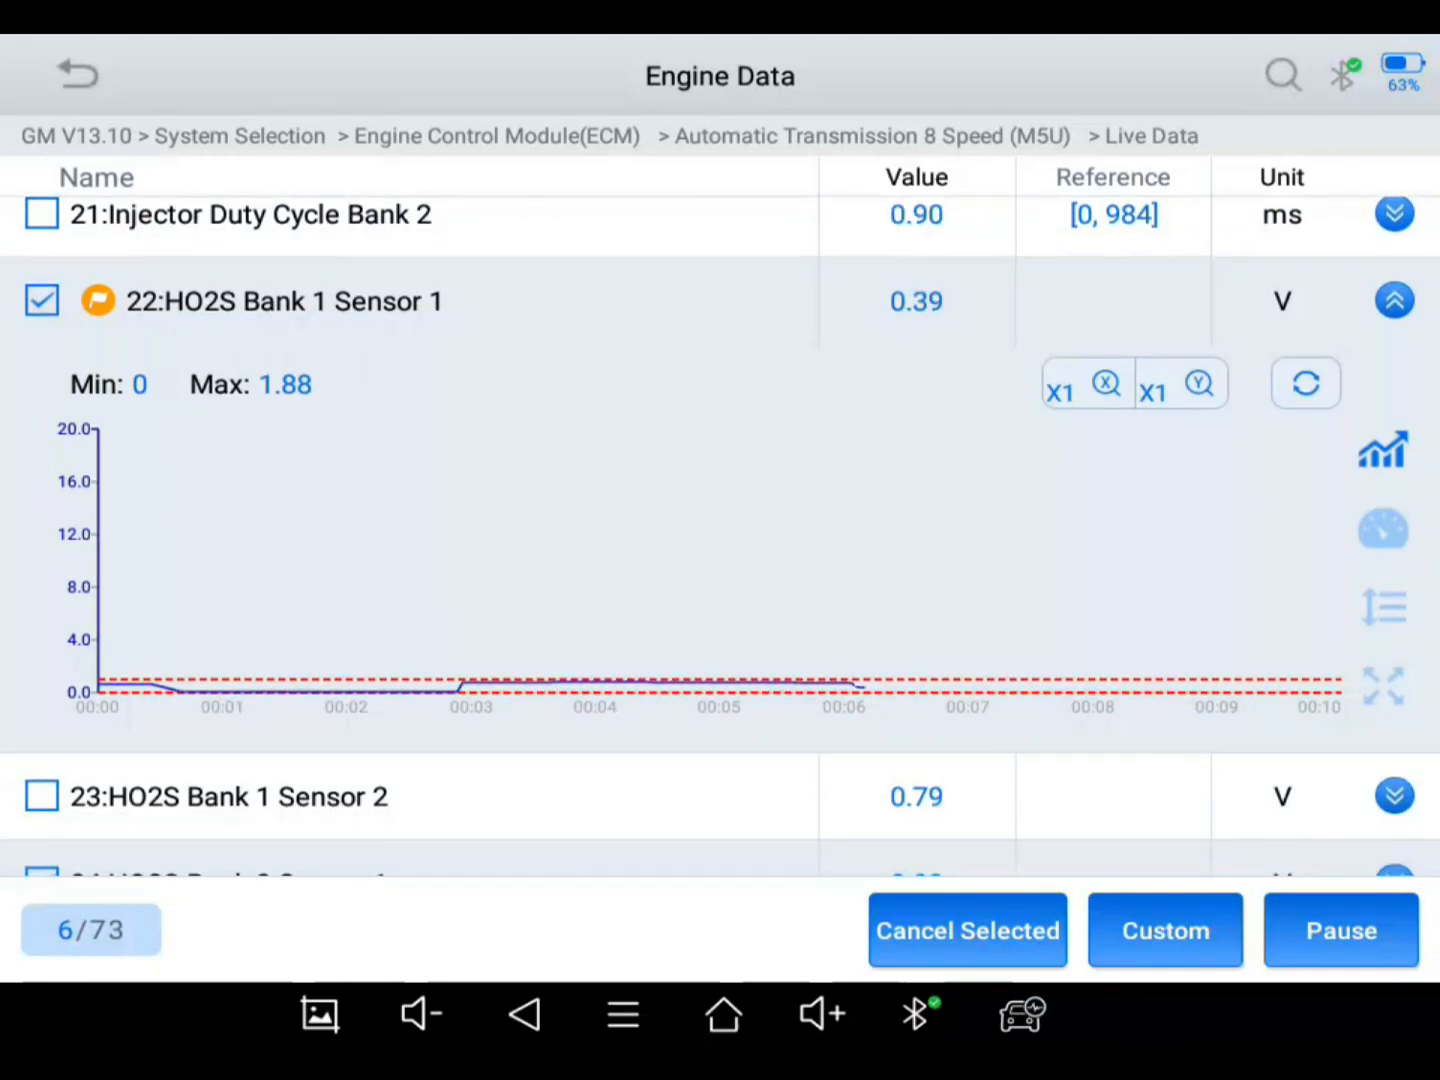
# Step: Collapse the HO2S Bank 1 Sensor 1 graph back into the full list, engine speed 569 rpm
pyautogui.click(1180, 384)
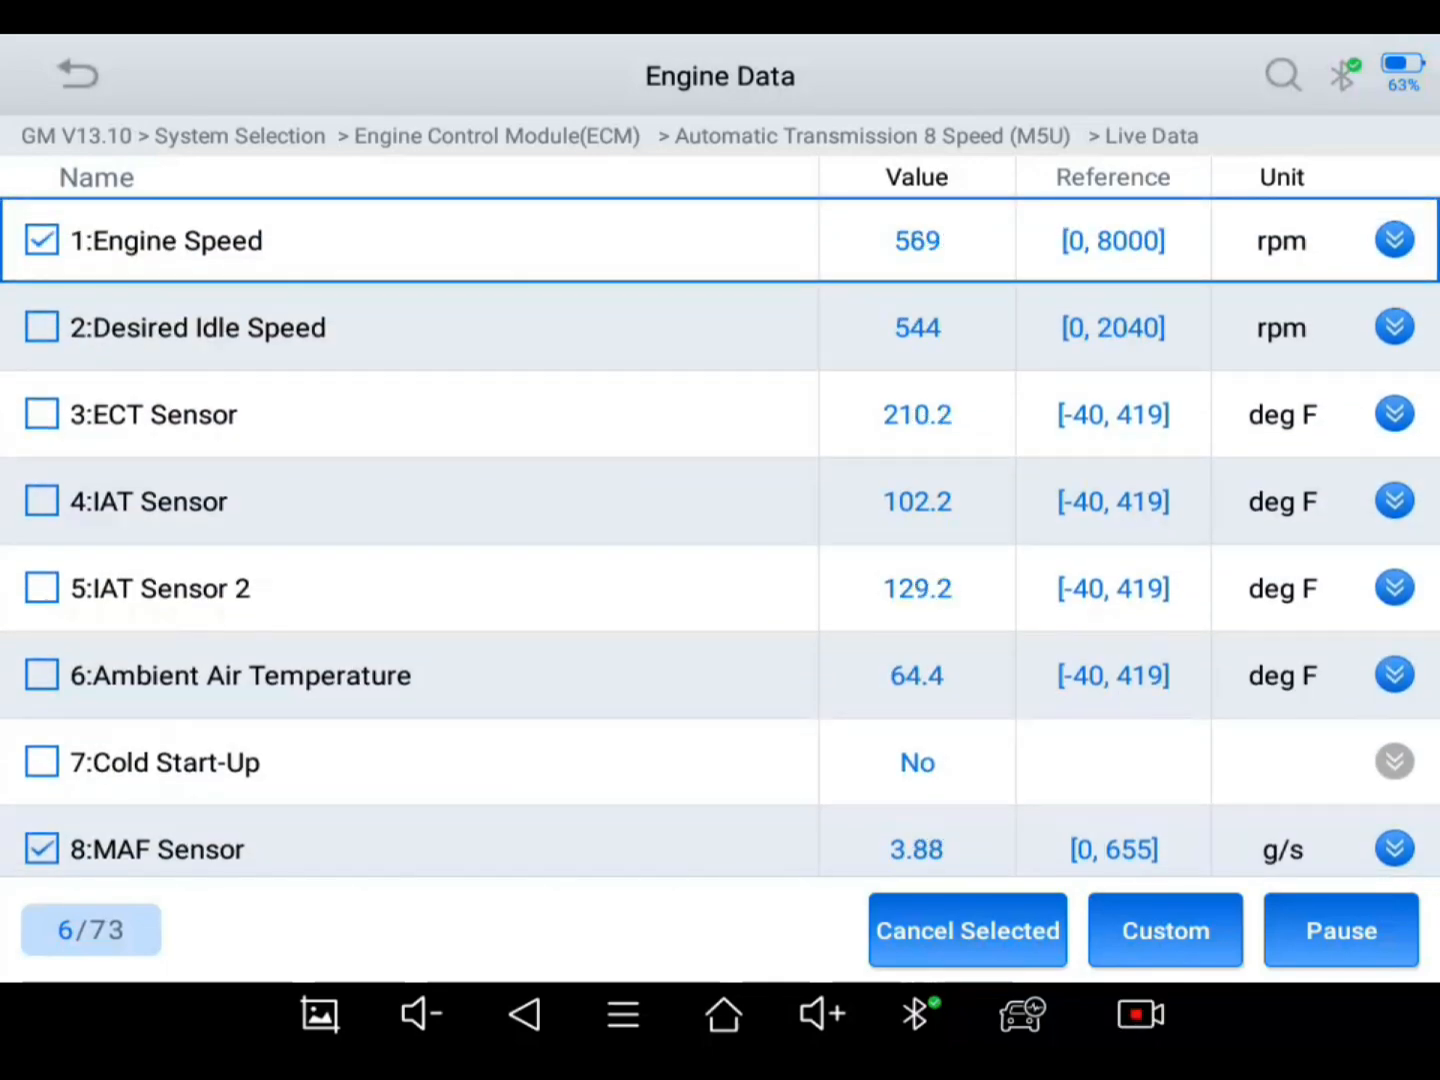
pyautogui.click(1392, 240)
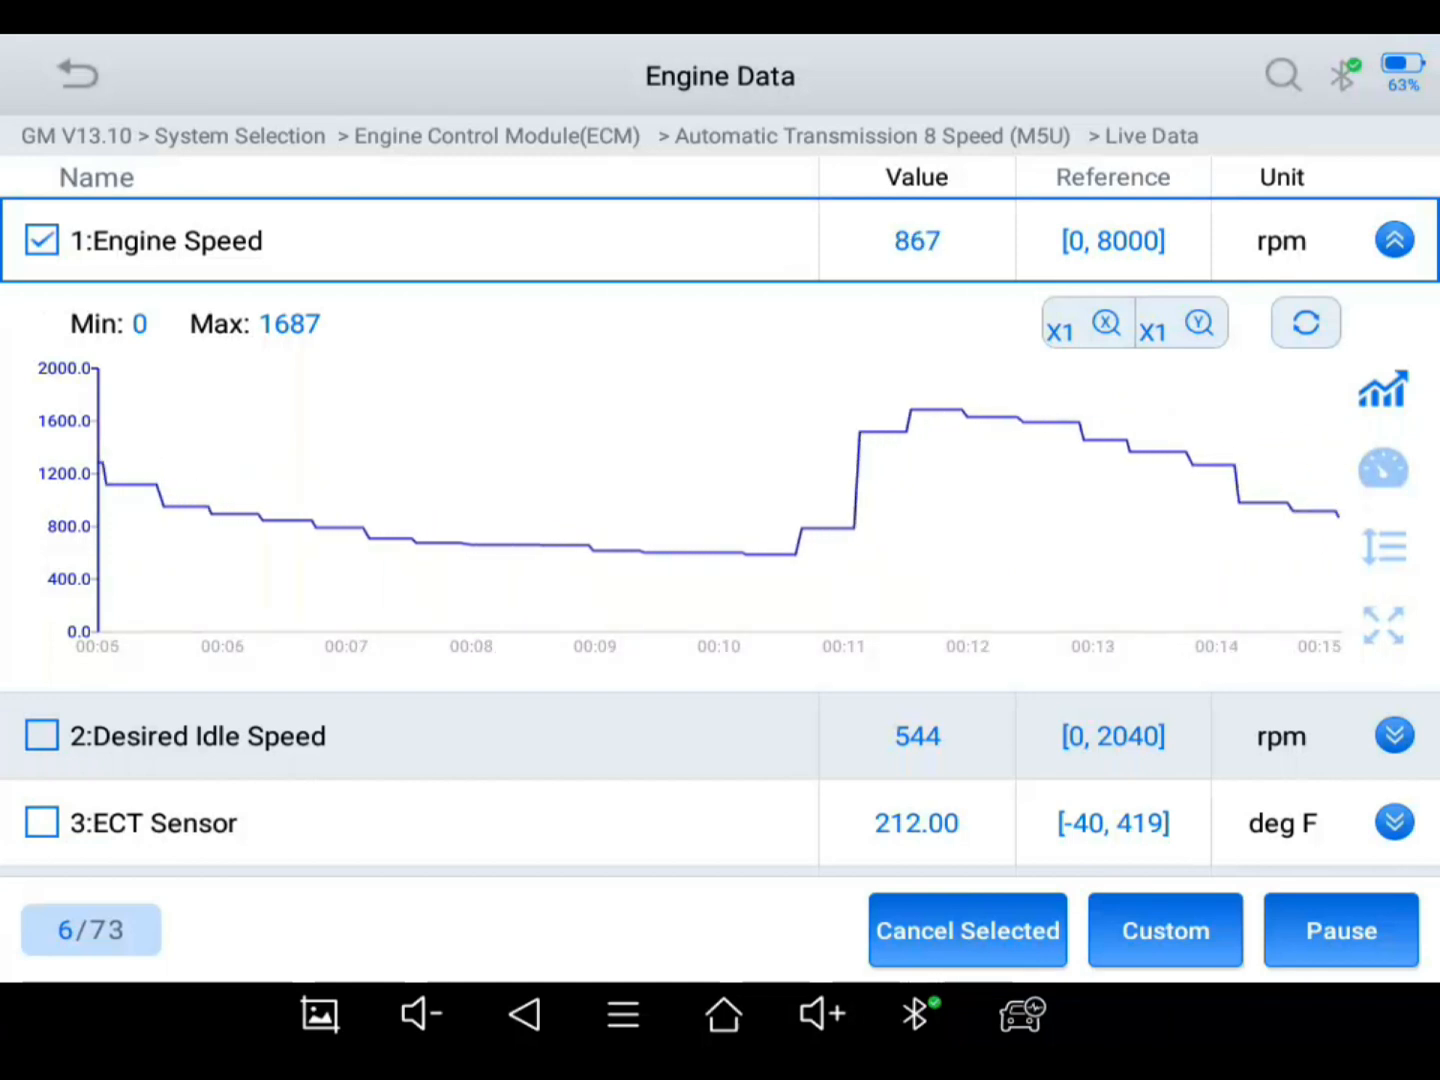
pyautogui.click(1172, 332)
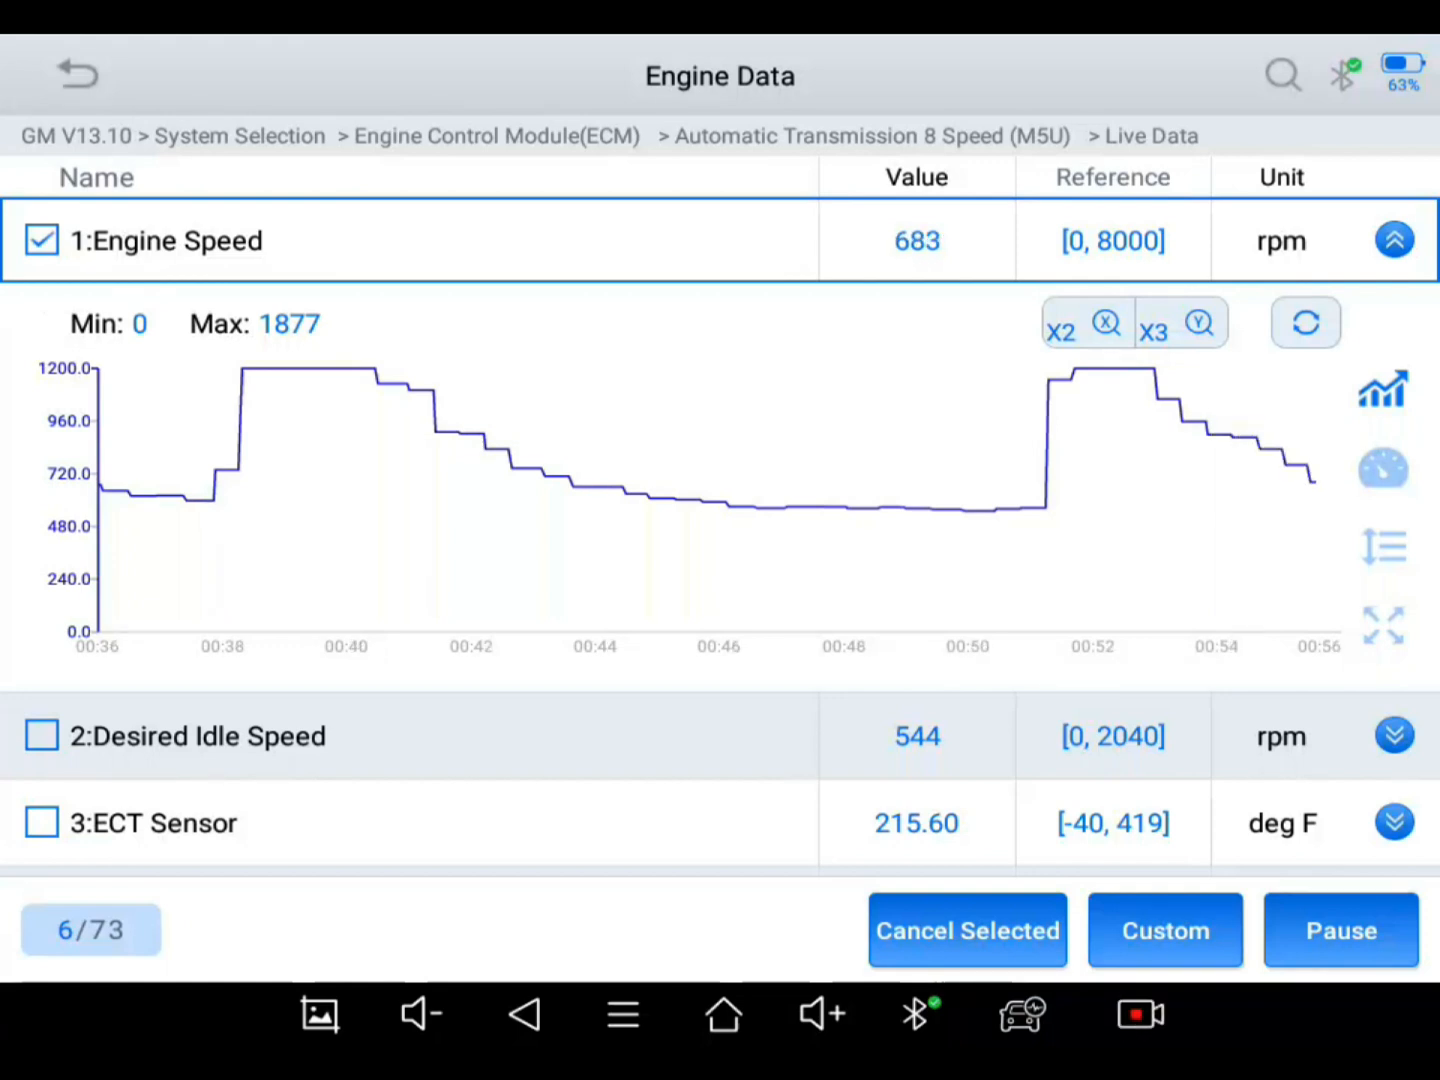
pyautogui.click(1062, 332)
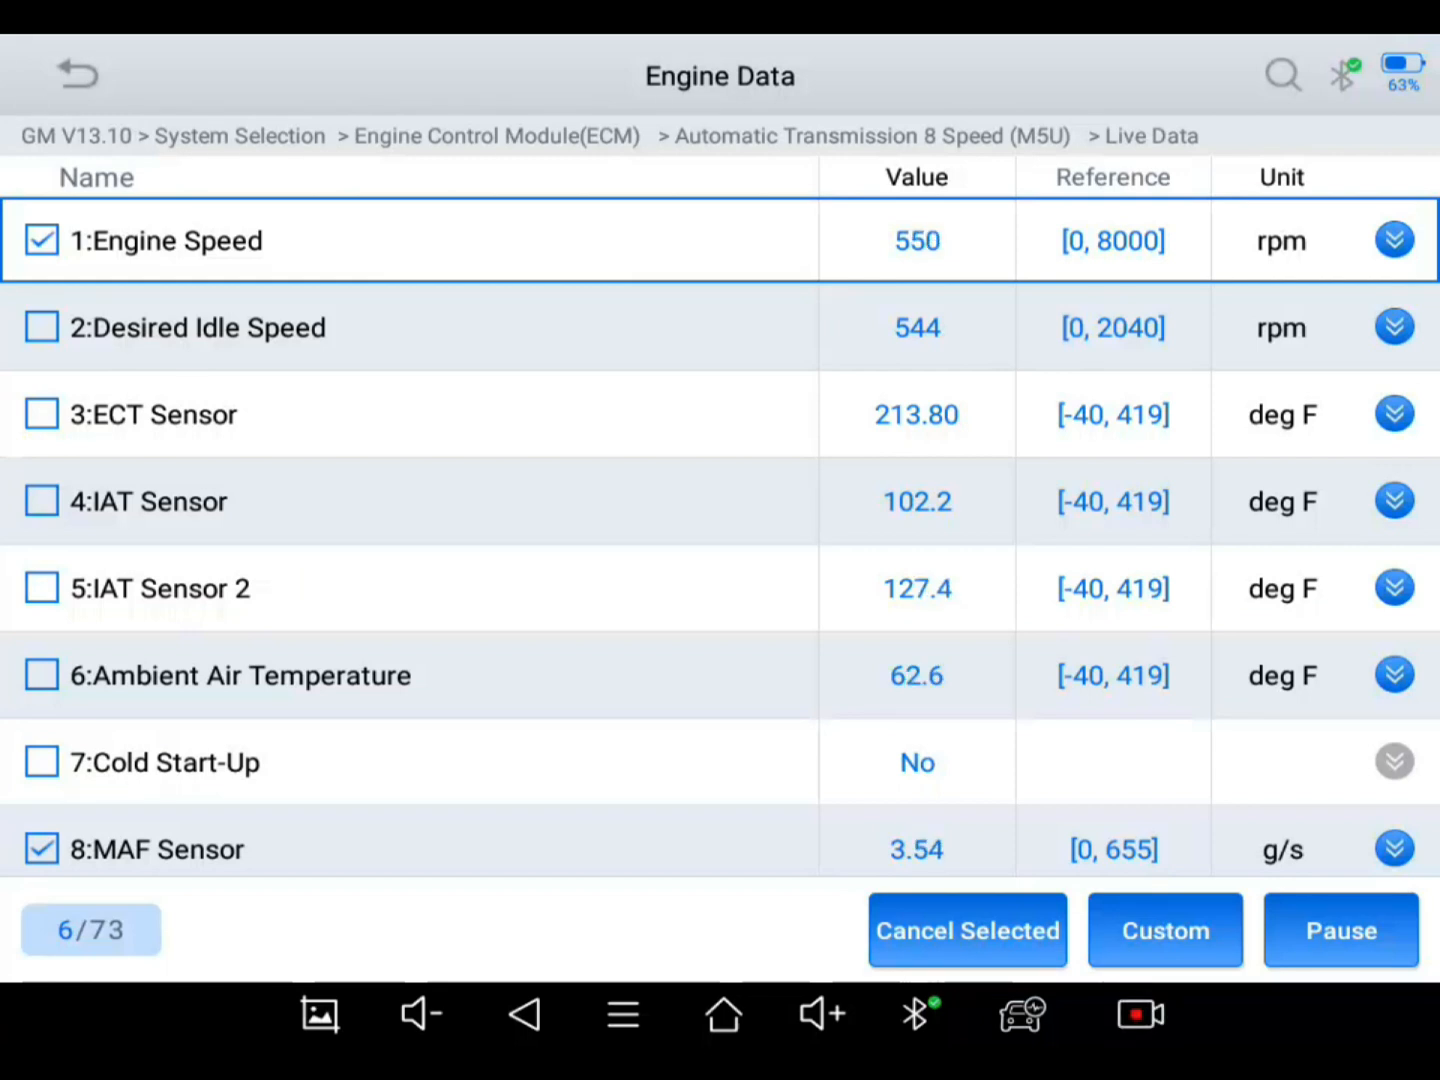
# Step: Narrow the data to HO2S Bank 1 Sensor 1 and Bank 2 Sensor 1 and graph them side by side
pyautogui.scroll(-3)
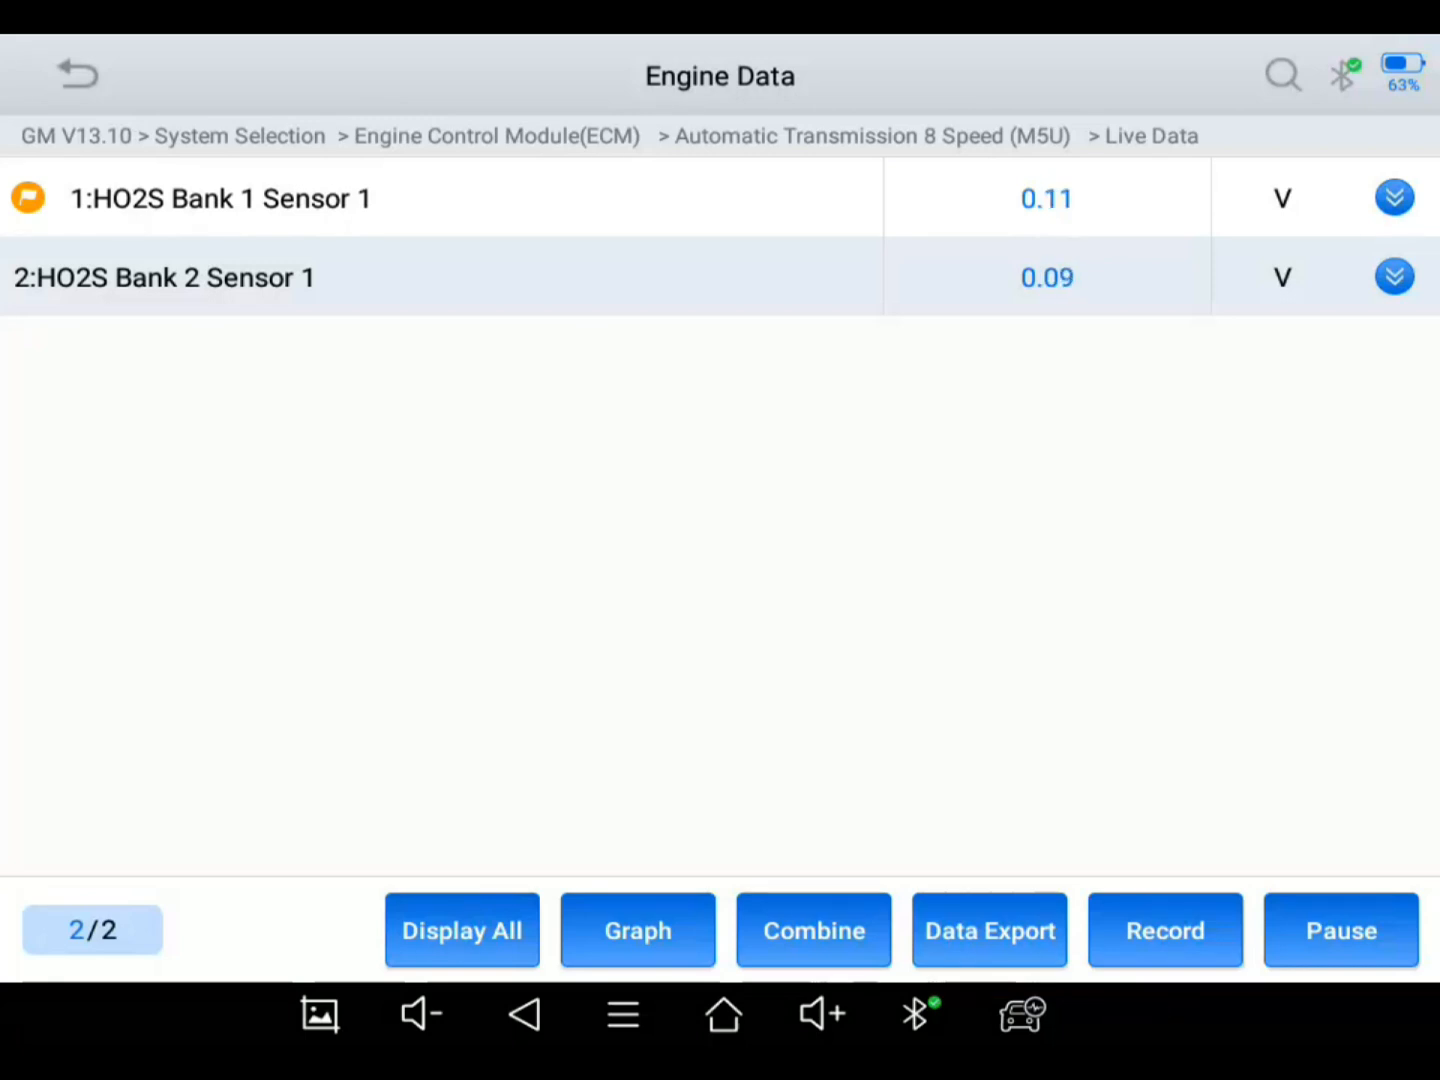
pyautogui.click(636, 930)
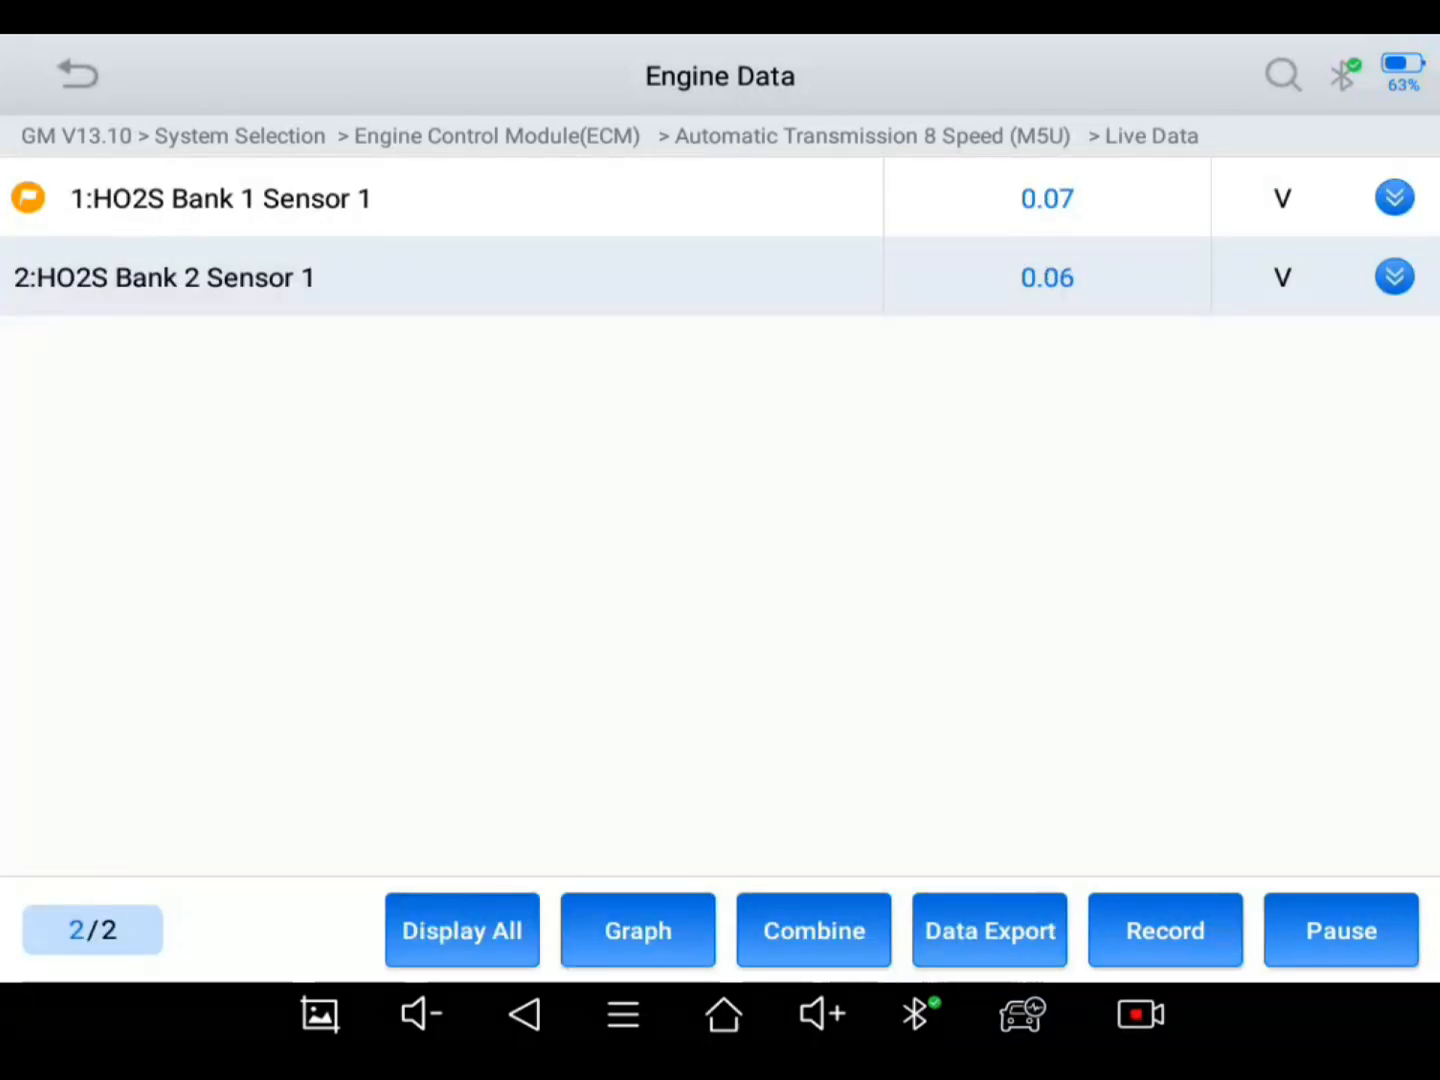
pyautogui.click(636, 930)
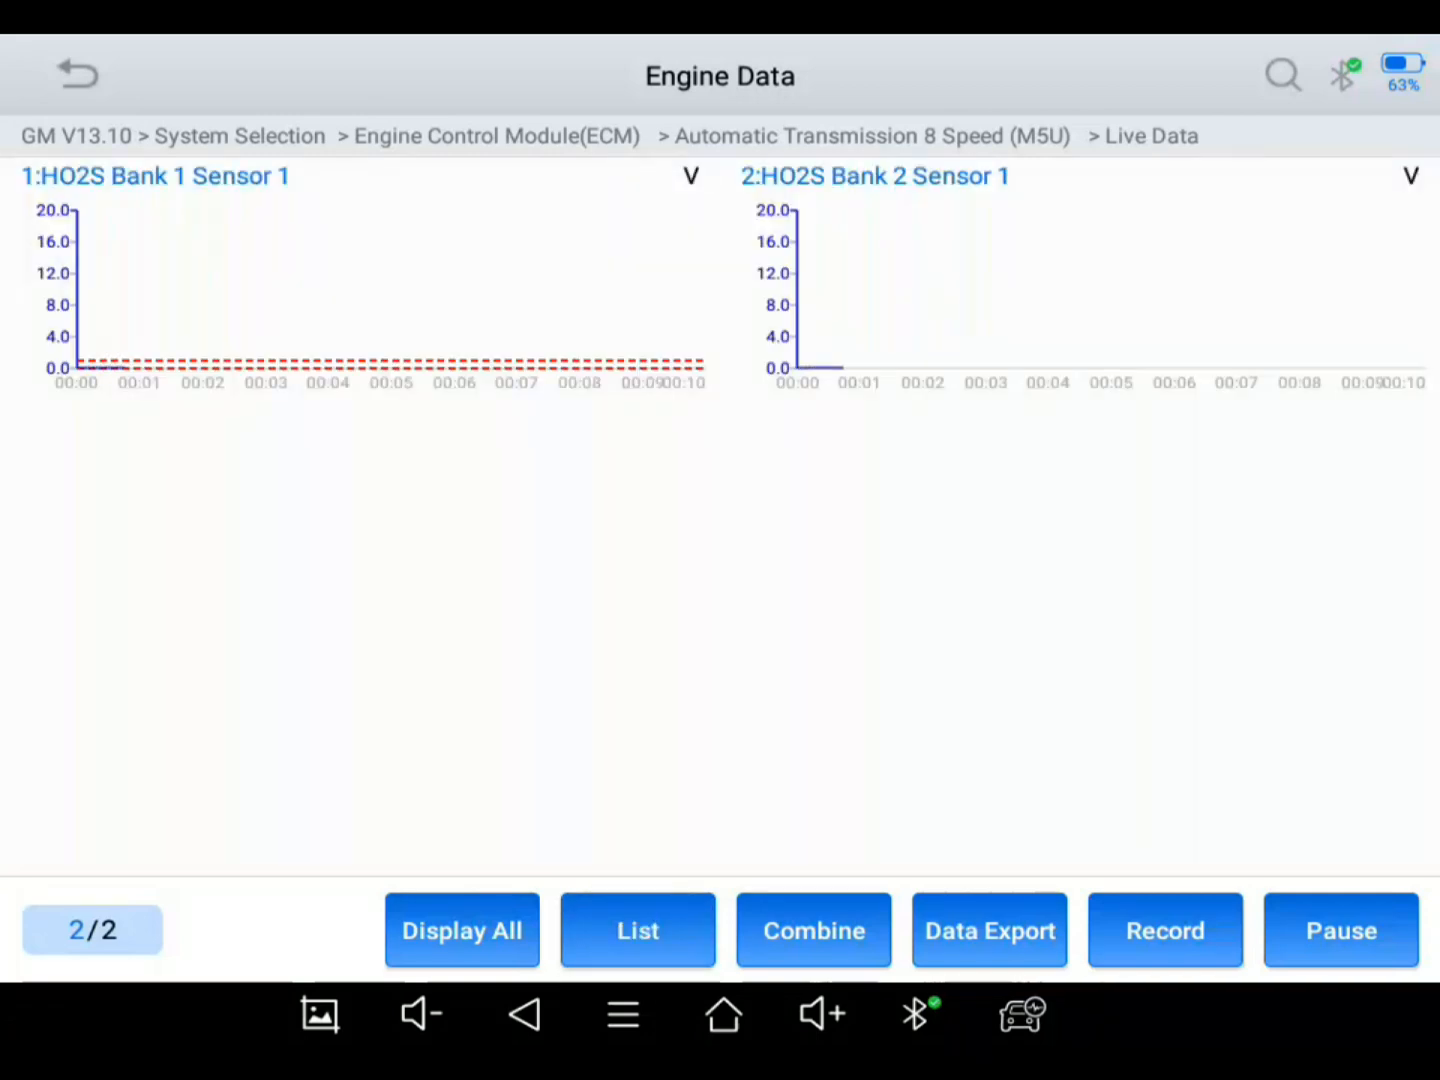
pyautogui.click(1164, 930)
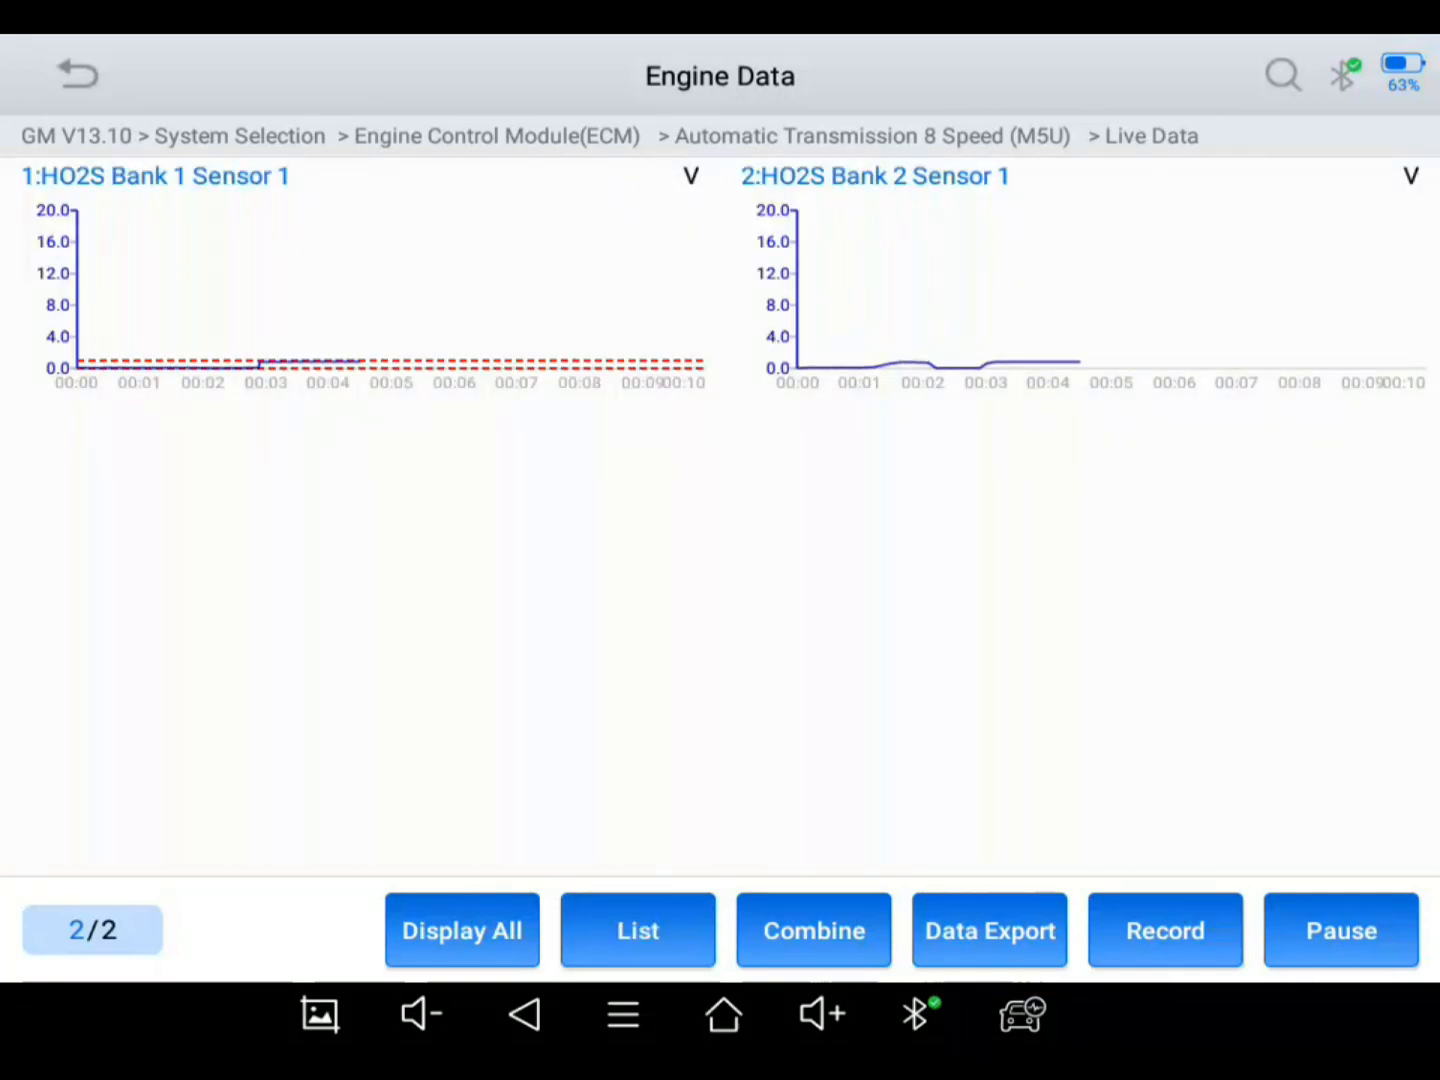
pyautogui.click(1164, 930)
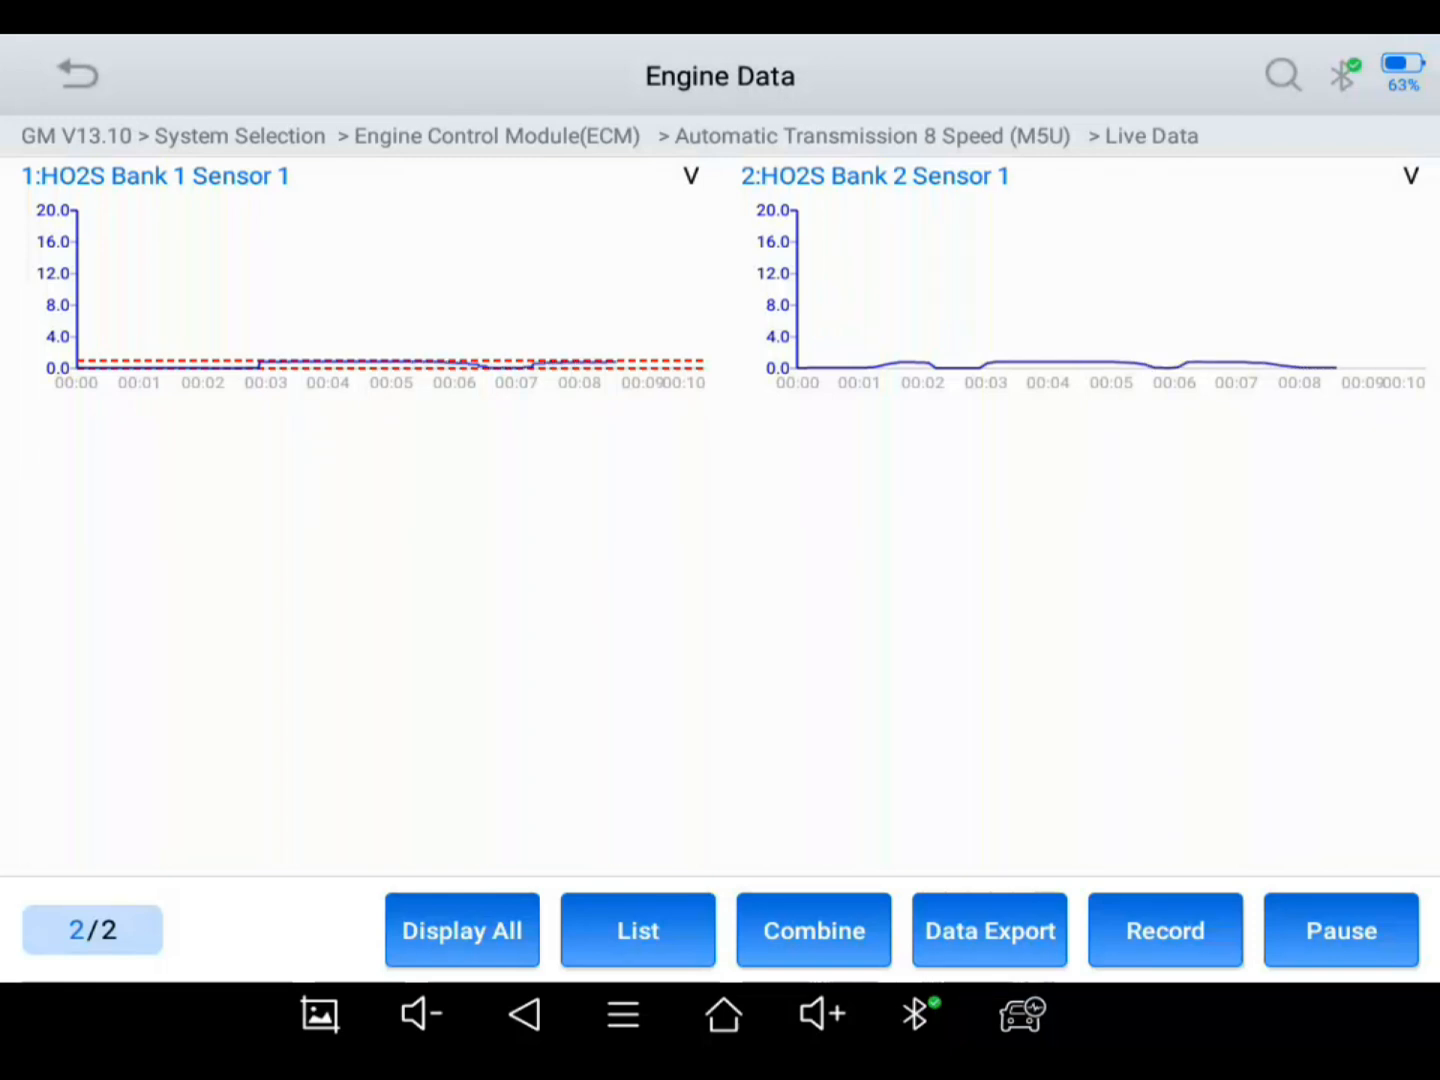
pyautogui.click(1164, 930)
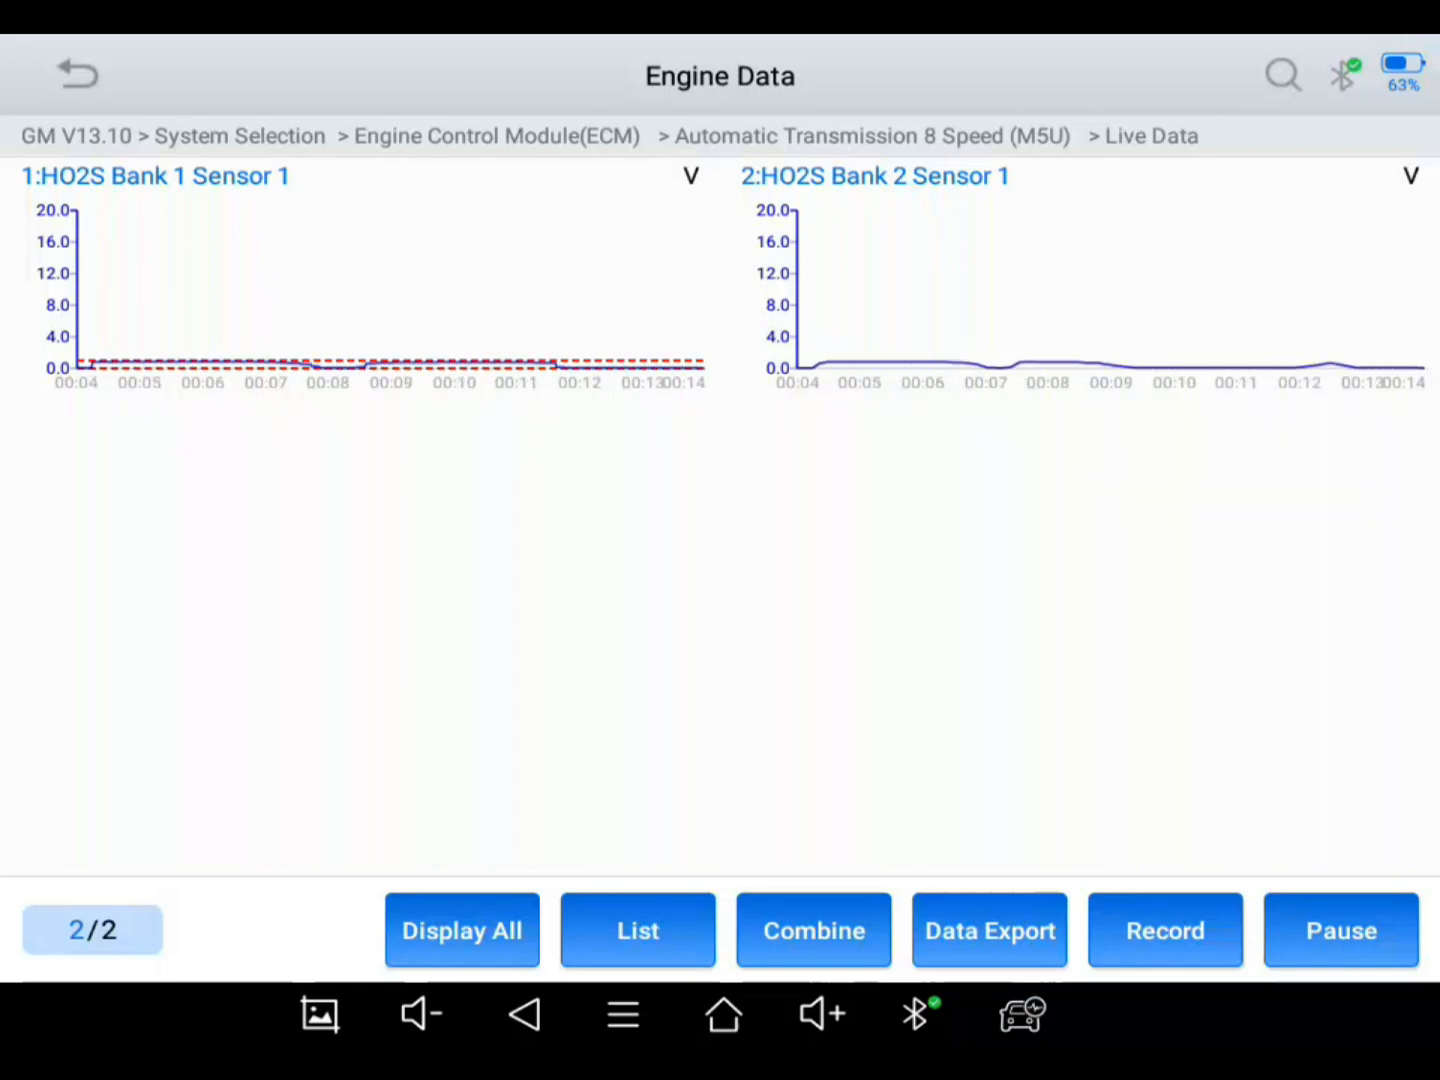
pyautogui.click(1164, 930)
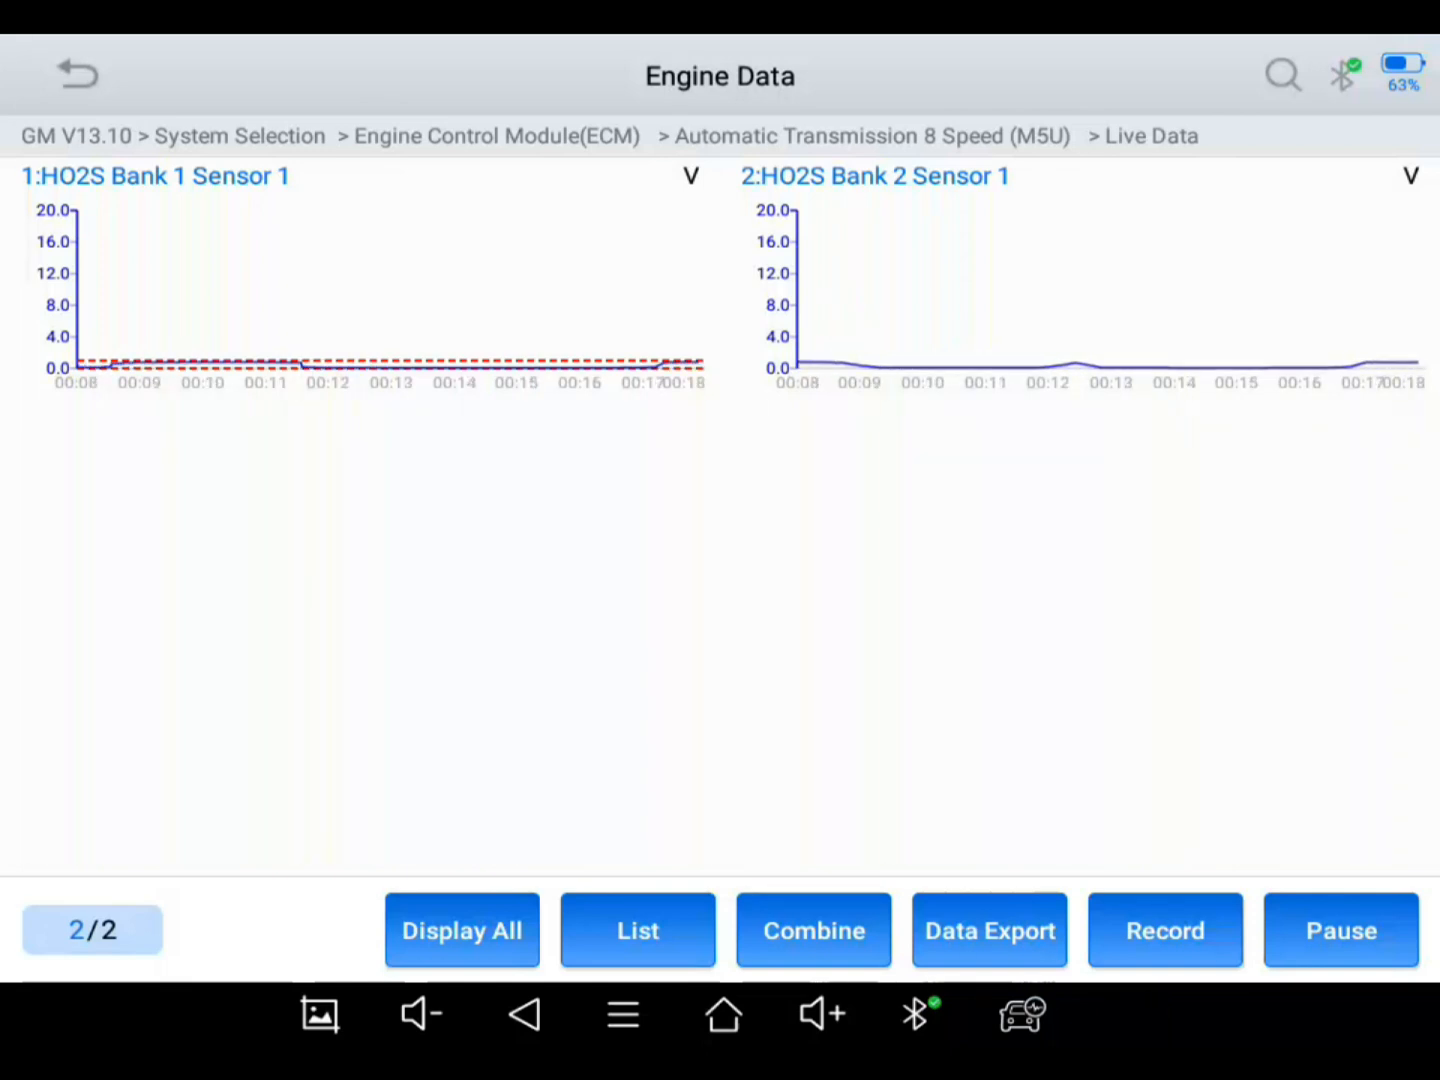
pyautogui.click(1164, 930)
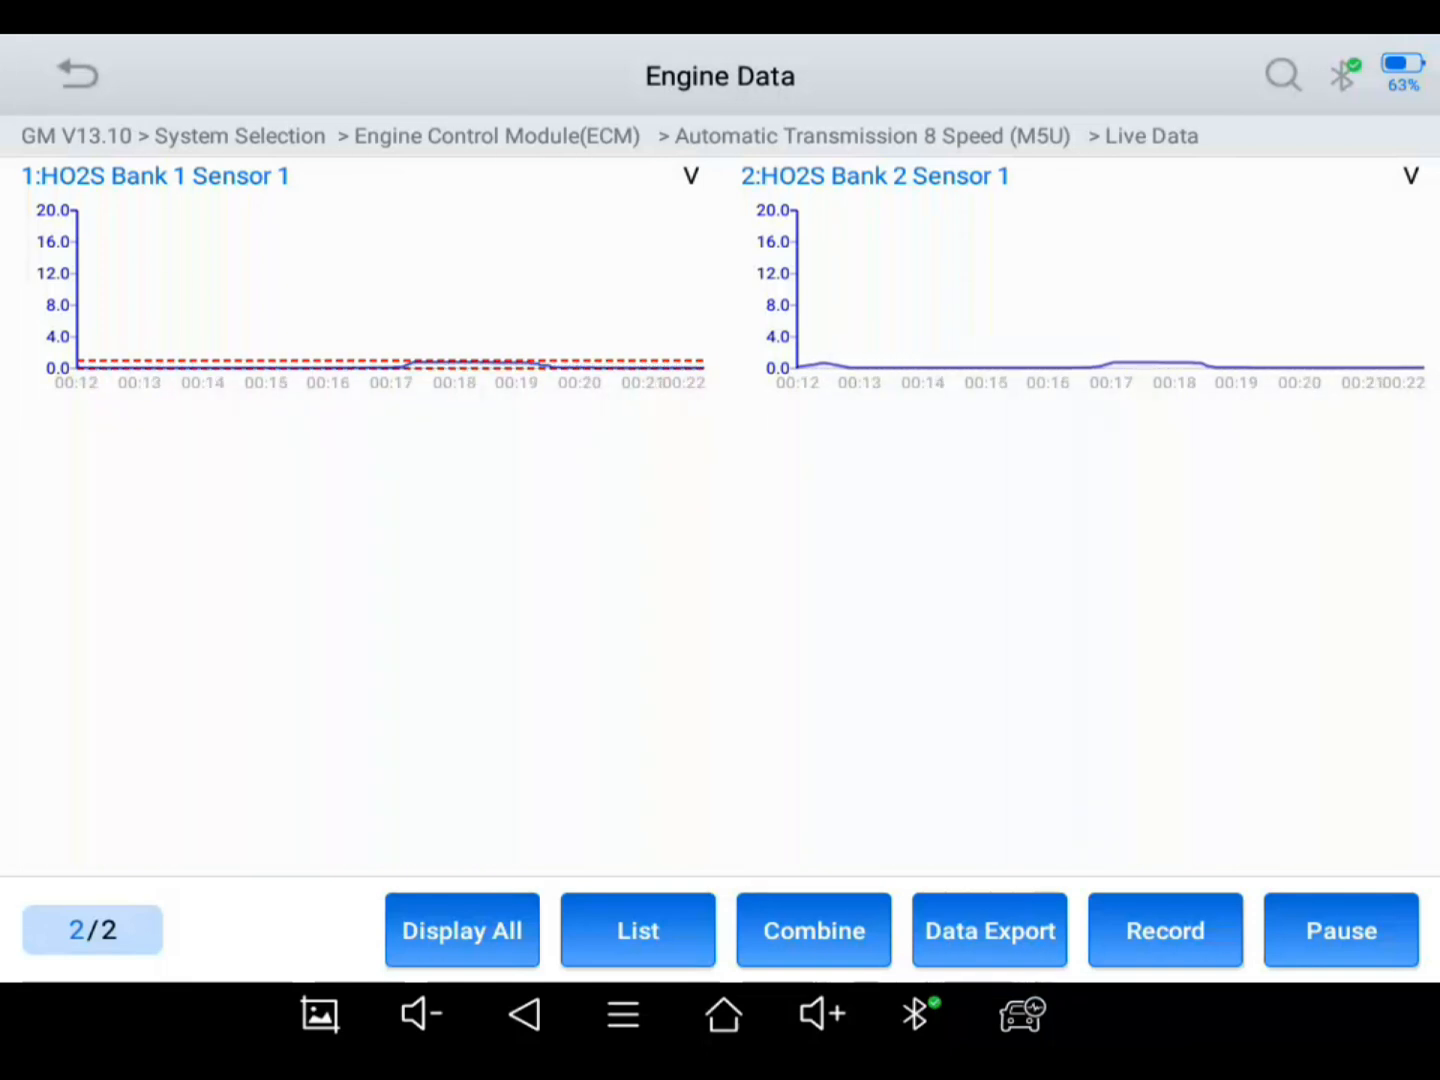
pyautogui.click(1164, 932)
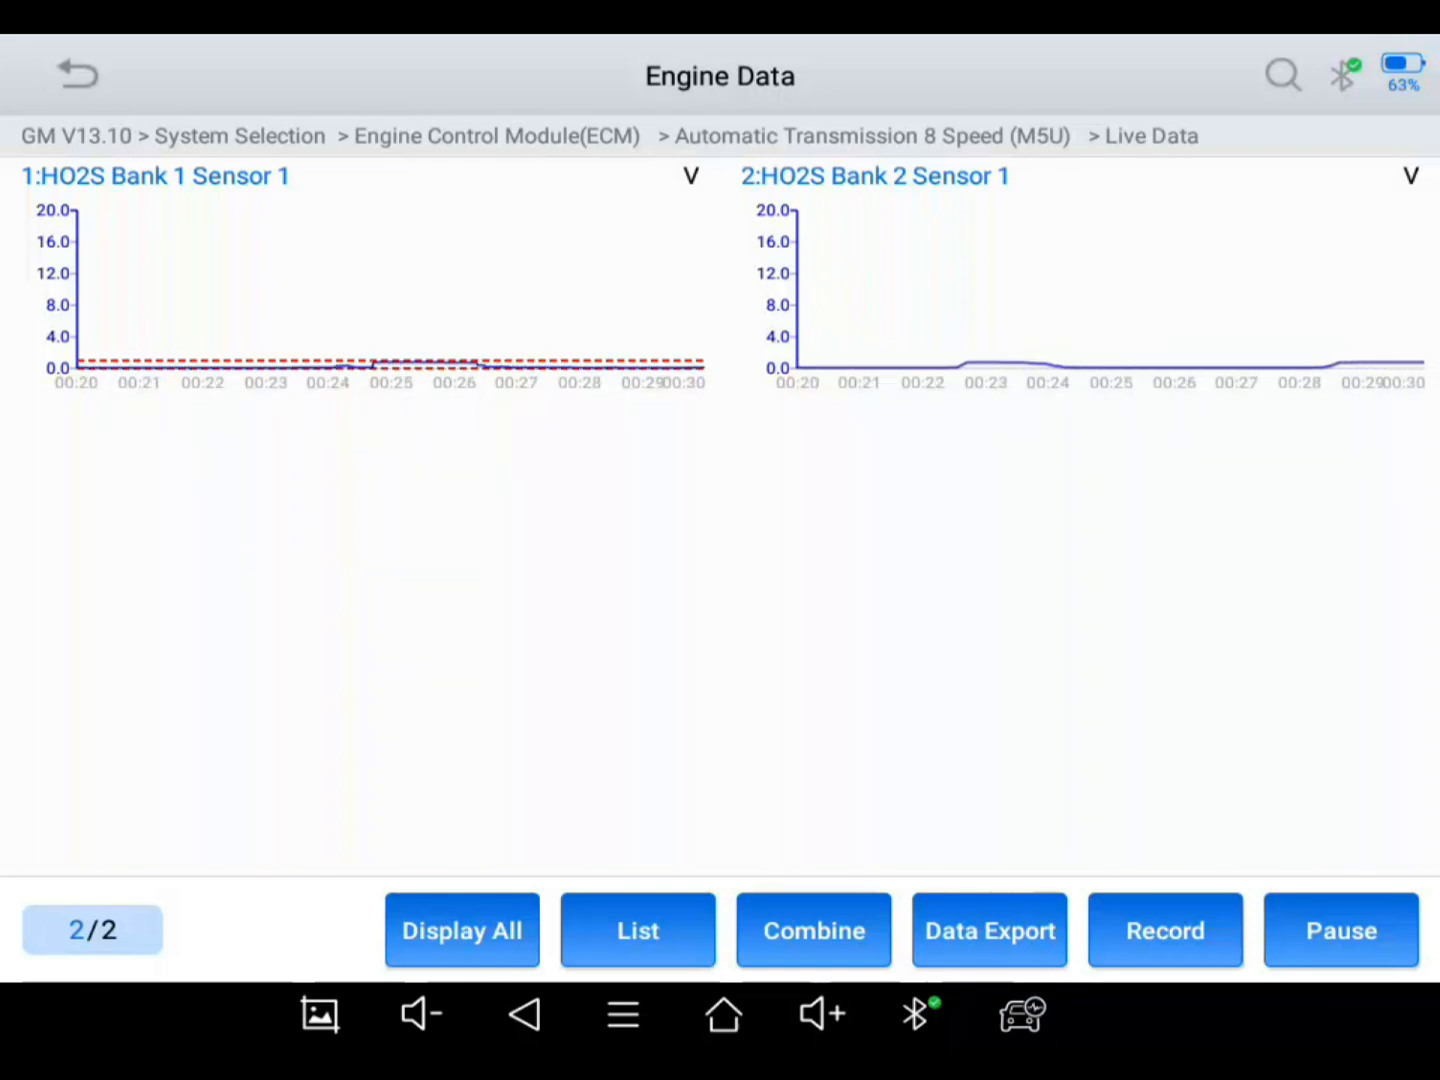
pyautogui.click(1164, 930)
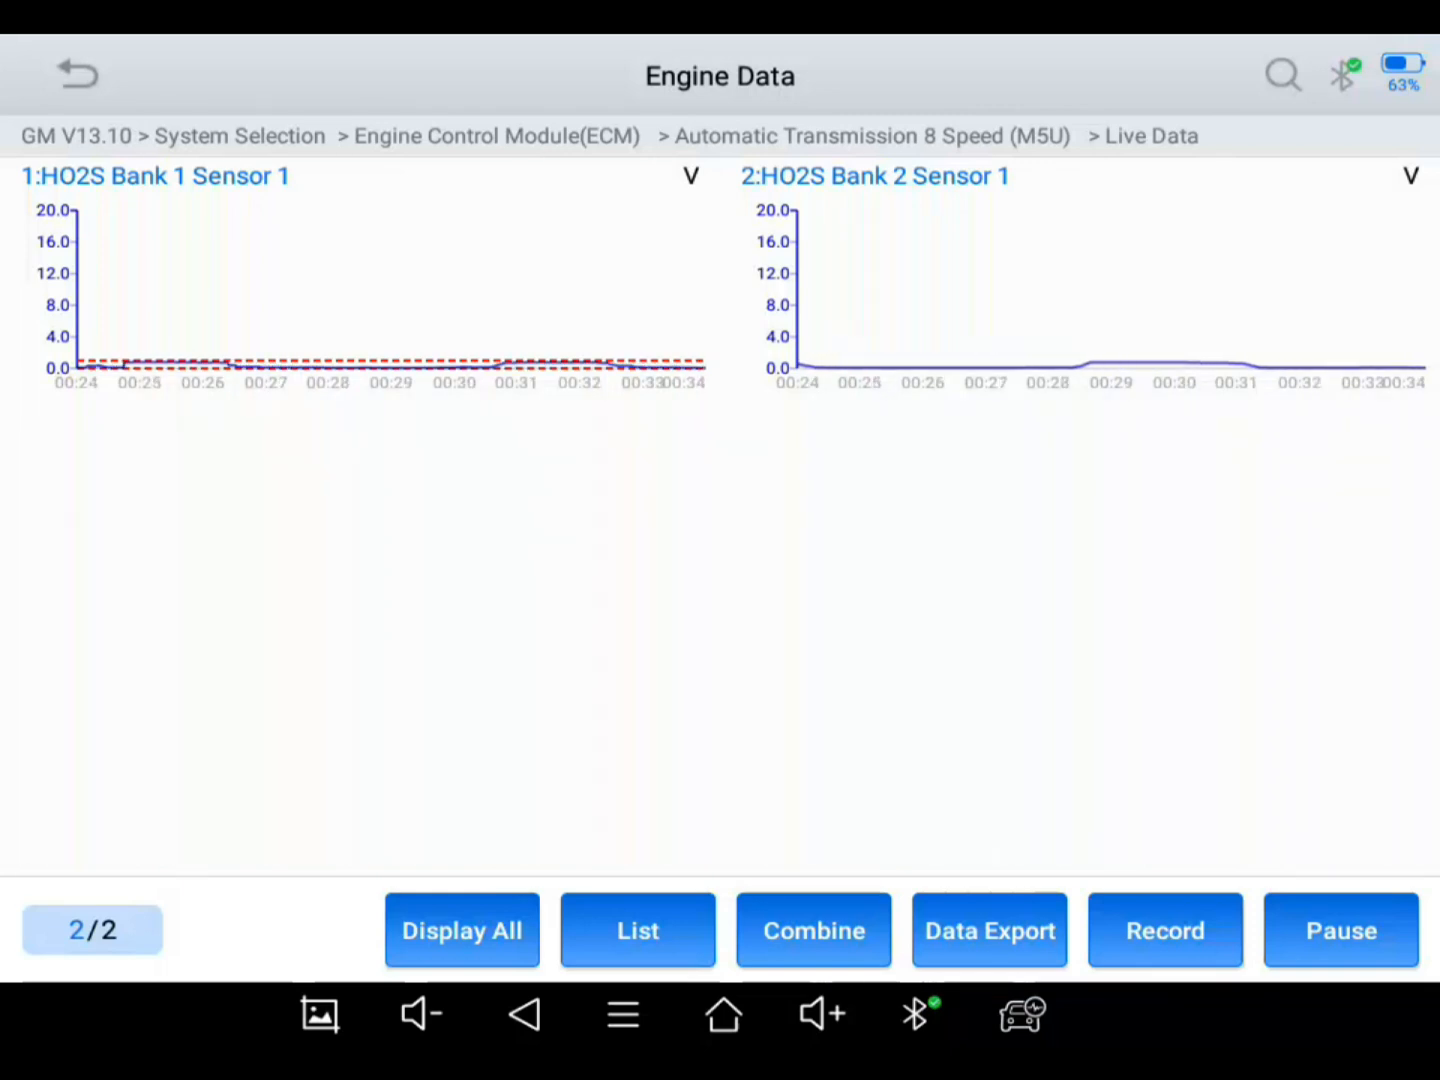
pyautogui.click(1164, 930)
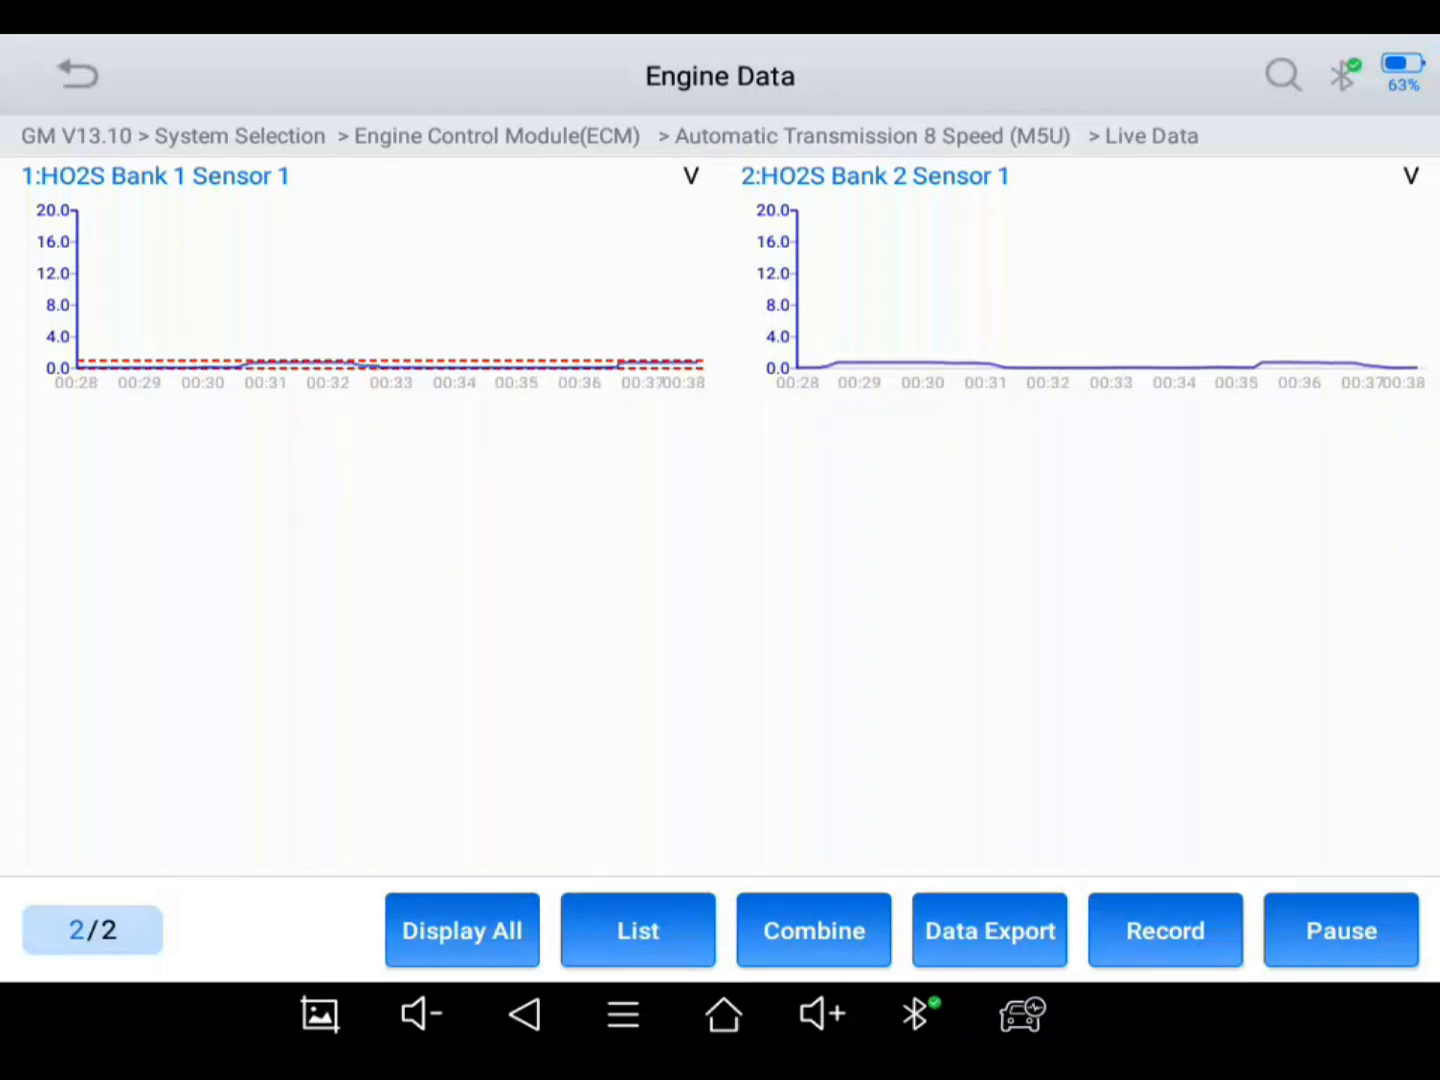
pyautogui.click(1164, 930)
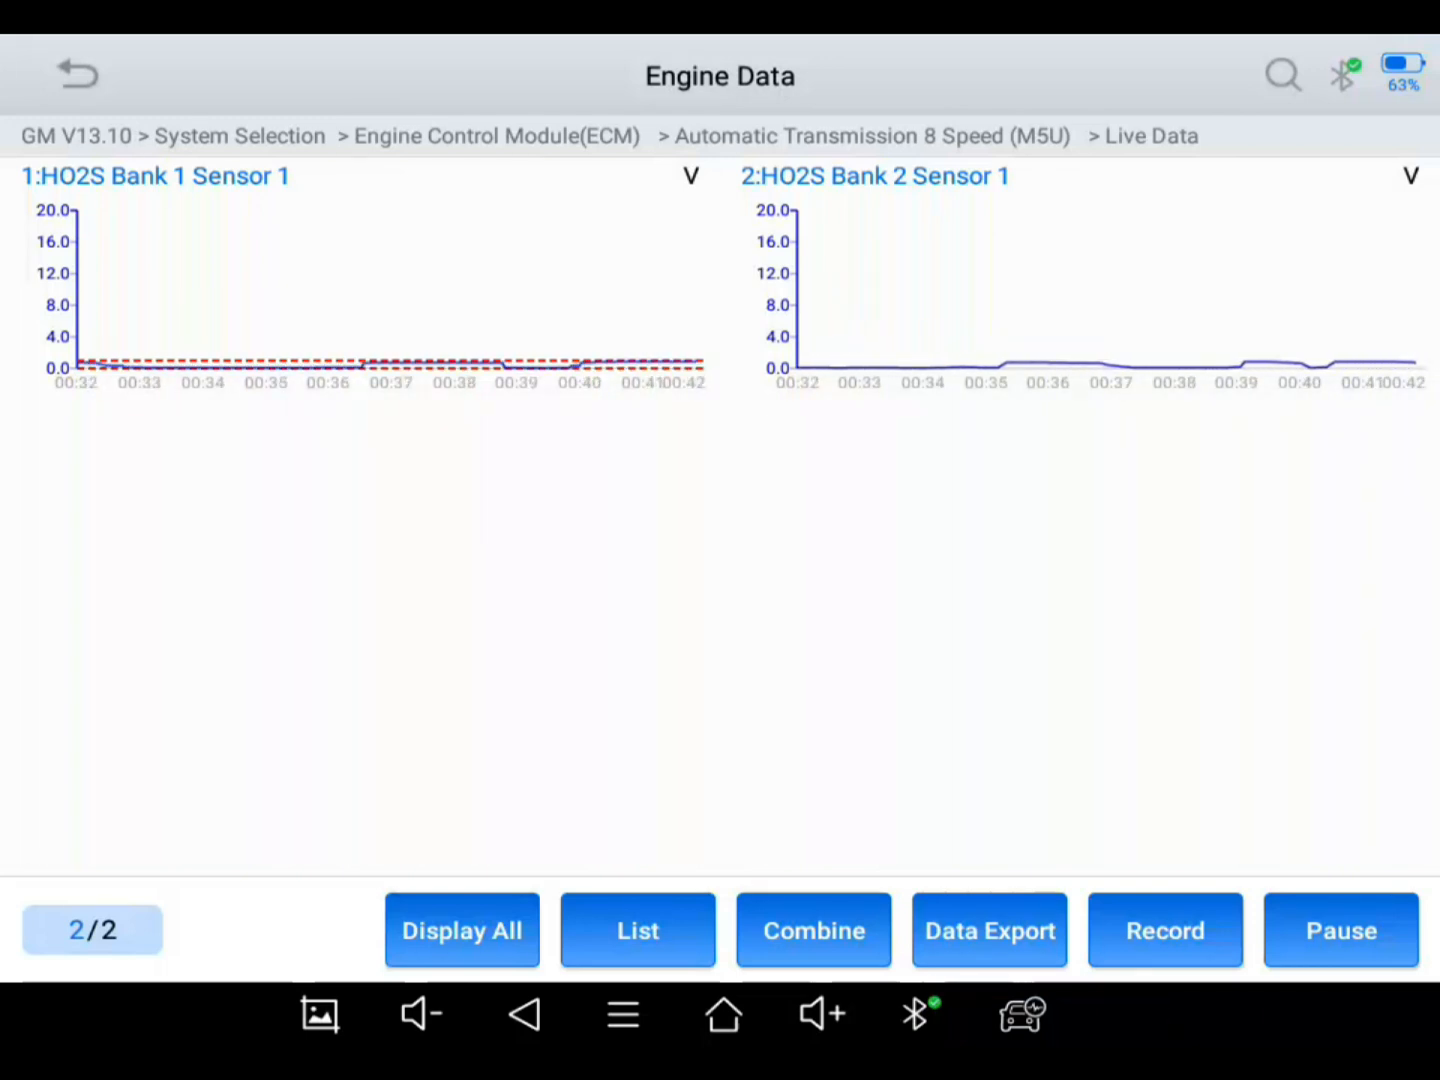
pyautogui.click(1164, 930)
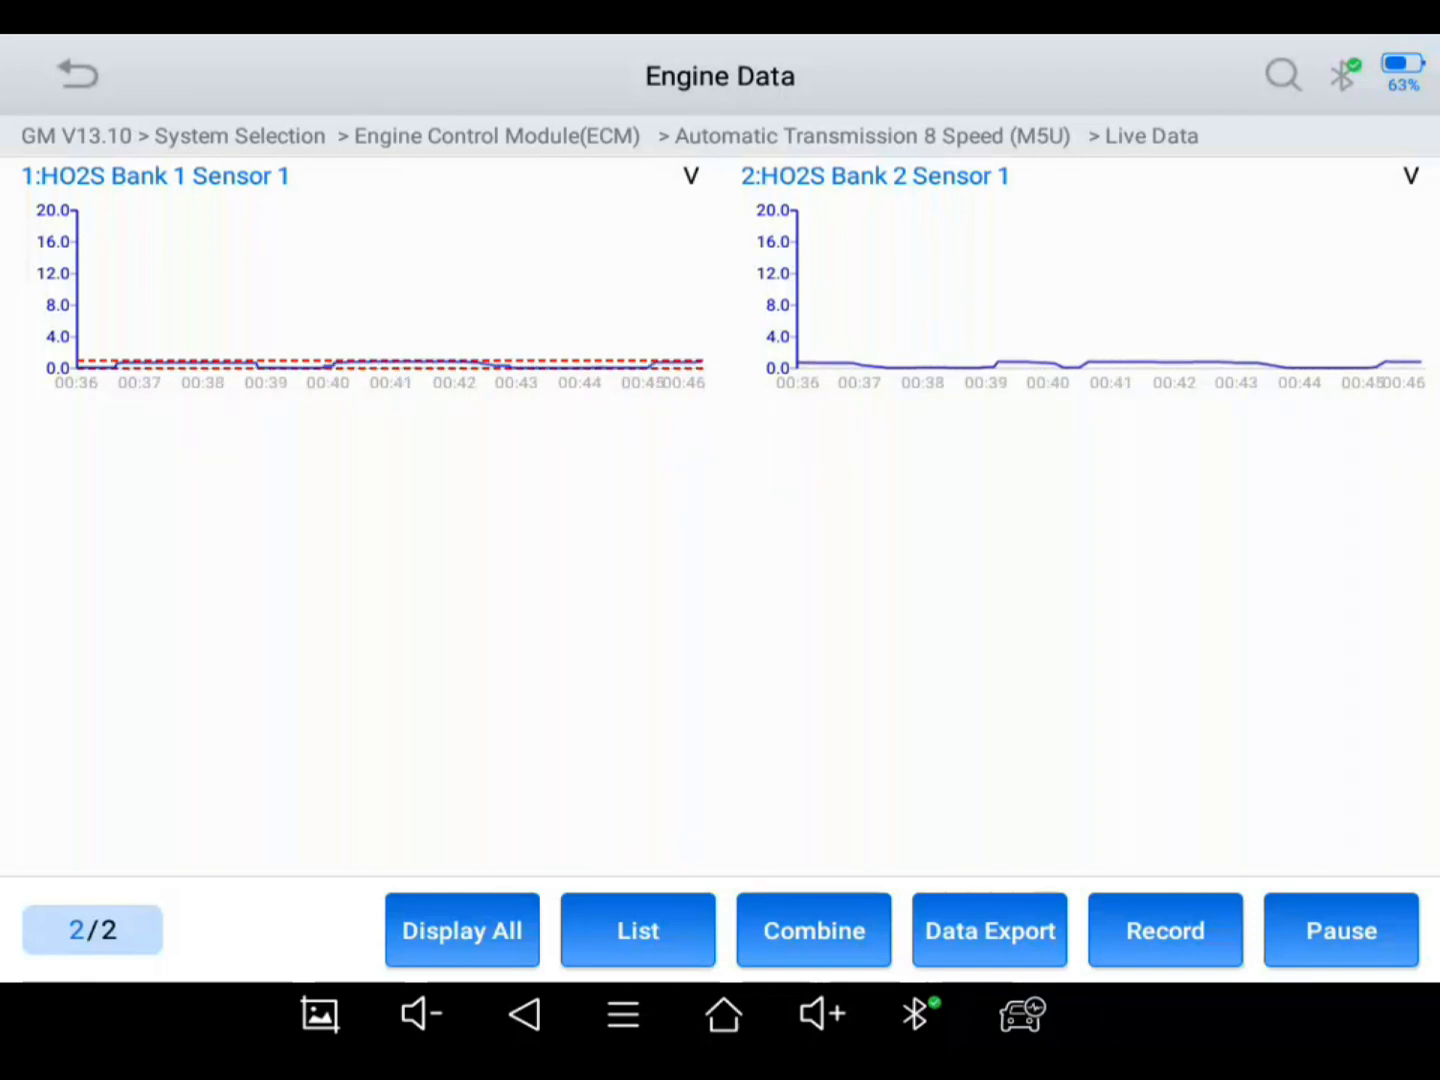
pyautogui.click(1164, 930)
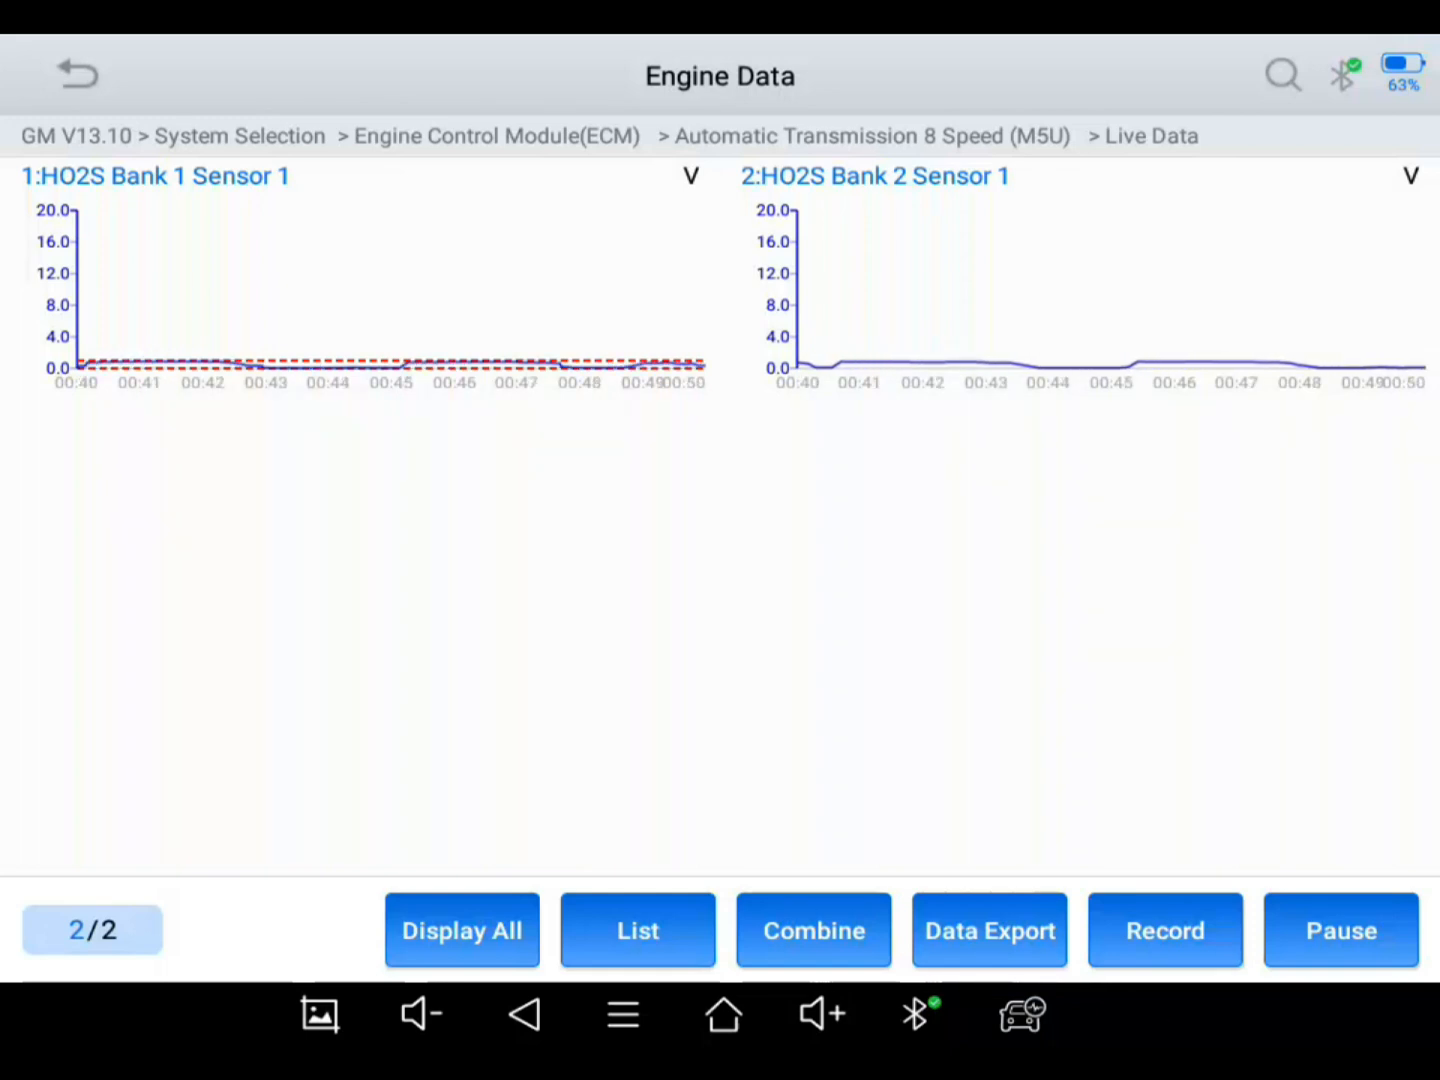
pyautogui.click(1164, 930)
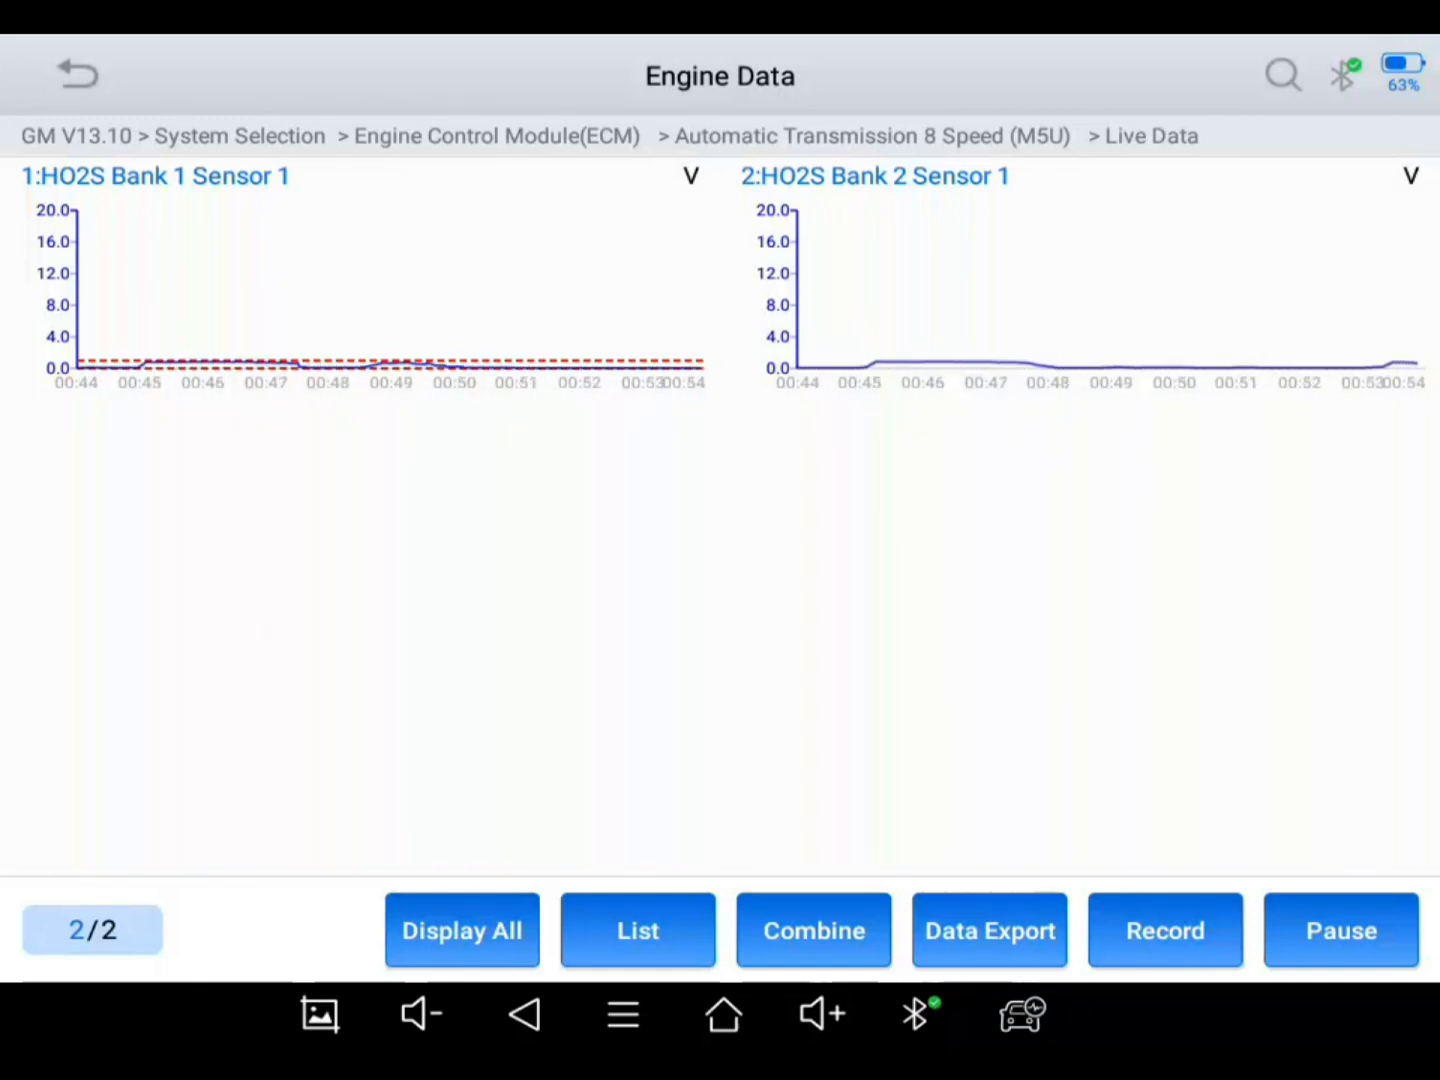
pyautogui.click(1164, 930)
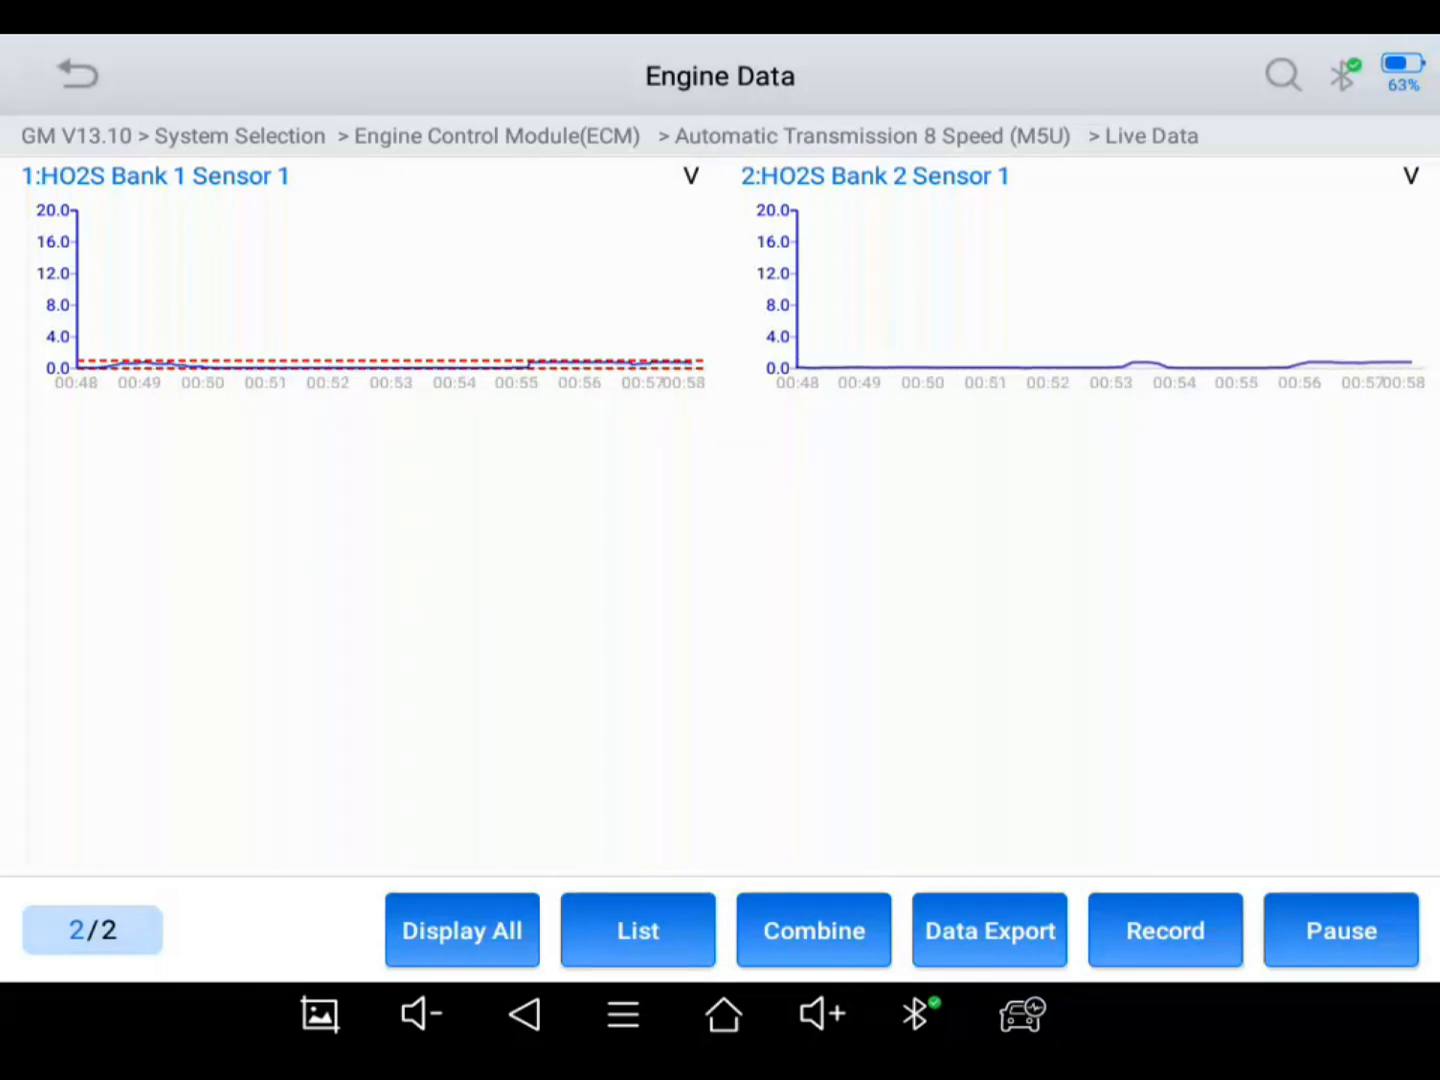
pyautogui.click(1164, 930)
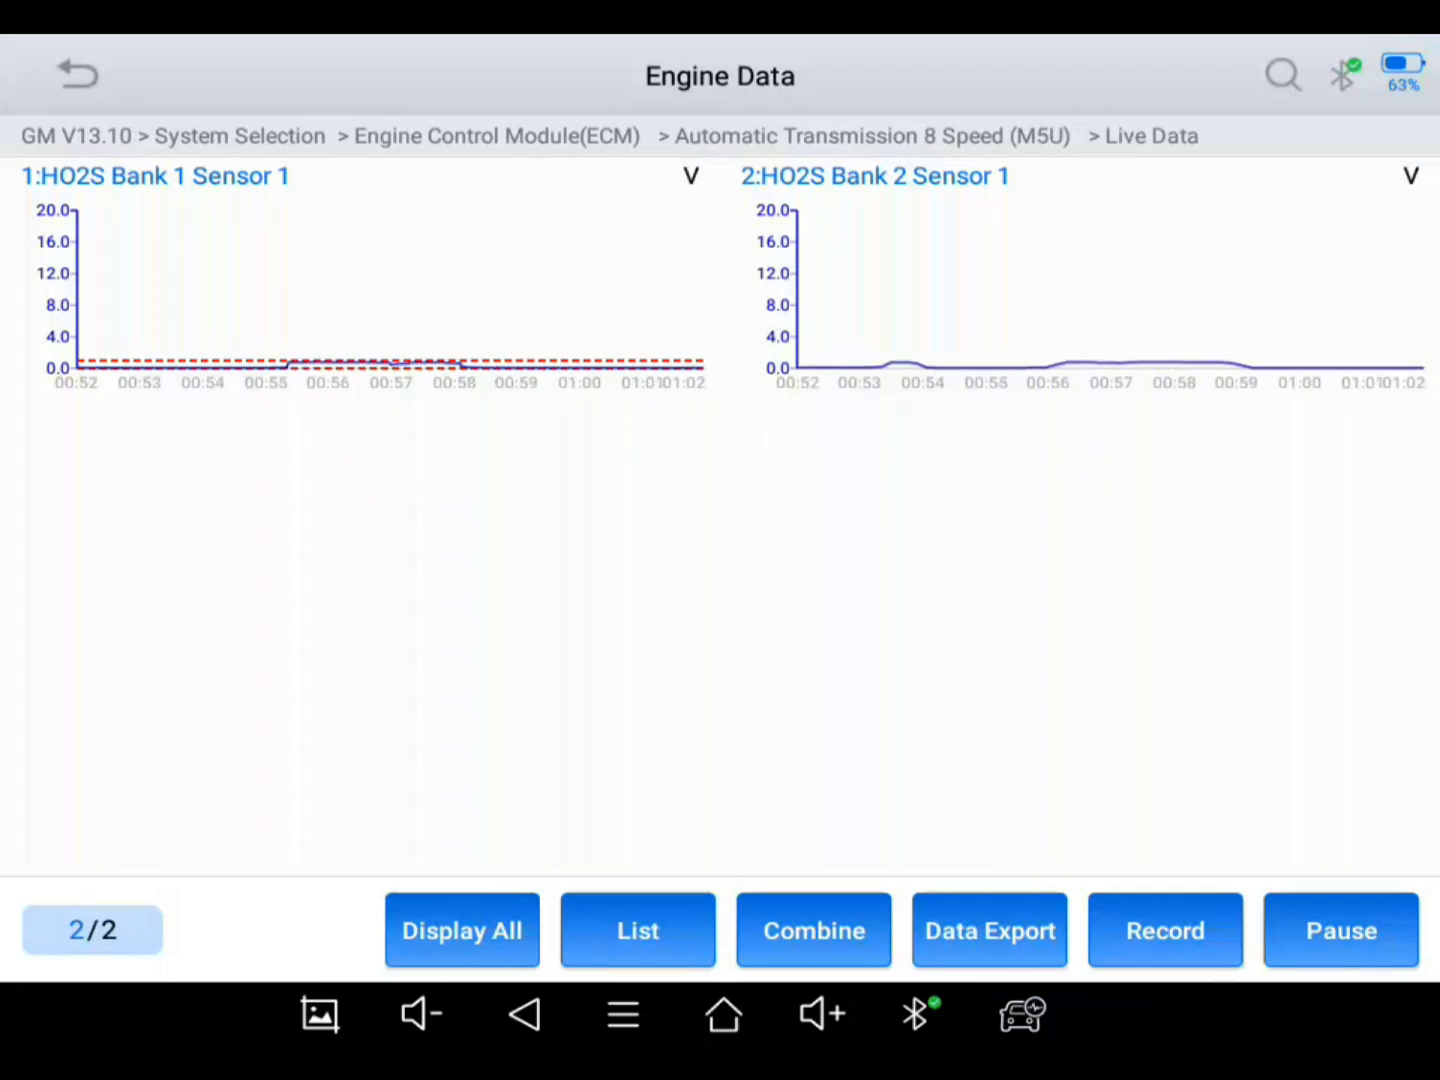
pyautogui.click(1164, 930)
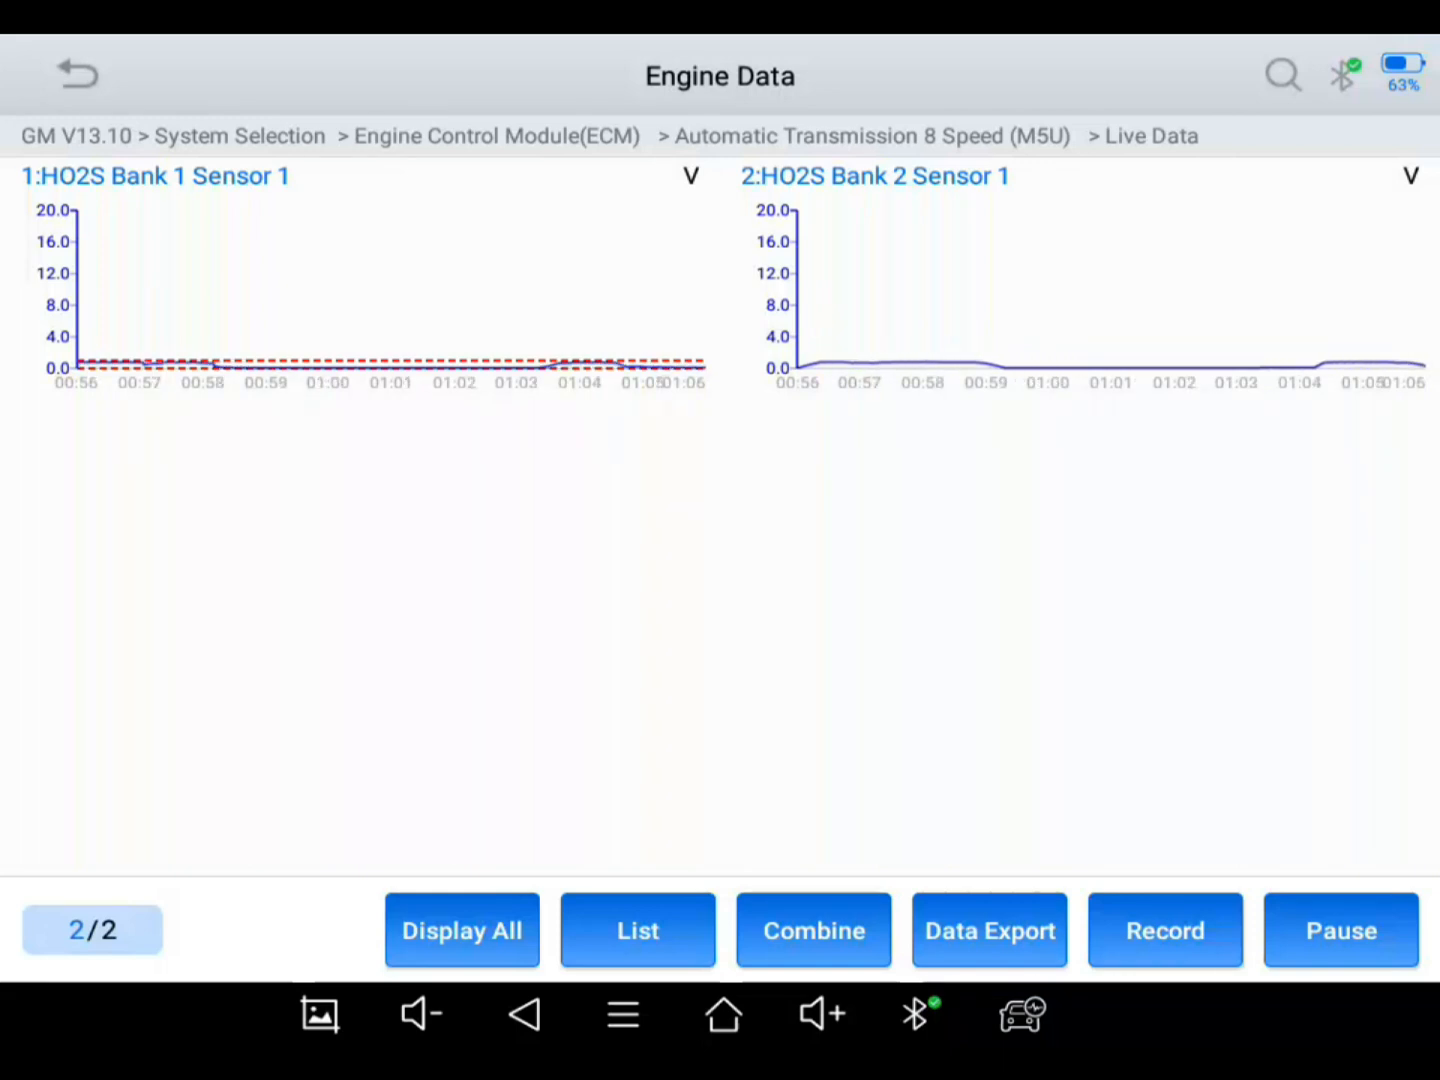
pyautogui.click(1164, 930)
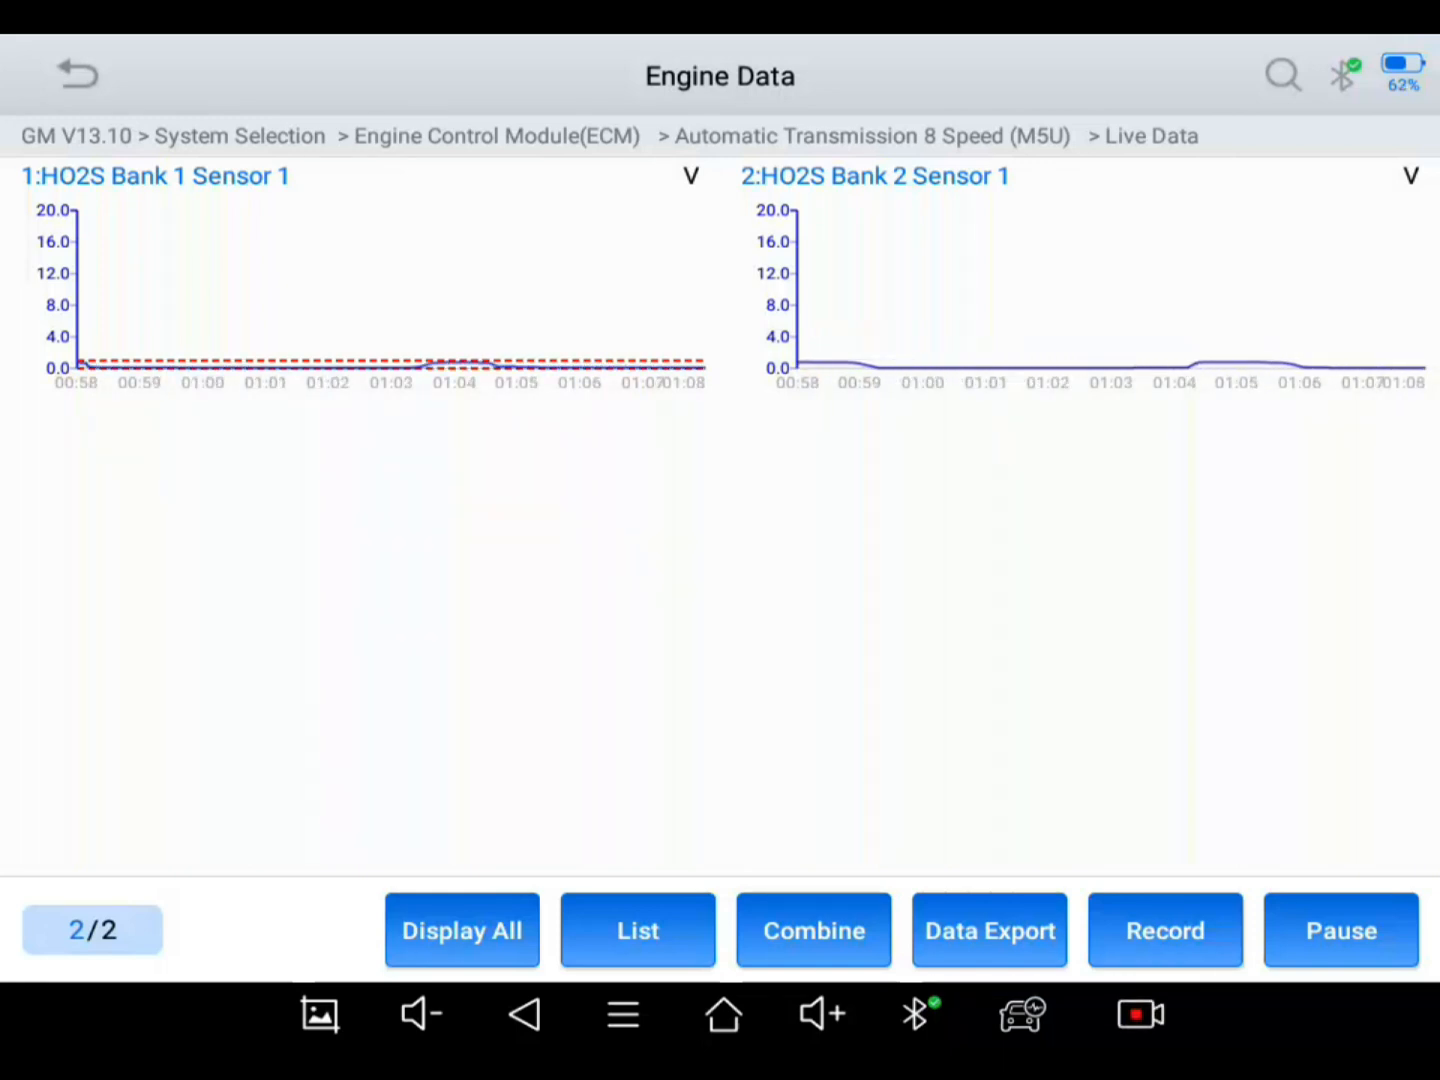
# Step: Return to the full list and expand HO2S Bank 1 Sensor 1 into its trend graph (0.74 V)
pyautogui.click(638, 930)
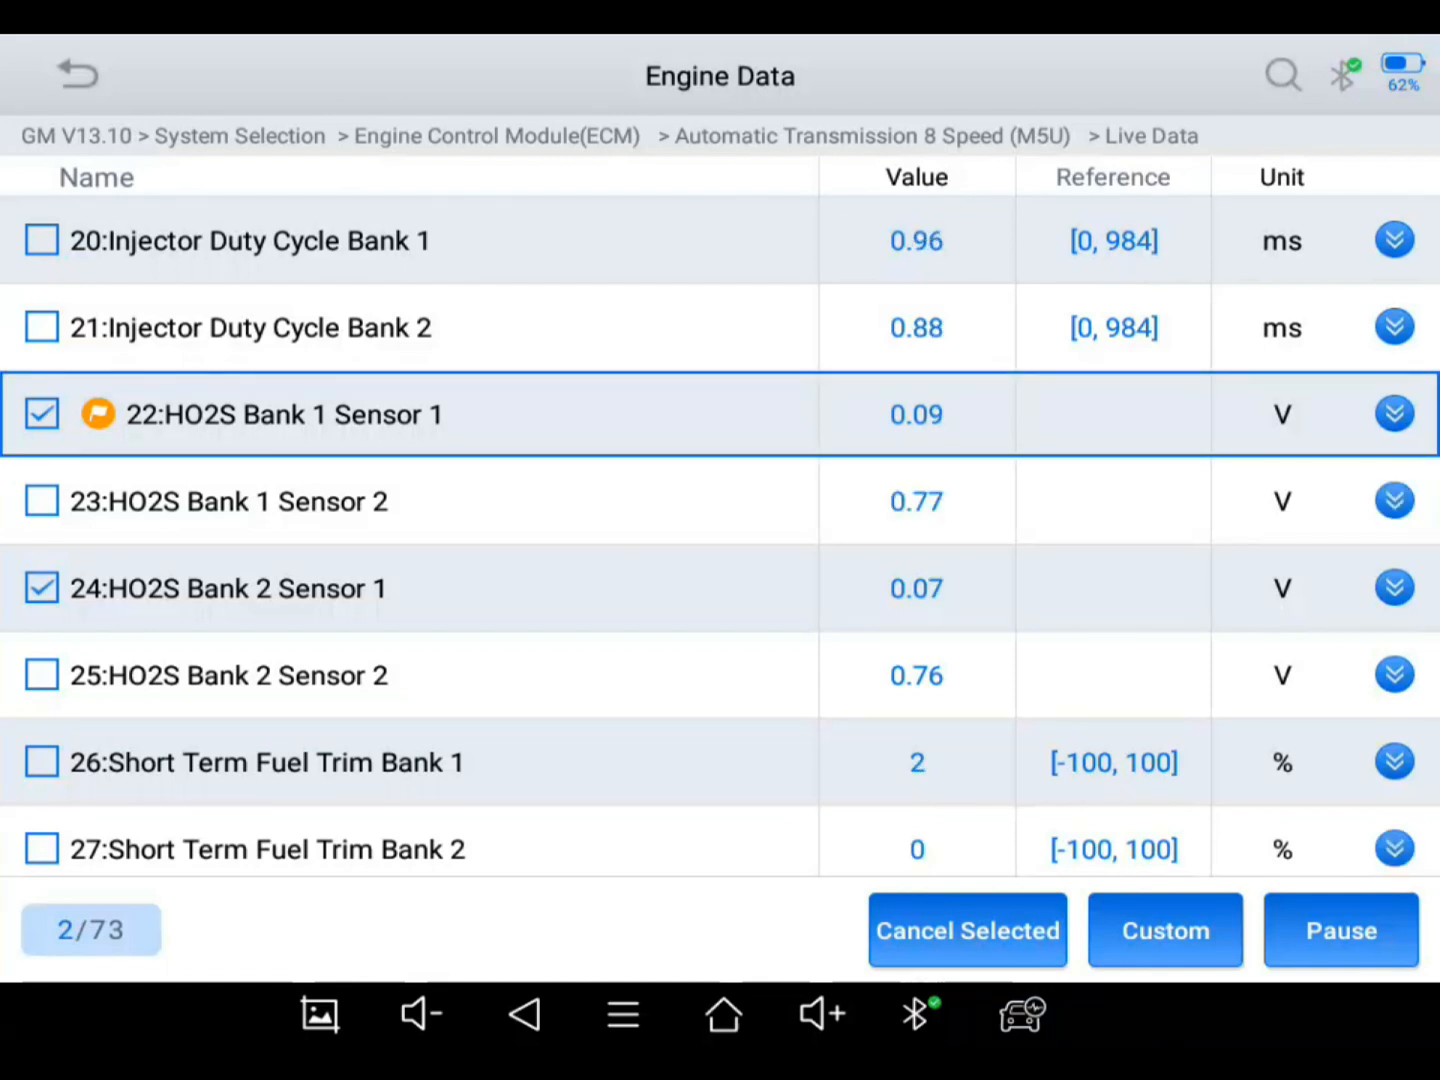
pyautogui.click(1392, 412)
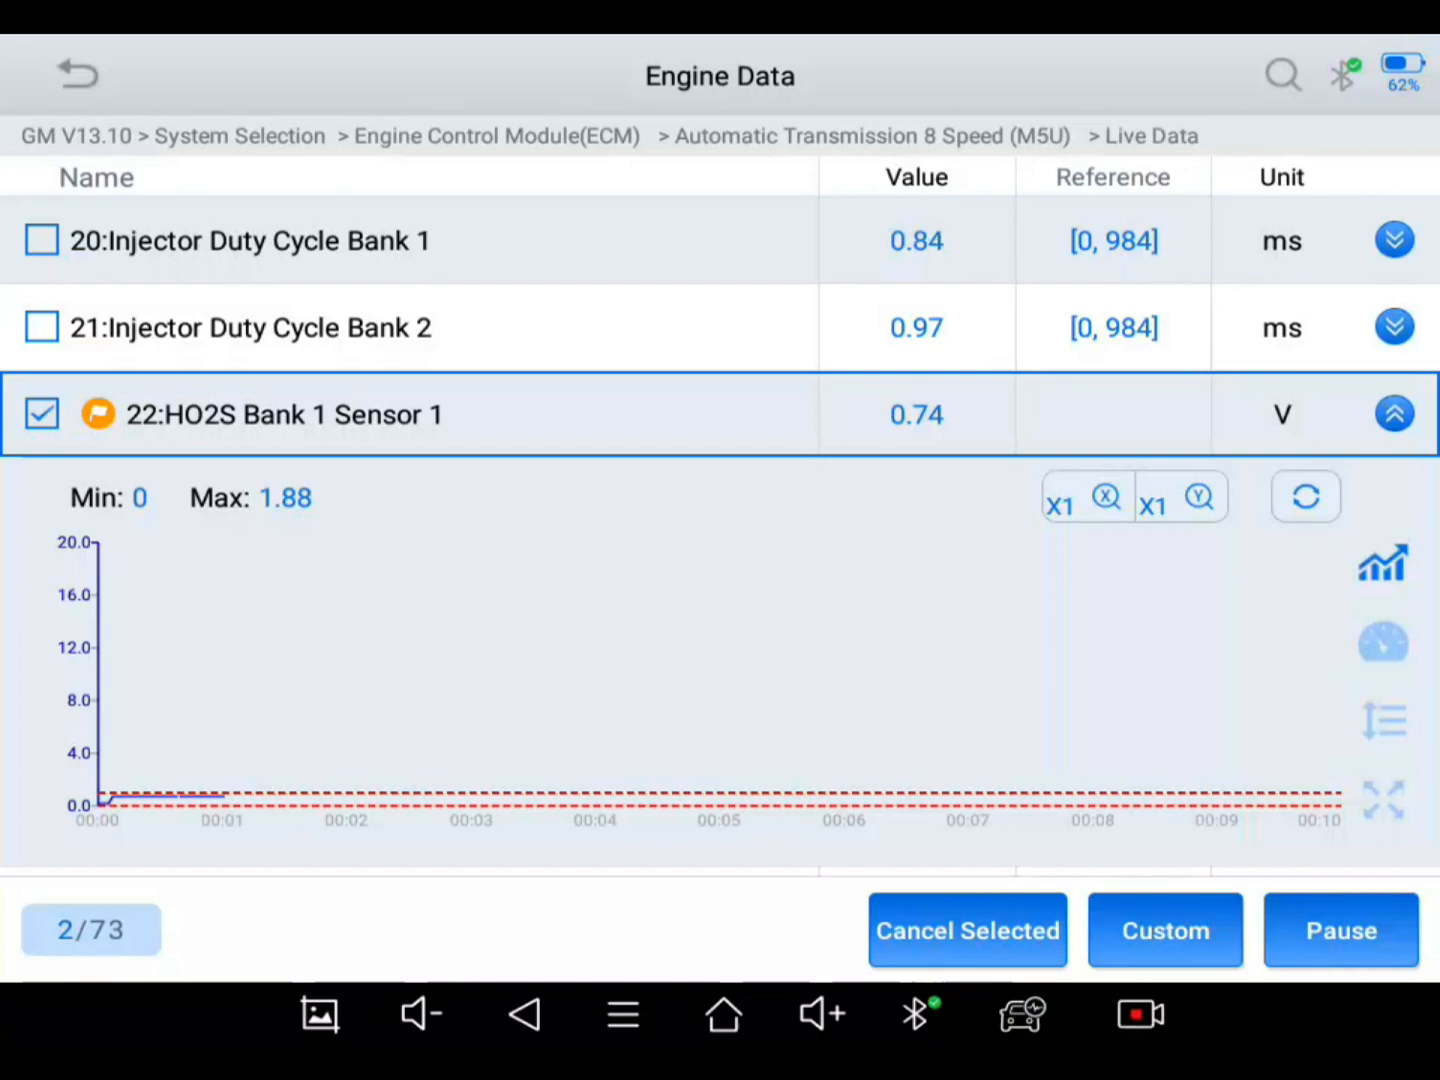